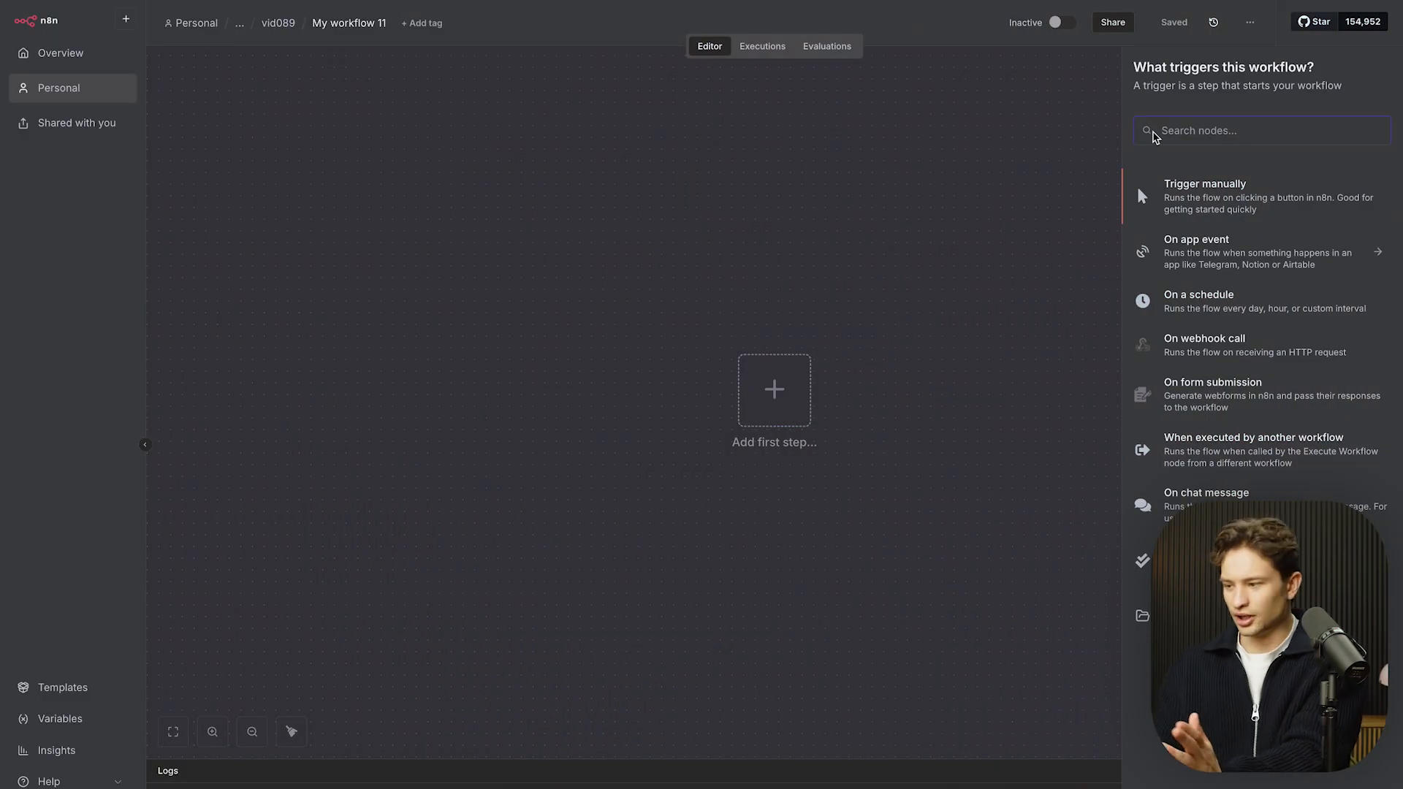
- Search the trigger nodes for 'webho' to list the Webhook nodes
text(webho)
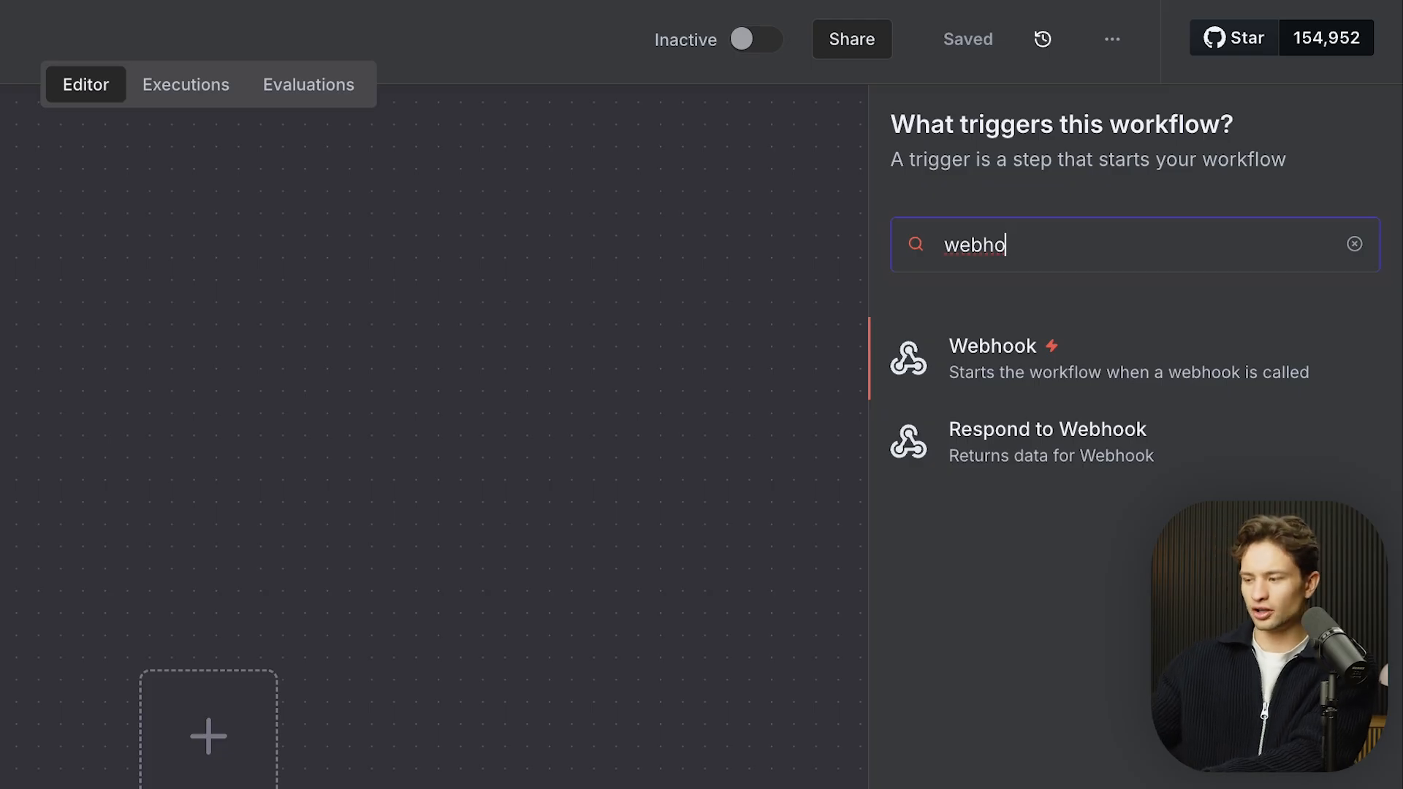
mouse_move(988, 362)
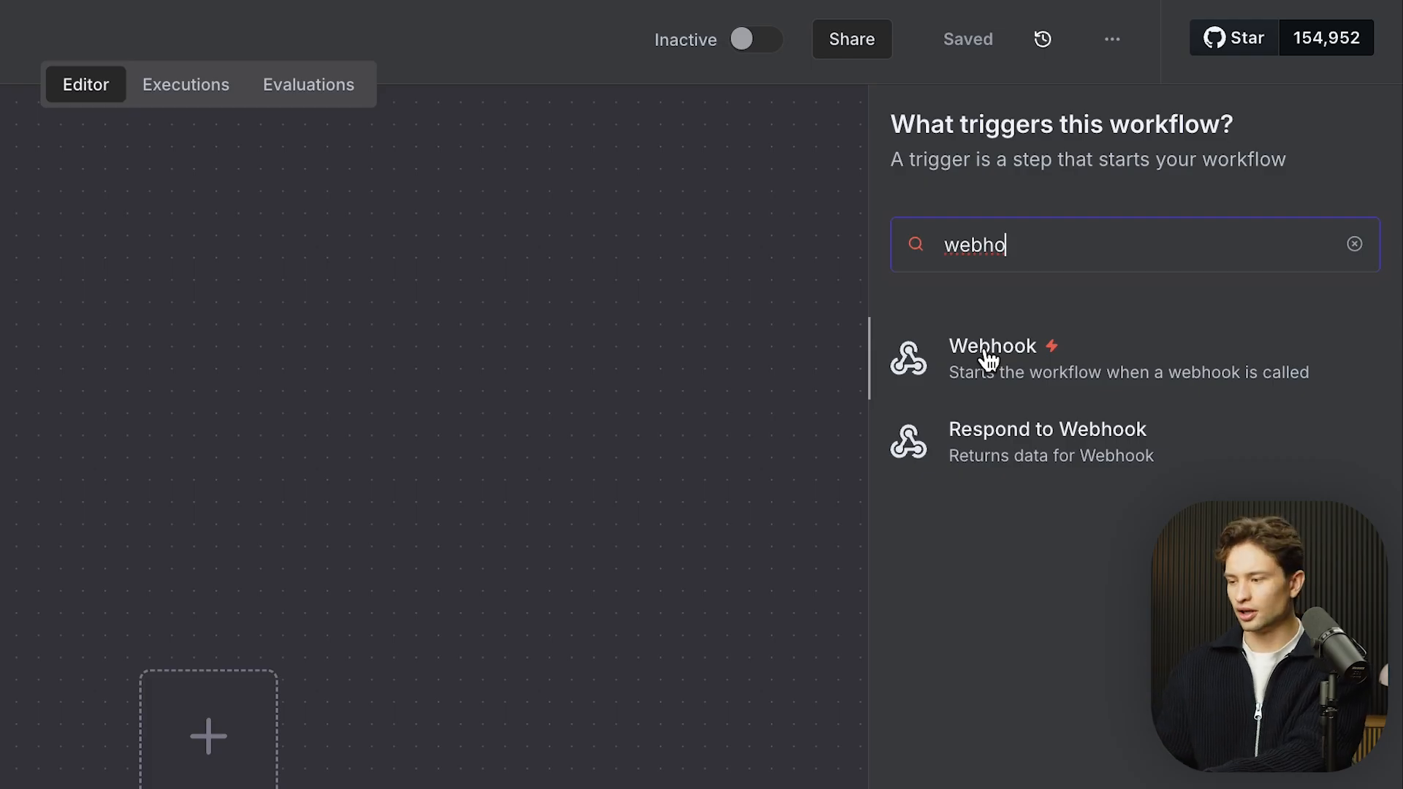
- Add the Webhook trigger and compare its Test and Production URLs, ending on Production
click(991, 346)
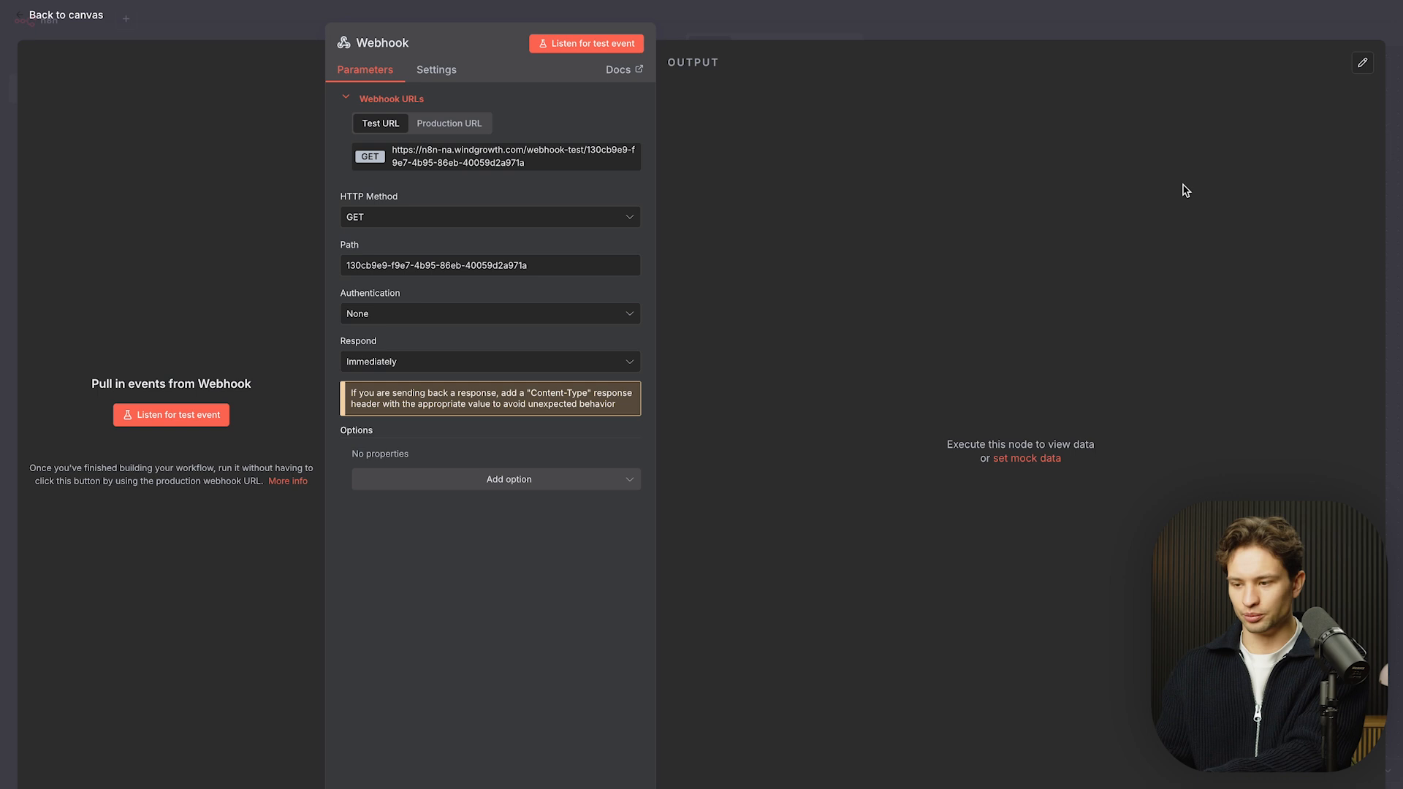
mouse_move(566, 152)
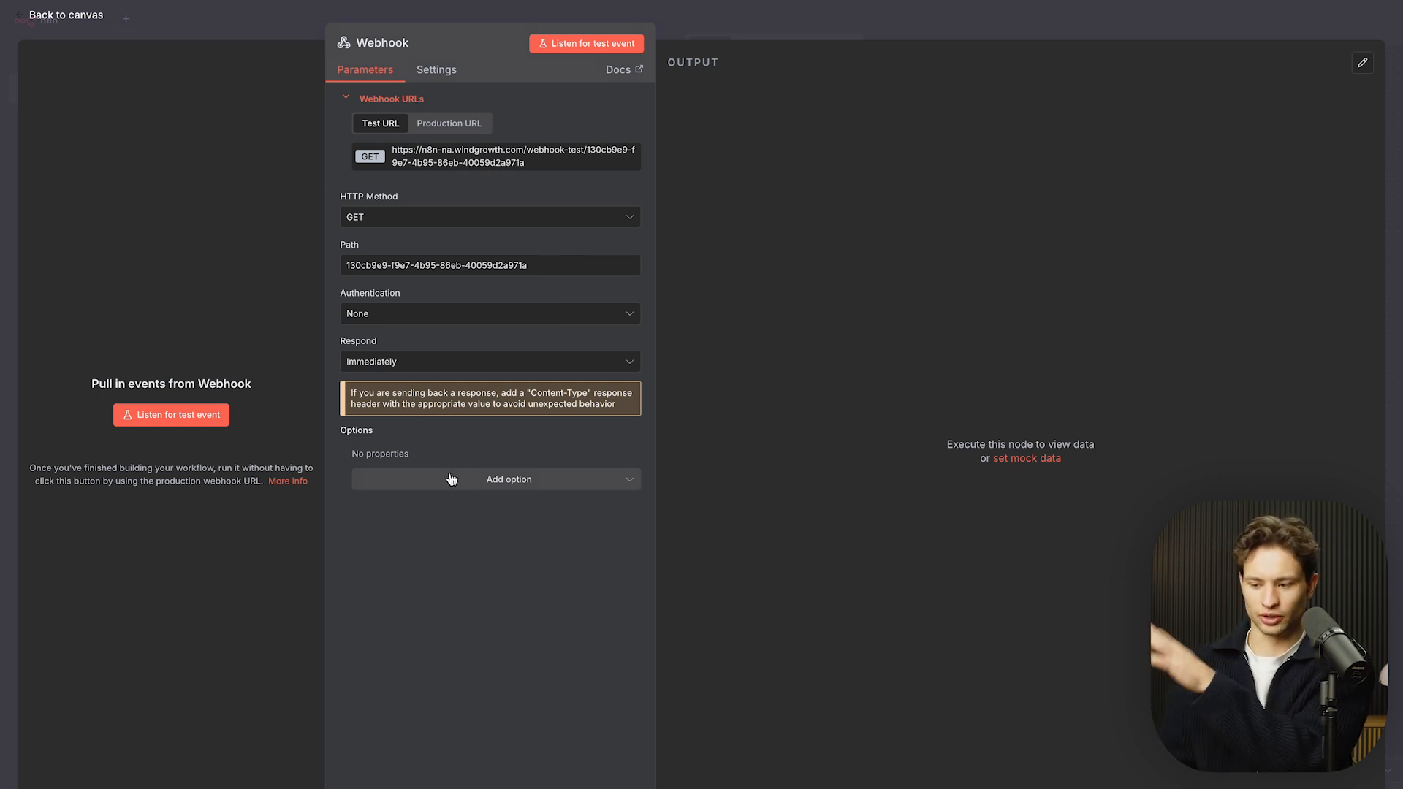
mouse_move(522, 199)
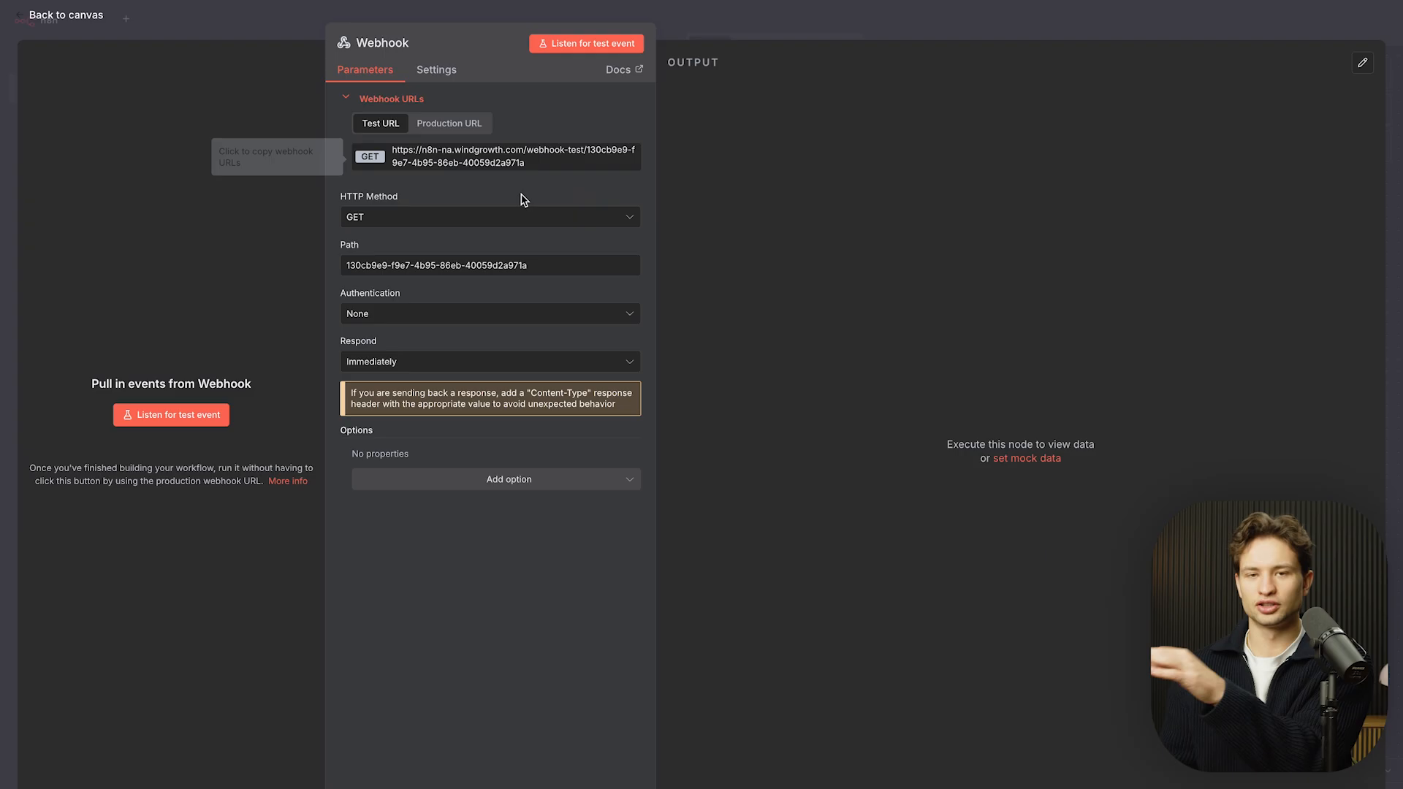
mouse_move(481, 93)
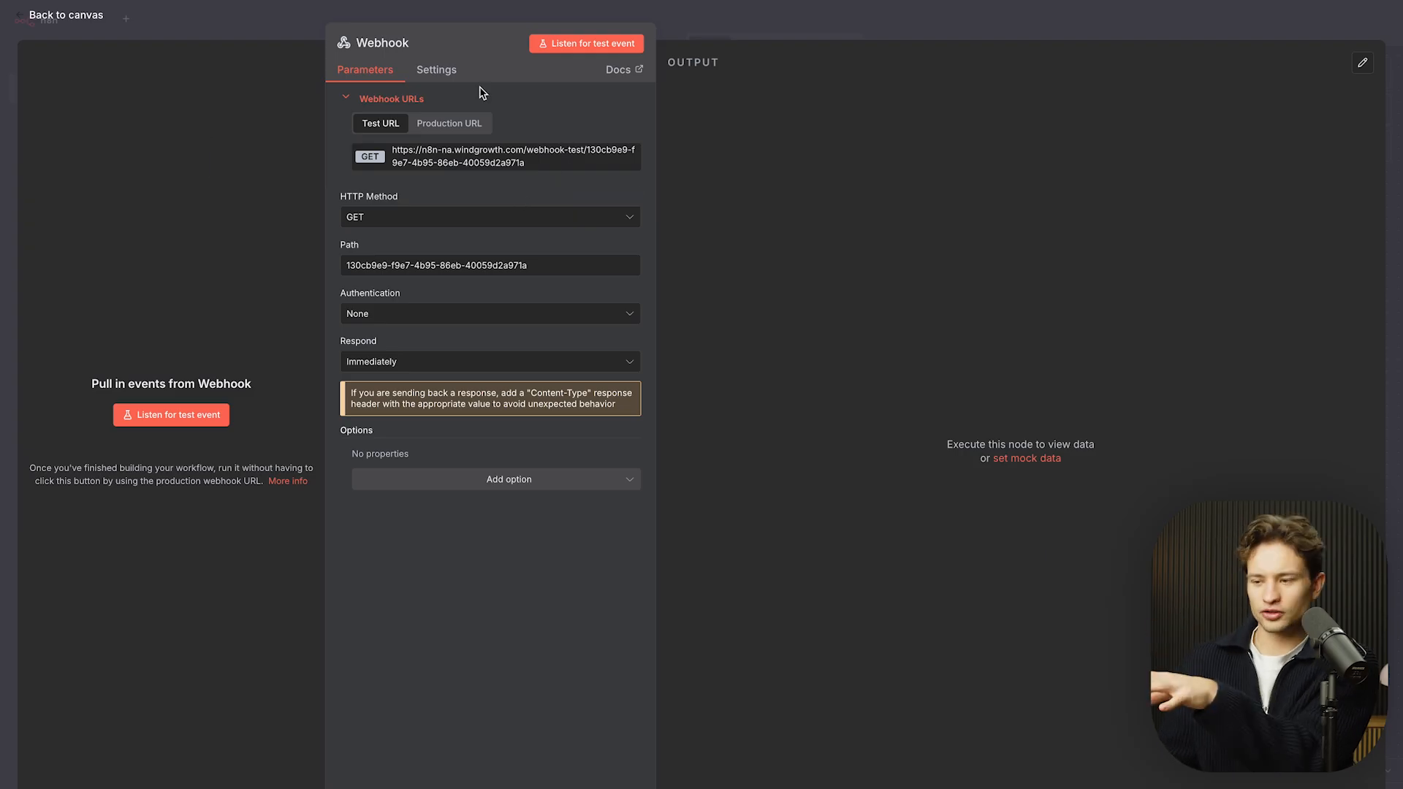
mouse_move(431, 98)
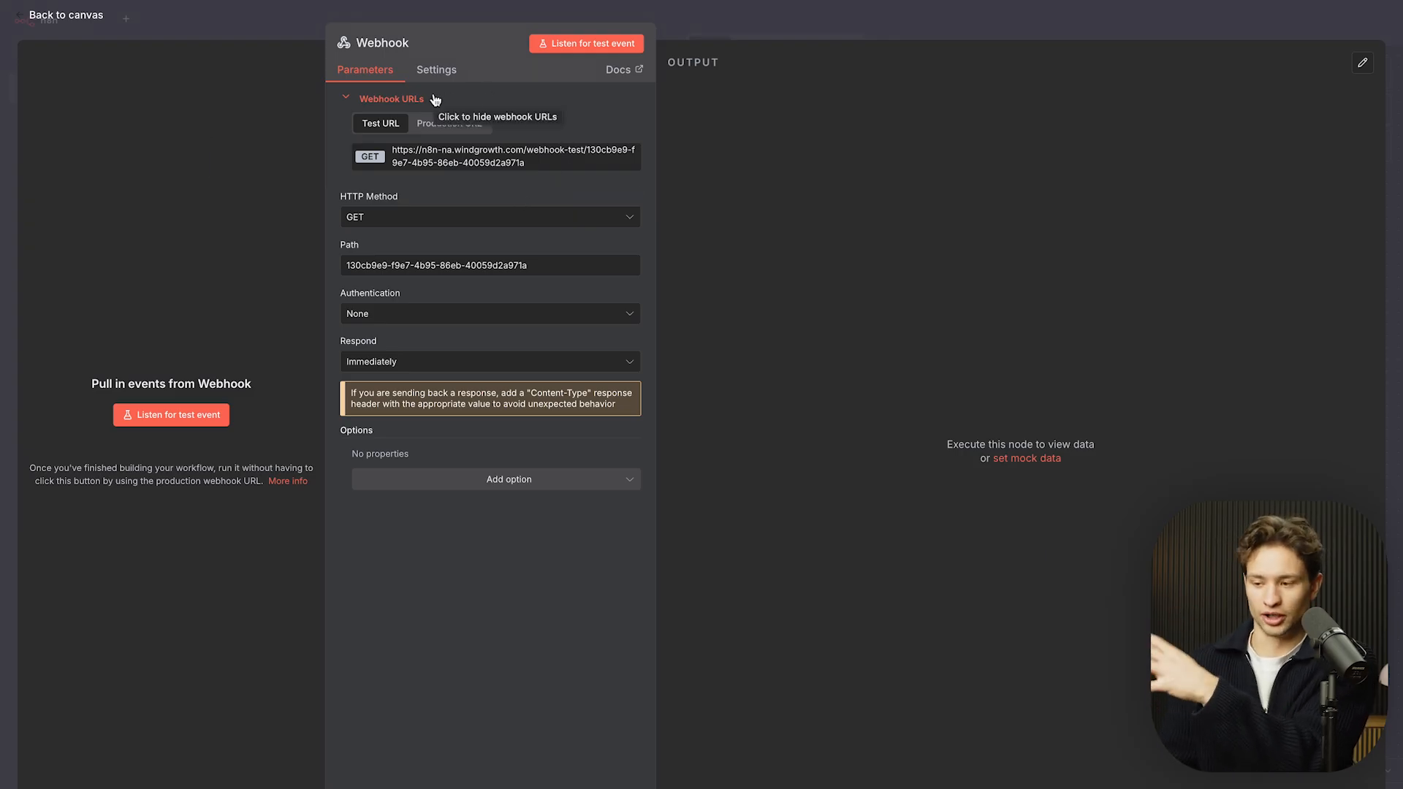
mouse_move(564, 128)
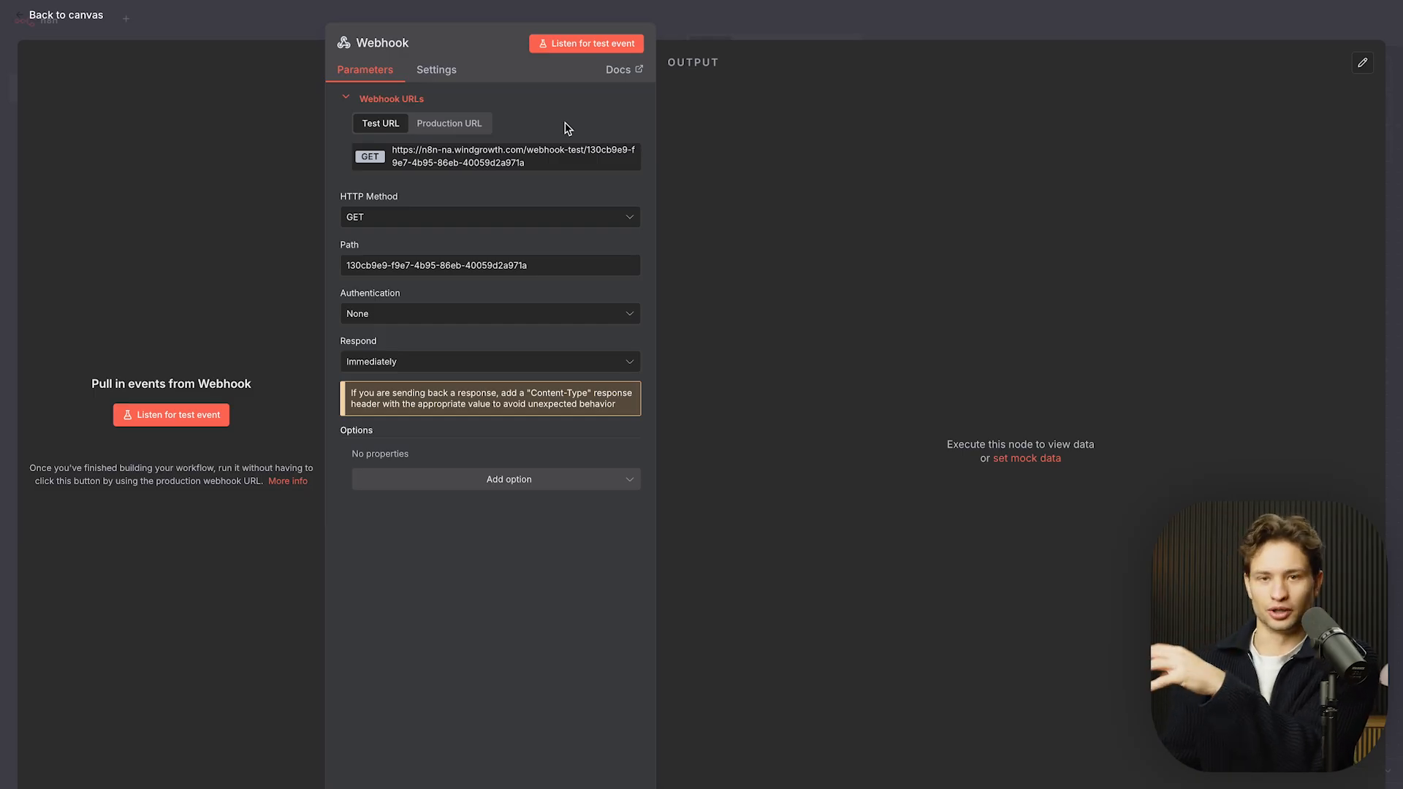
mouse_move(534, 152)
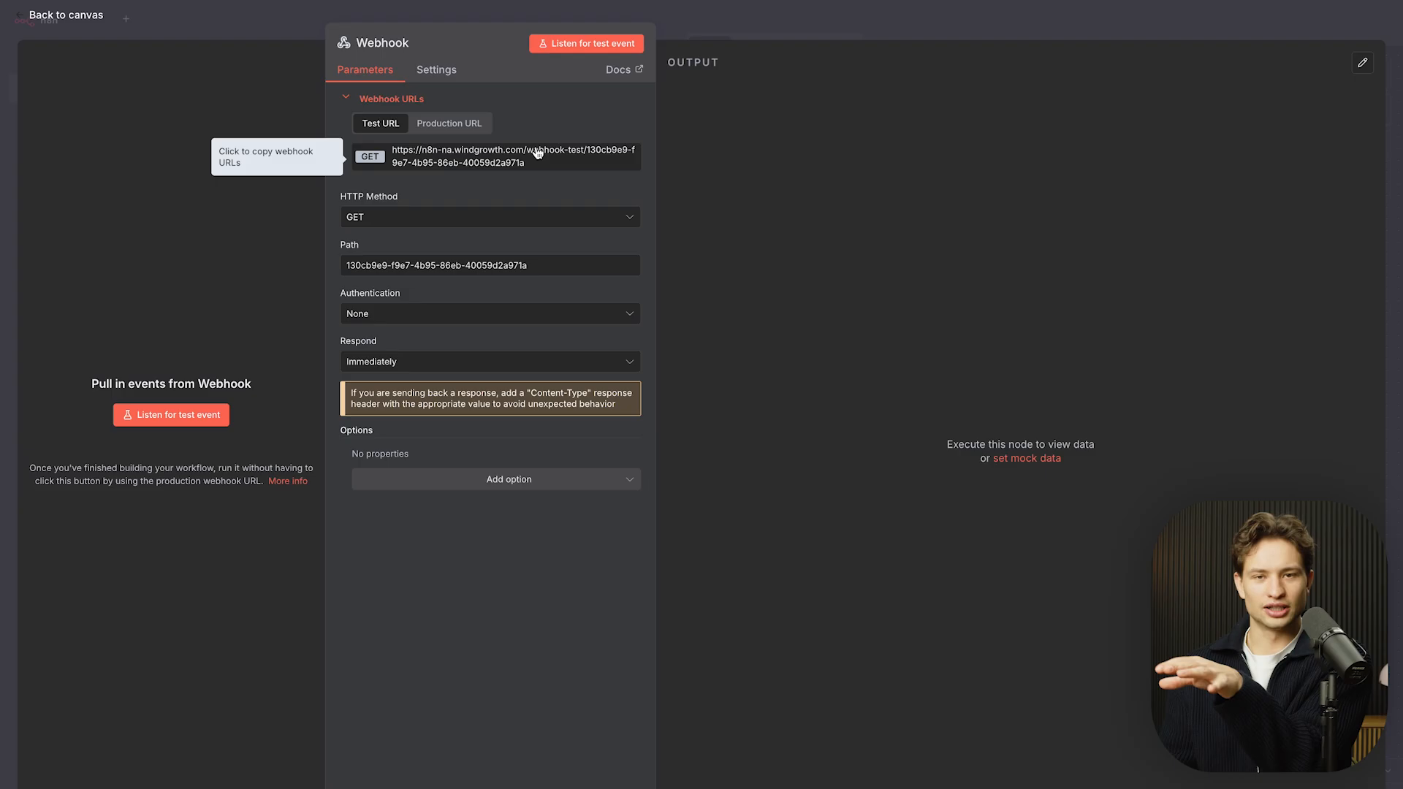
mouse_move(546, 158)
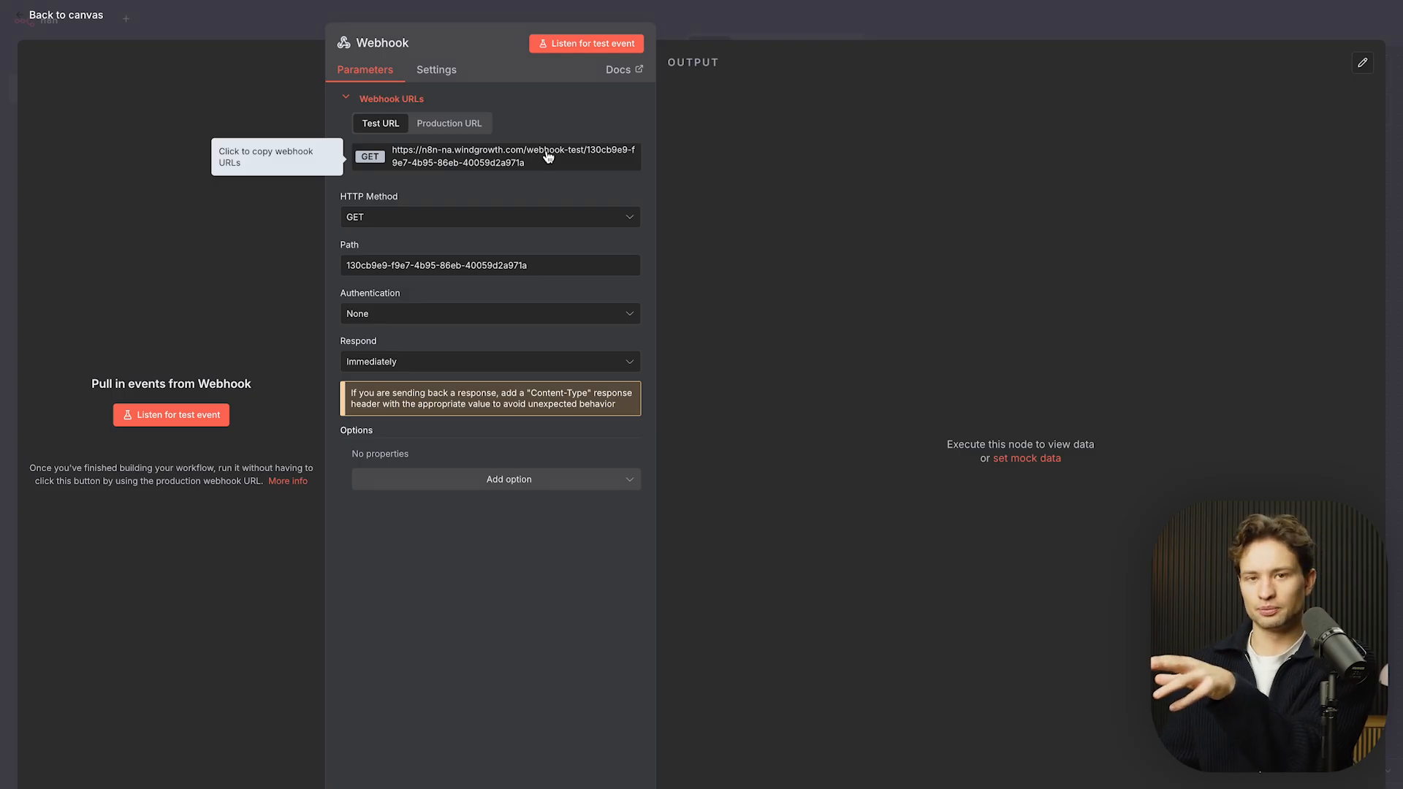
mouse_move(550, 130)
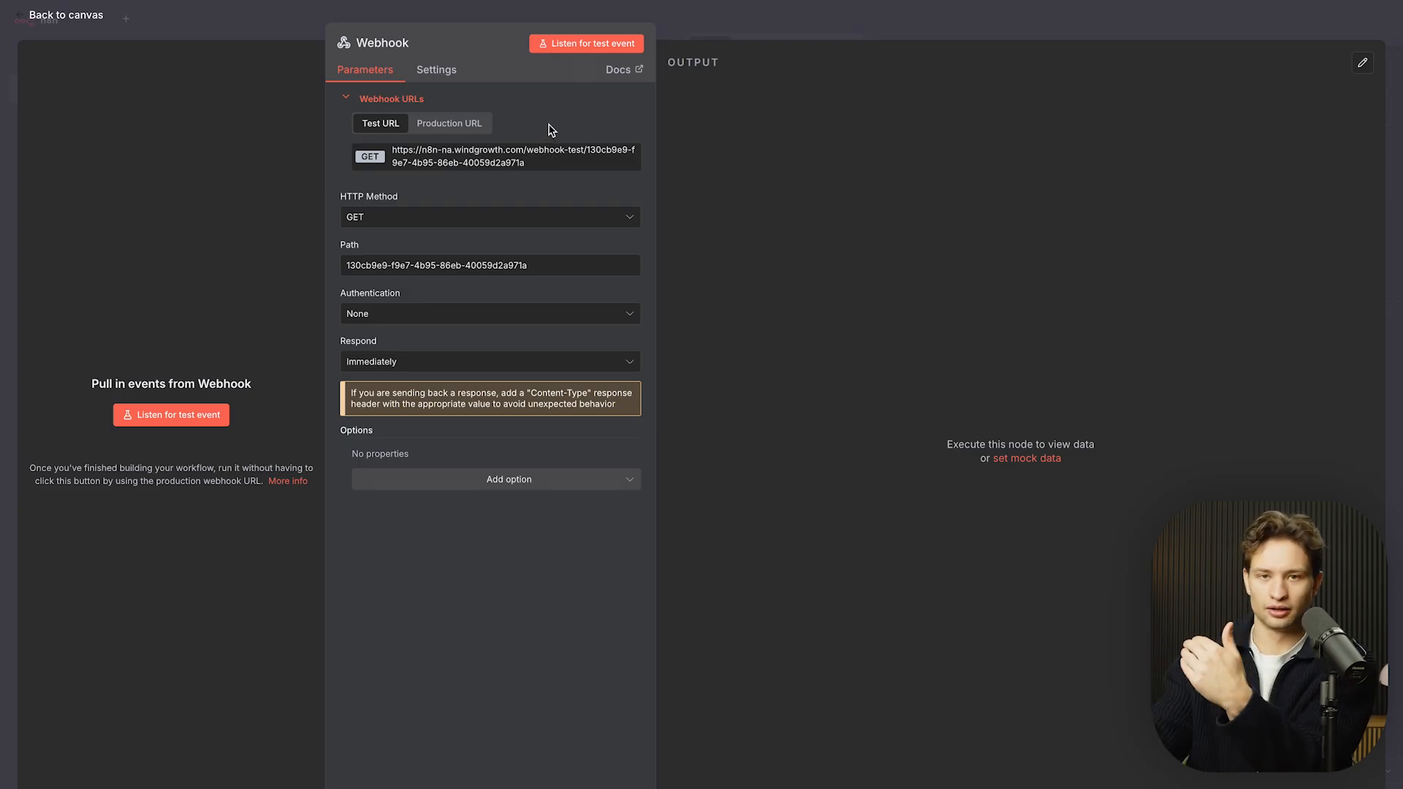
mouse_move(356, 132)
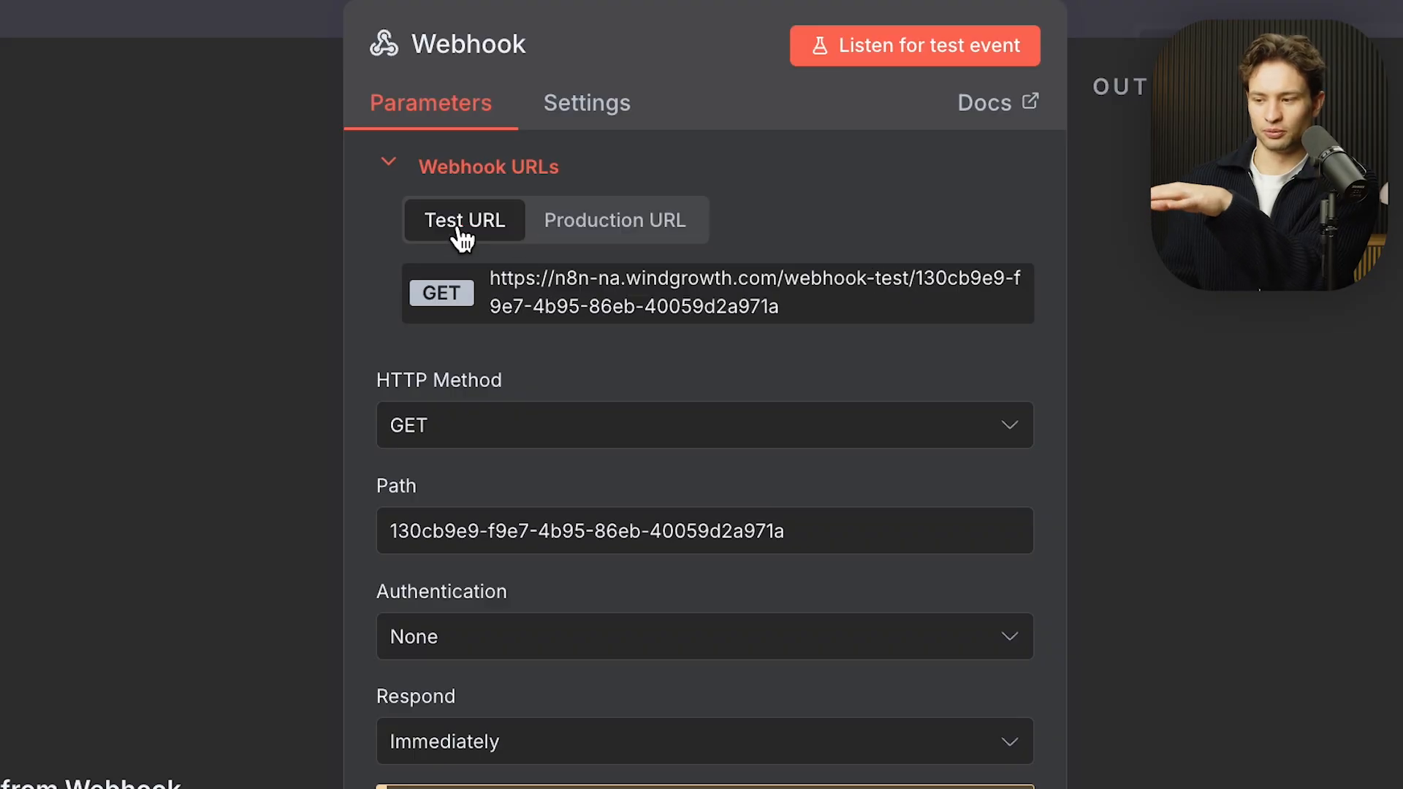
click(615, 220)
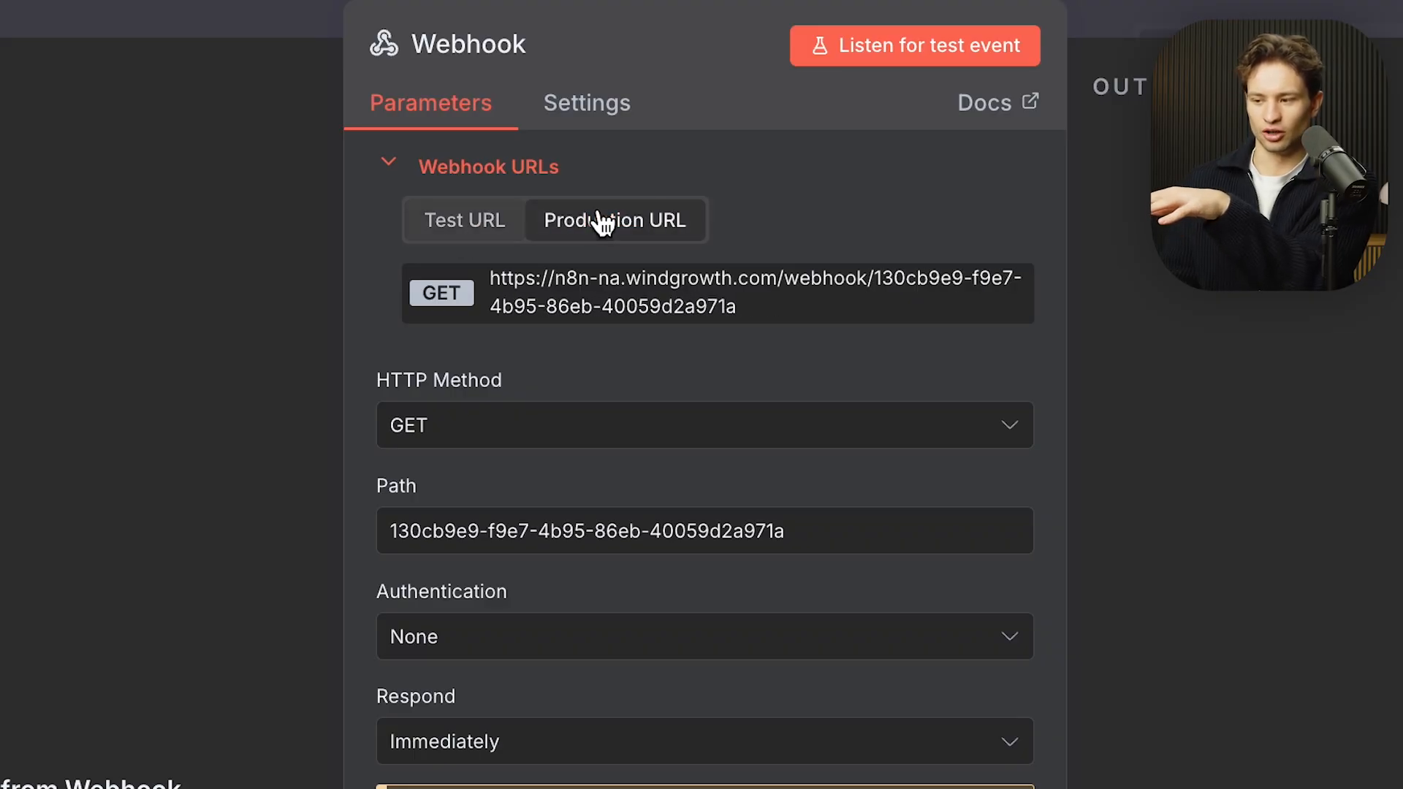
click(463, 220)
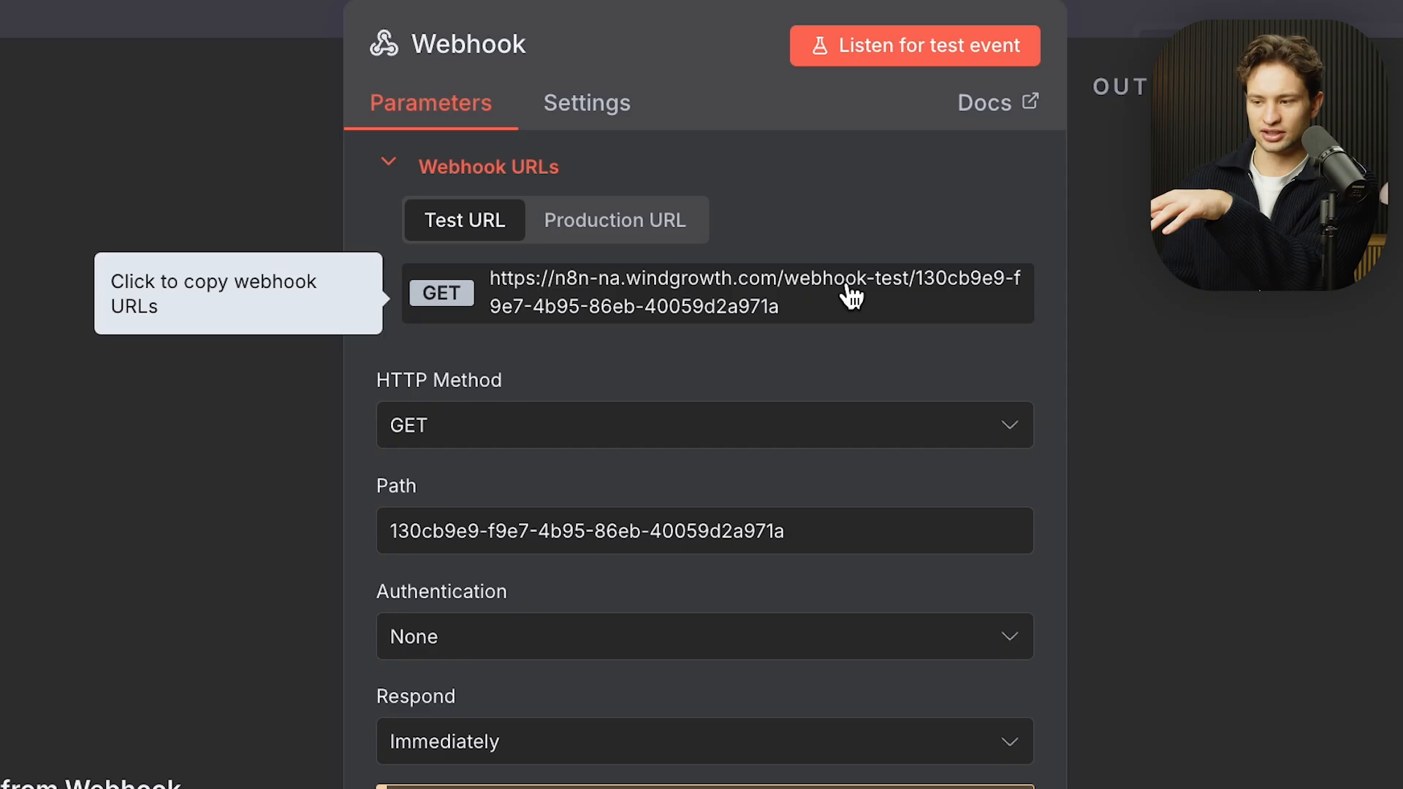
click(615, 220)
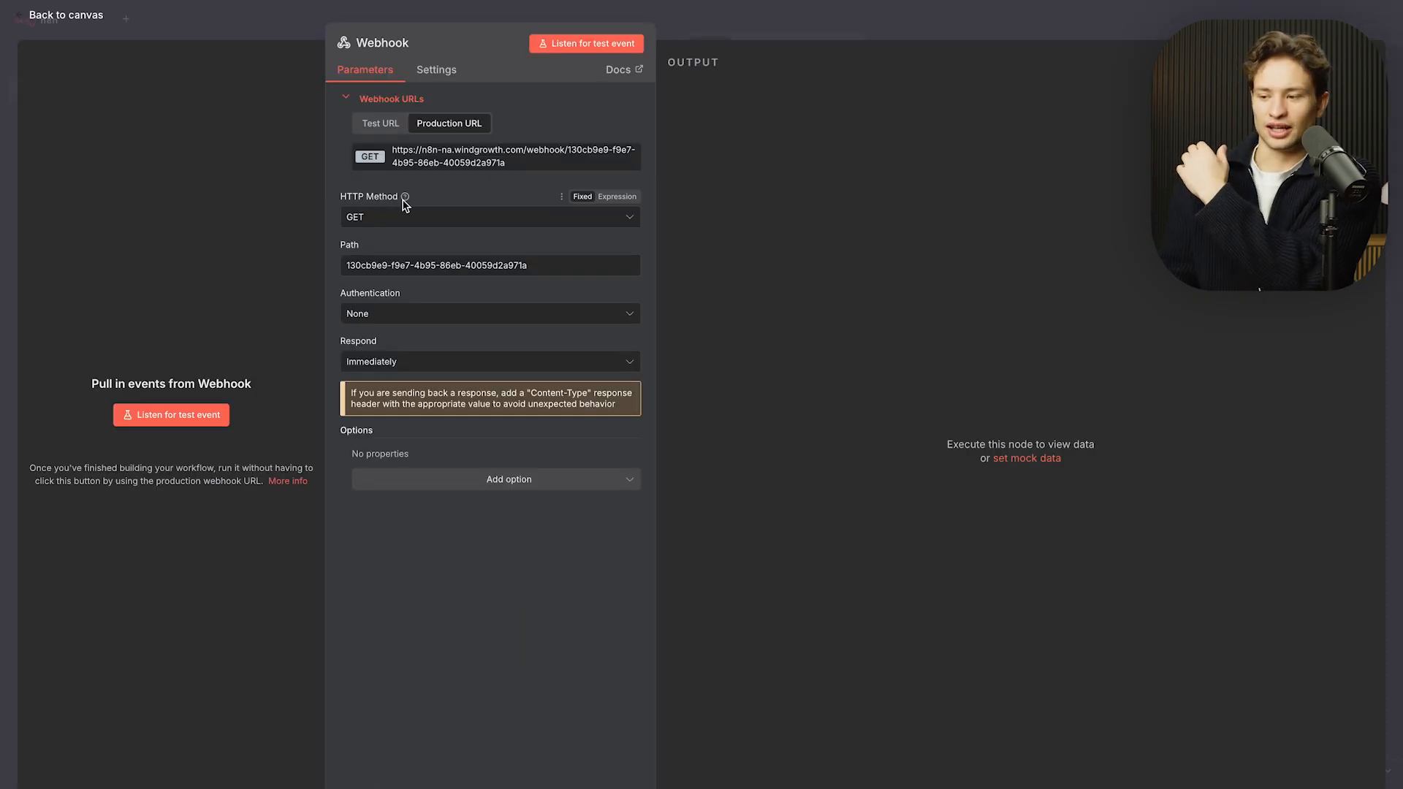
click(490, 217)
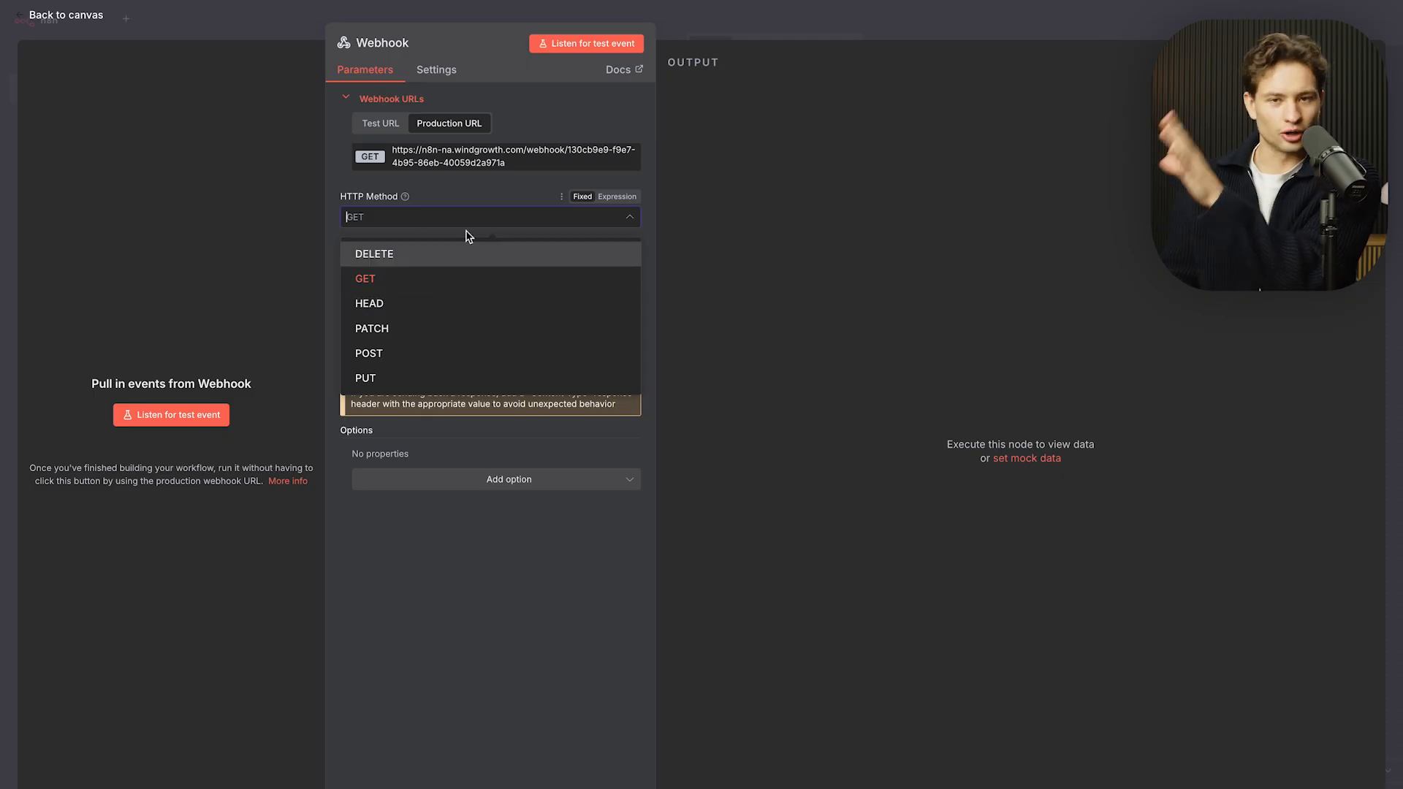
mouse_move(424, 278)
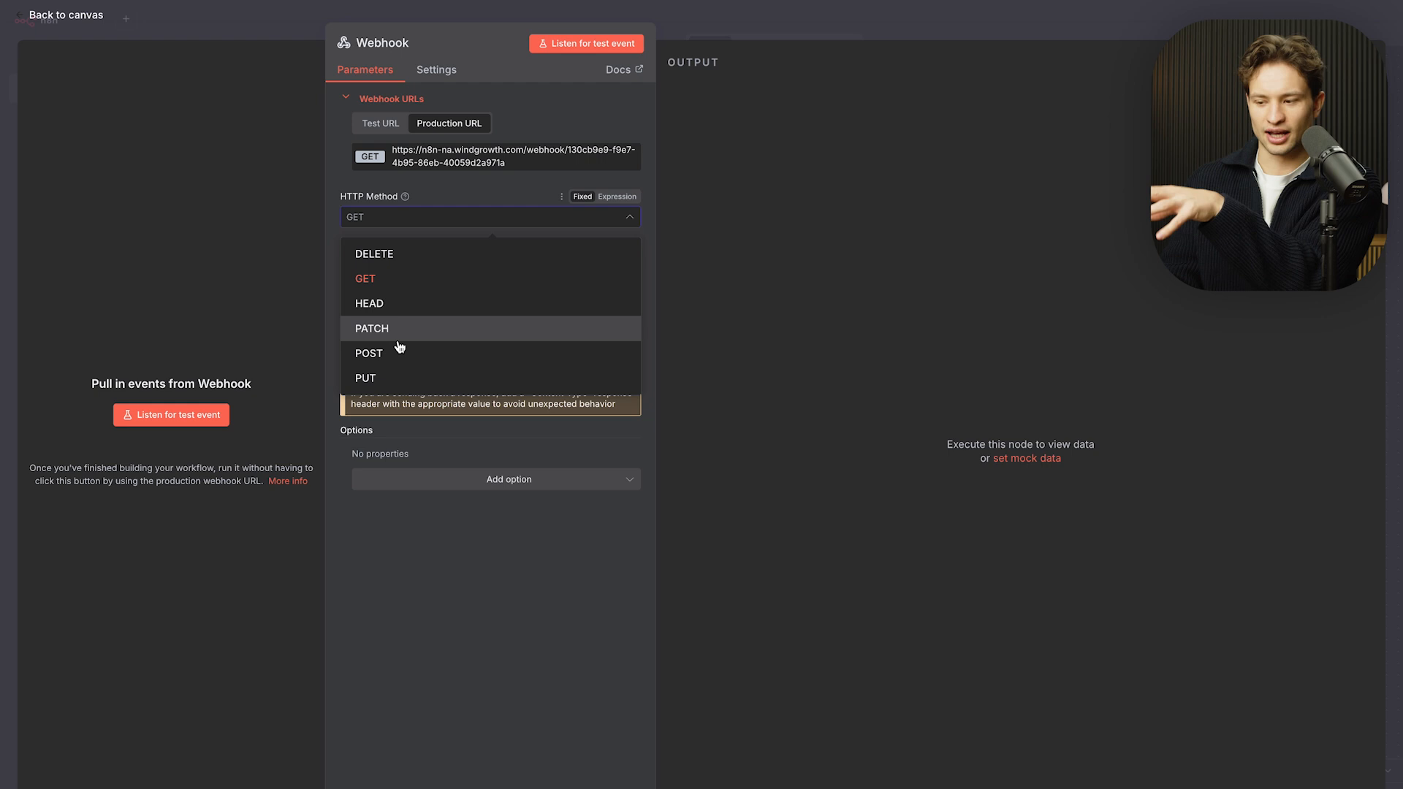
mouse_move(450, 252)
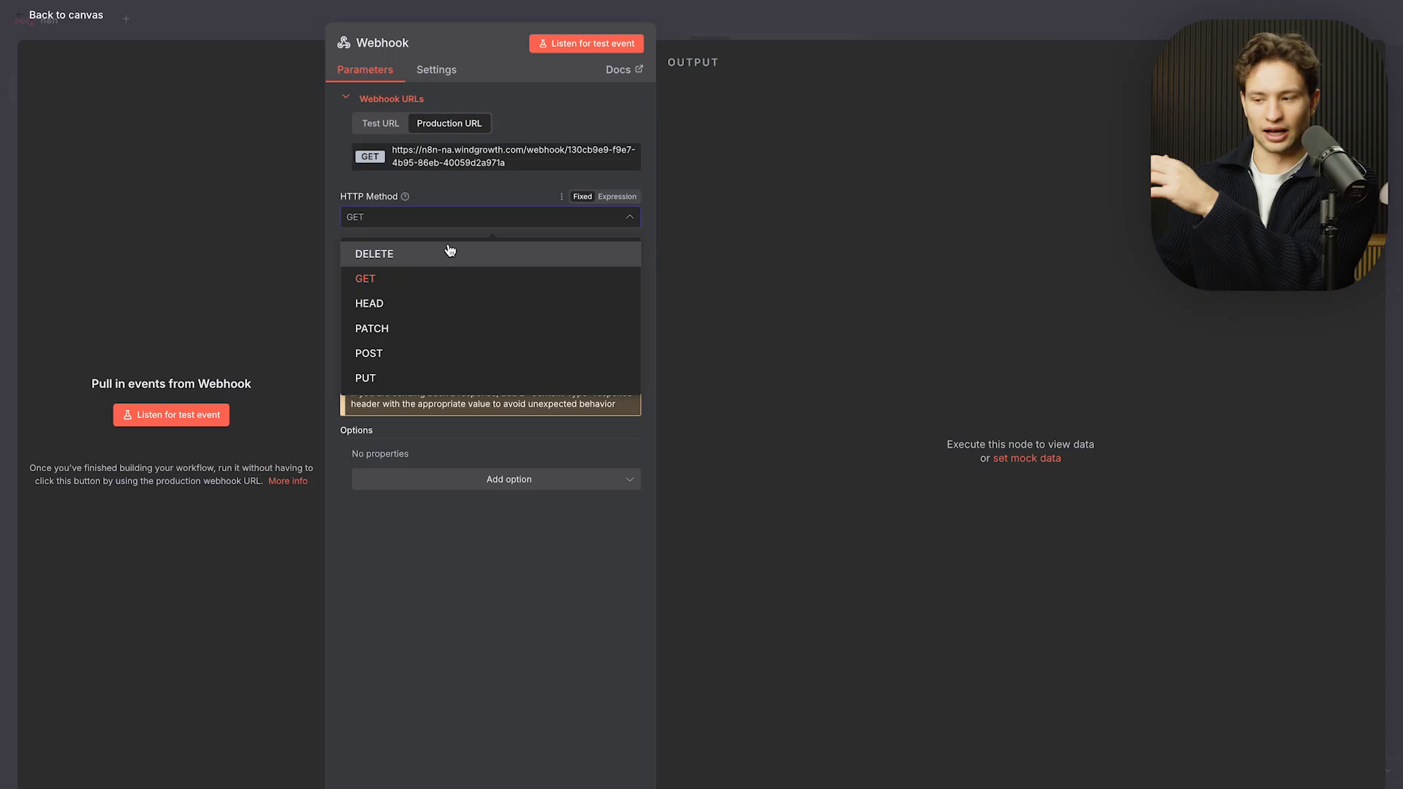
mouse_move(411, 279)
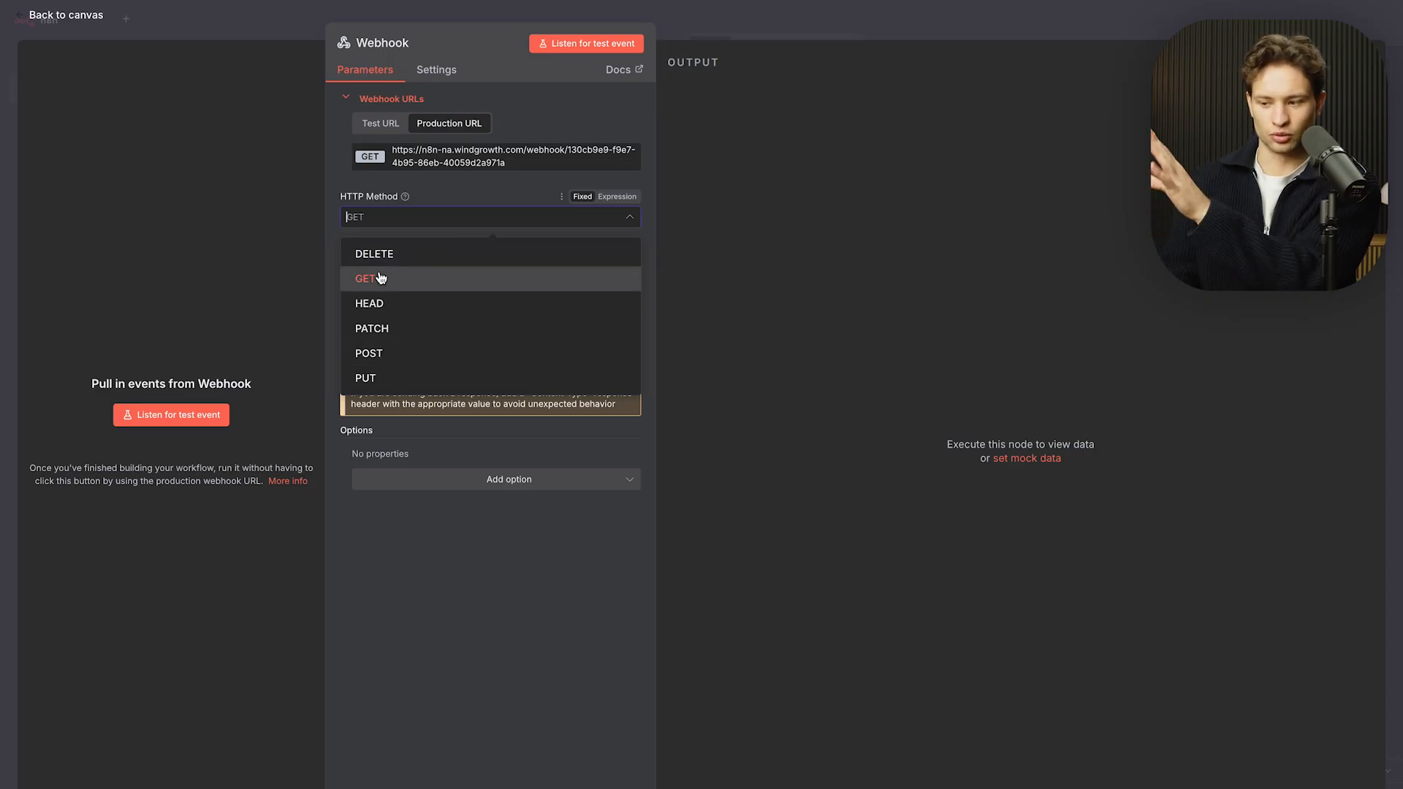
mouse_move(371, 303)
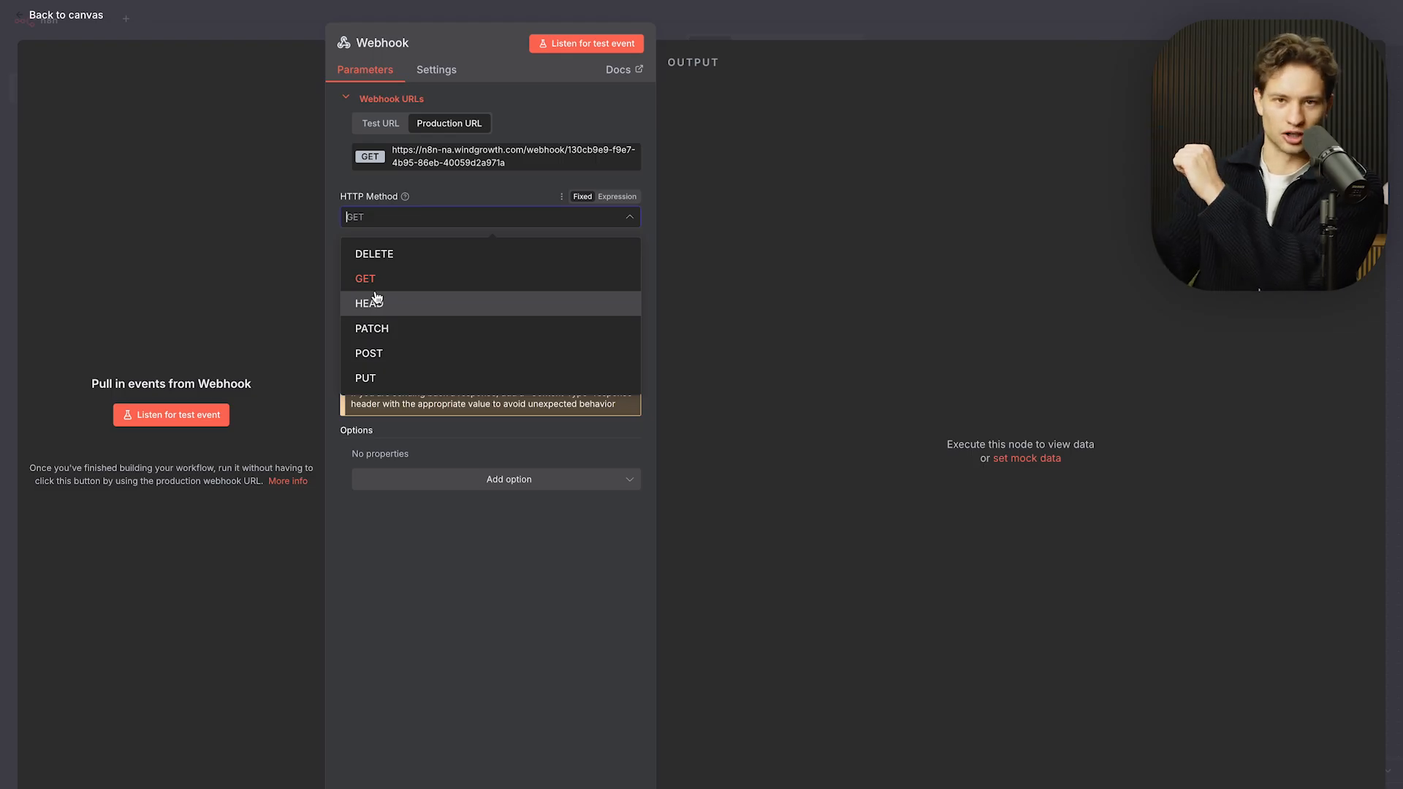
mouse_move(383, 354)
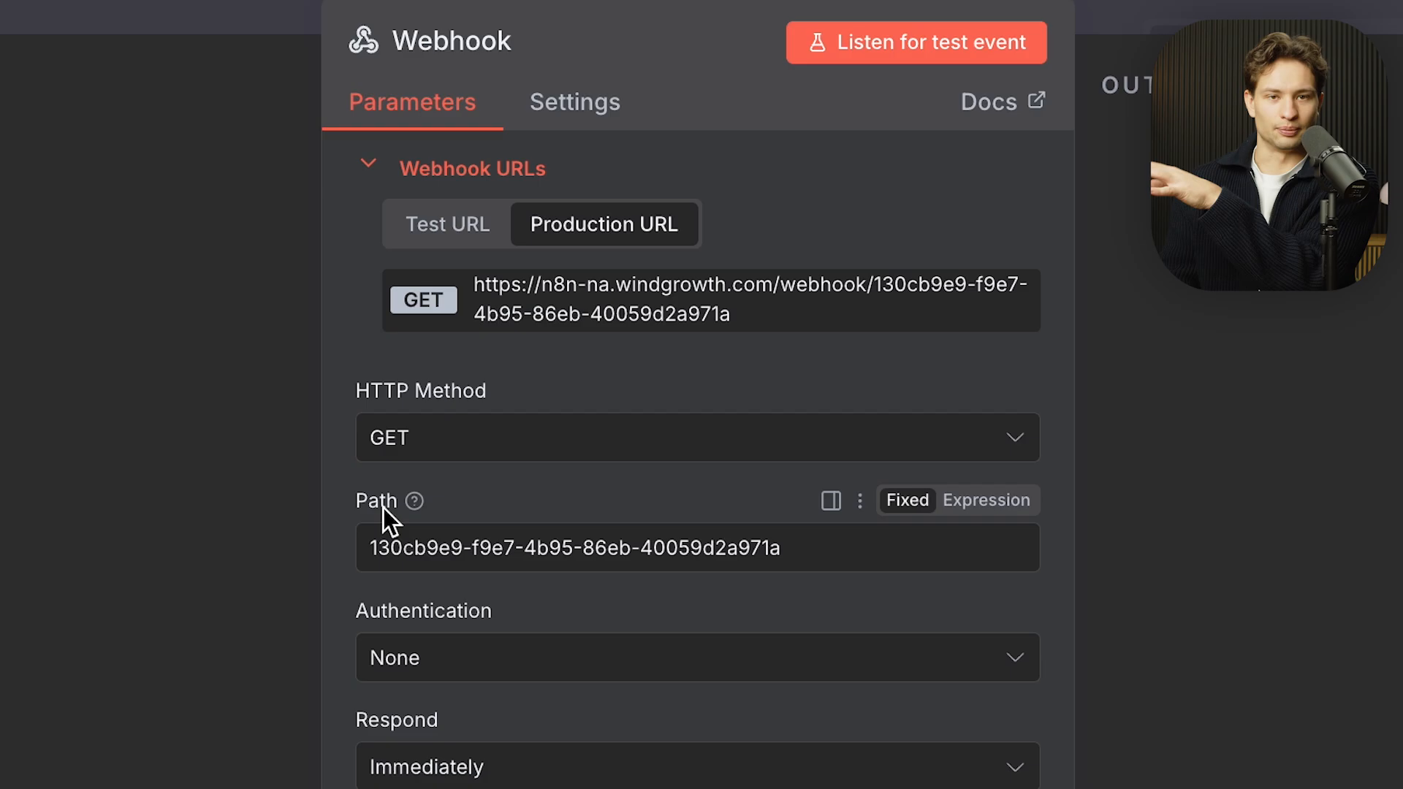
mouse_move(812, 599)
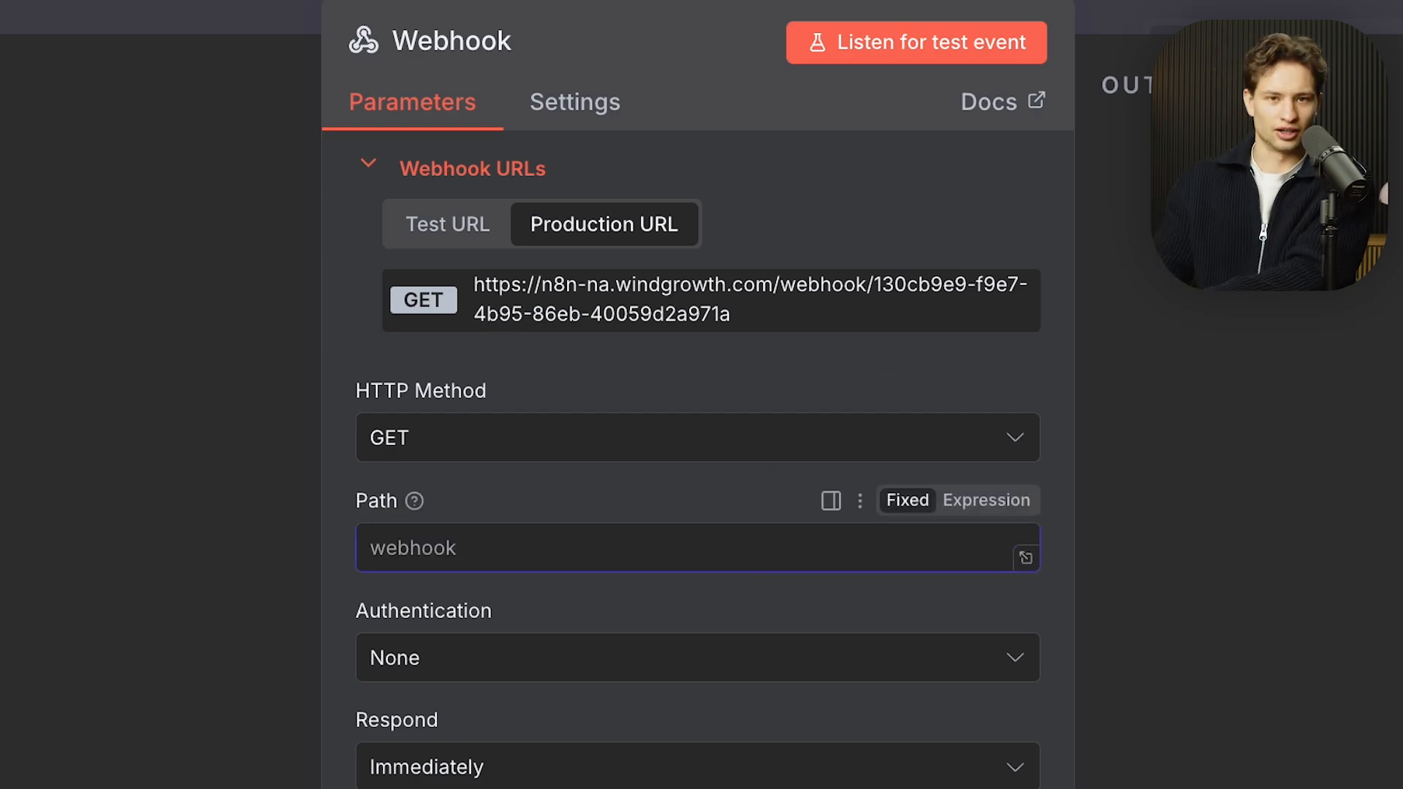
- Set the webhook path to 'videoaboutwebhooks' and view the Test URL ending with it
text(video)
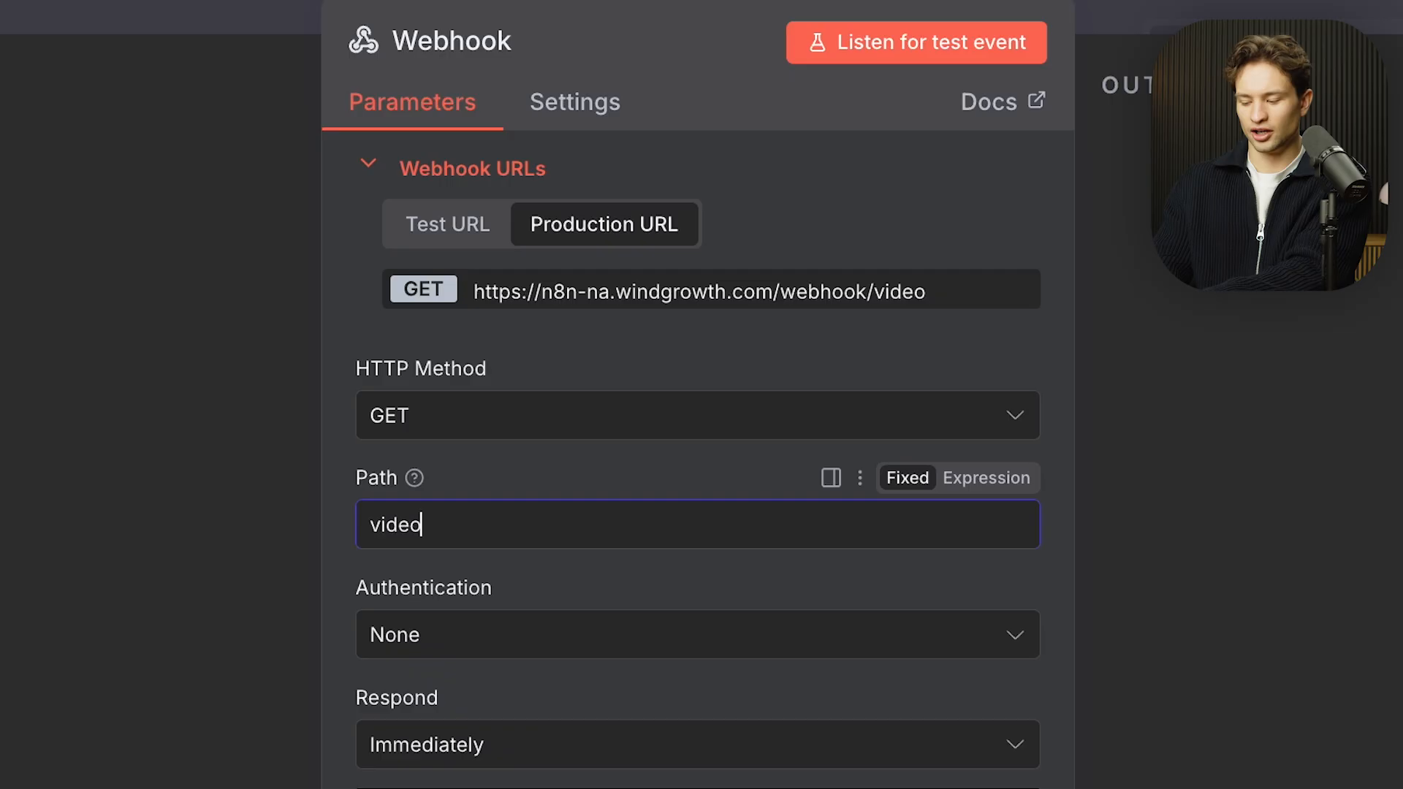
text(aboutwebhooks)
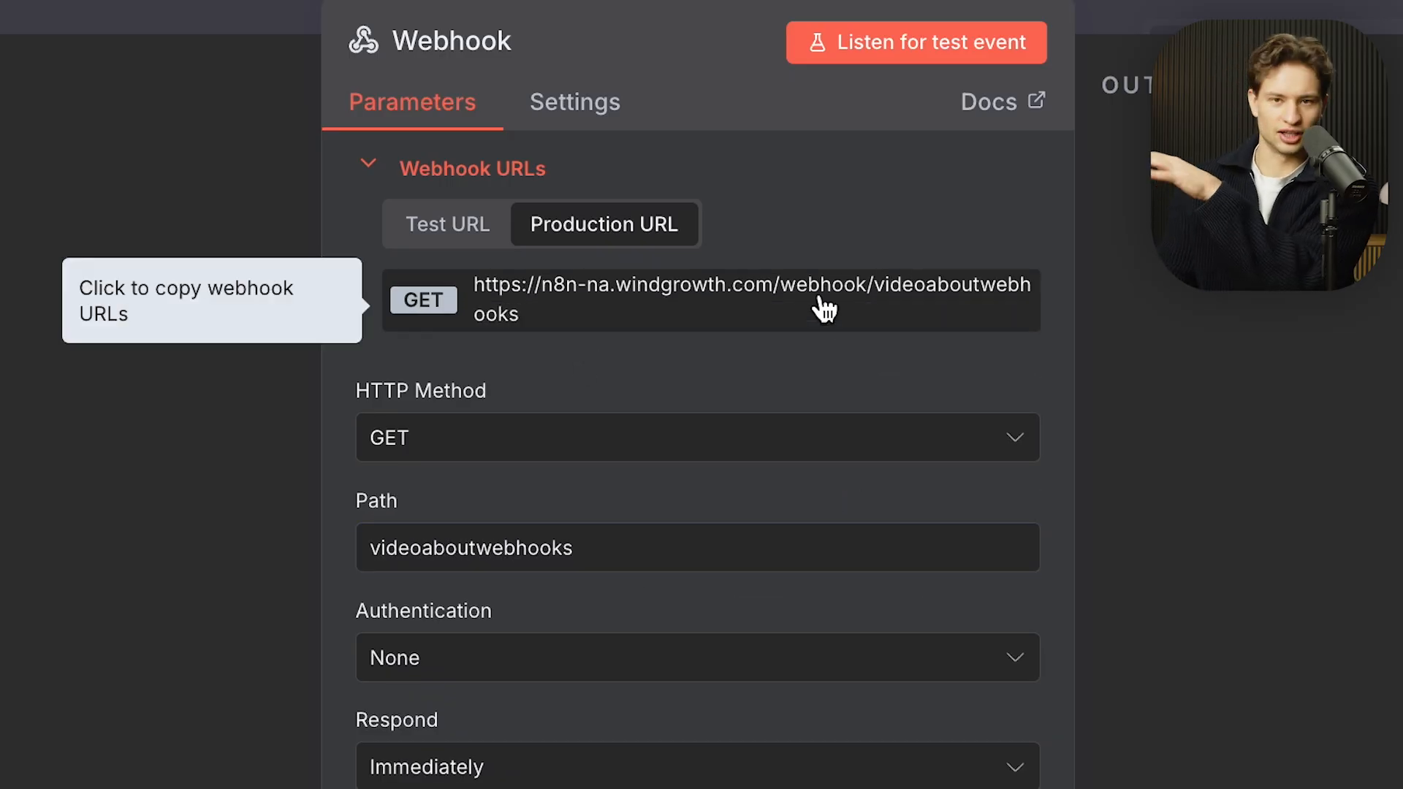
mouse_move(613, 374)
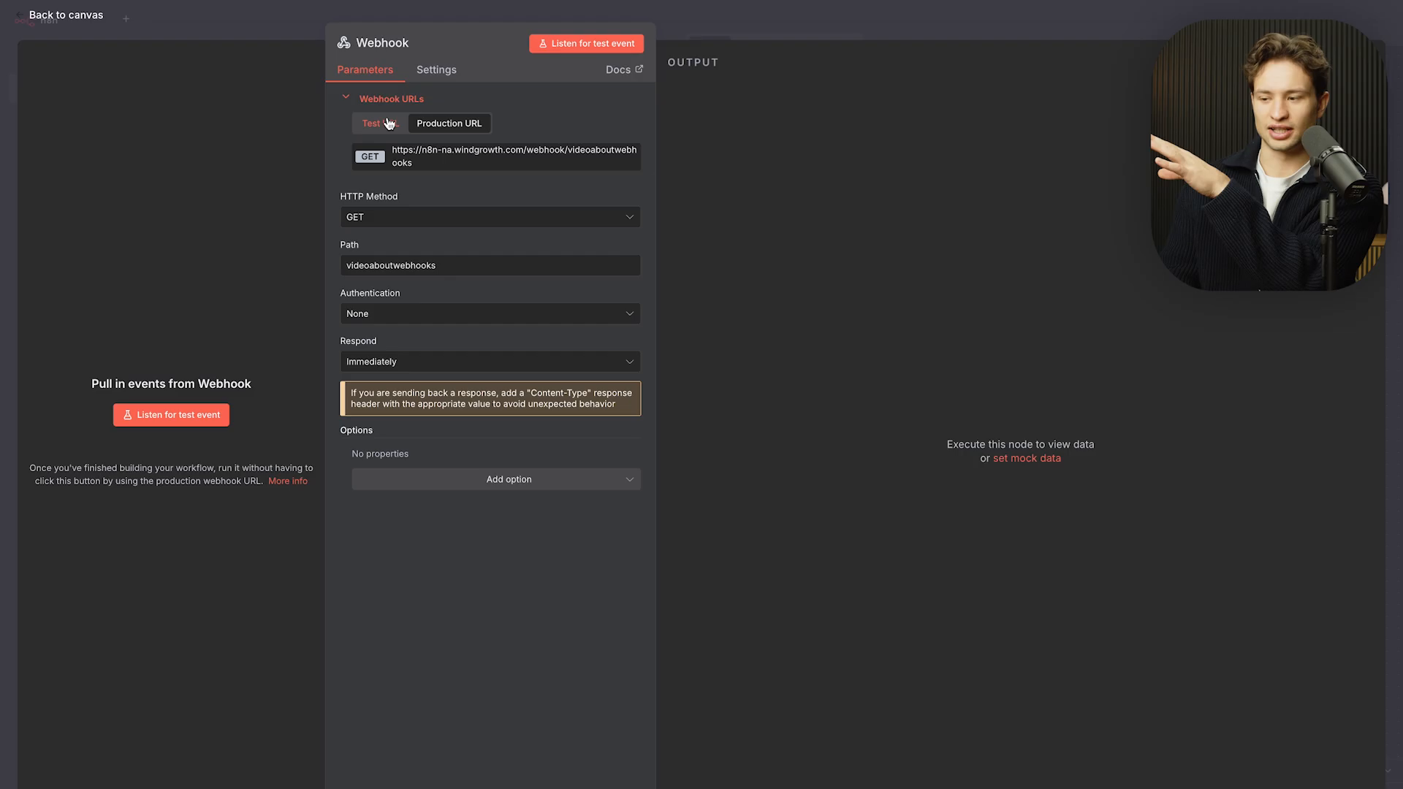
click(371, 123)
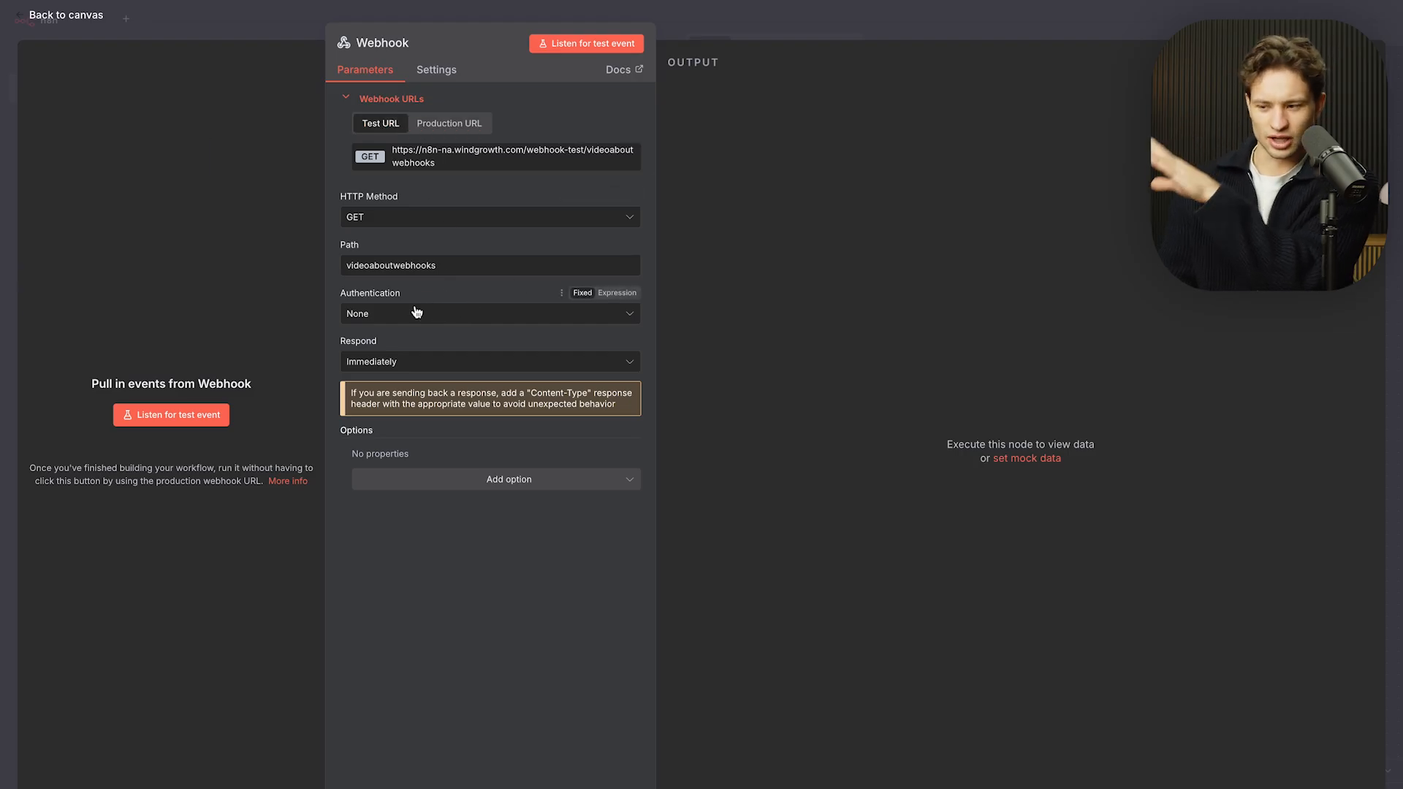
mouse_move(414, 312)
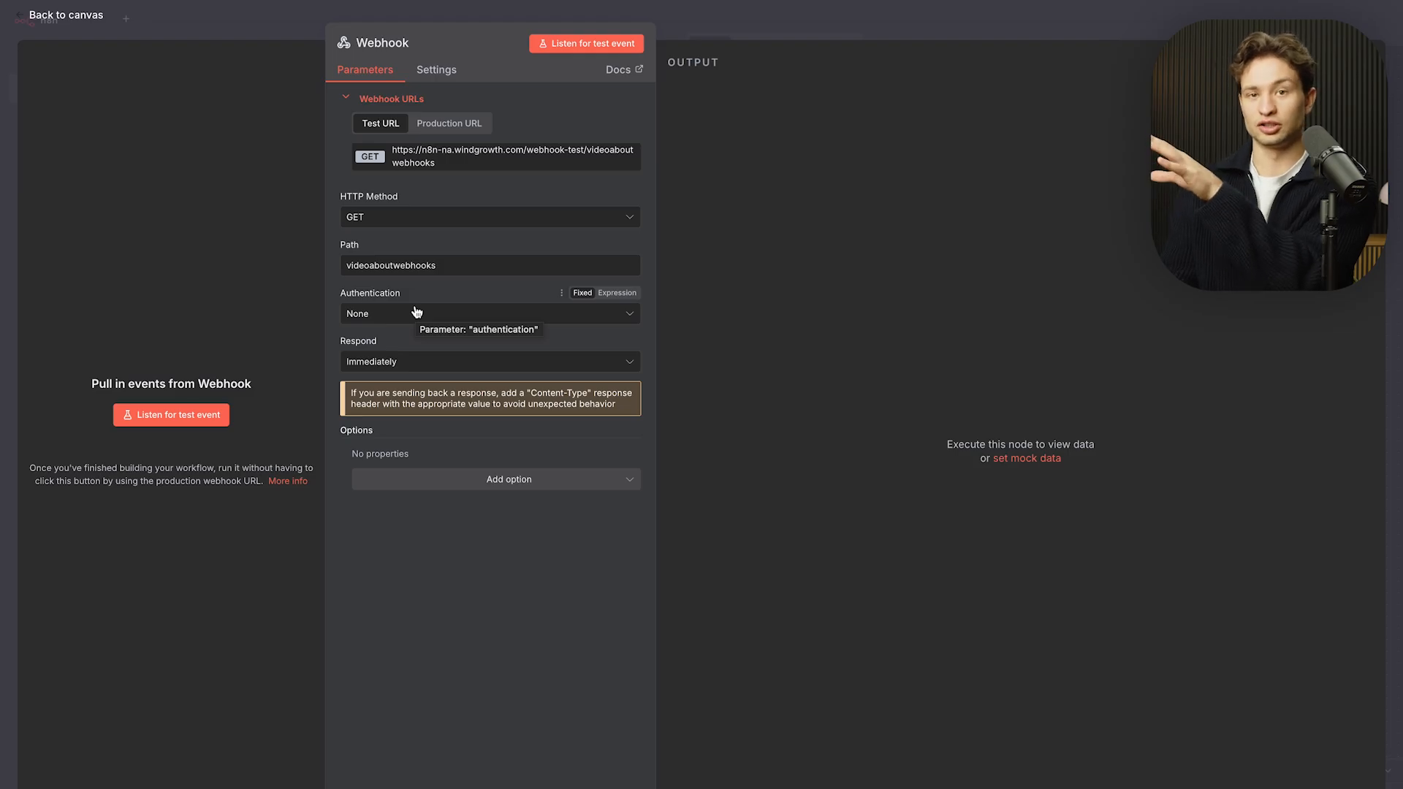
mouse_move(430, 314)
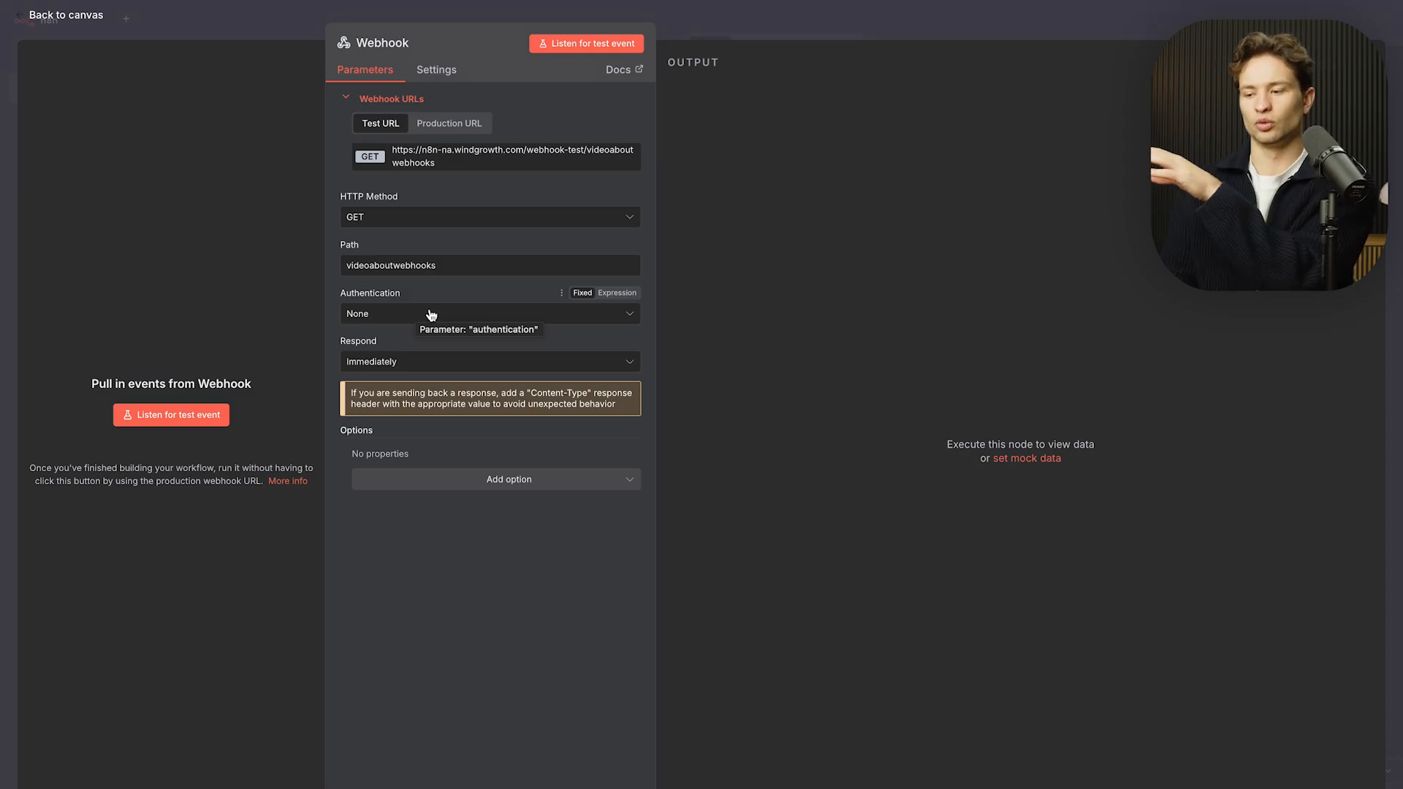
- Set Authentication to Basic Auth and save a new credential with user 'test'
click(489, 313)
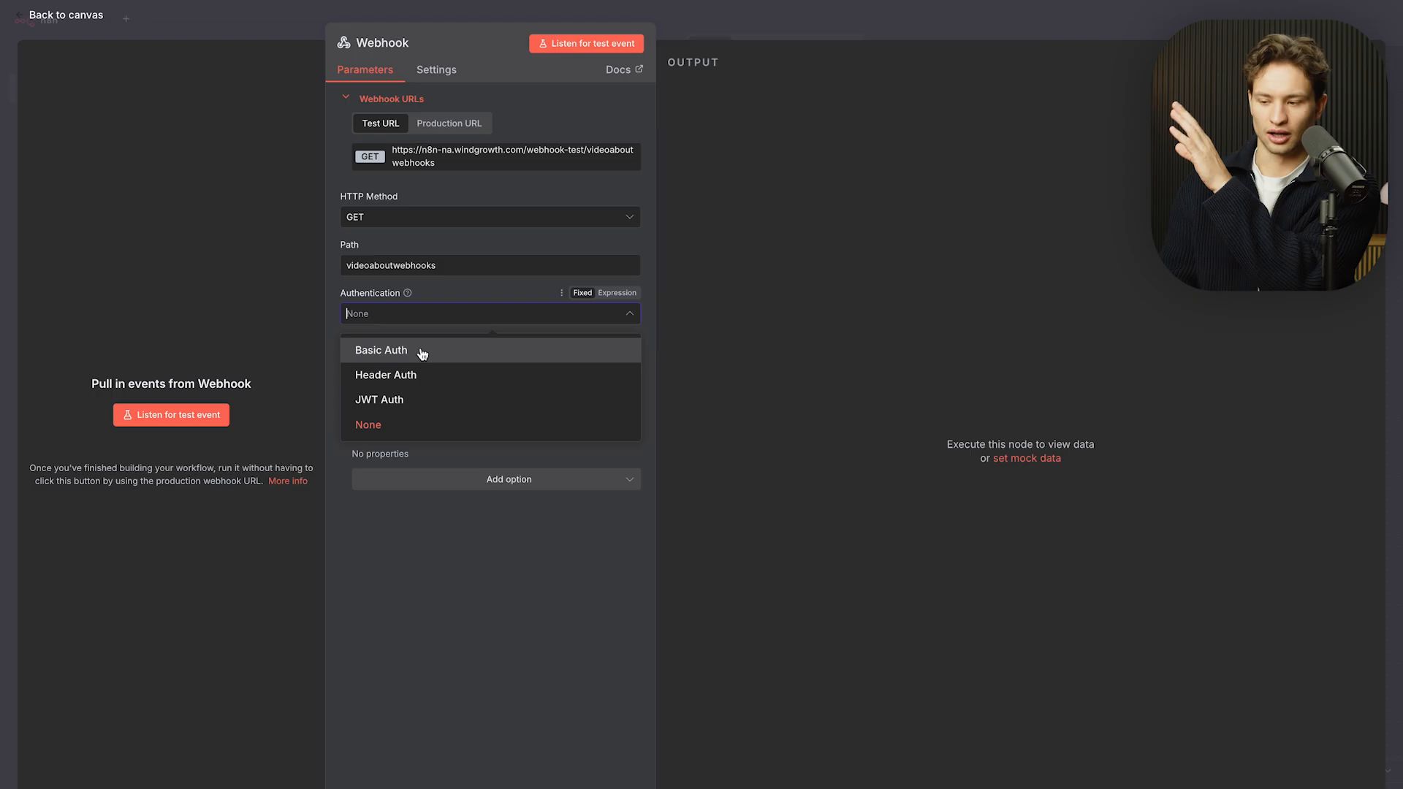
mouse_move(461, 336)
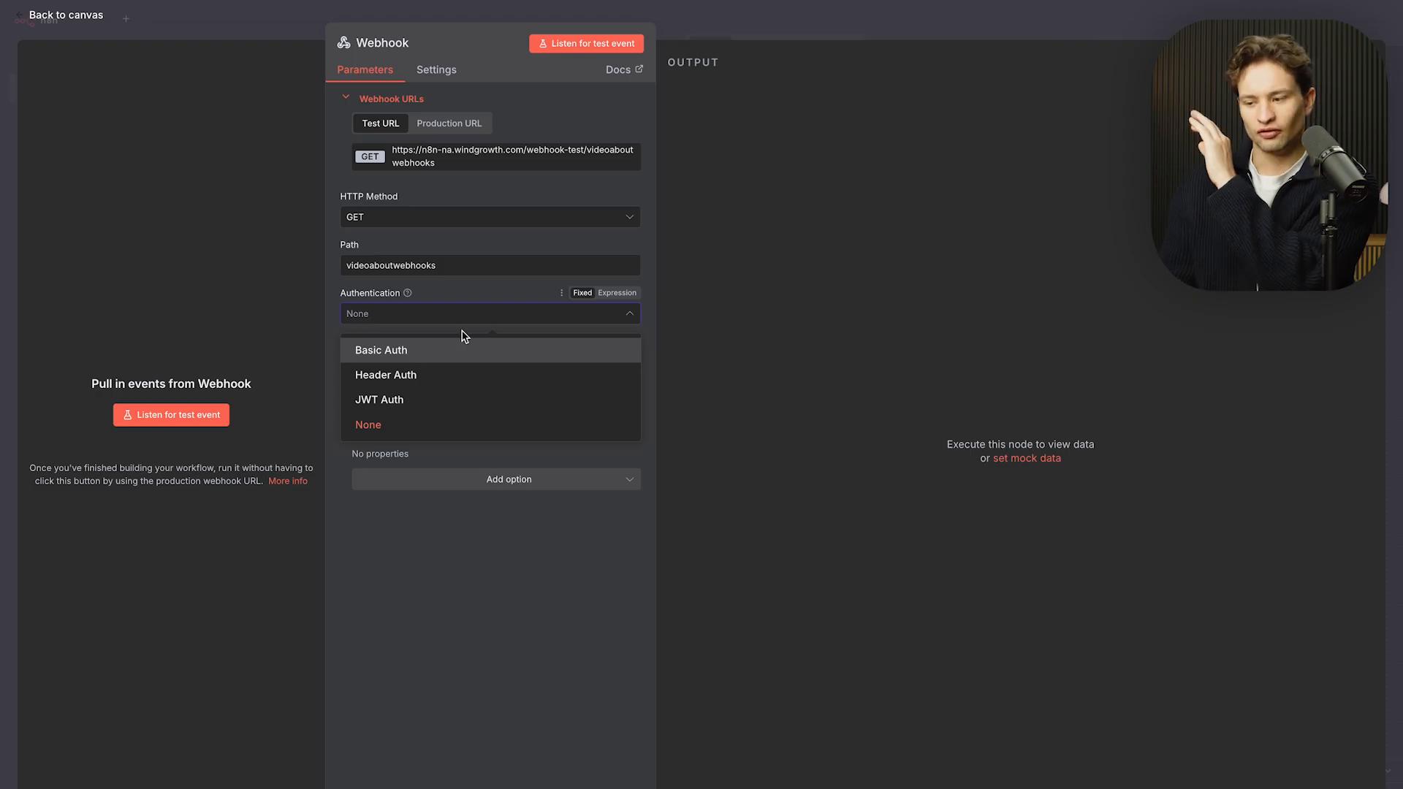
mouse_move(459, 348)
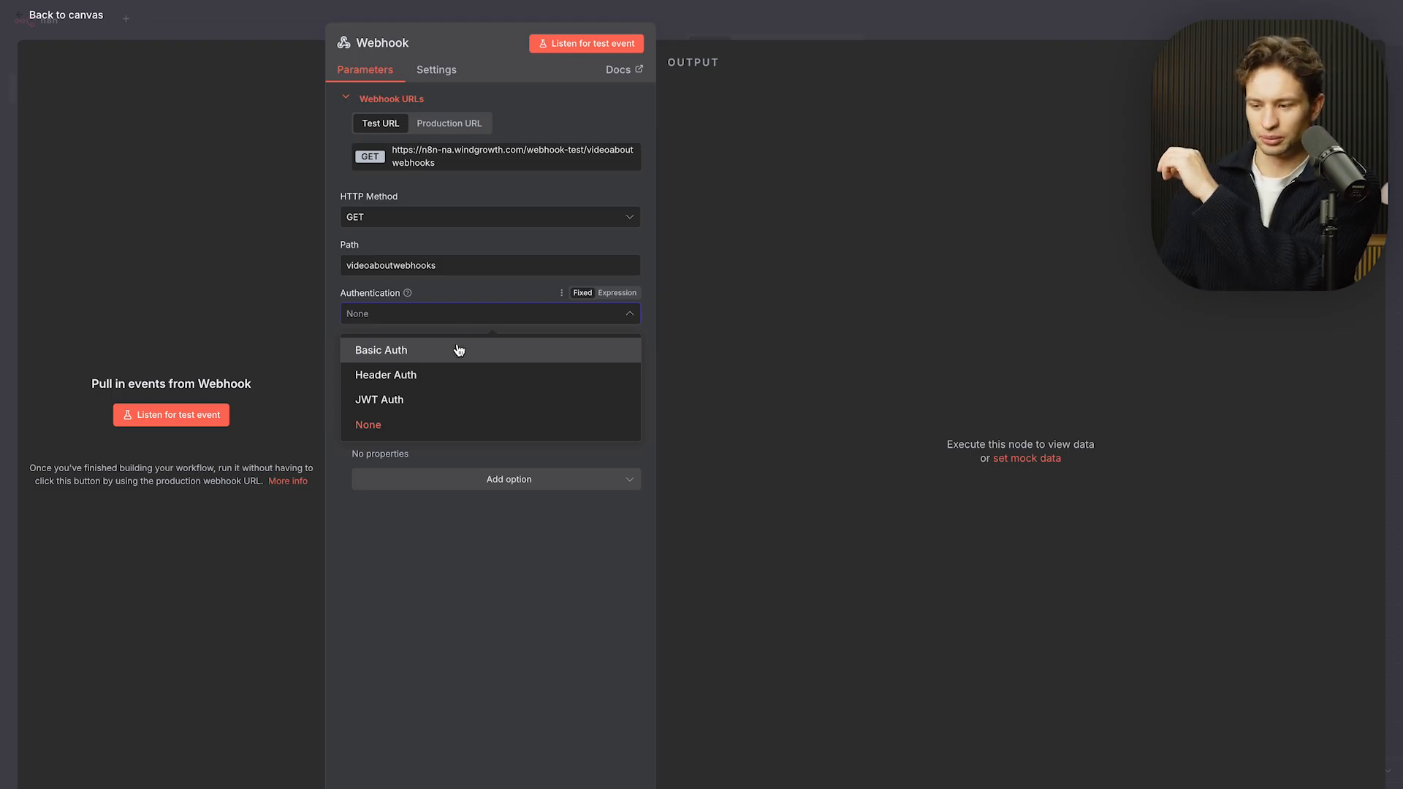
click(380, 350)
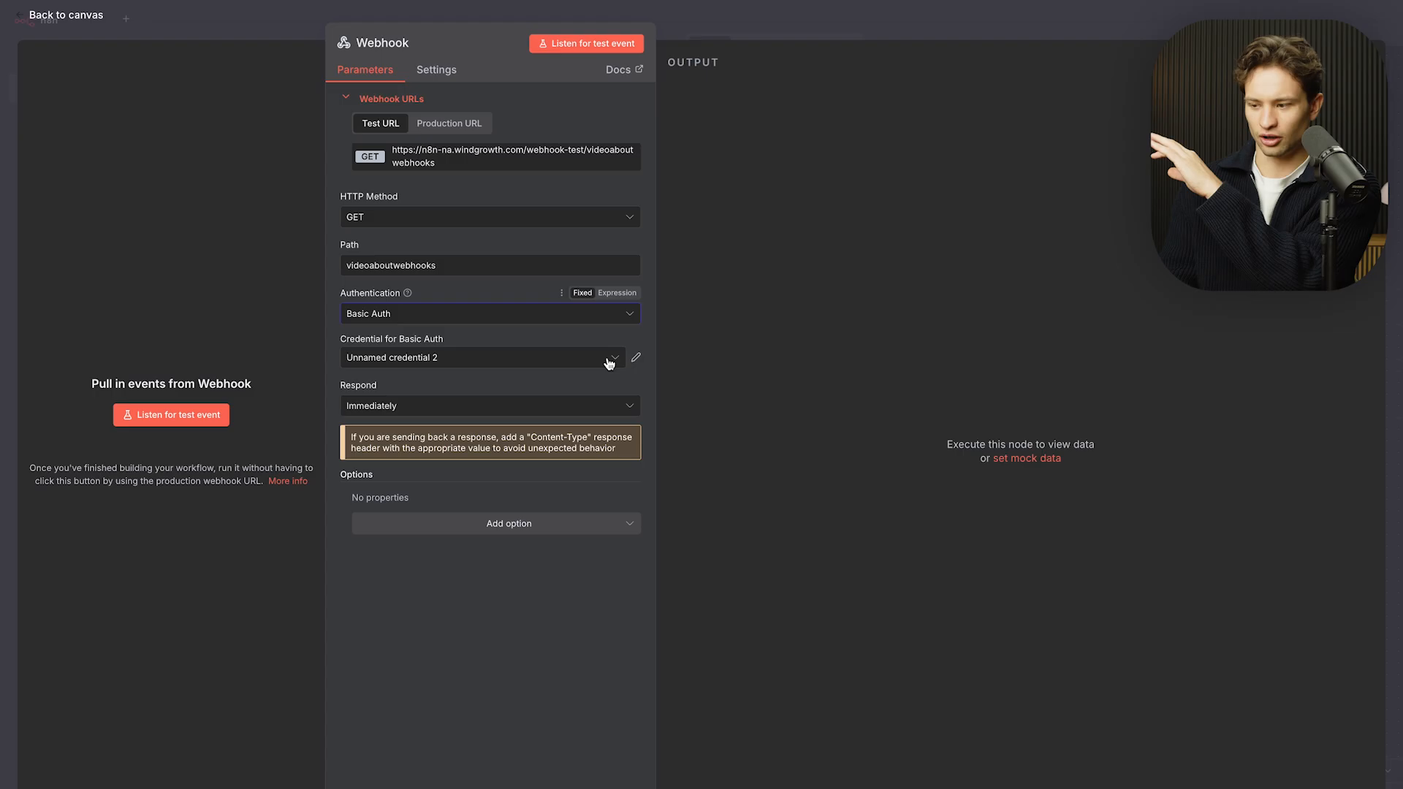
click(612, 357)
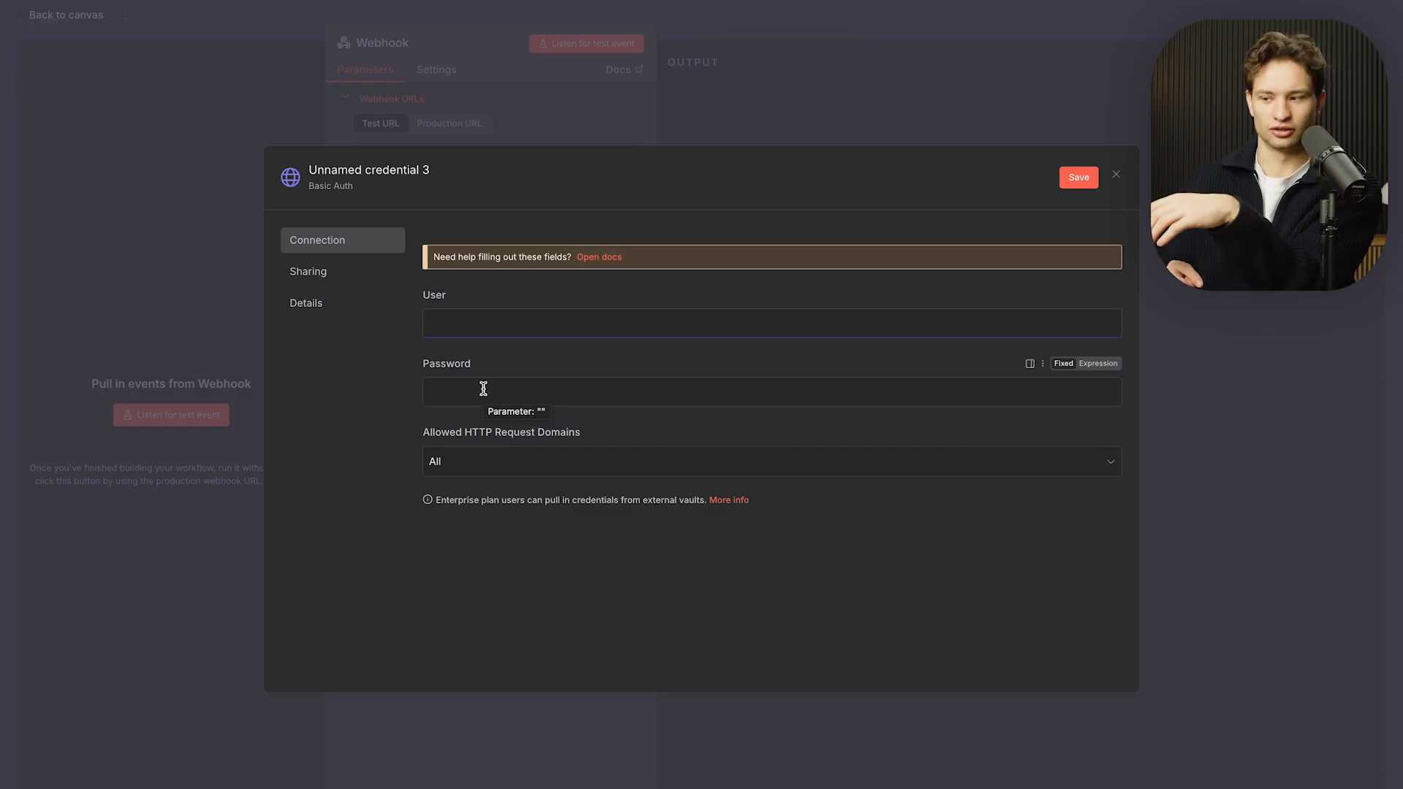
mouse_move(473, 149)
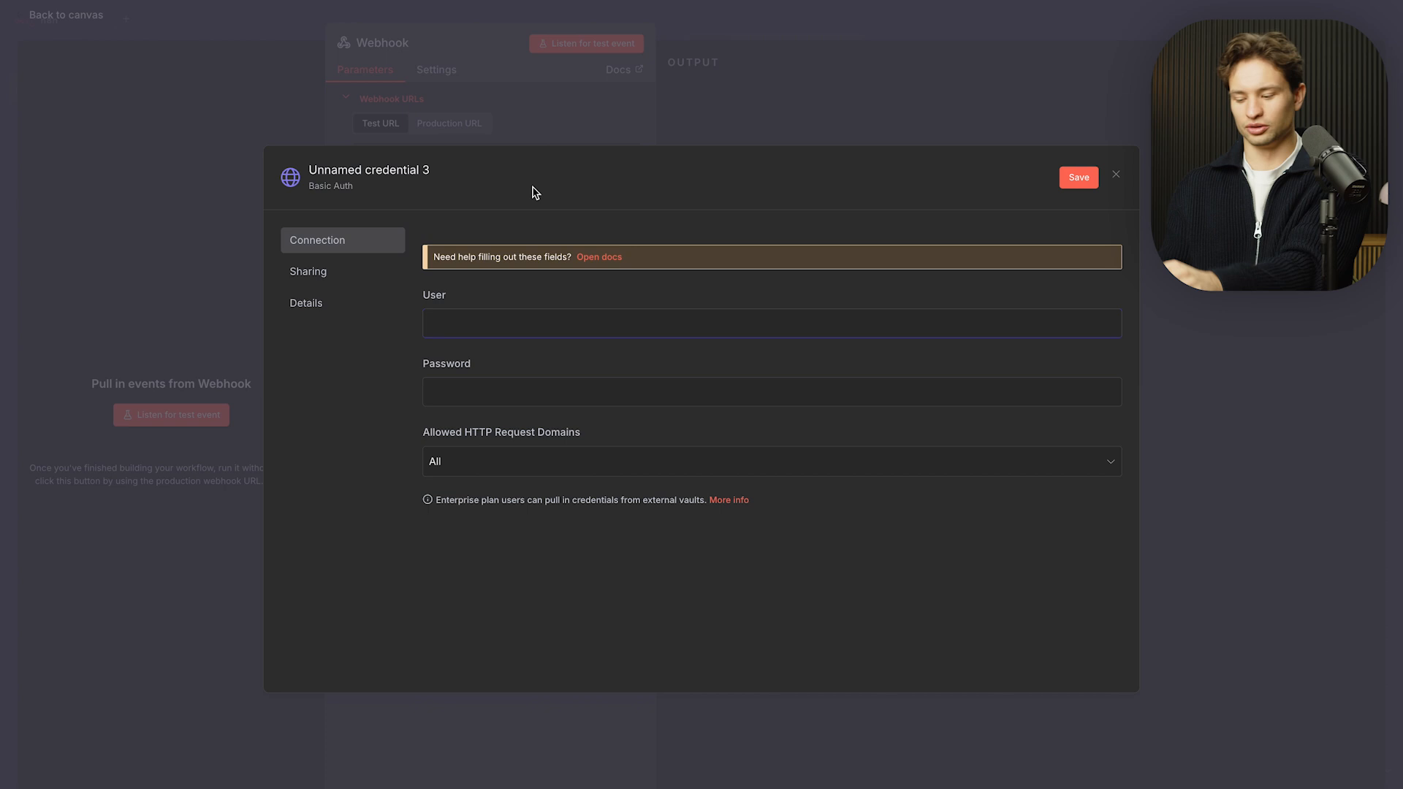
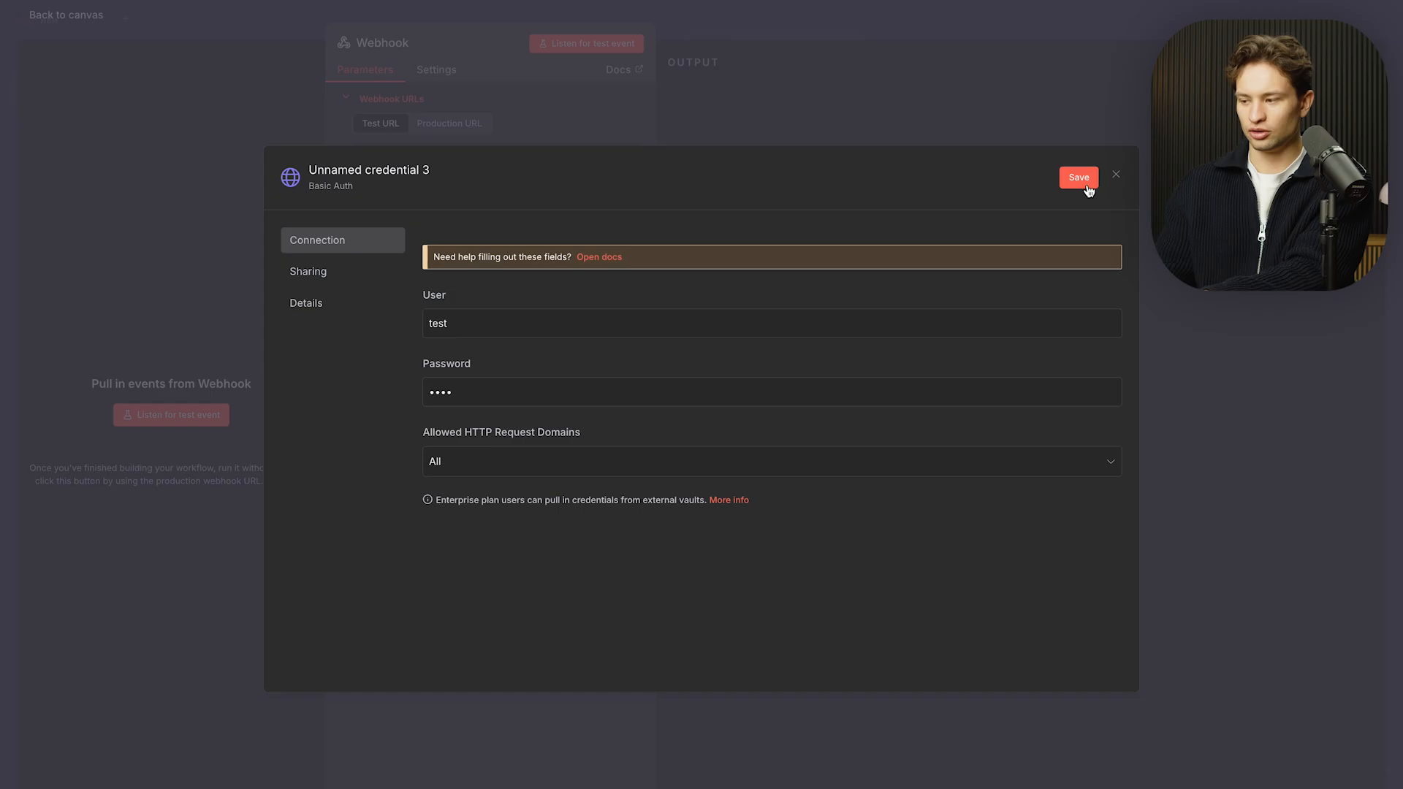
click(1078, 177)
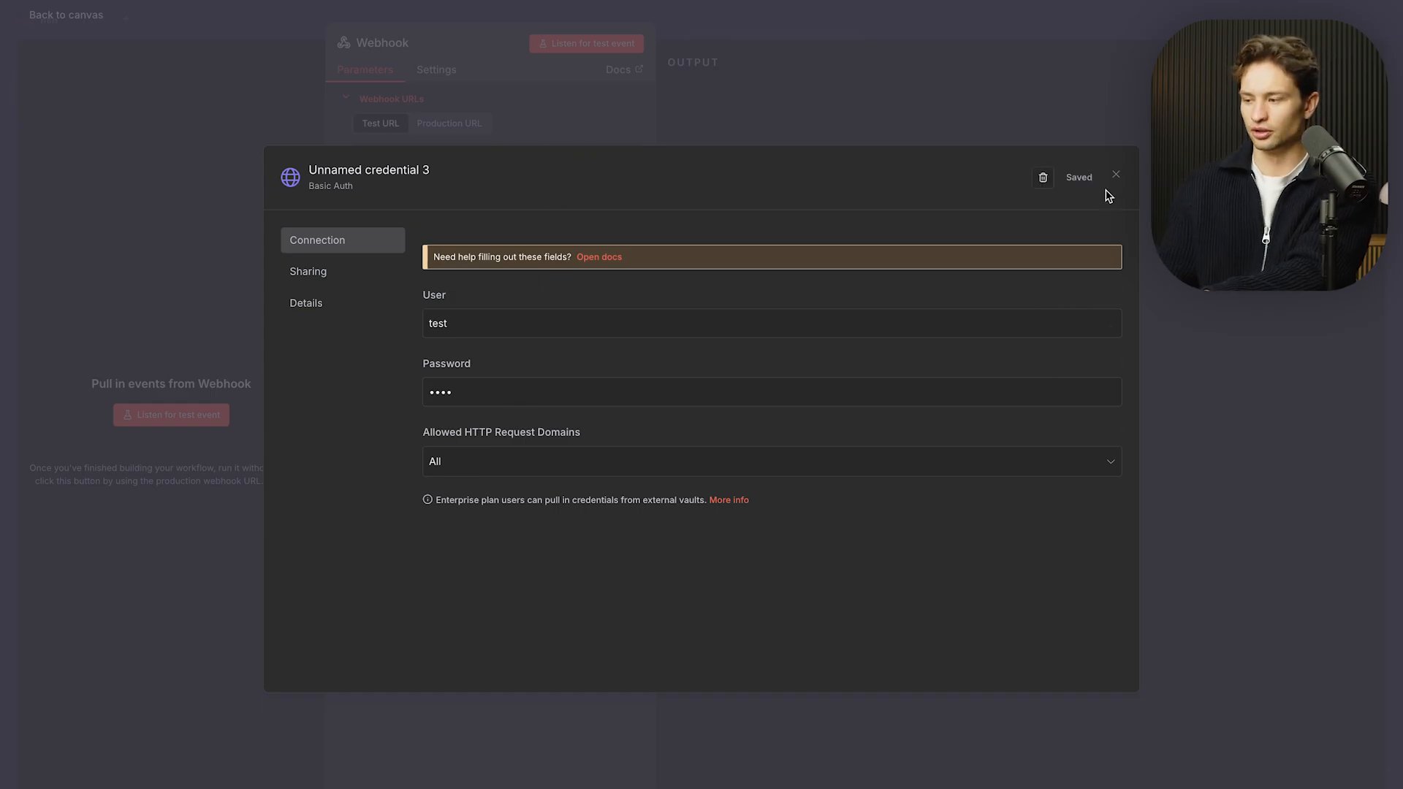
- Close the saved credential dialog and review the Respond options, keeping Immediately
click(1115, 175)
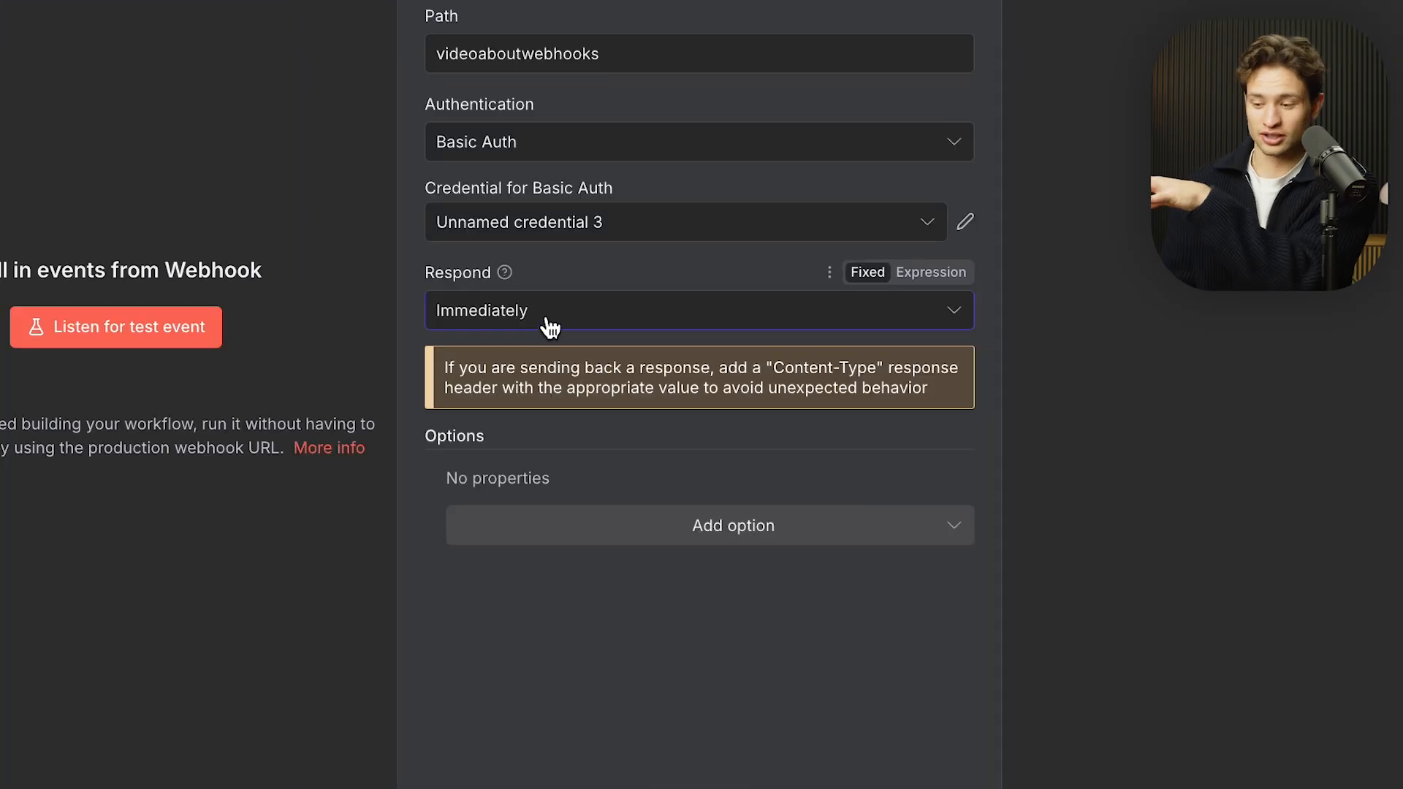
mouse_move(621, 287)
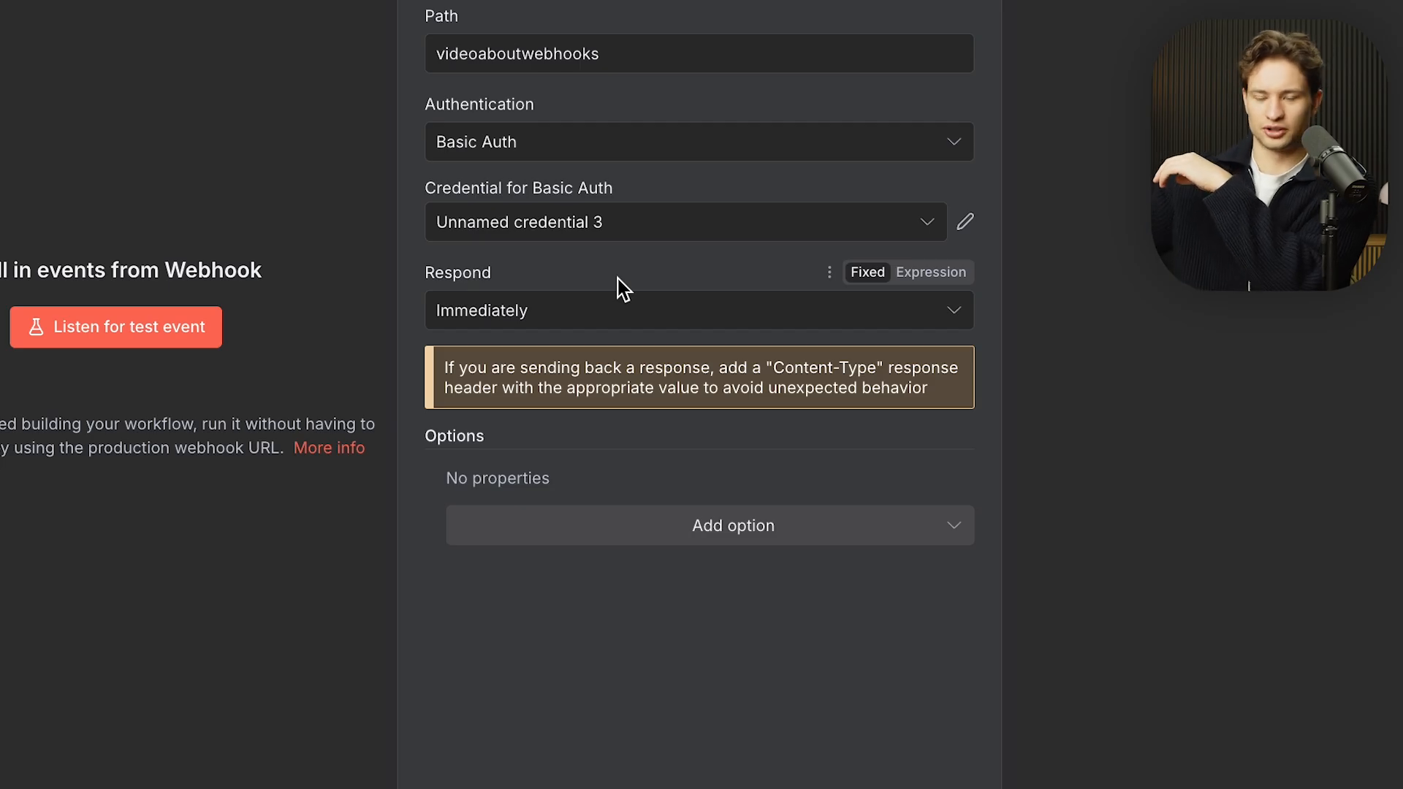
click(698, 310)
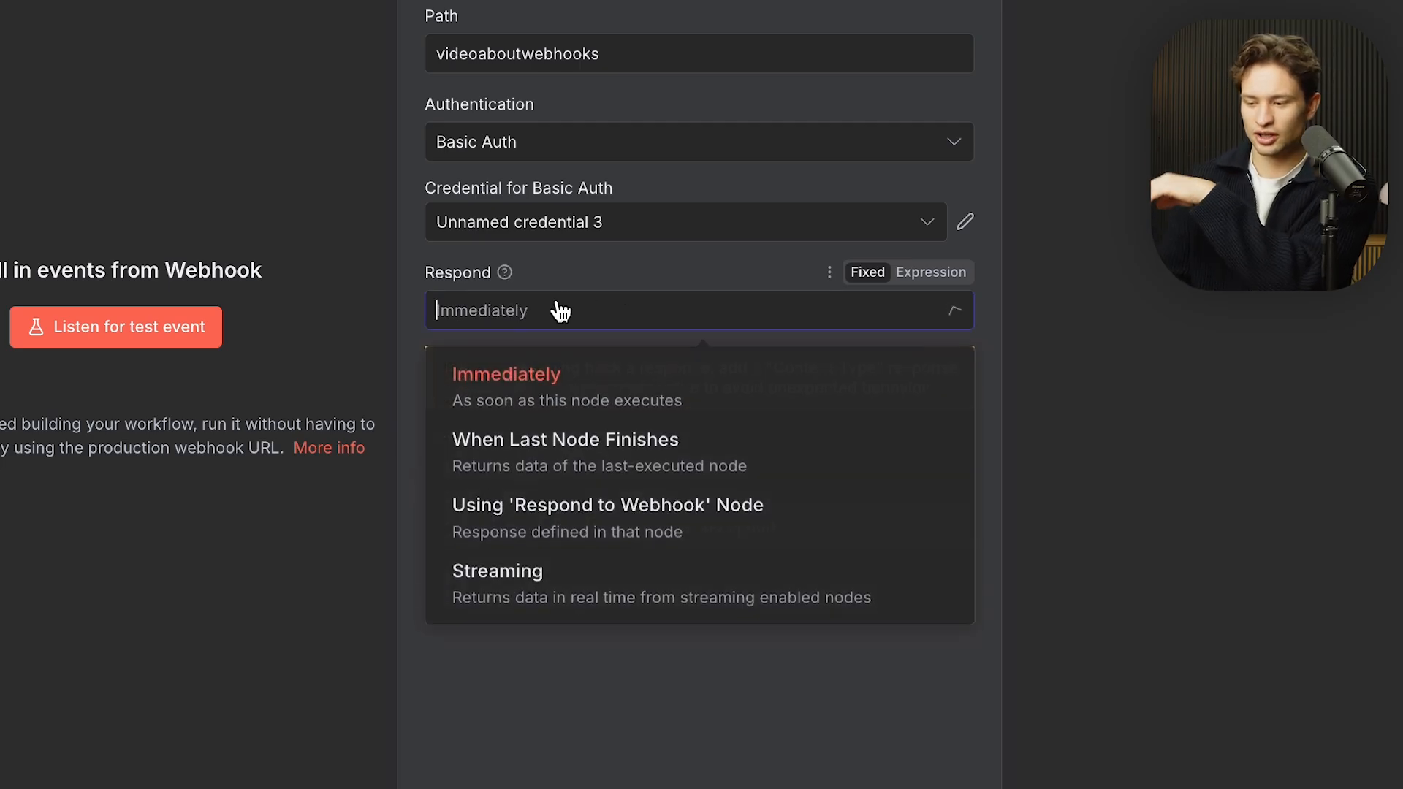
mouse_move(587, 513)
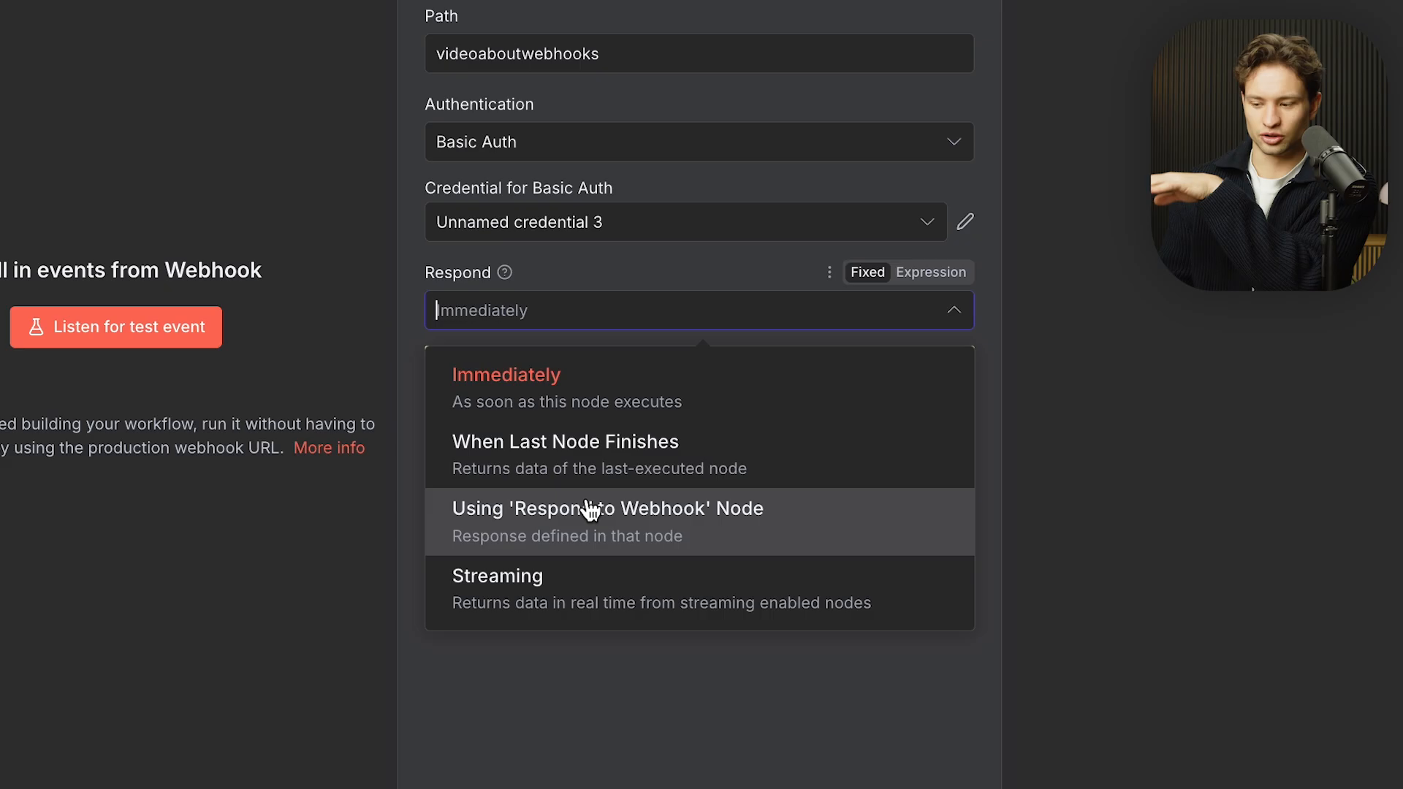
mouse_move(754, 528)
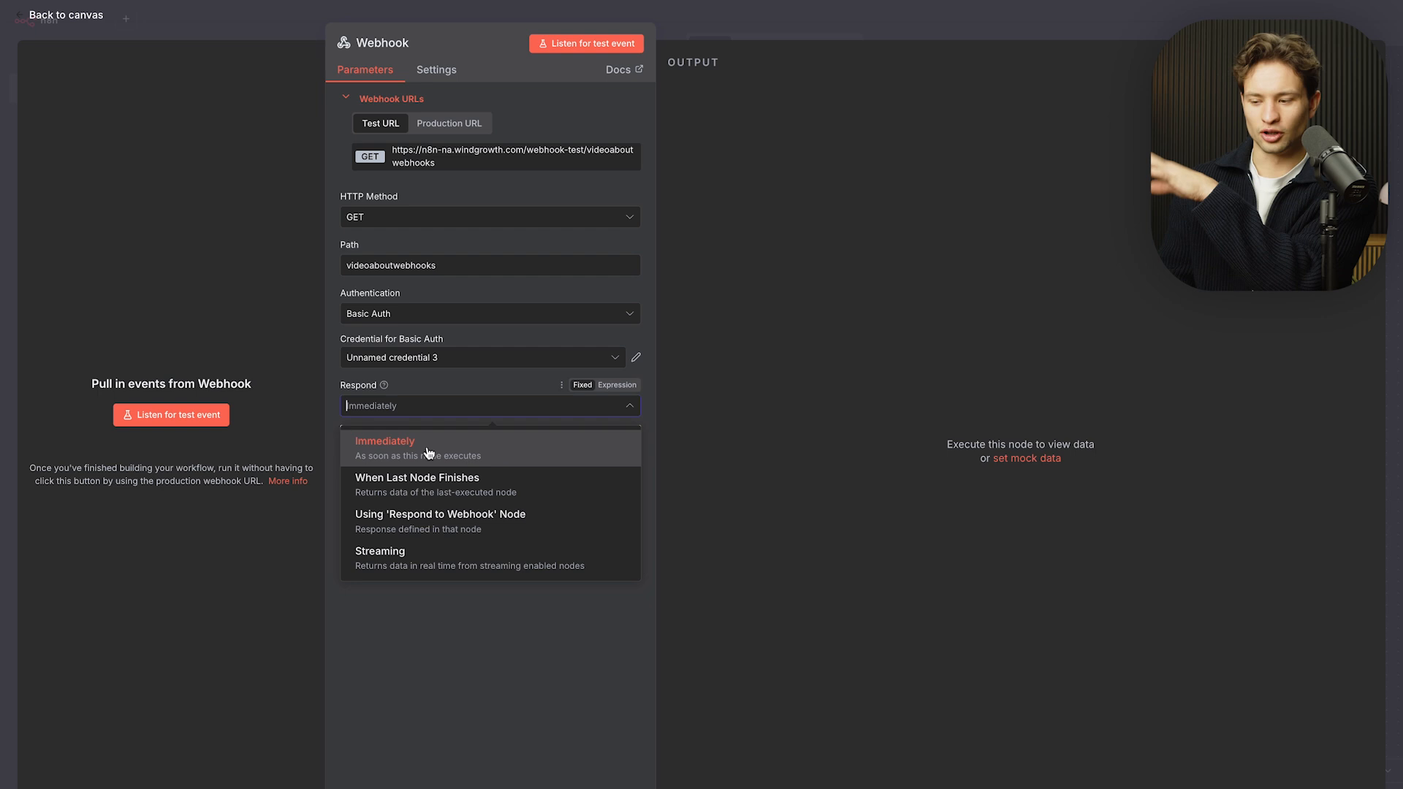
mouse_move(416, 472)
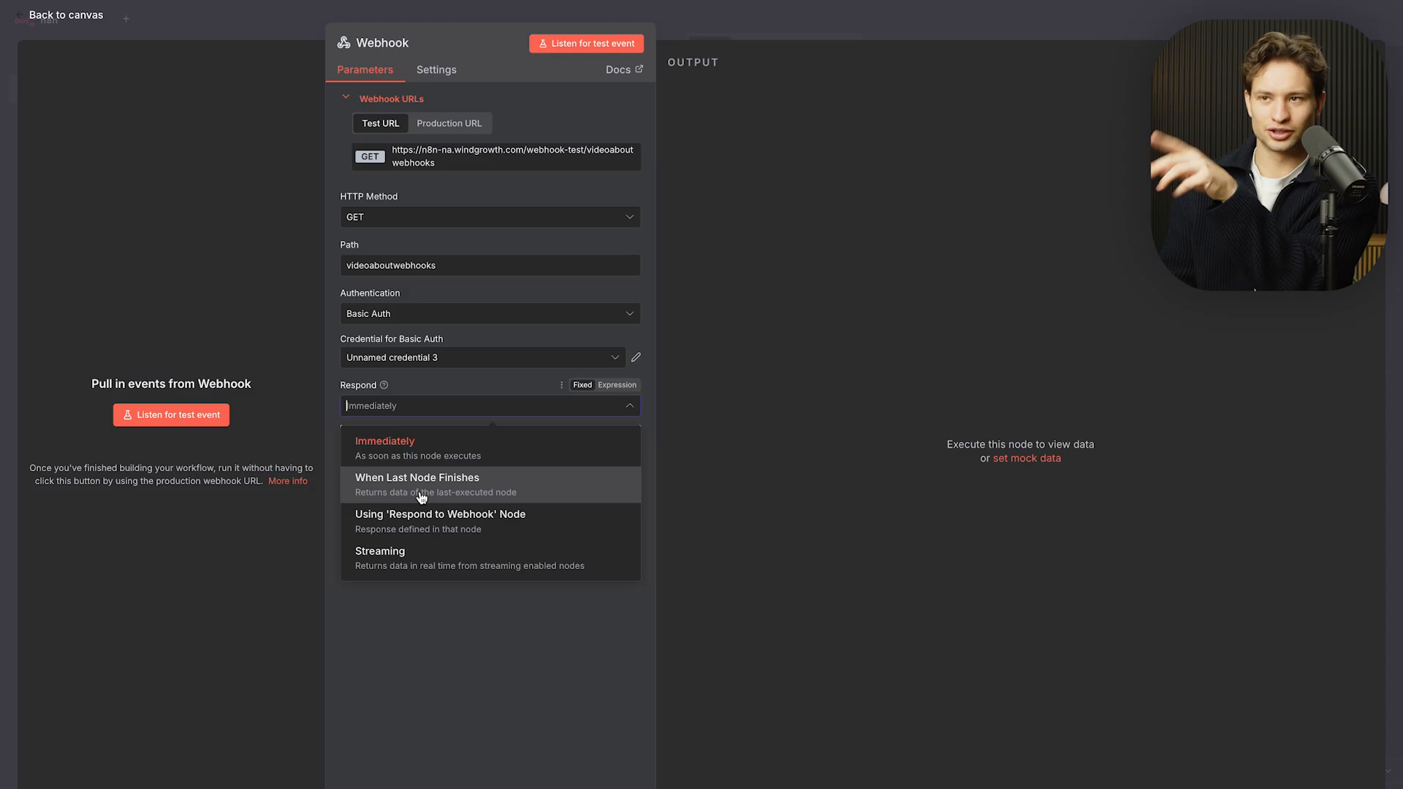
mouse_move(429, 565)
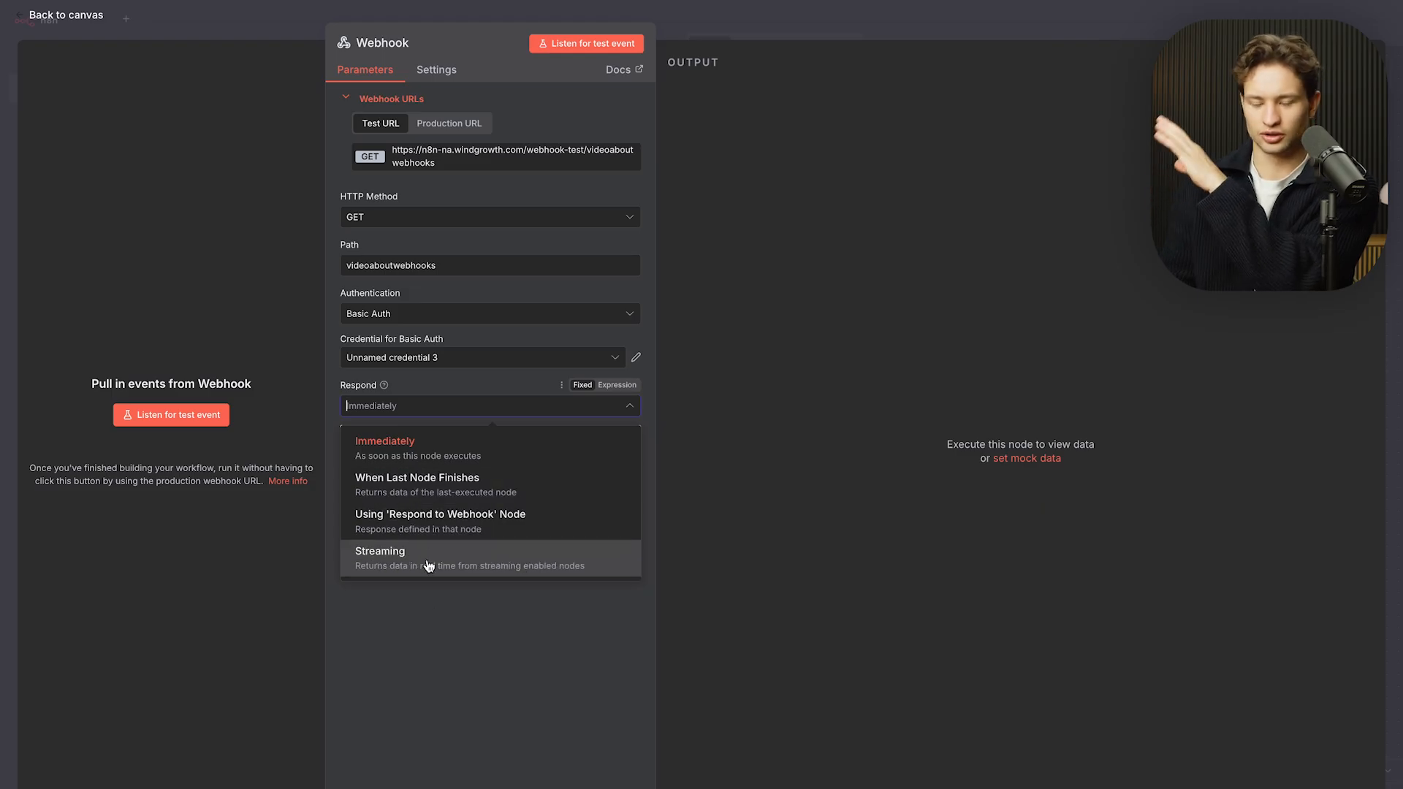
mouse_move(441, 658)
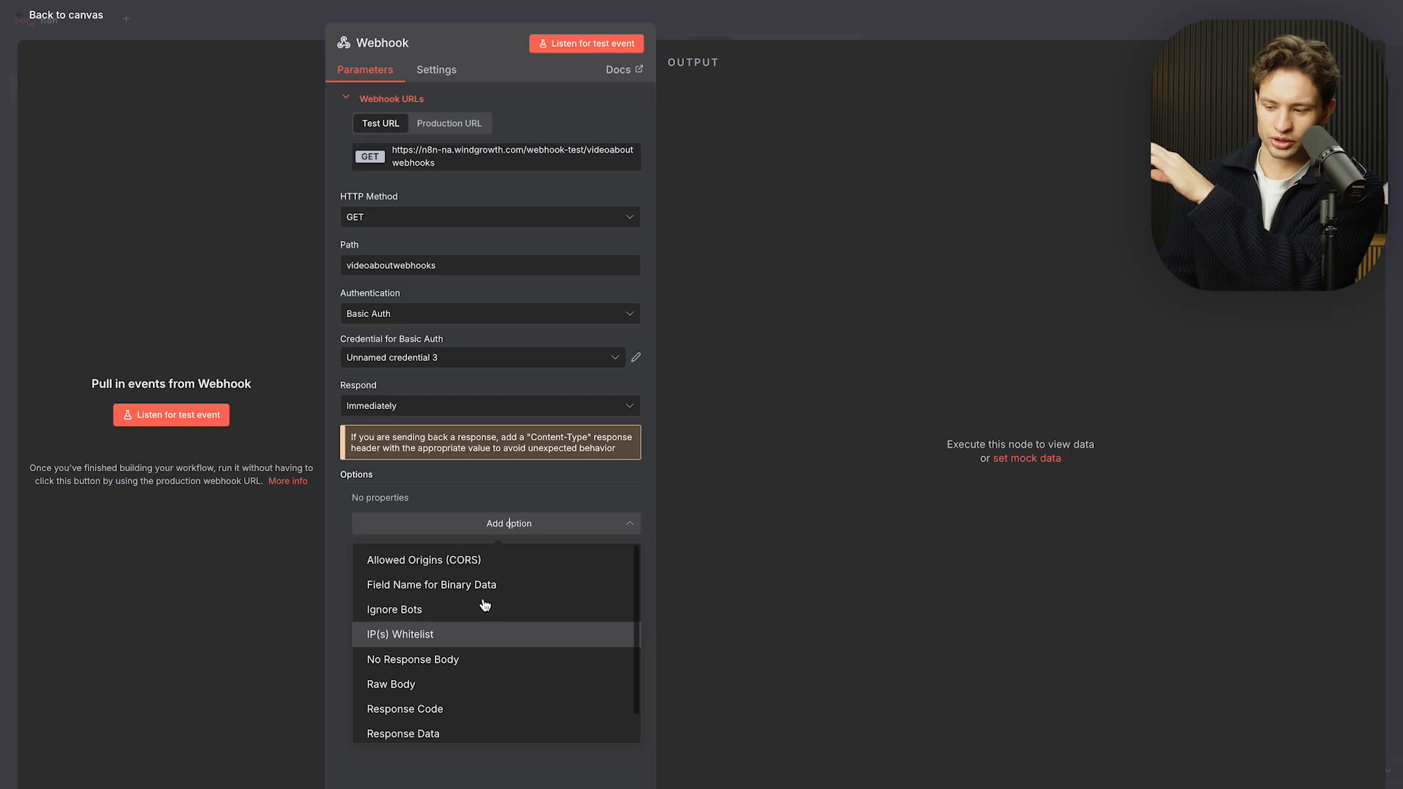
scroll(down, 3)
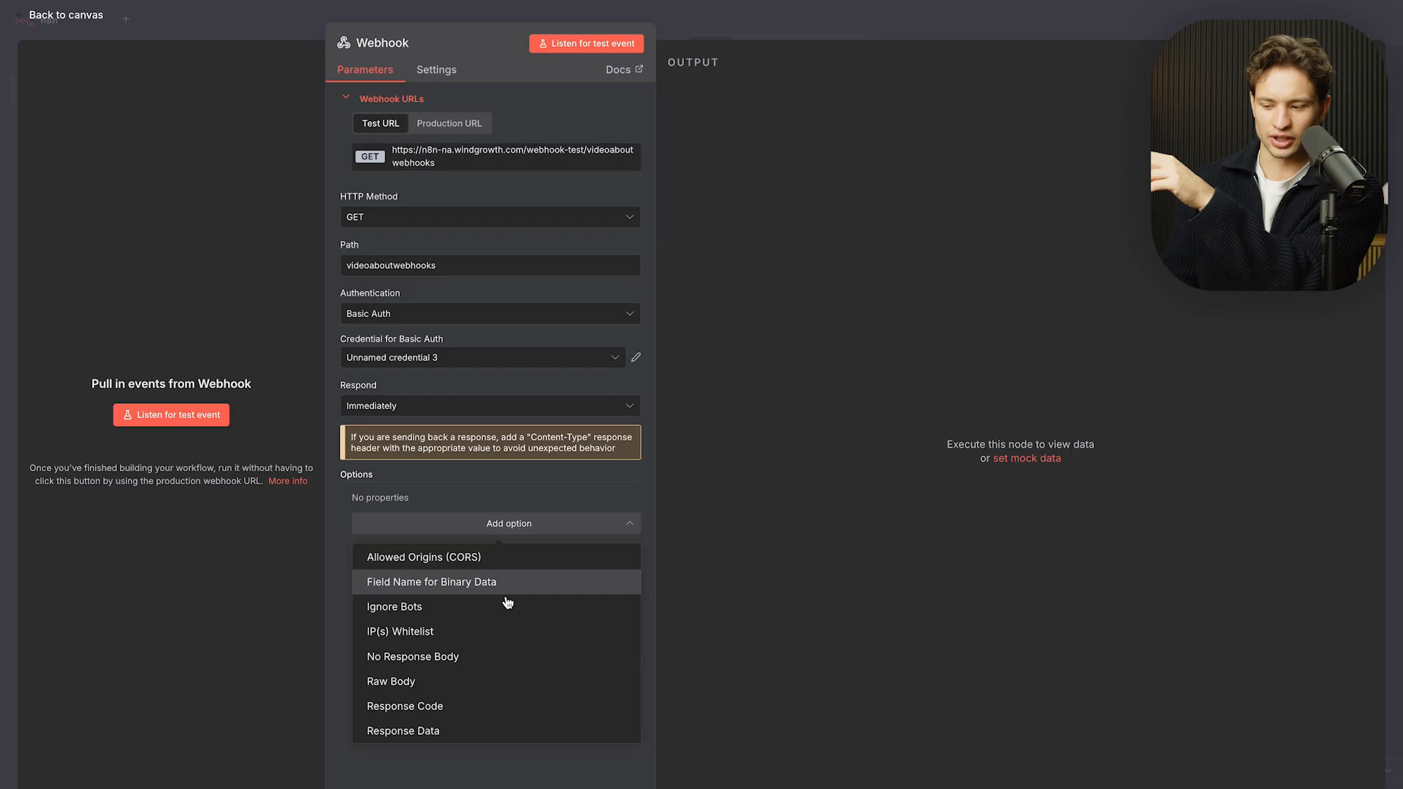
click(400, 631)
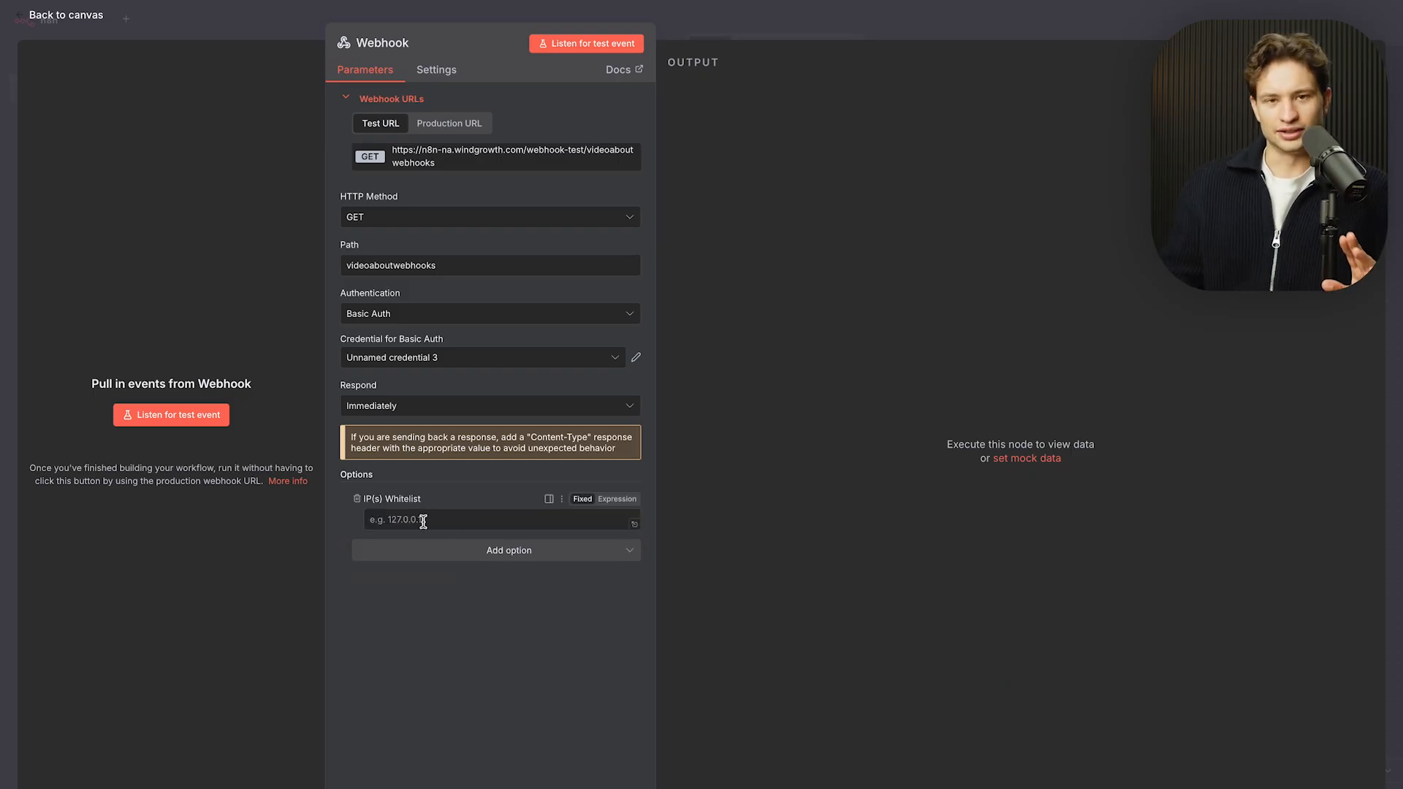
mouse_move(426, 520)
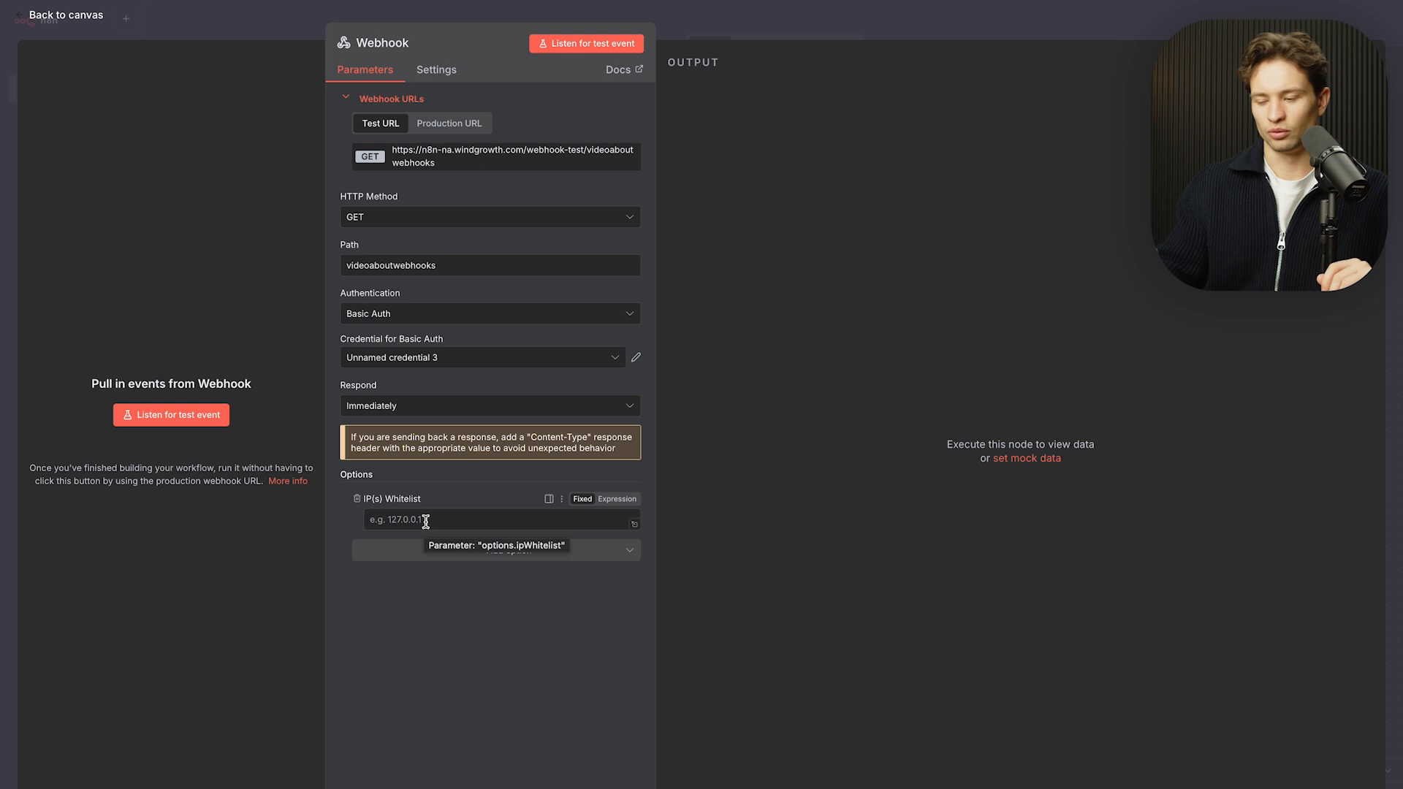
mouse_move(438, 512)
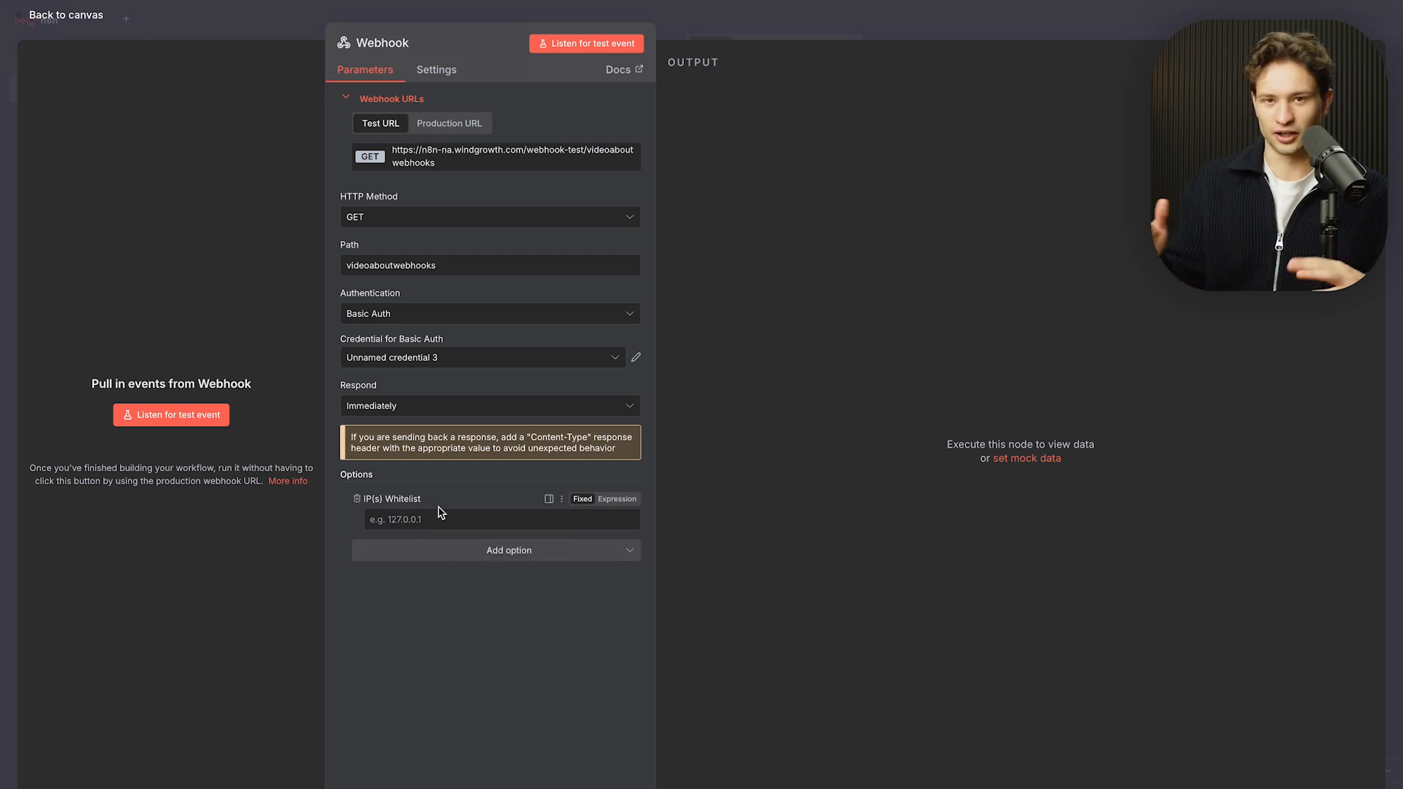
mouse_move(475, 499)
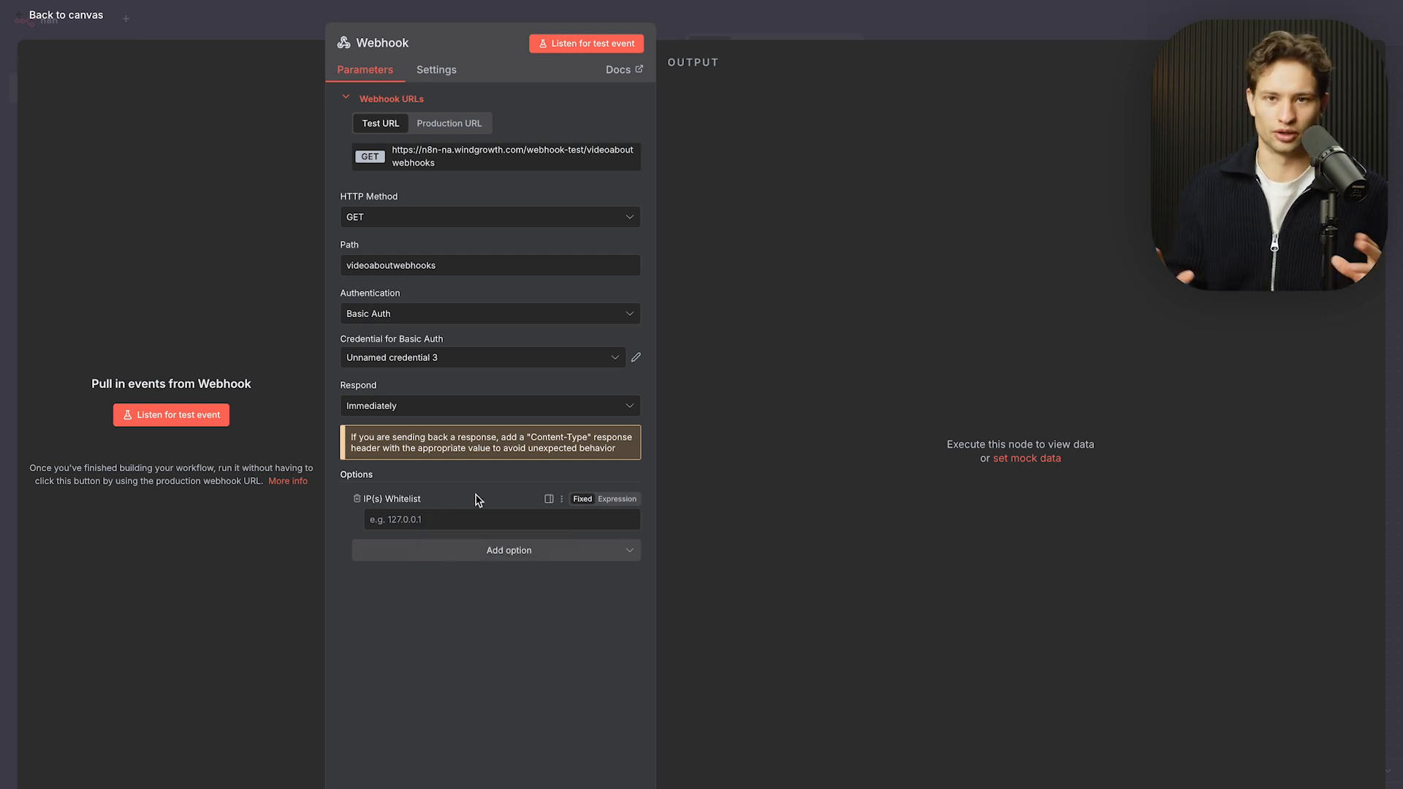
mouse_move(385, 498)
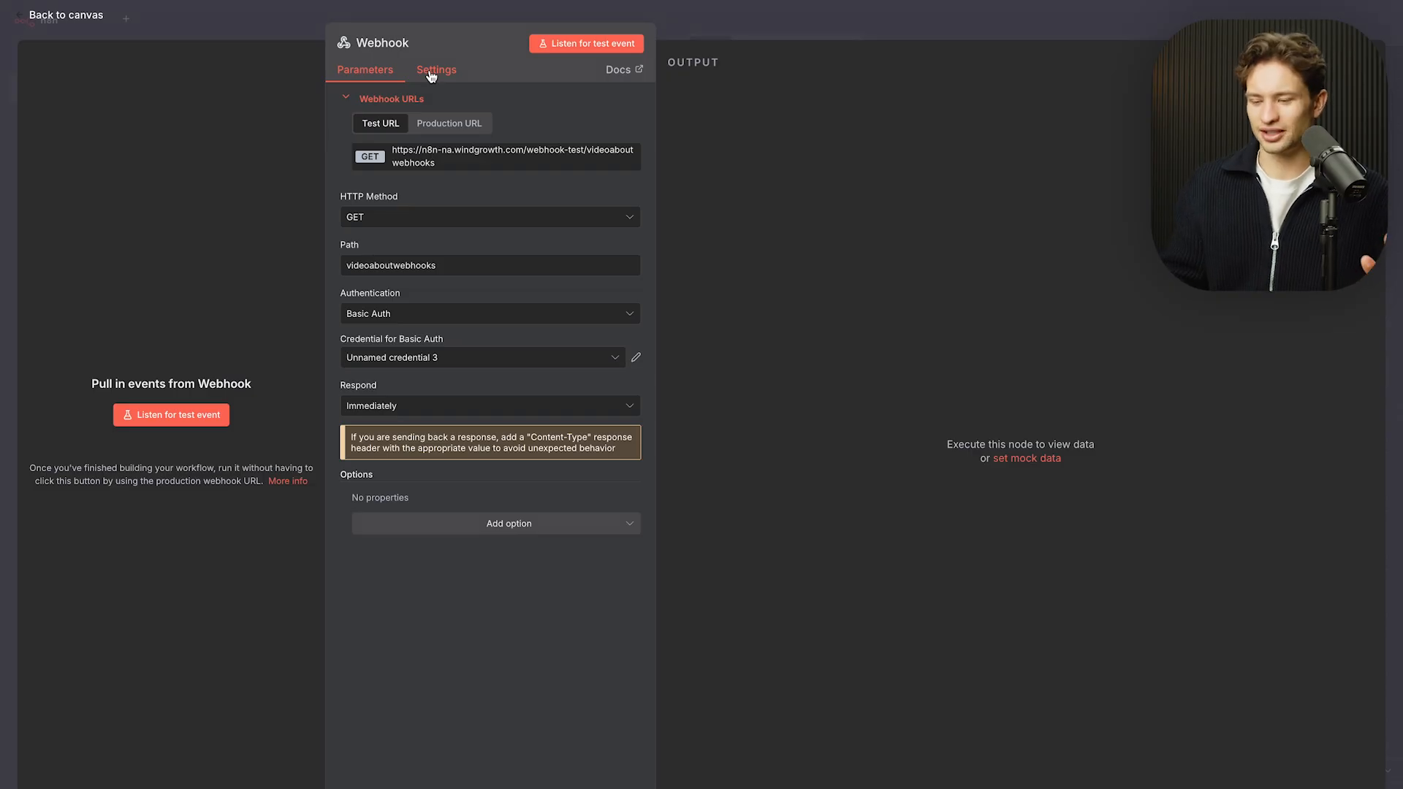
- Turn off 'Allow Multiple HTTP Methods' in the Webhook node's Settings
click(437, 70)
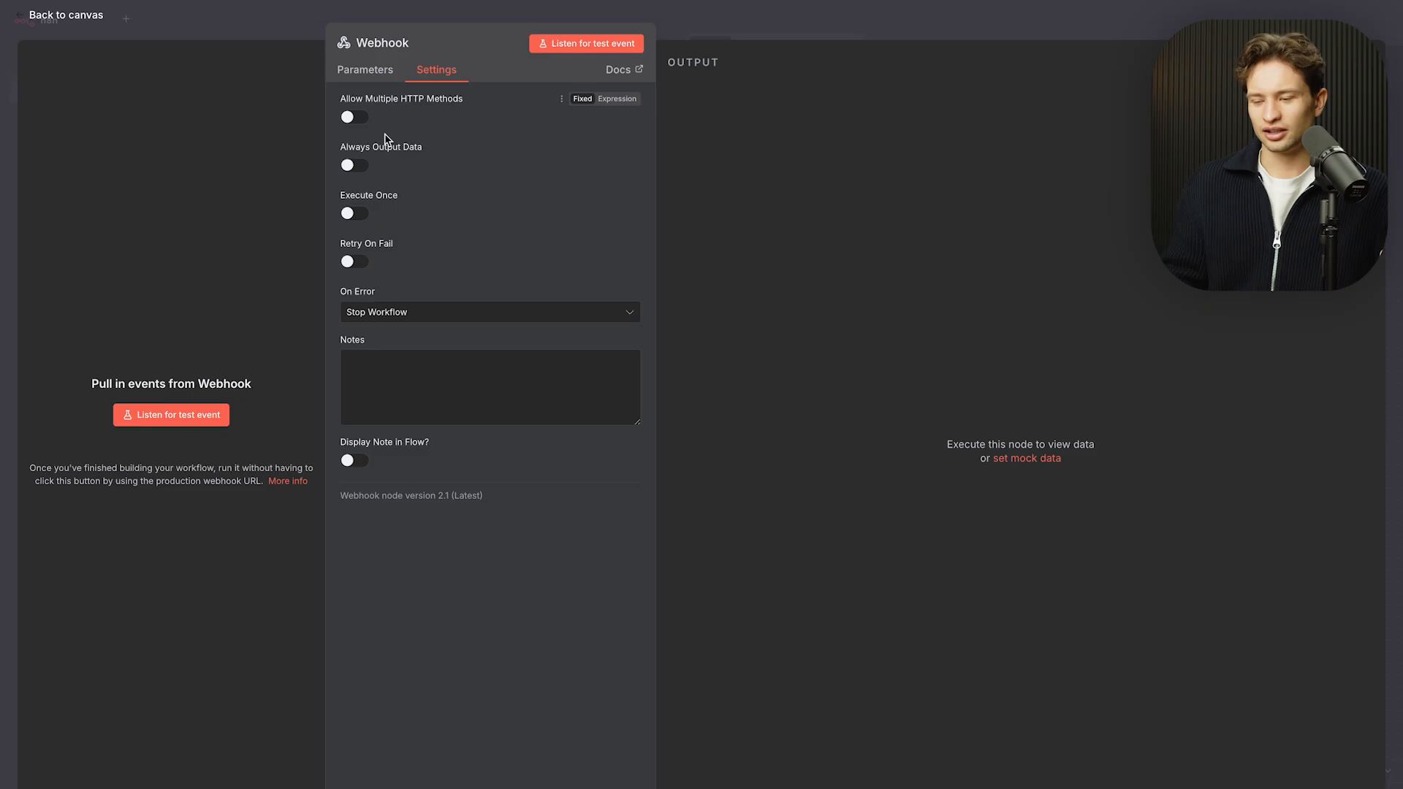
mouse_move(370, 234)
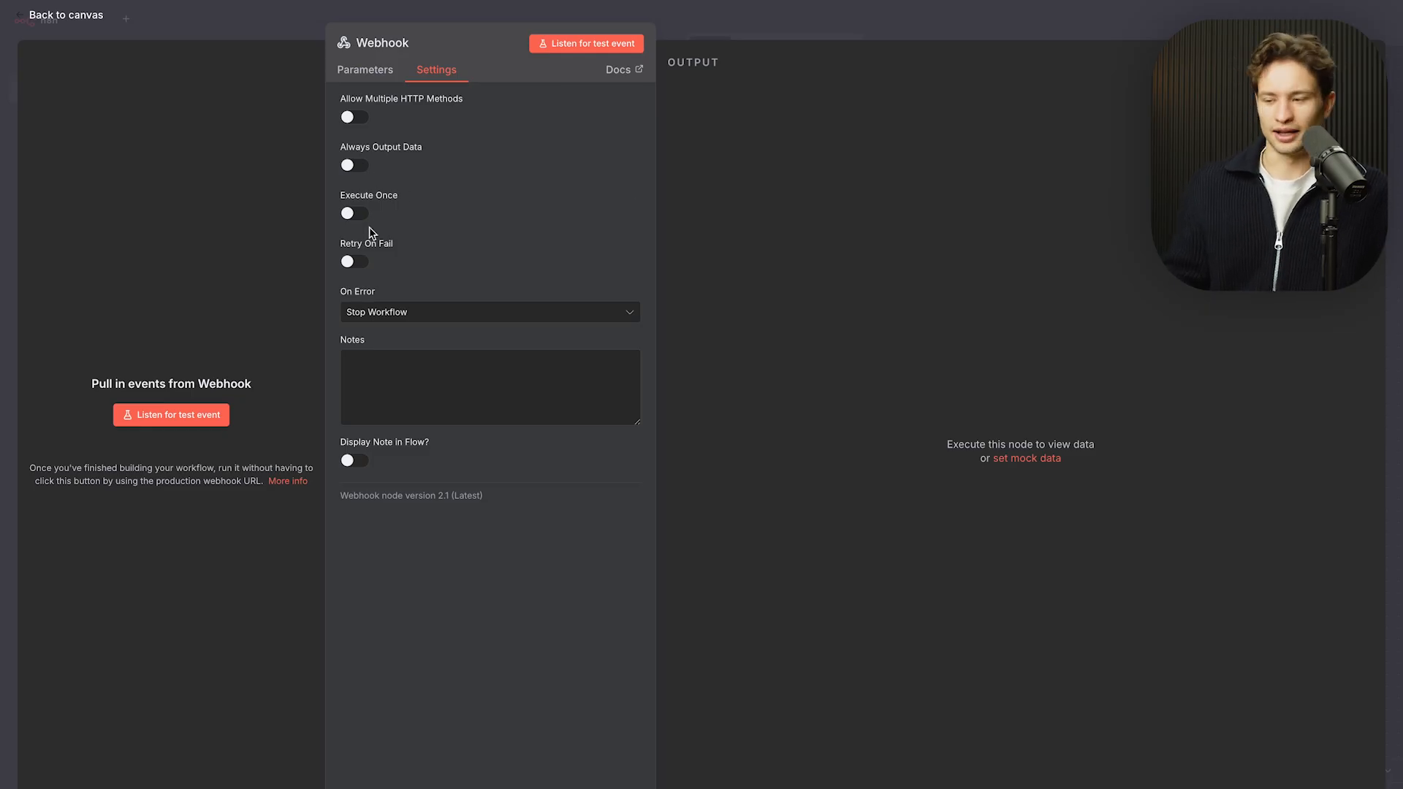
mouse_move(366, 107)
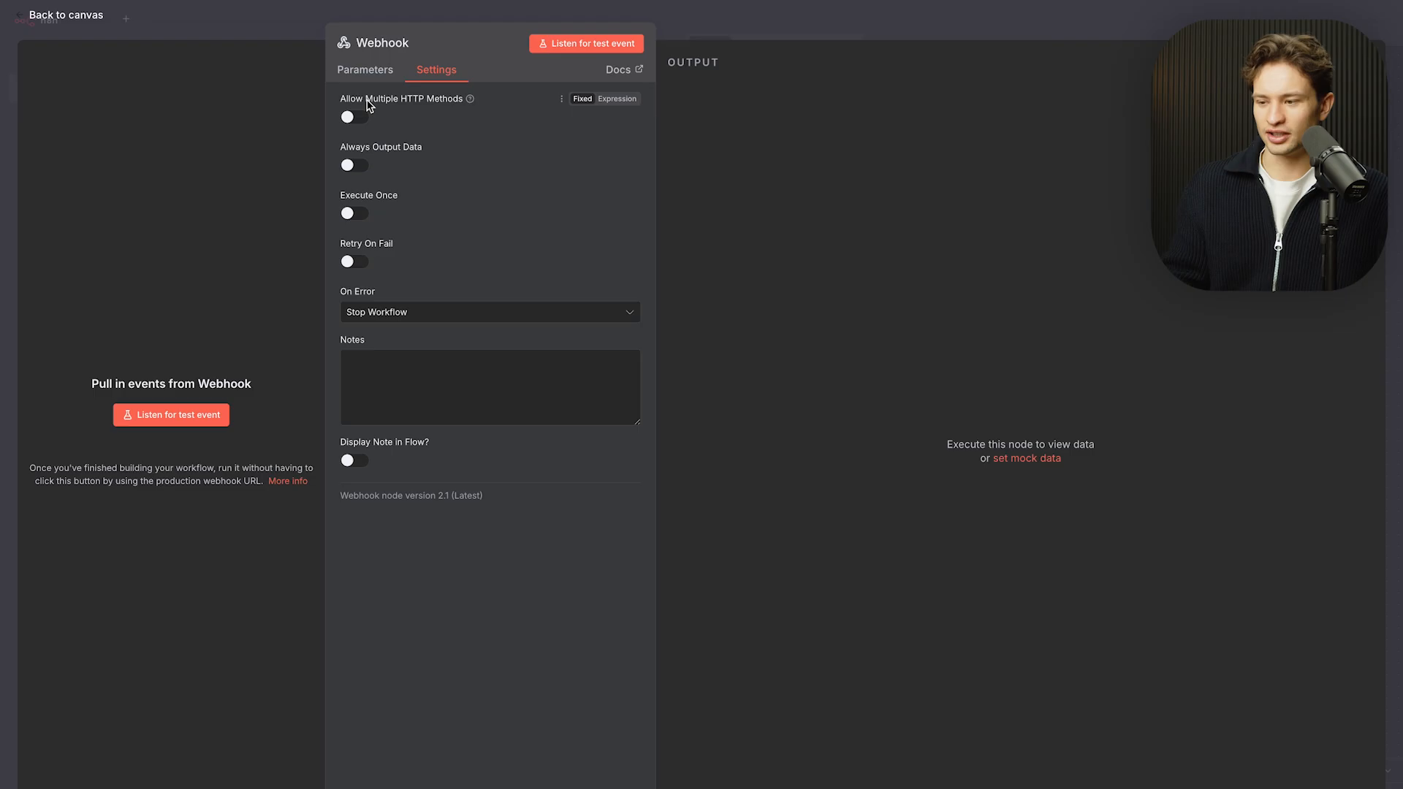
mouse_move(413, 107)
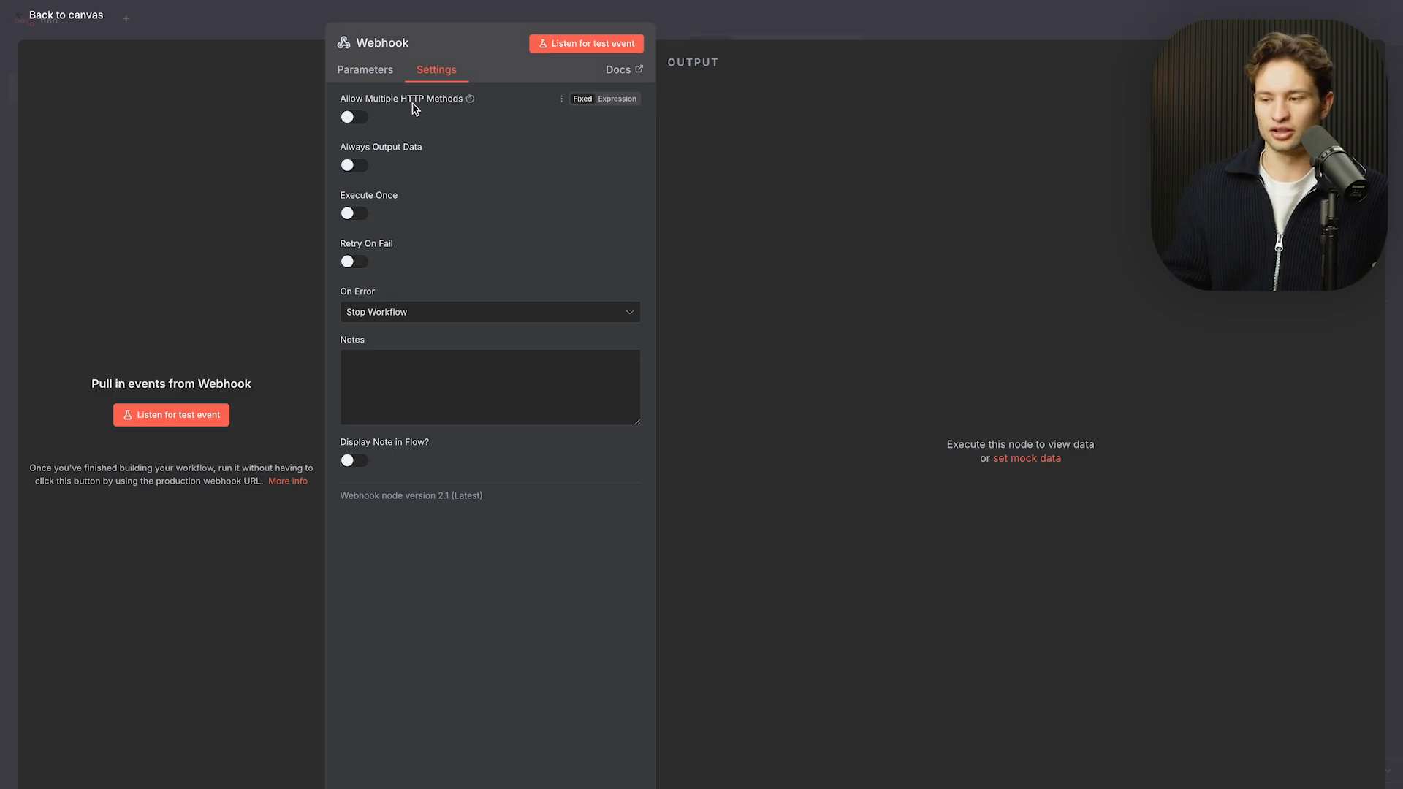
click(354, 117)
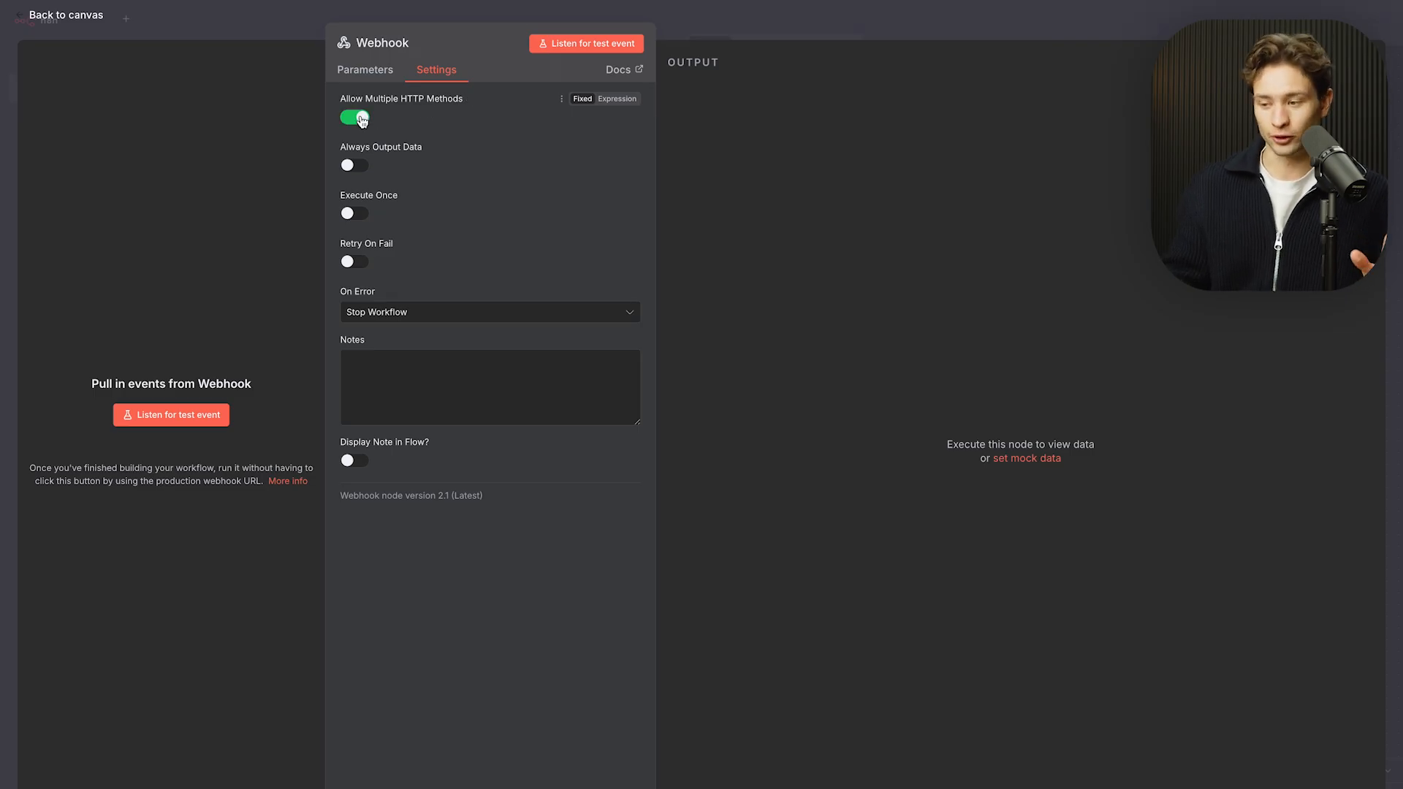
click(363, 70)
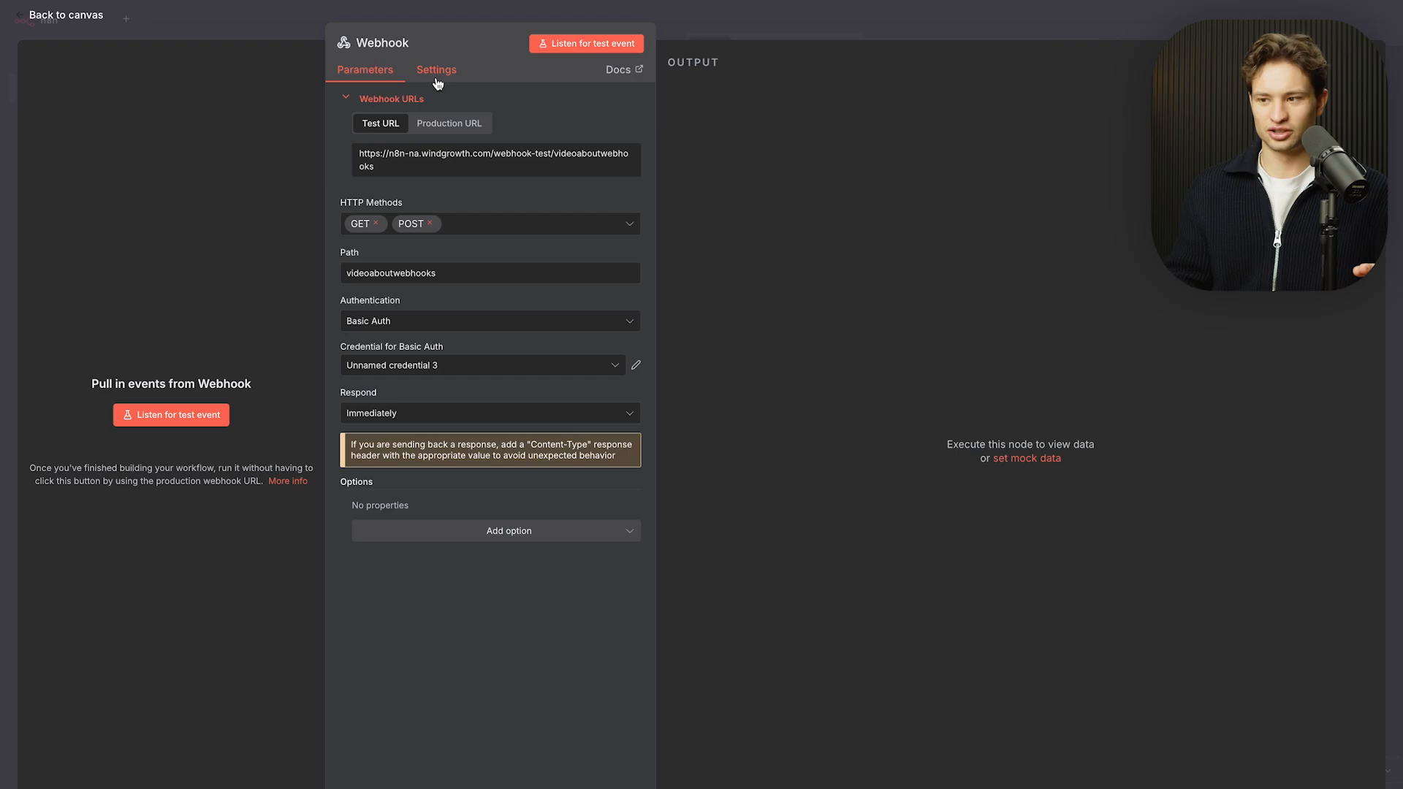
mouse_move(467, 223)
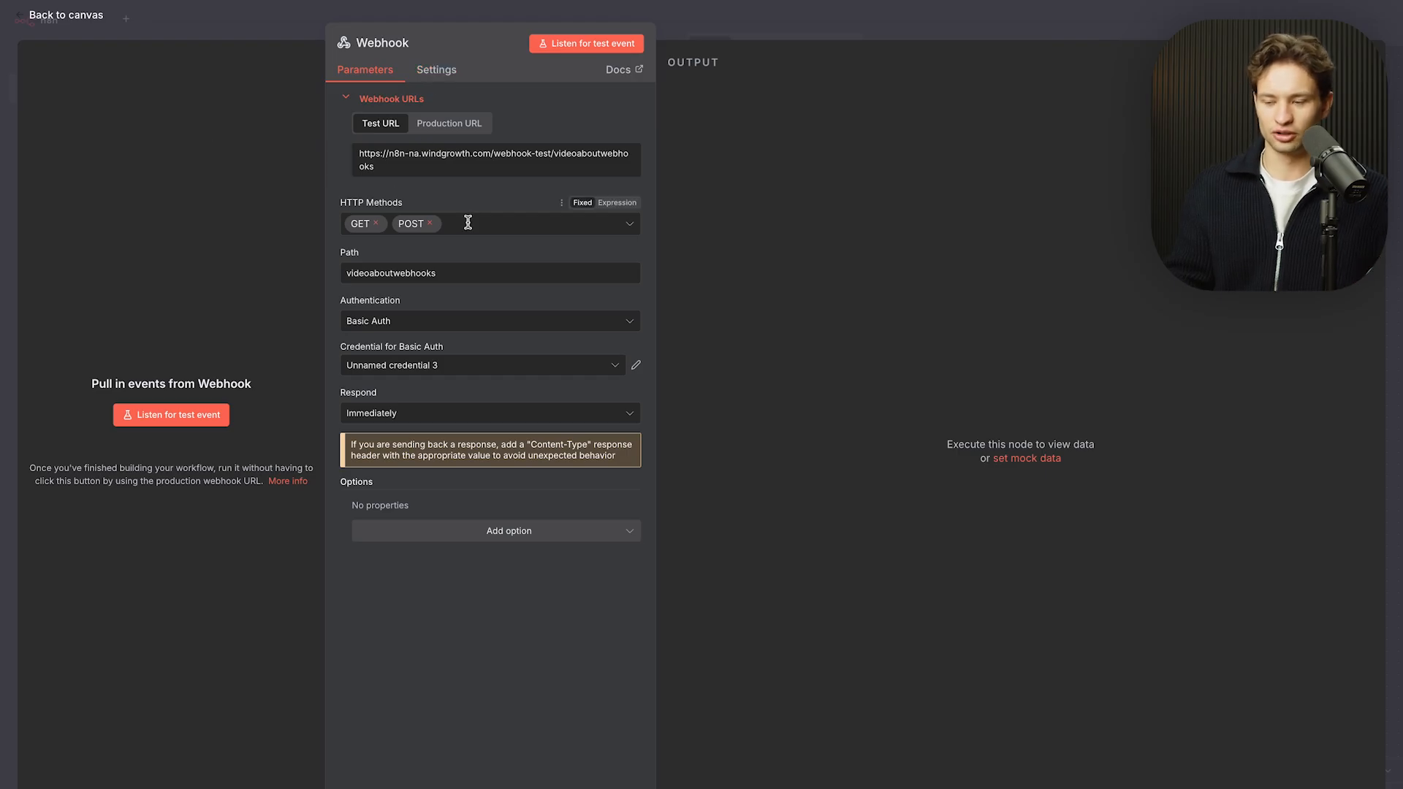
mouse_move(466, 223)
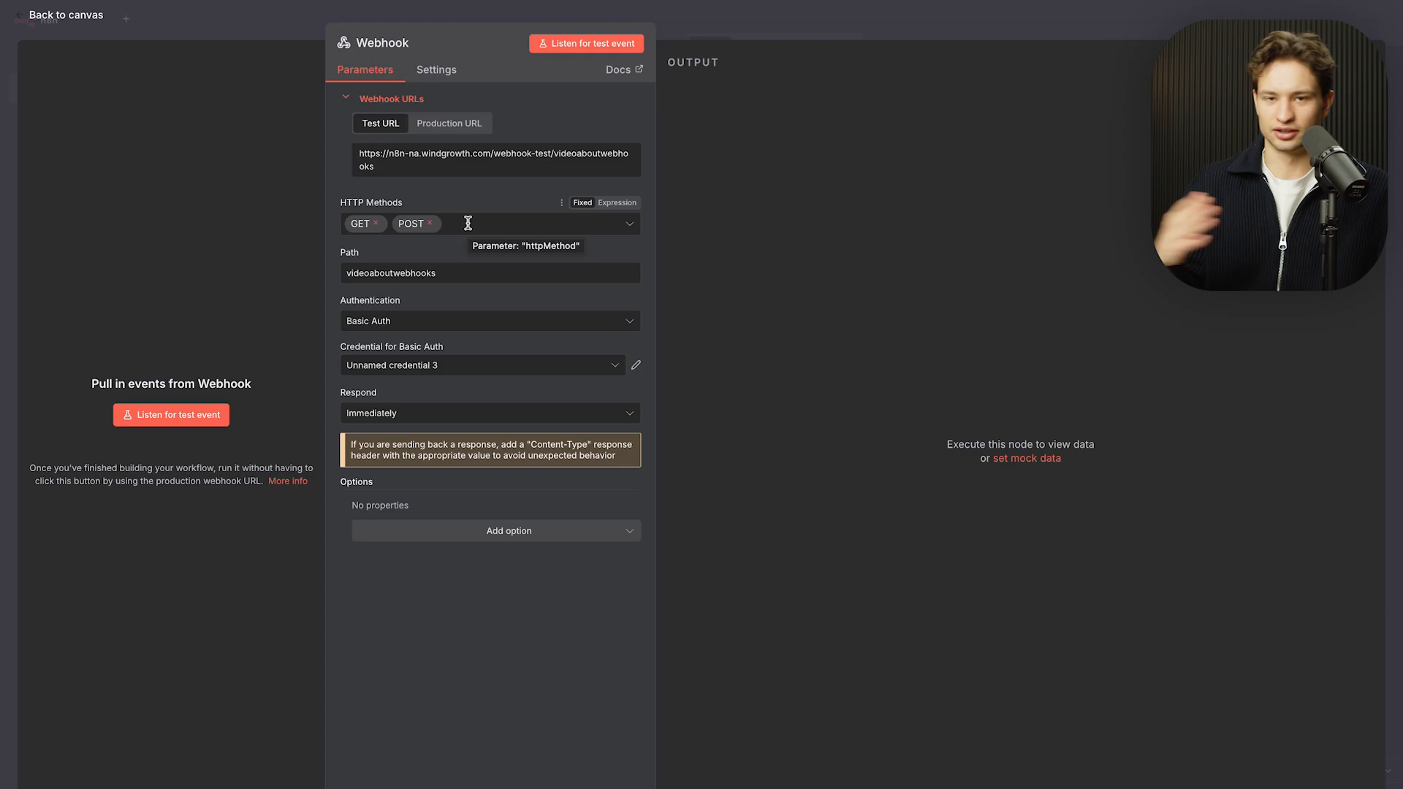
mouse_move(426, 59)
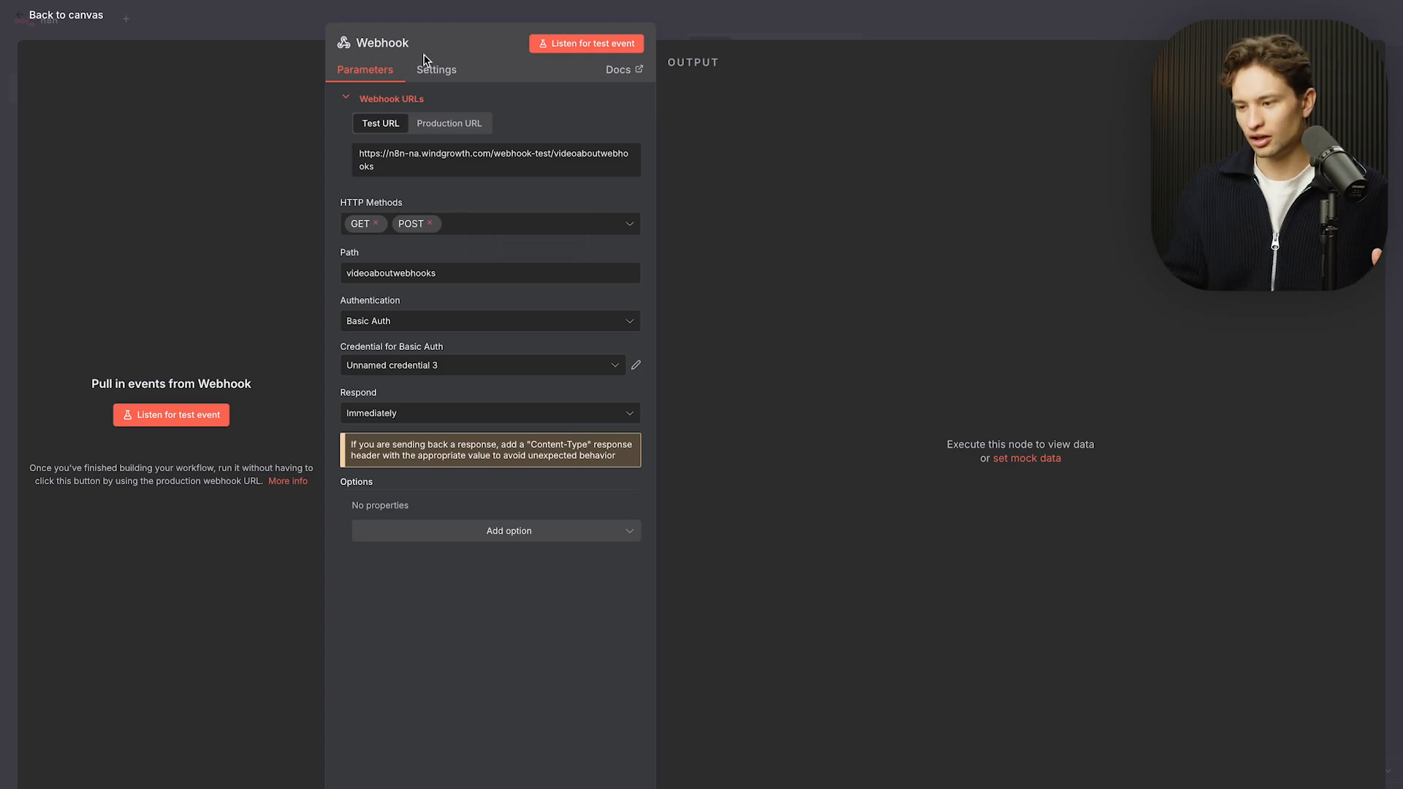
click(435, 71)
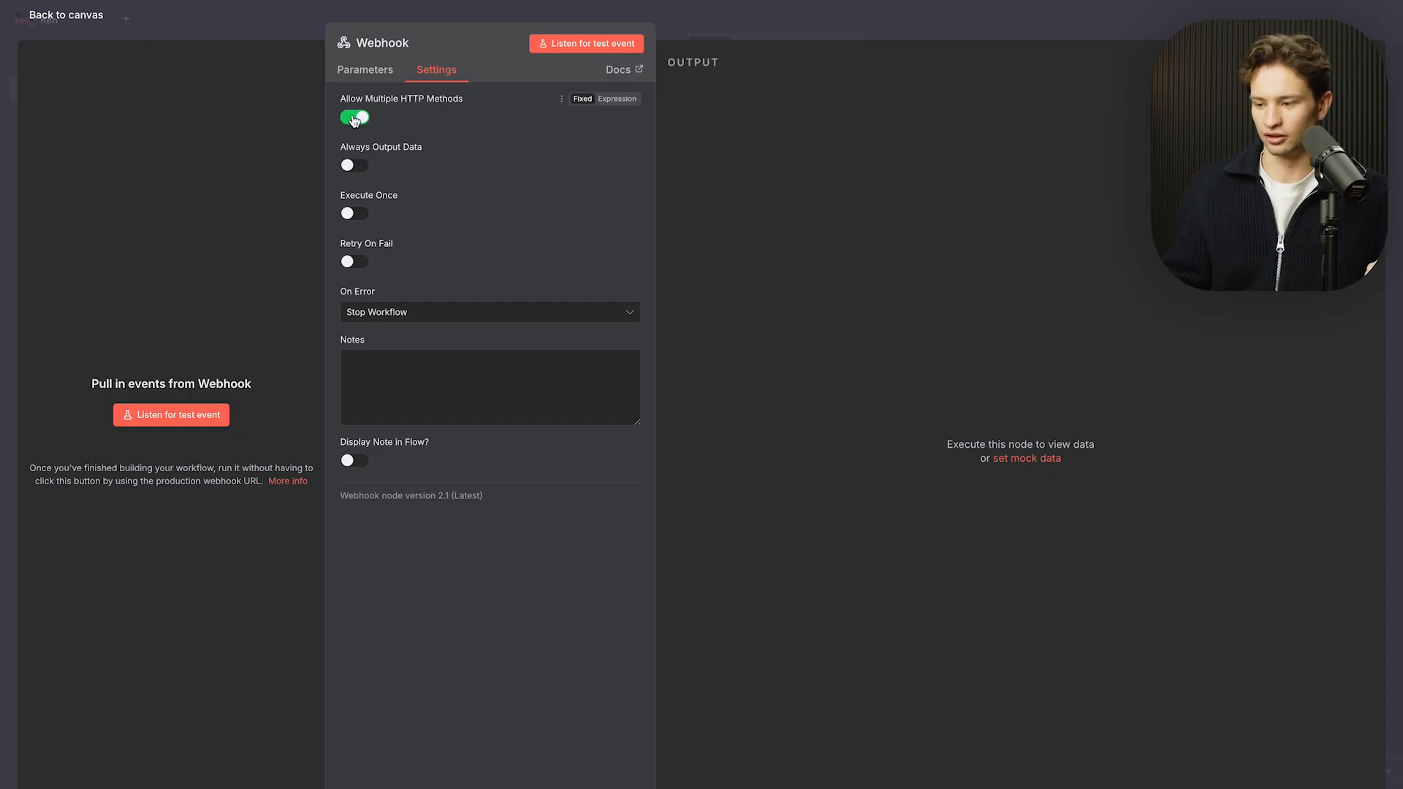
click(354, 117)
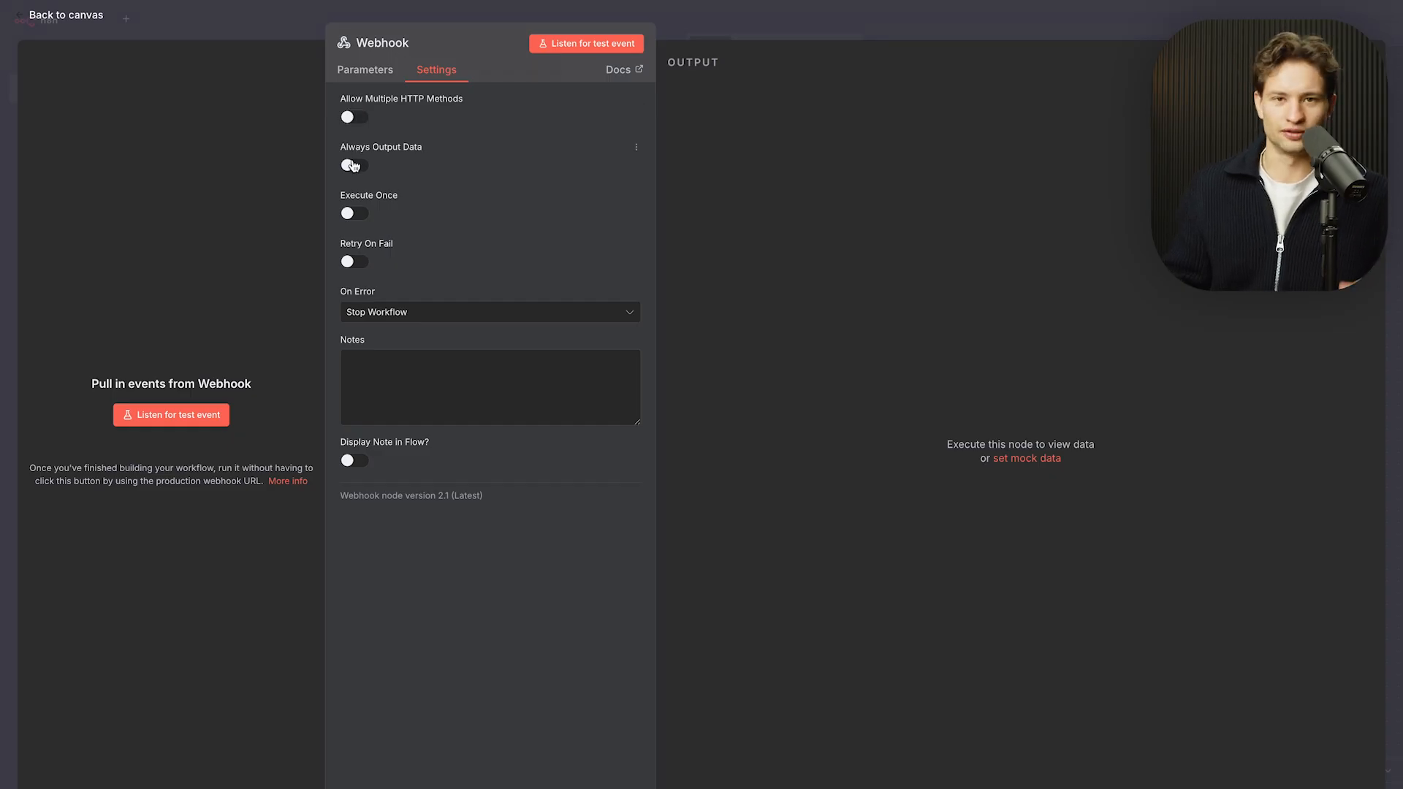
click(354, 166)
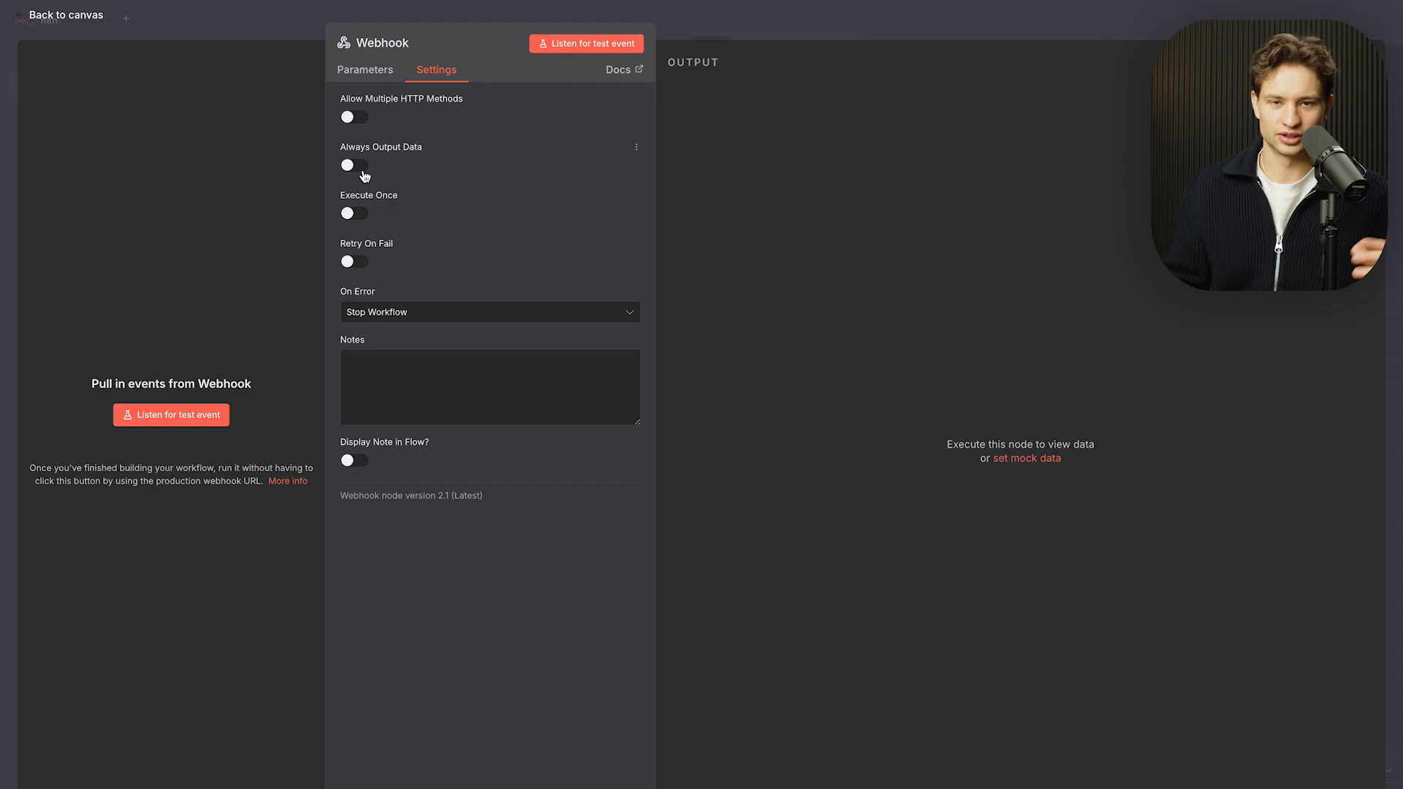
mouse_move(363, 199)
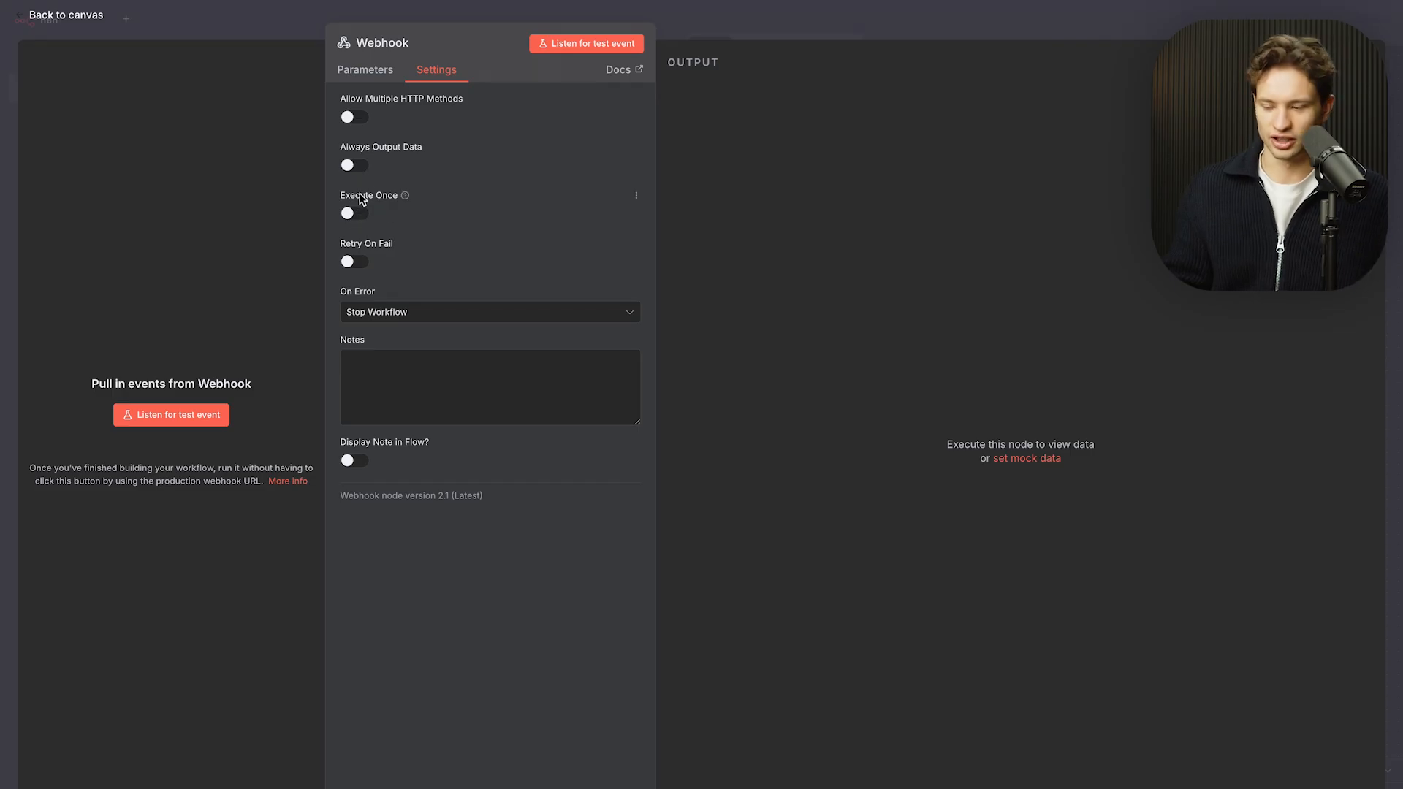
mouse_move(375, 495)
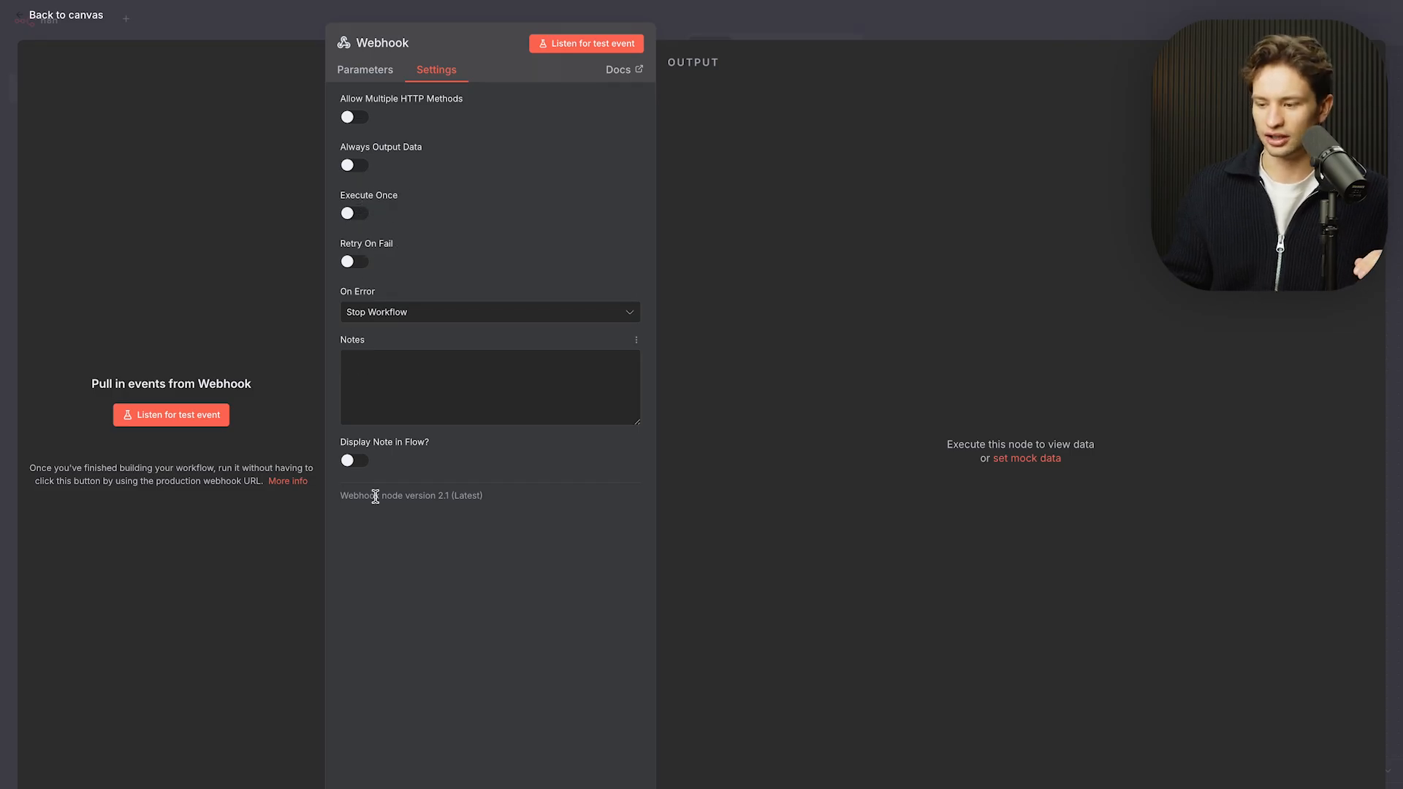
click(64, 15)
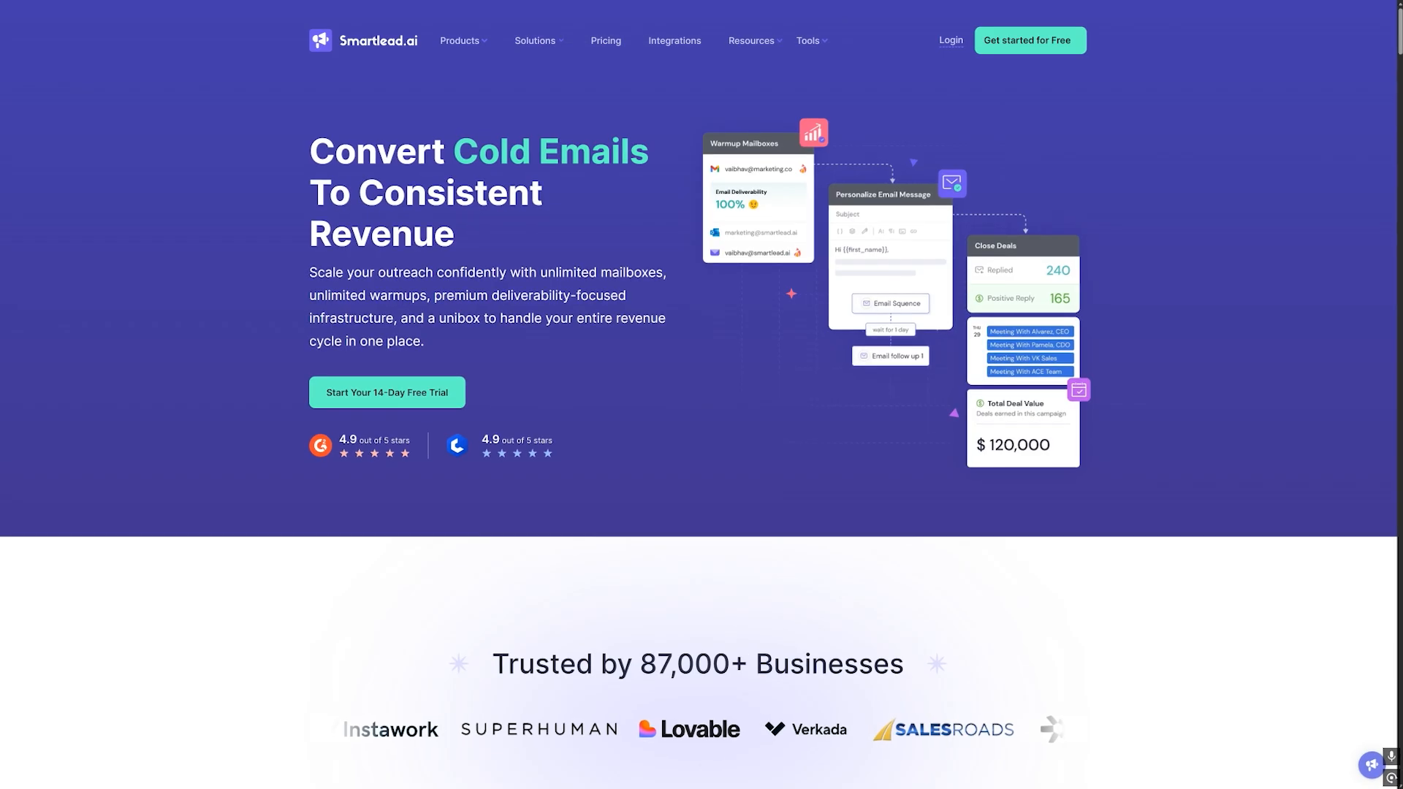
- Scroll through the Smartlead.ai homepage
scroll(down, 3)
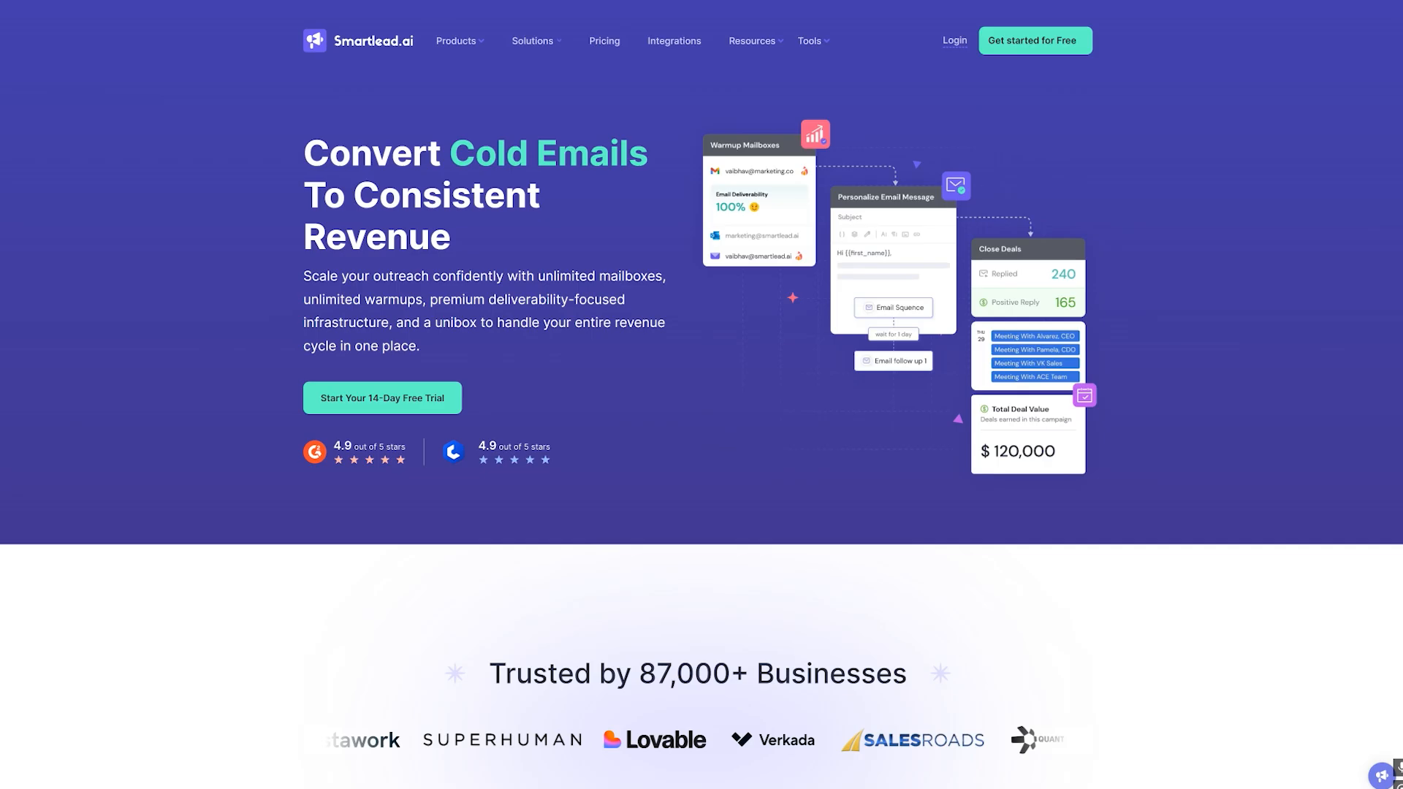
scroll(down, 3)
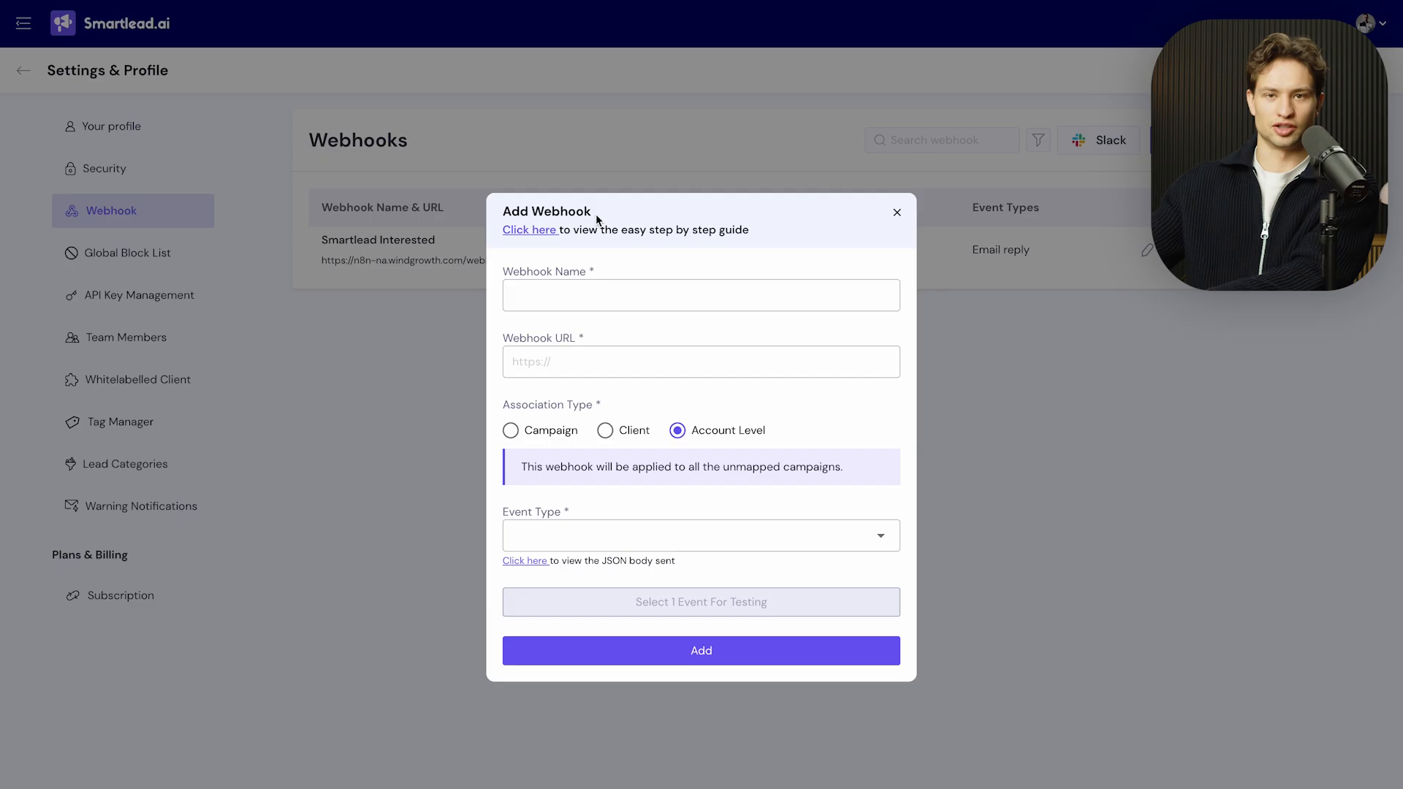
mouse_move(655, 212)
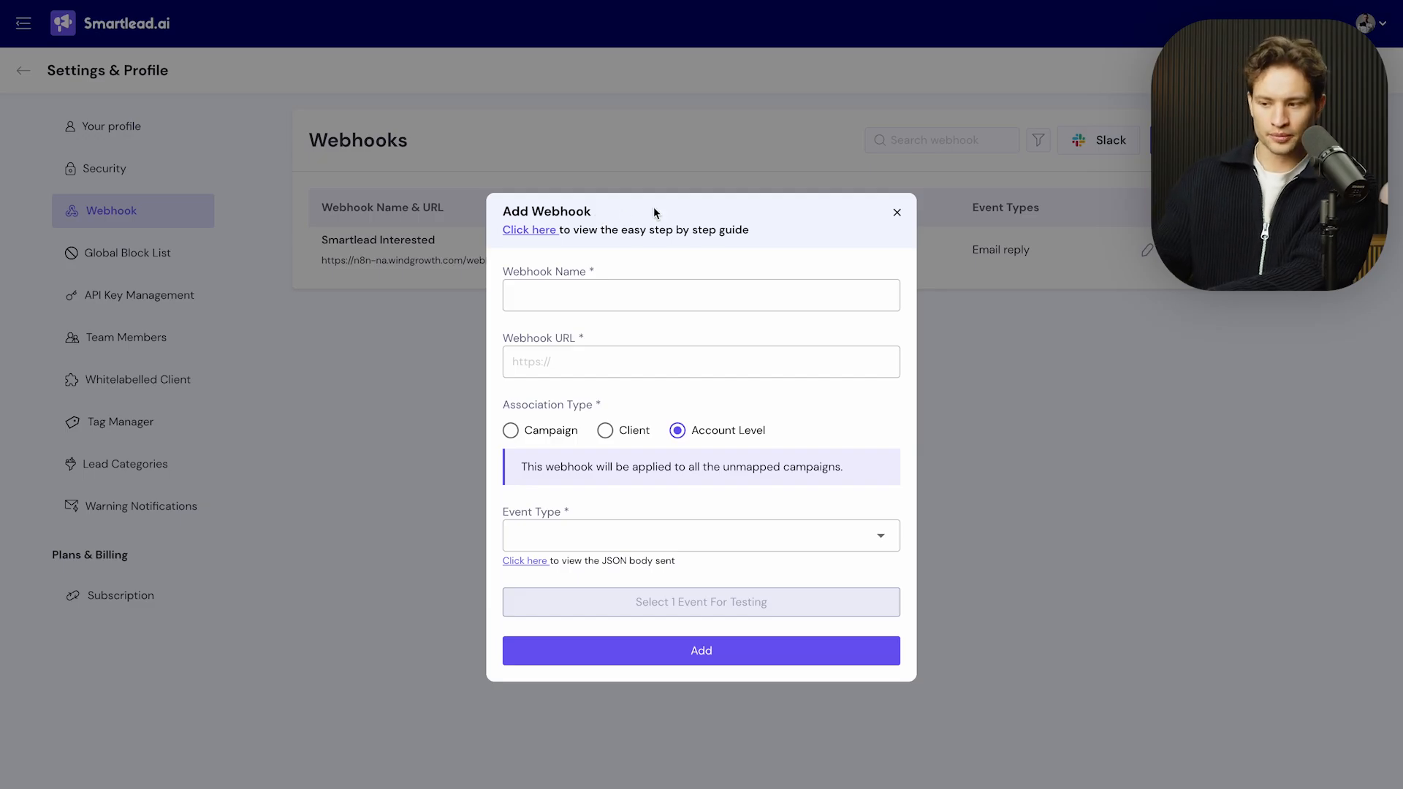
mouse_move(540, 344)
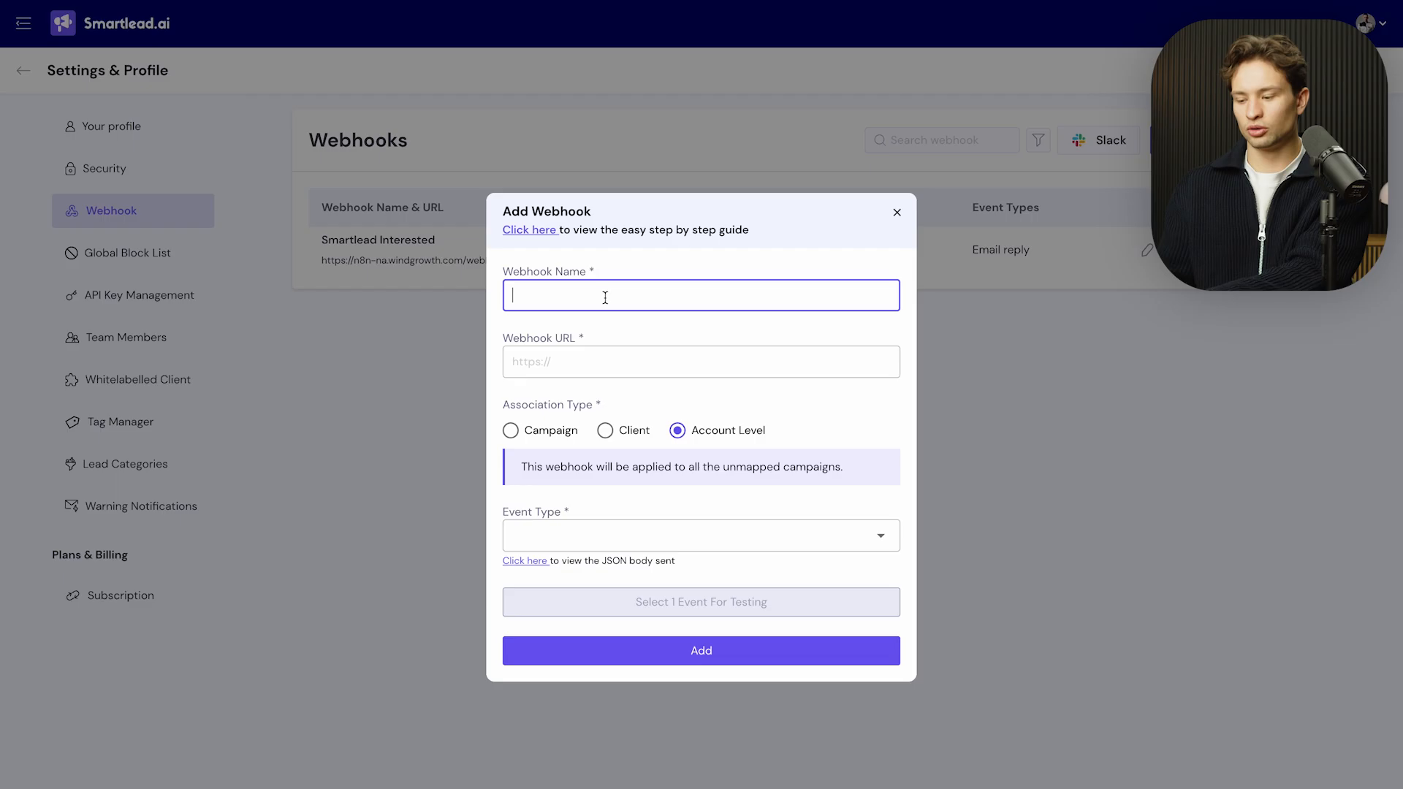
- Name the webhook 'webhook video', with event Lead Category Updated and category Interested
text(webhook)
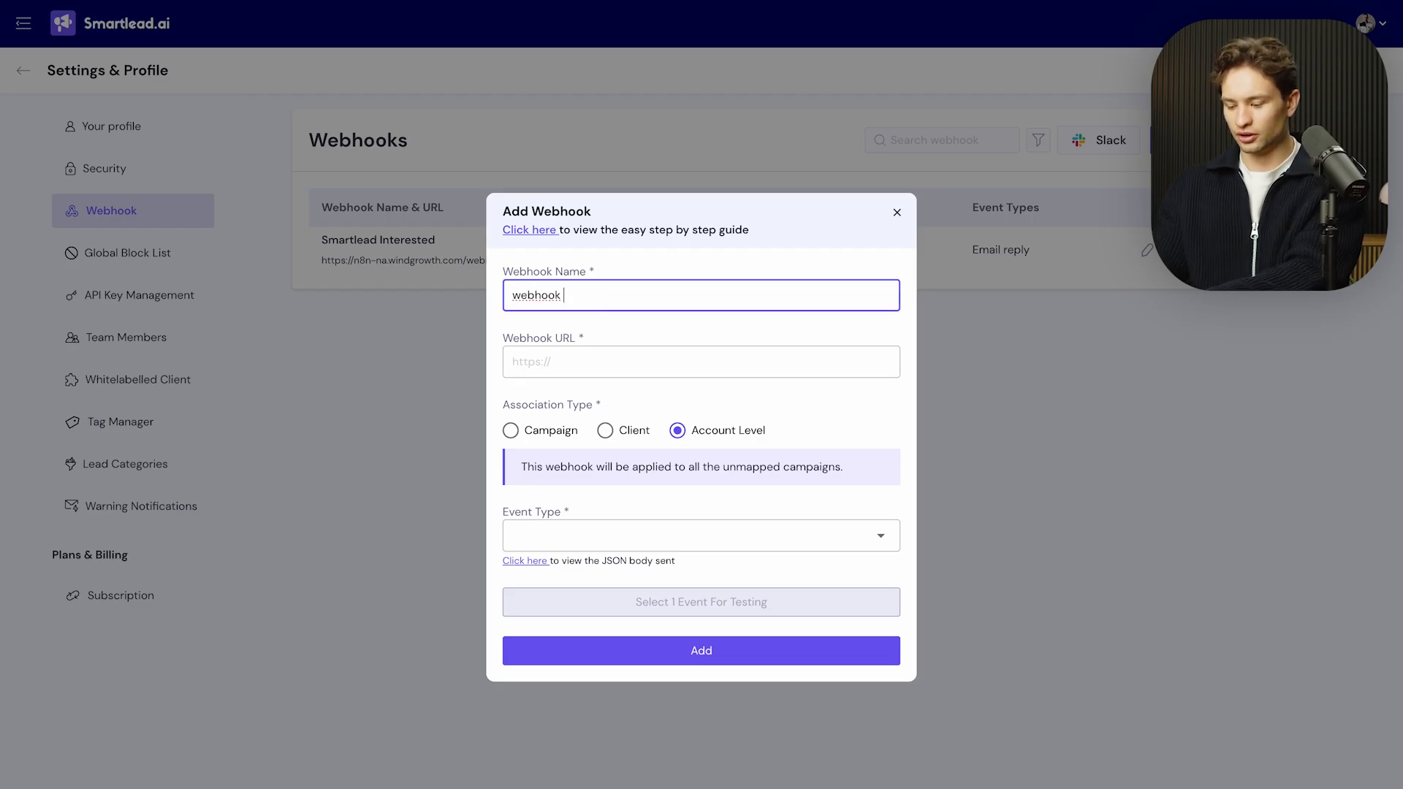
text(video)
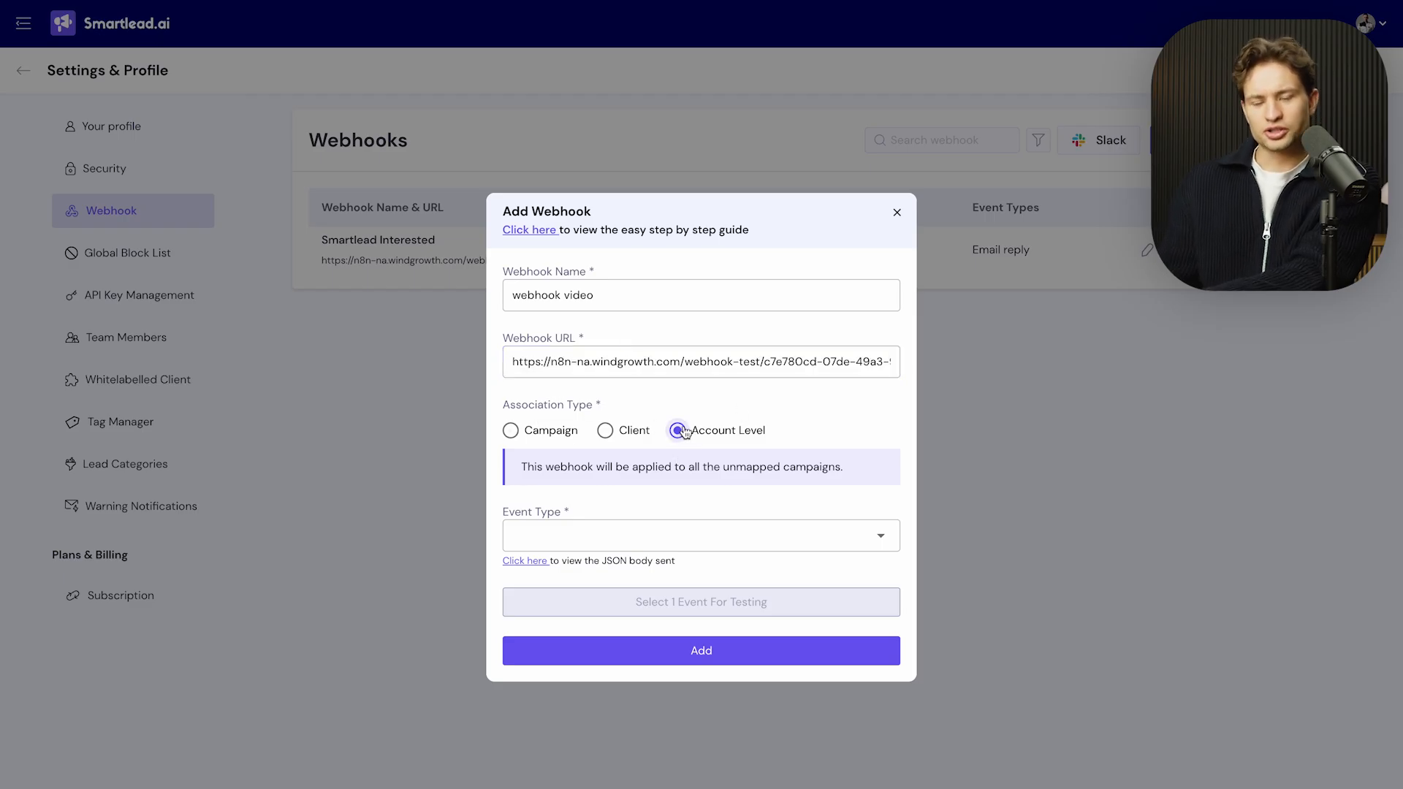
click(701, 535)
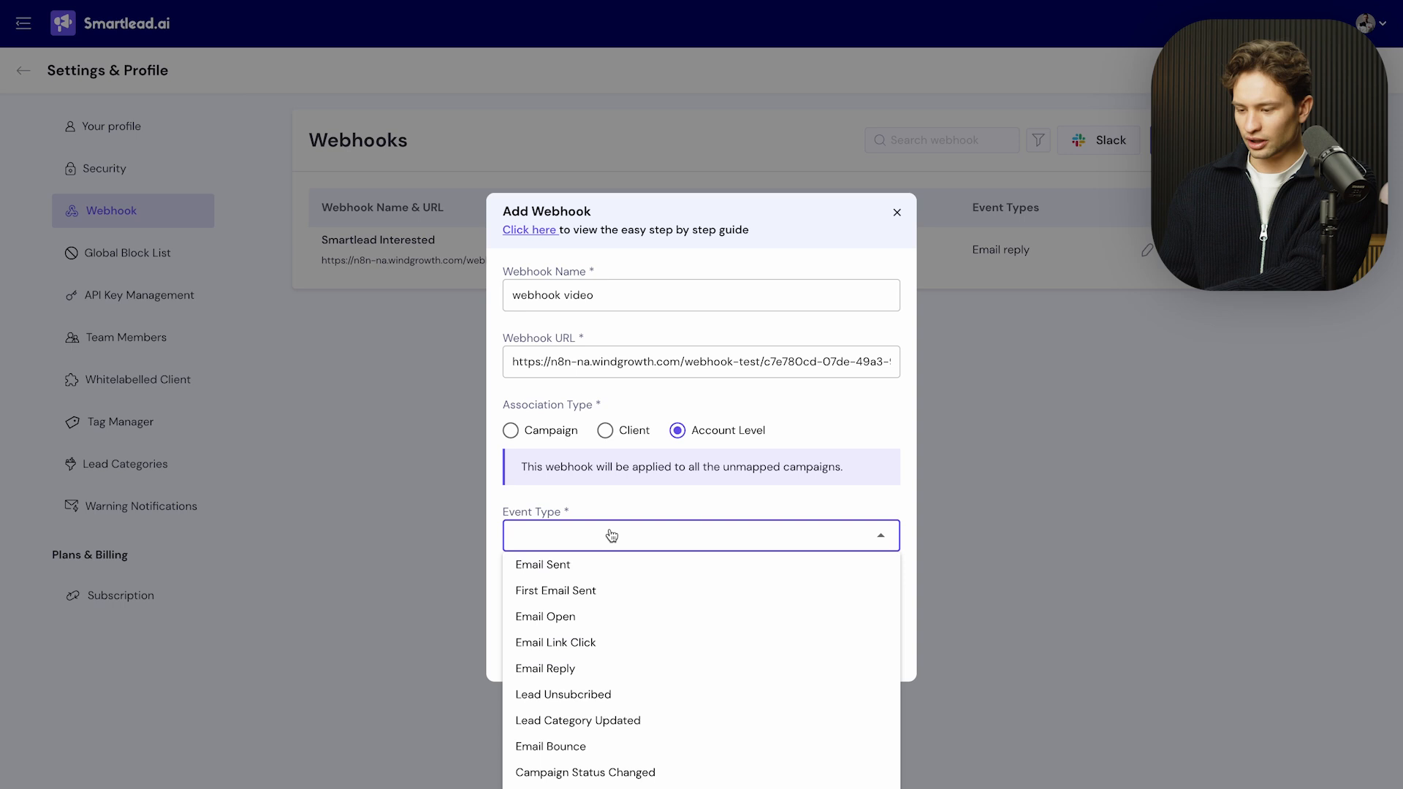
click(578, 720)
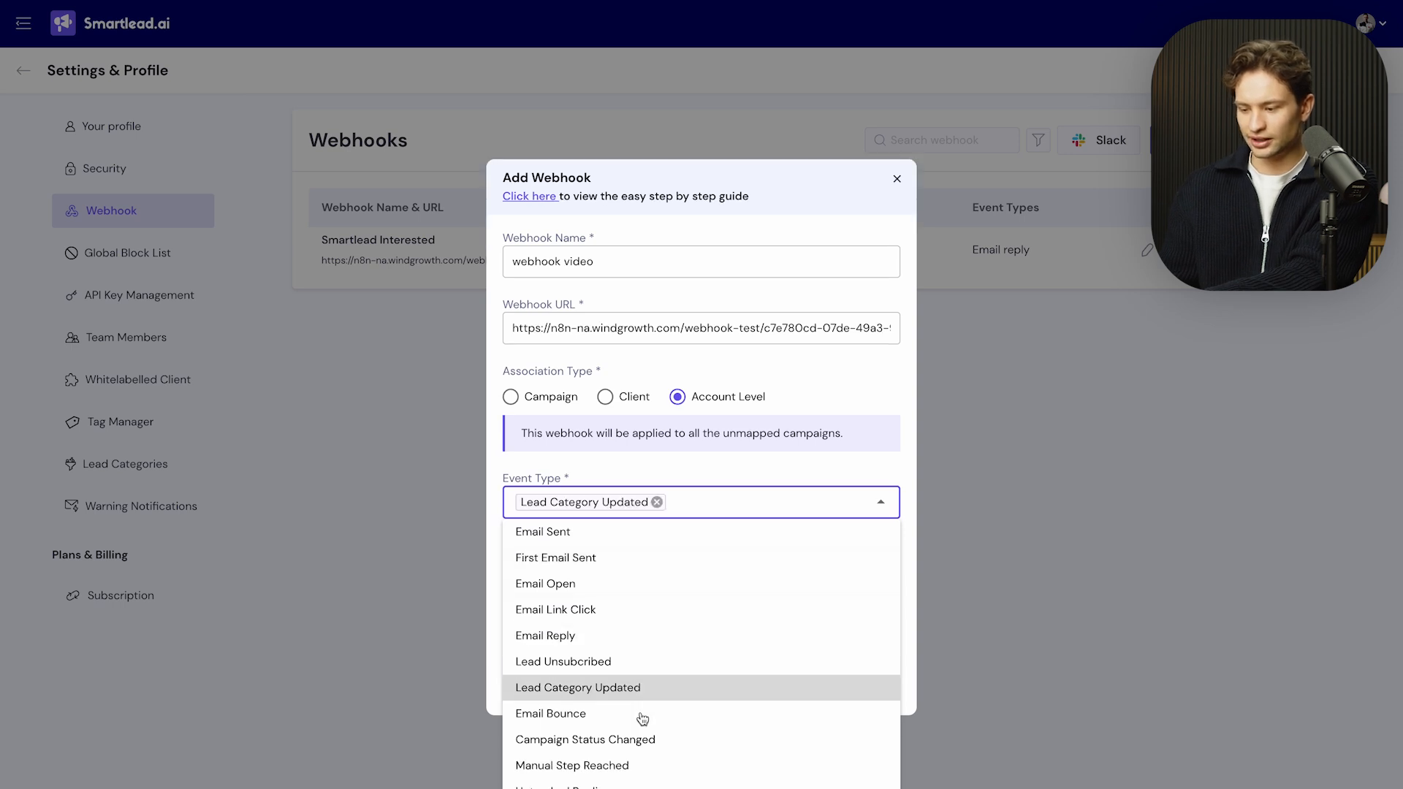
click(577, 686)
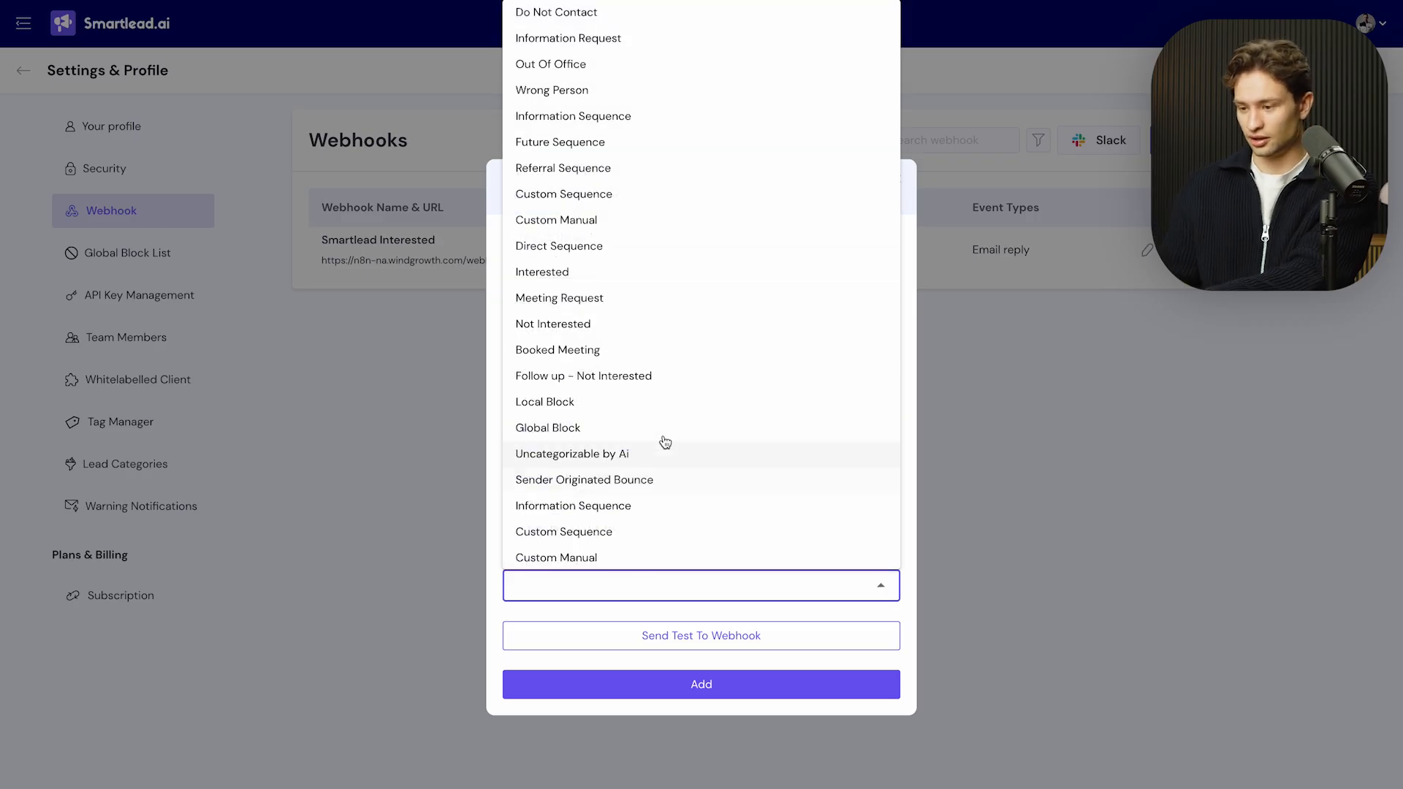
click(543, 271)
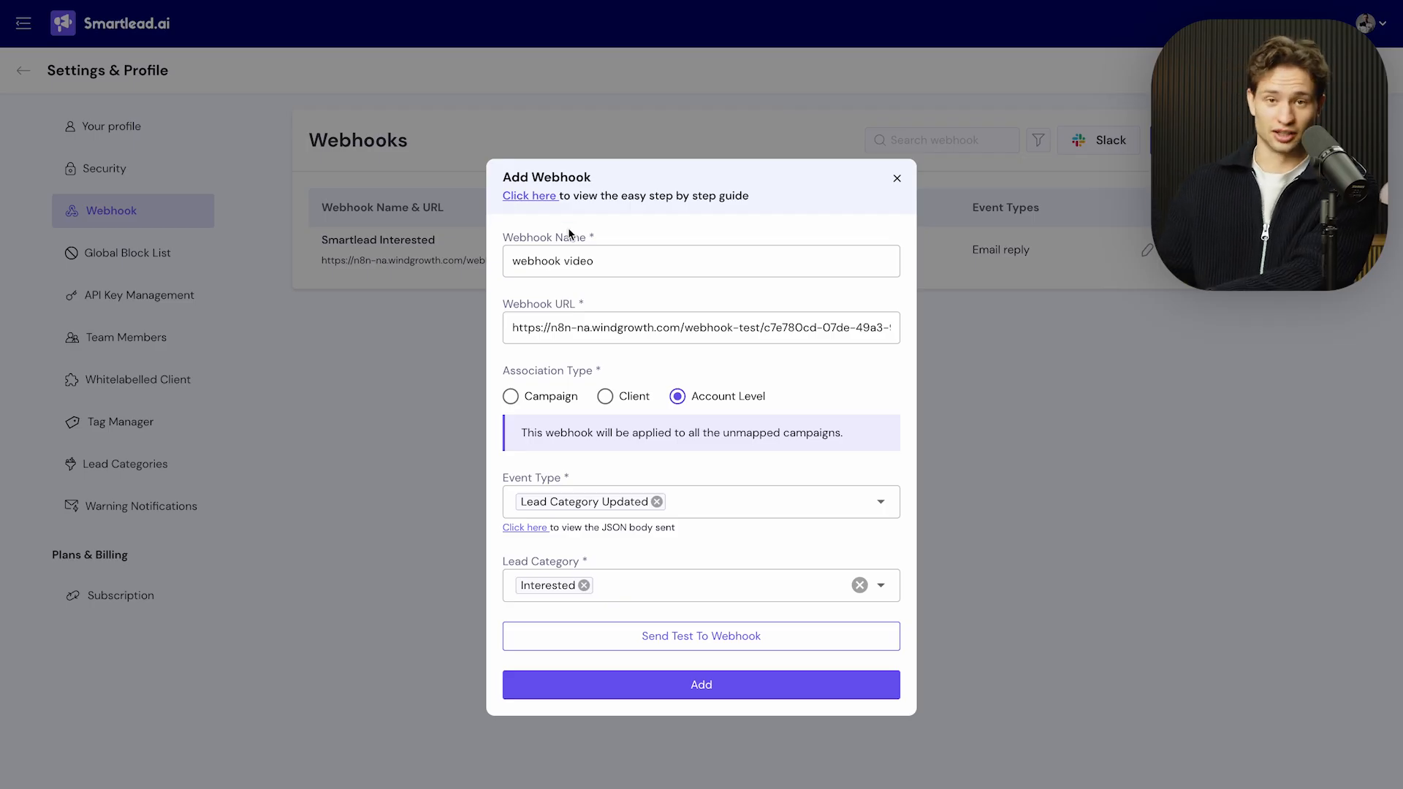
mouse_move(645, 523)
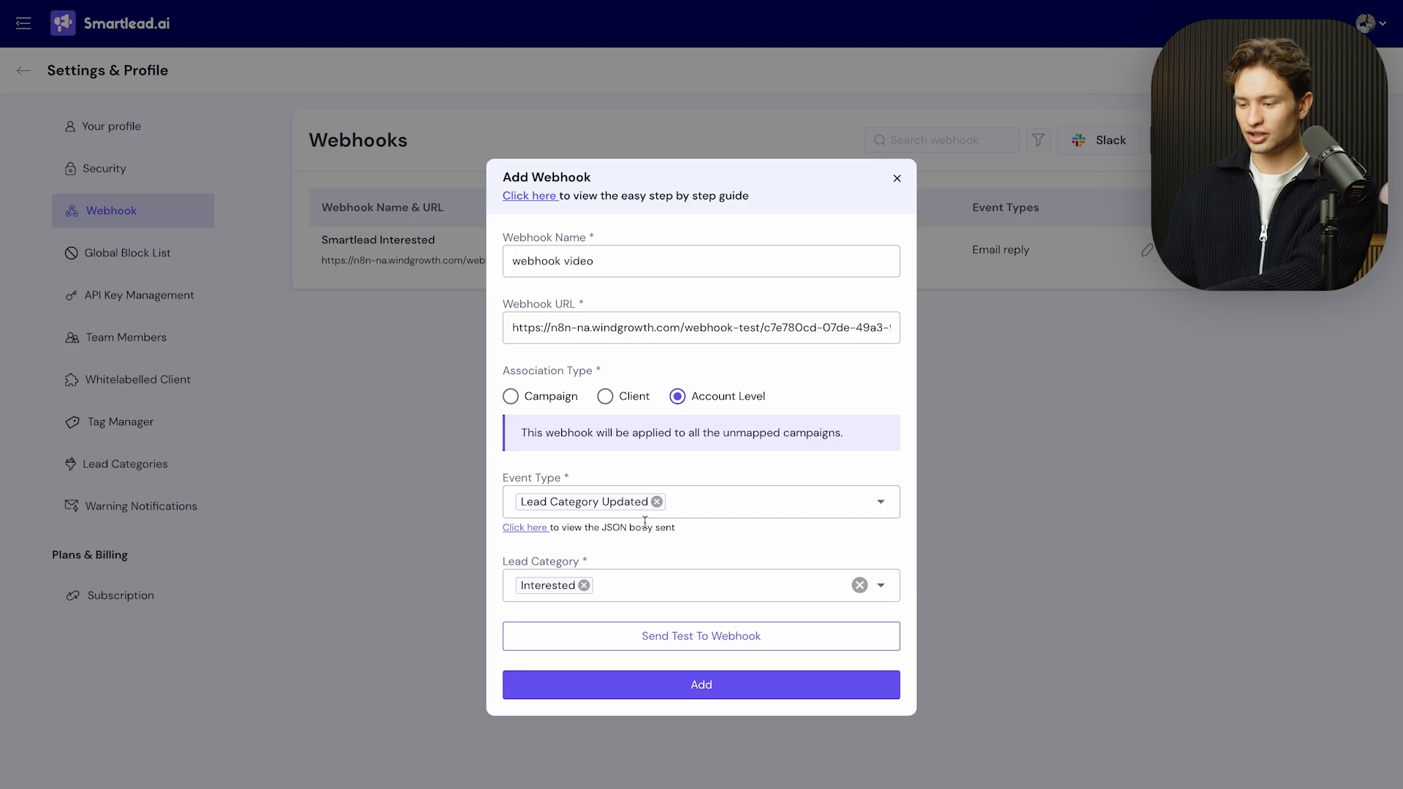
mouse_move(736, 162)
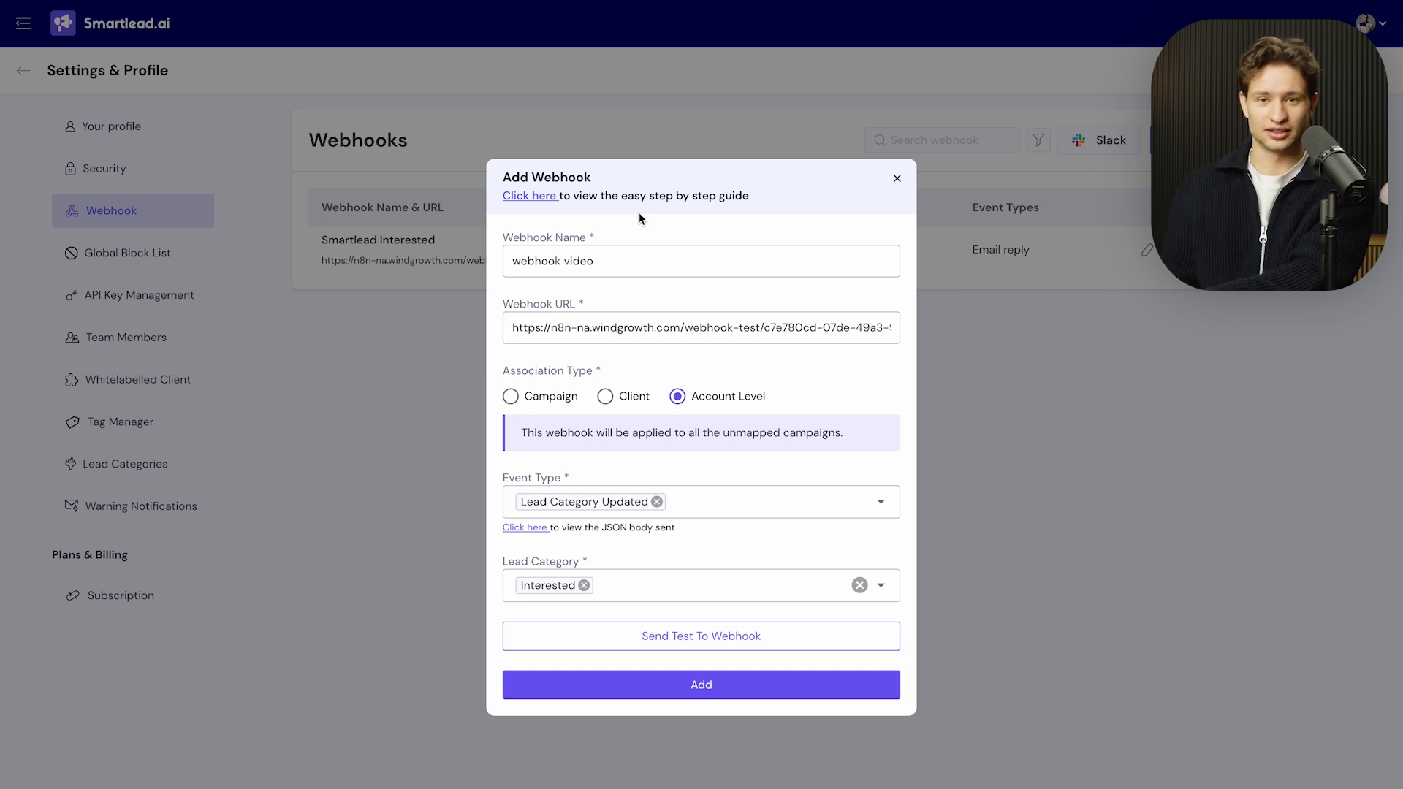
mouse_move(675, 238)
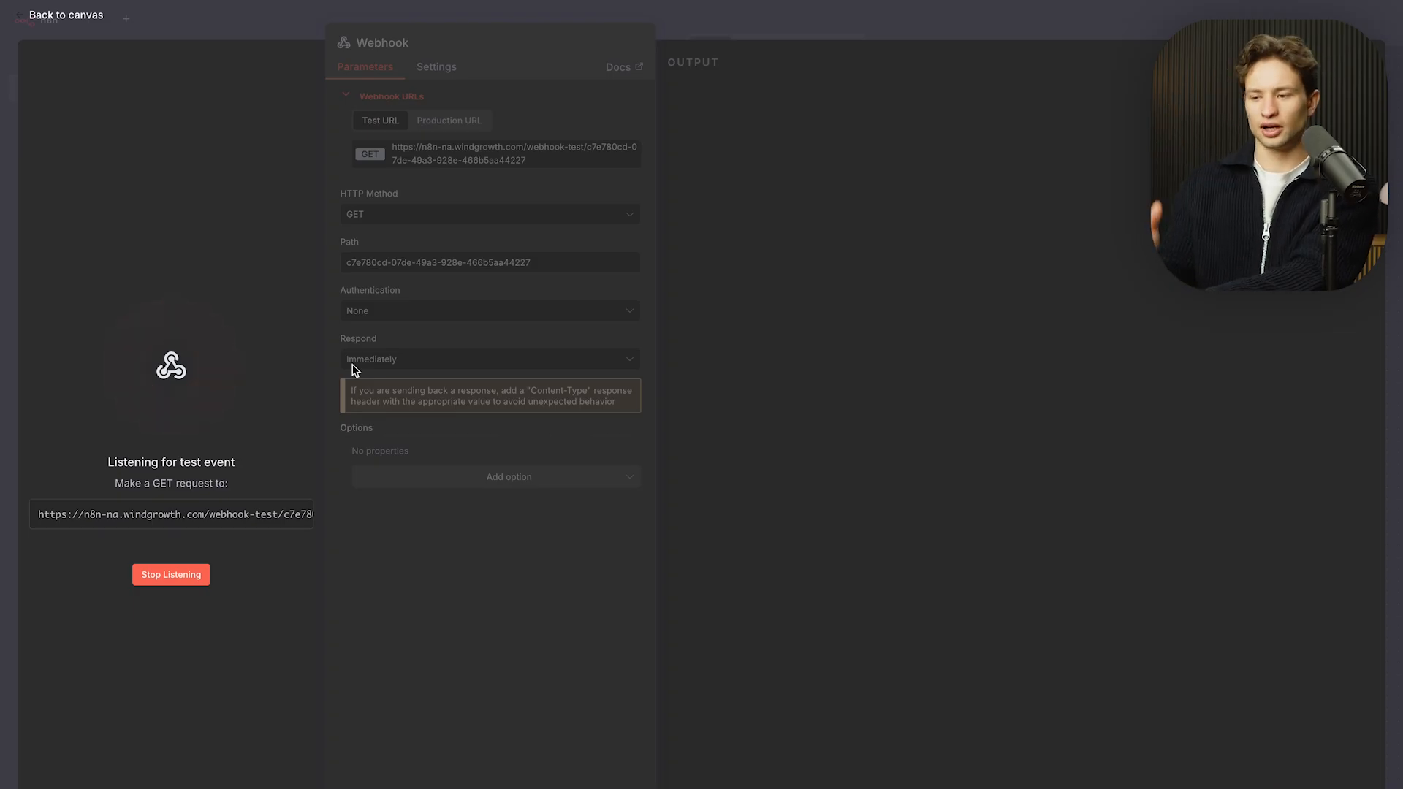
mouse_move(248, 447)
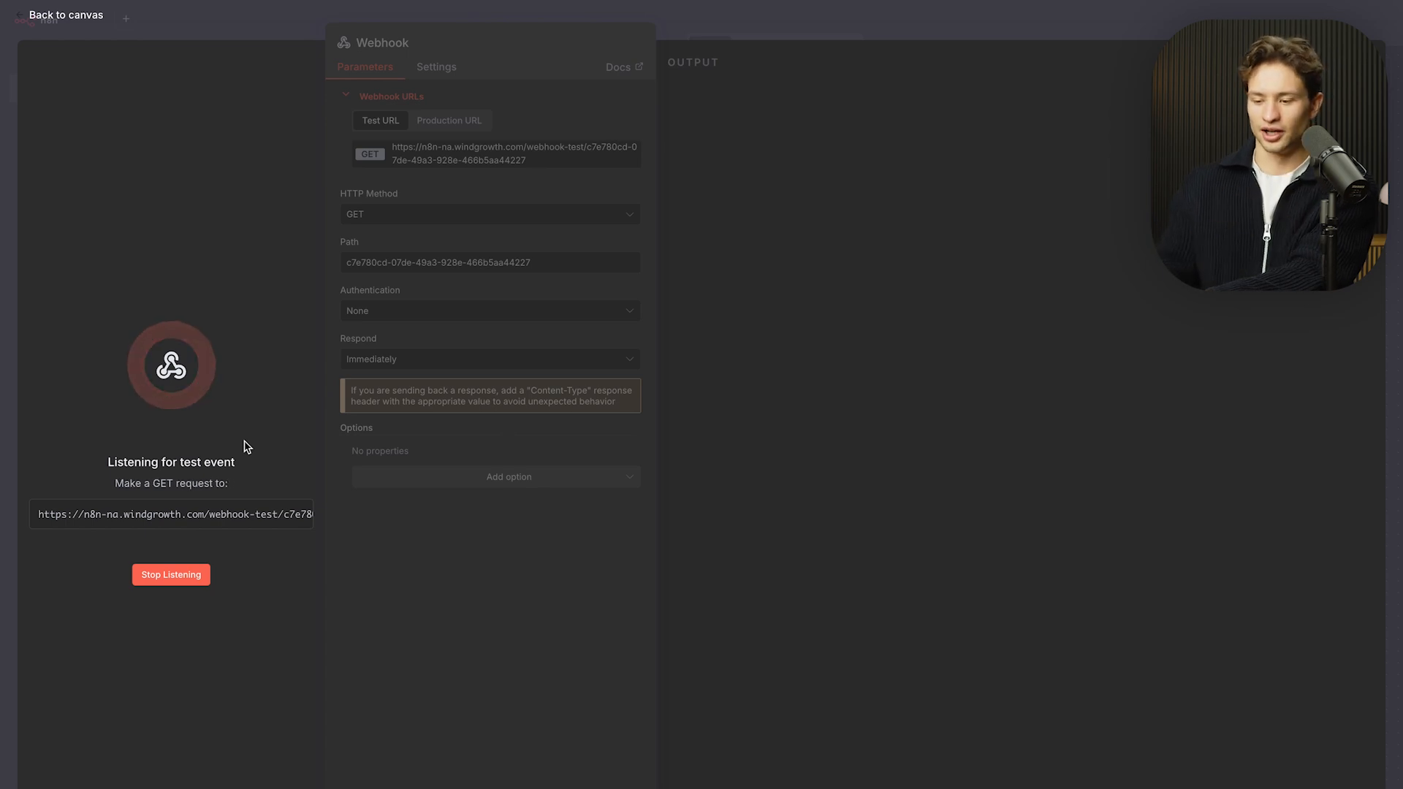
- Stop the Webhook node listening for test events
click(489, 216)
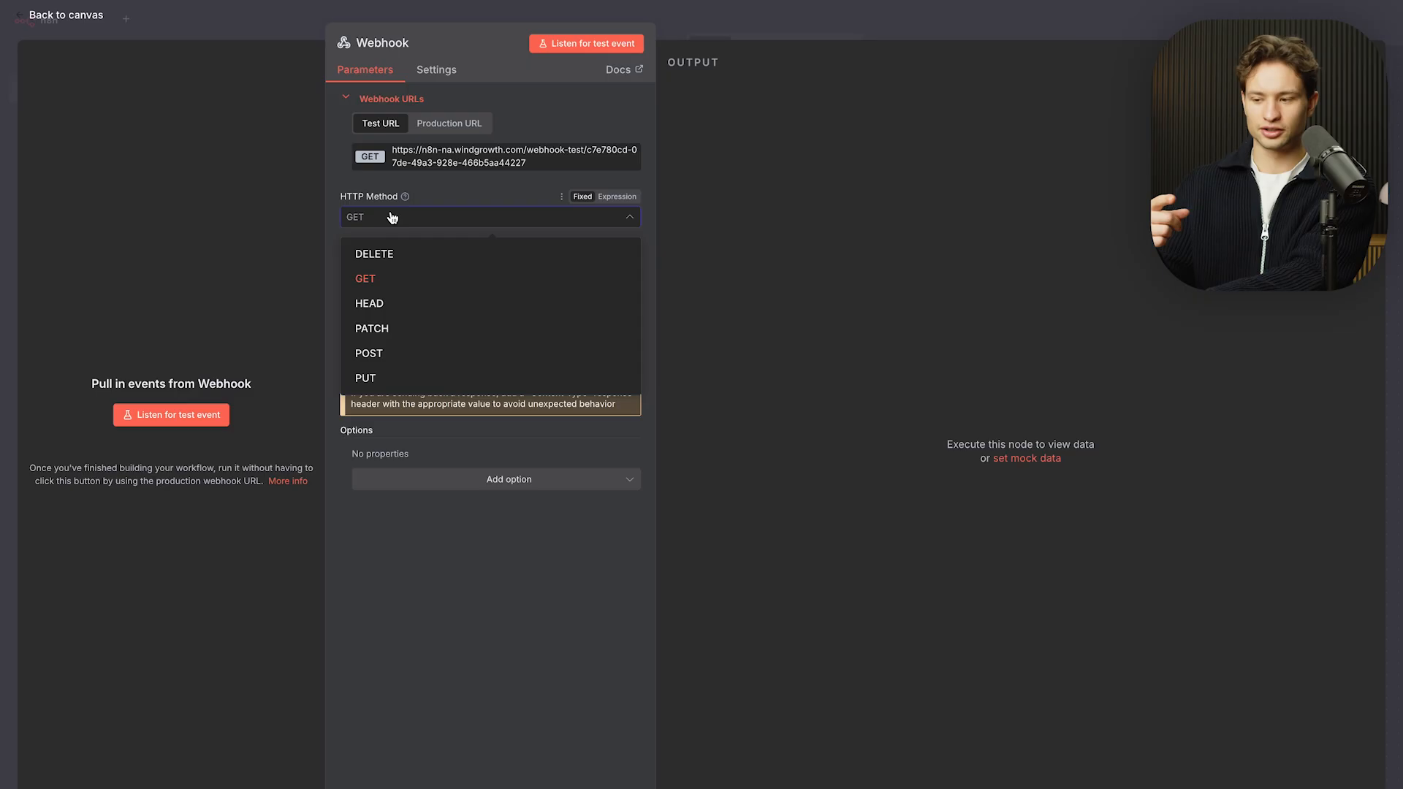
mouse_move(385, 352)
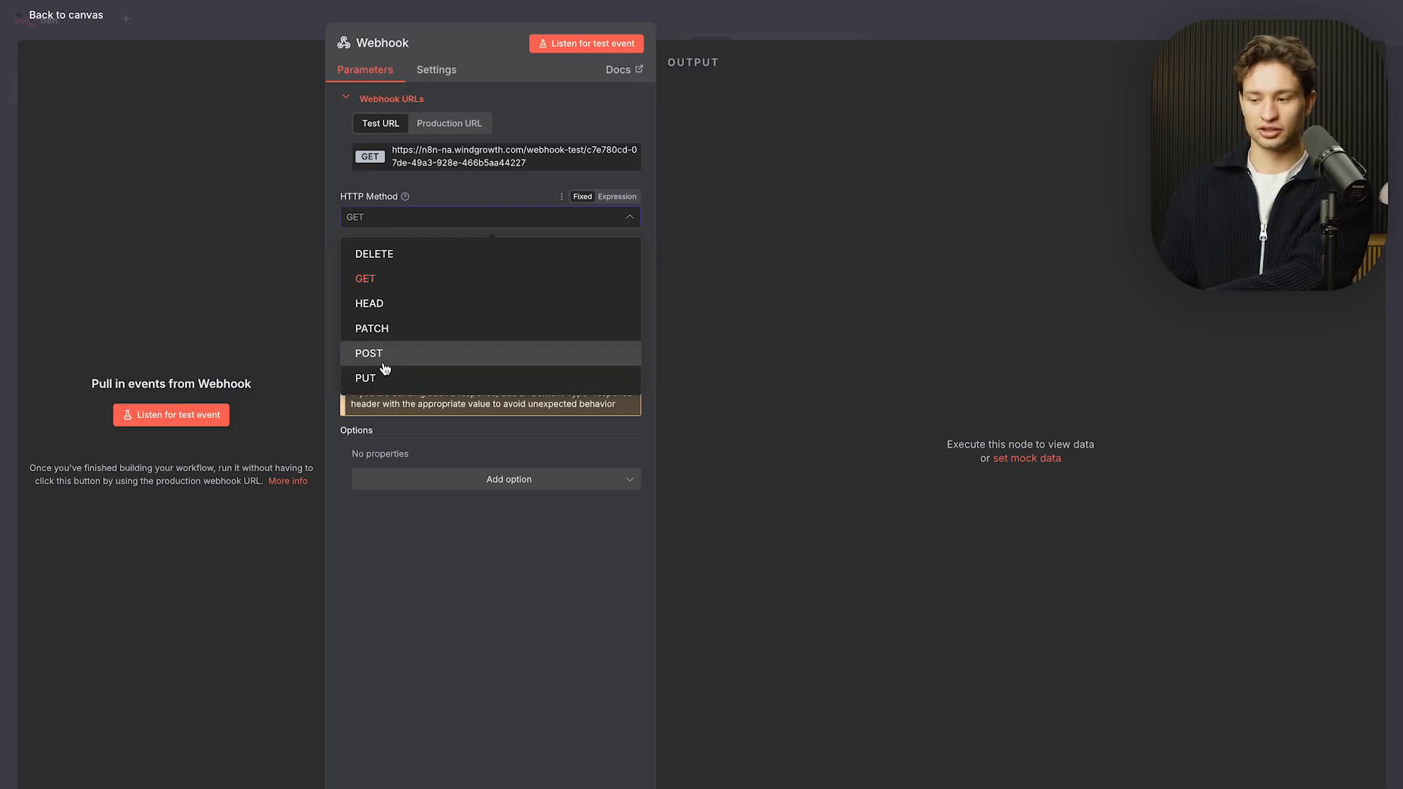
- Switch the webhook method to POST, send Smartlead's test event, and return to the canvas
click(367, 352)
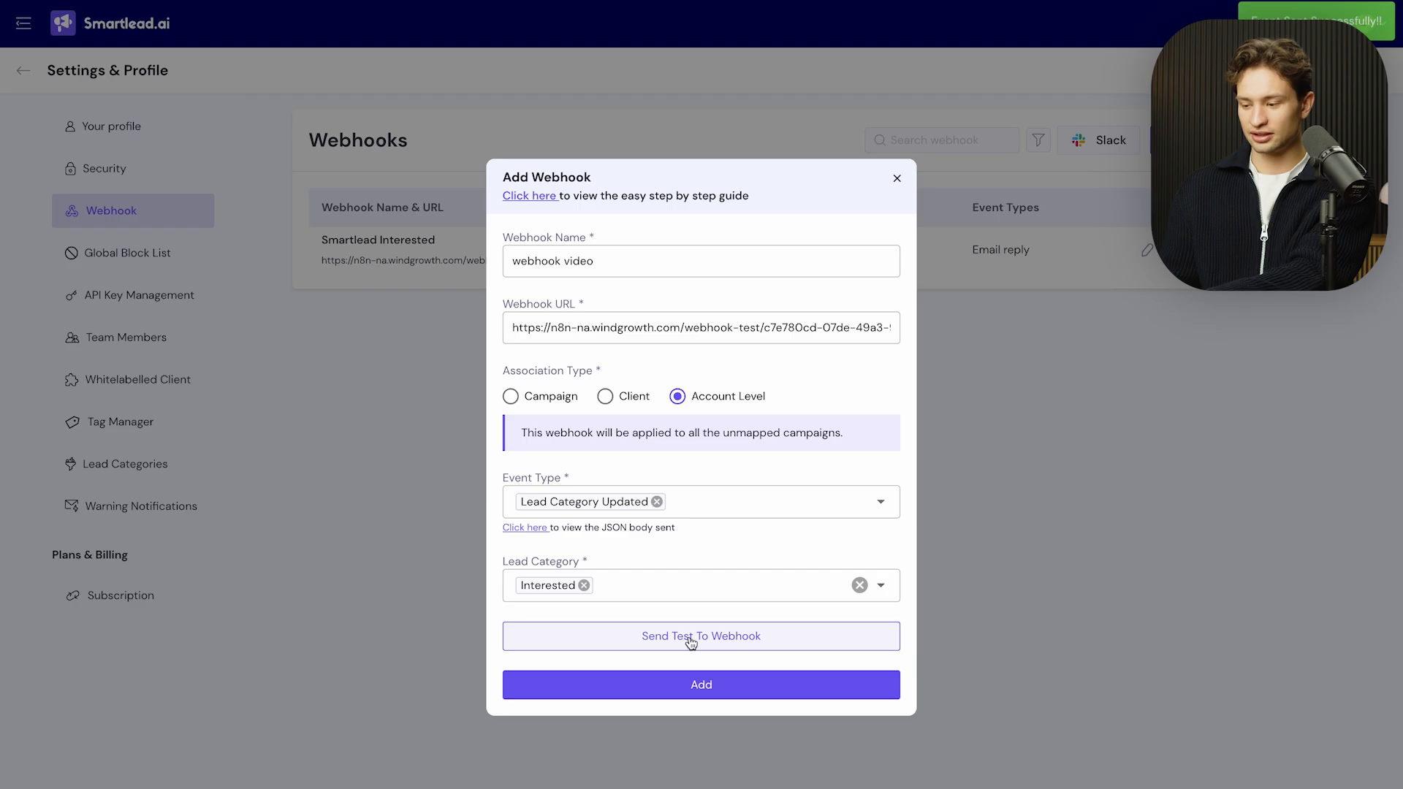
click(700, 637)
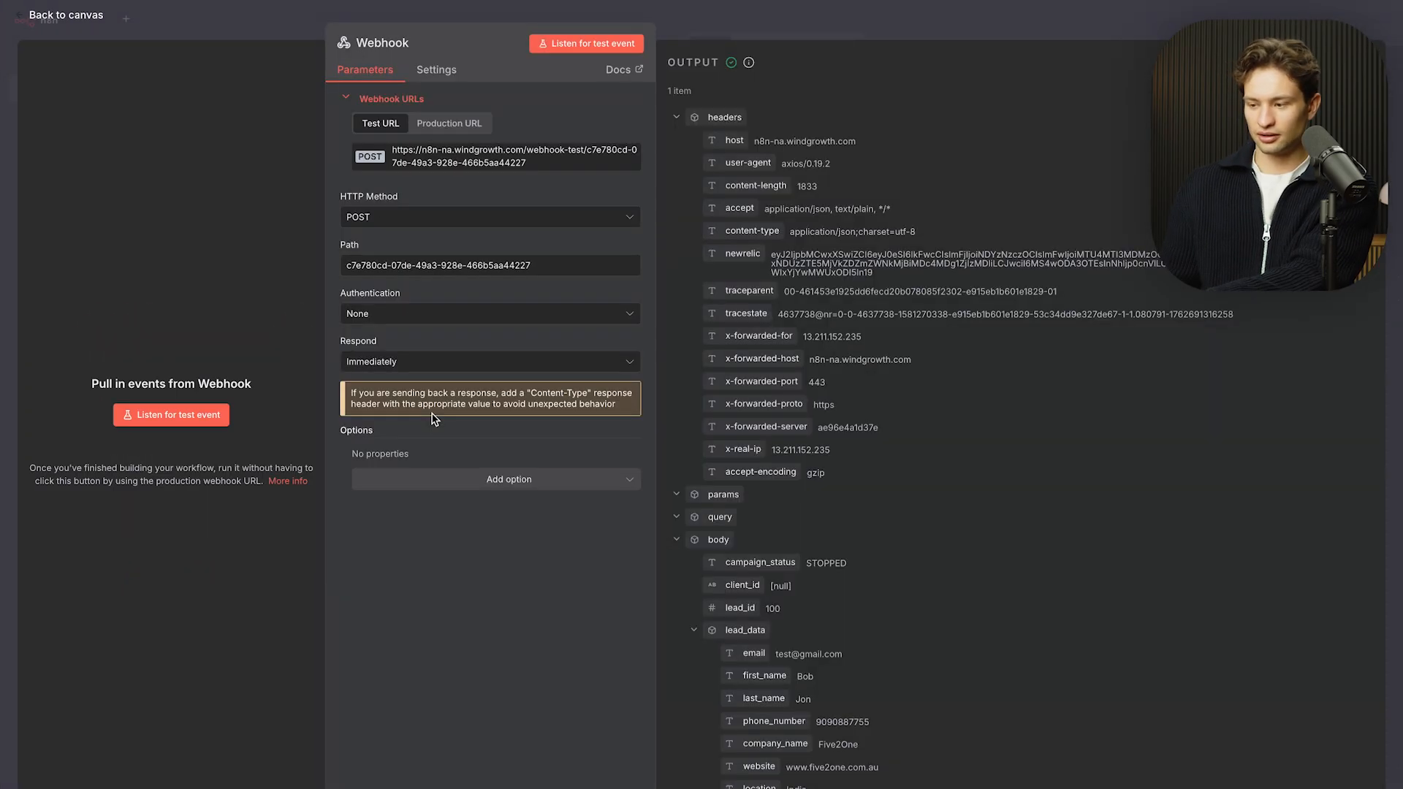
scroll(down, 3)
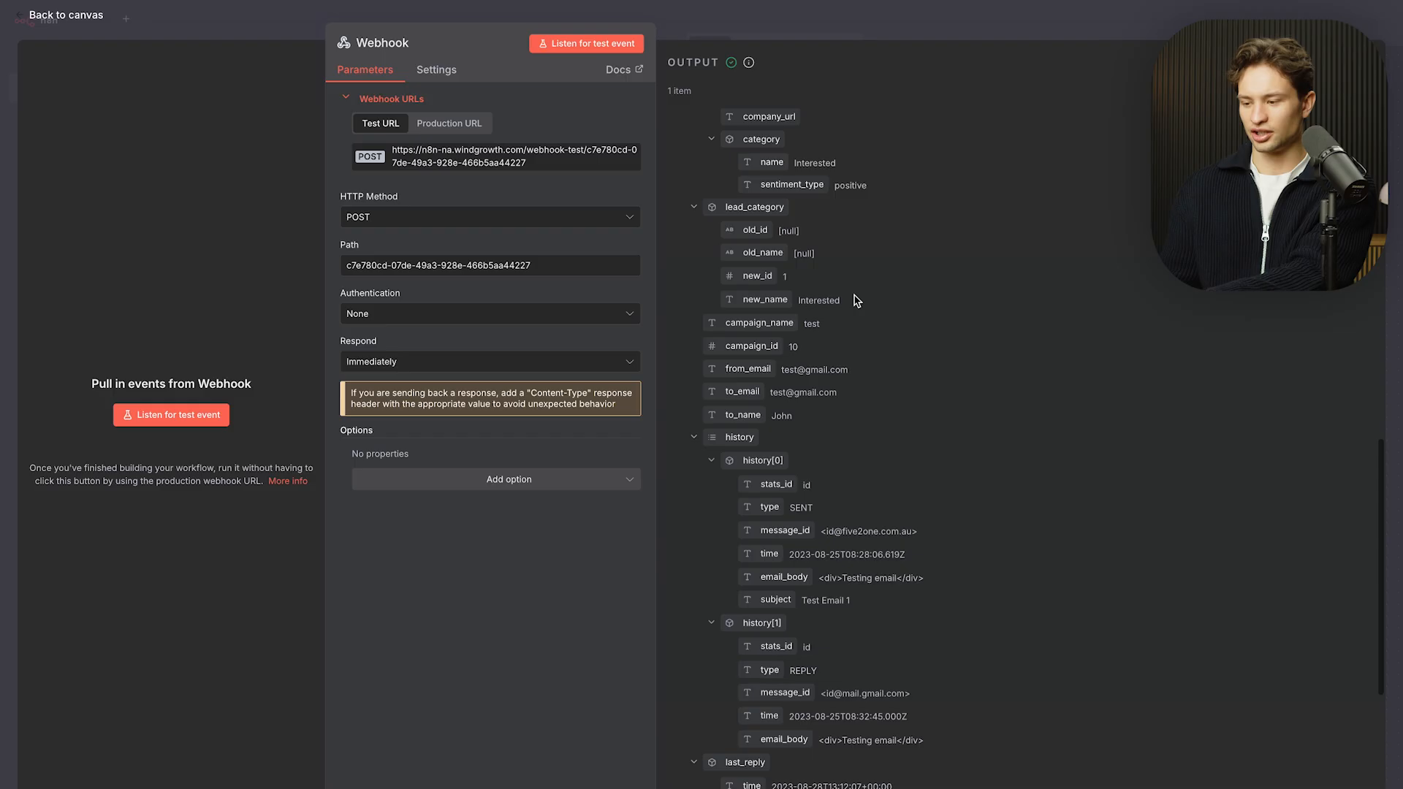
scroll(down, 3)
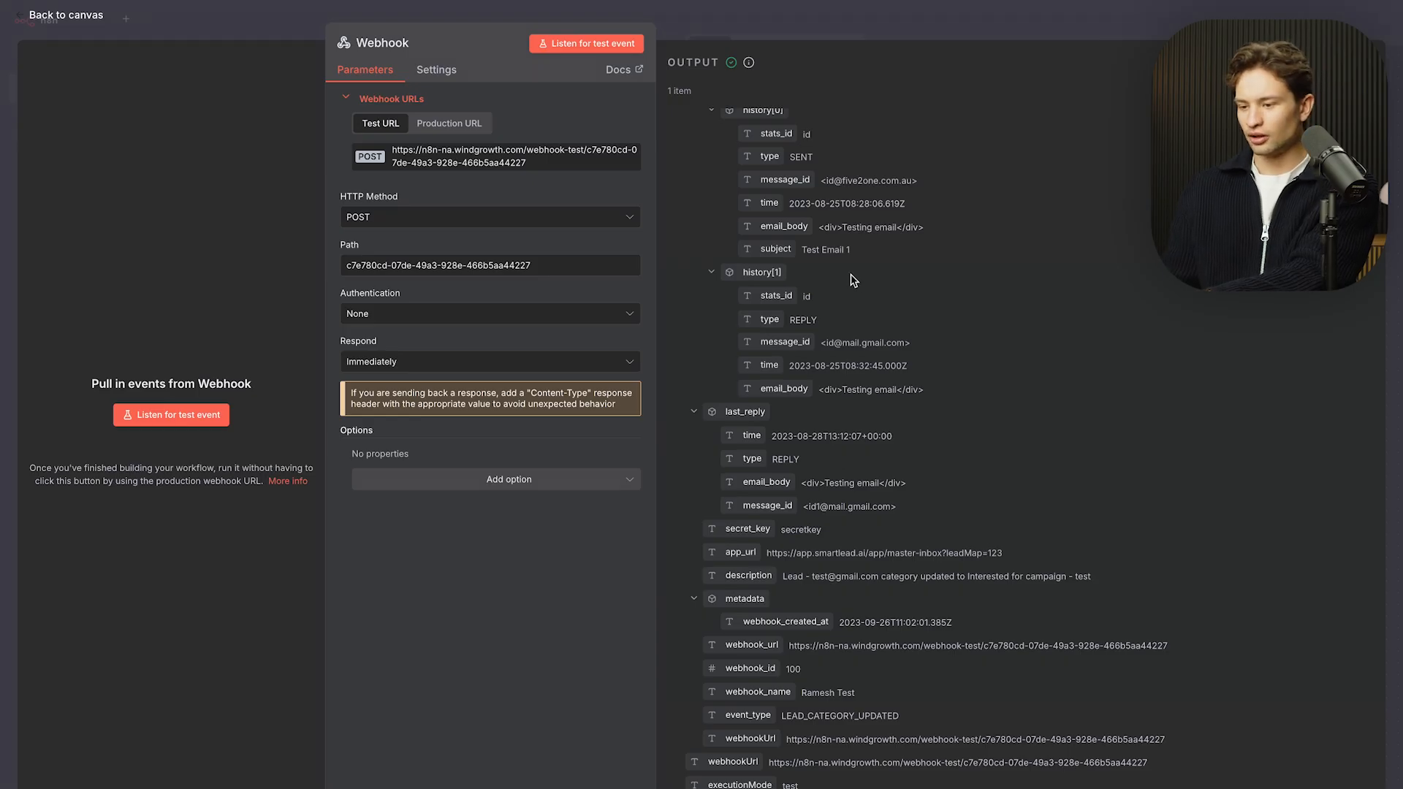
mouse_move(689, 244)
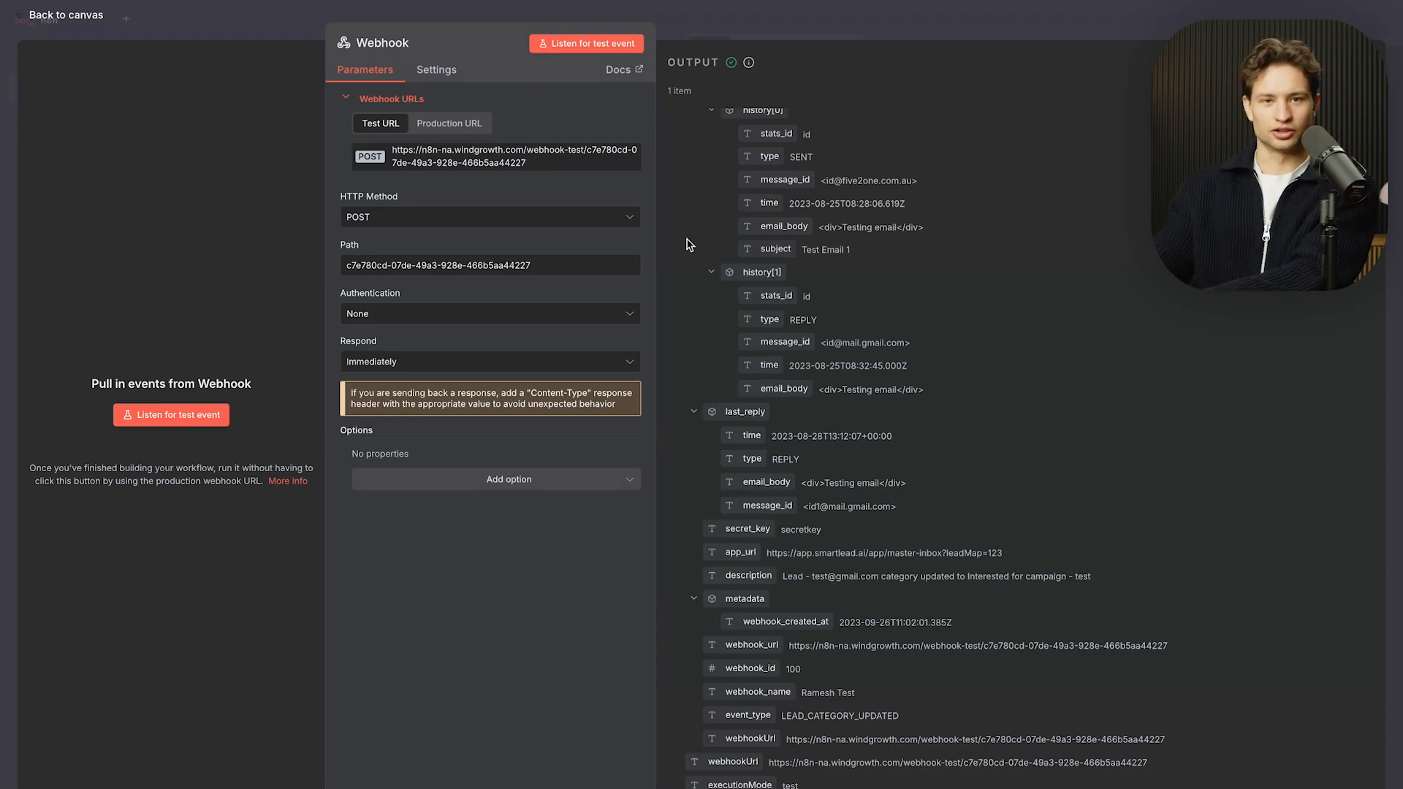
mouse_move(595, 247)
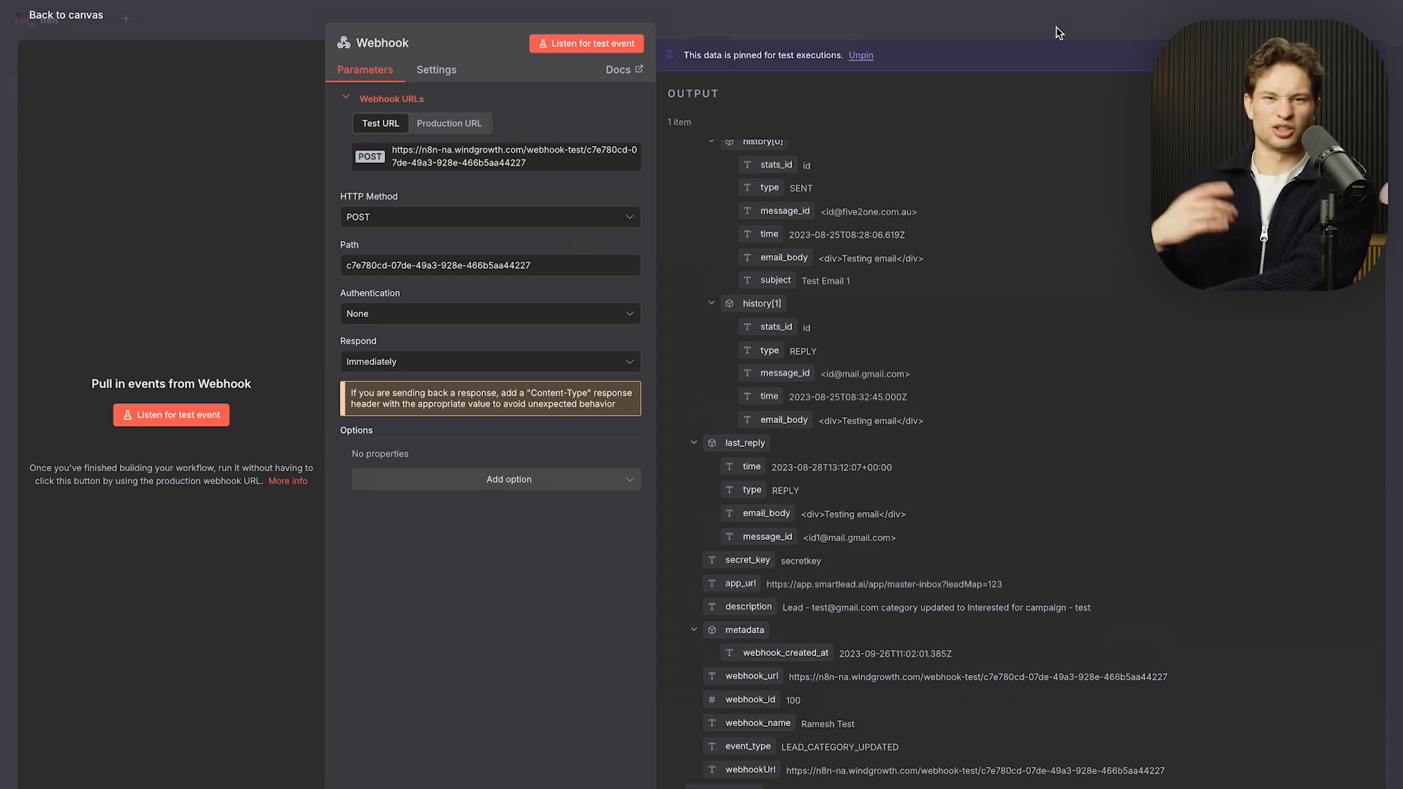
mouse_move(948, 36)
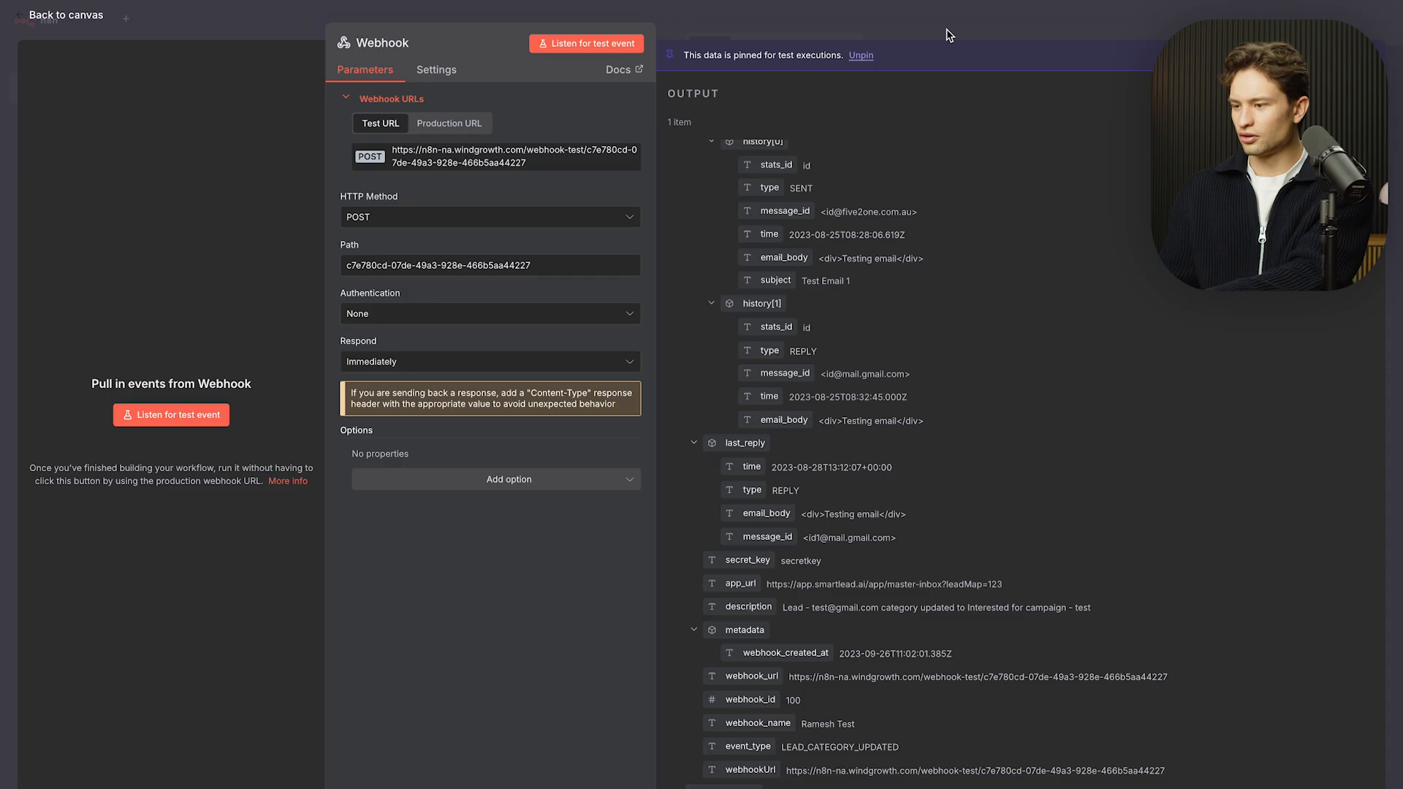
click(65, 15)
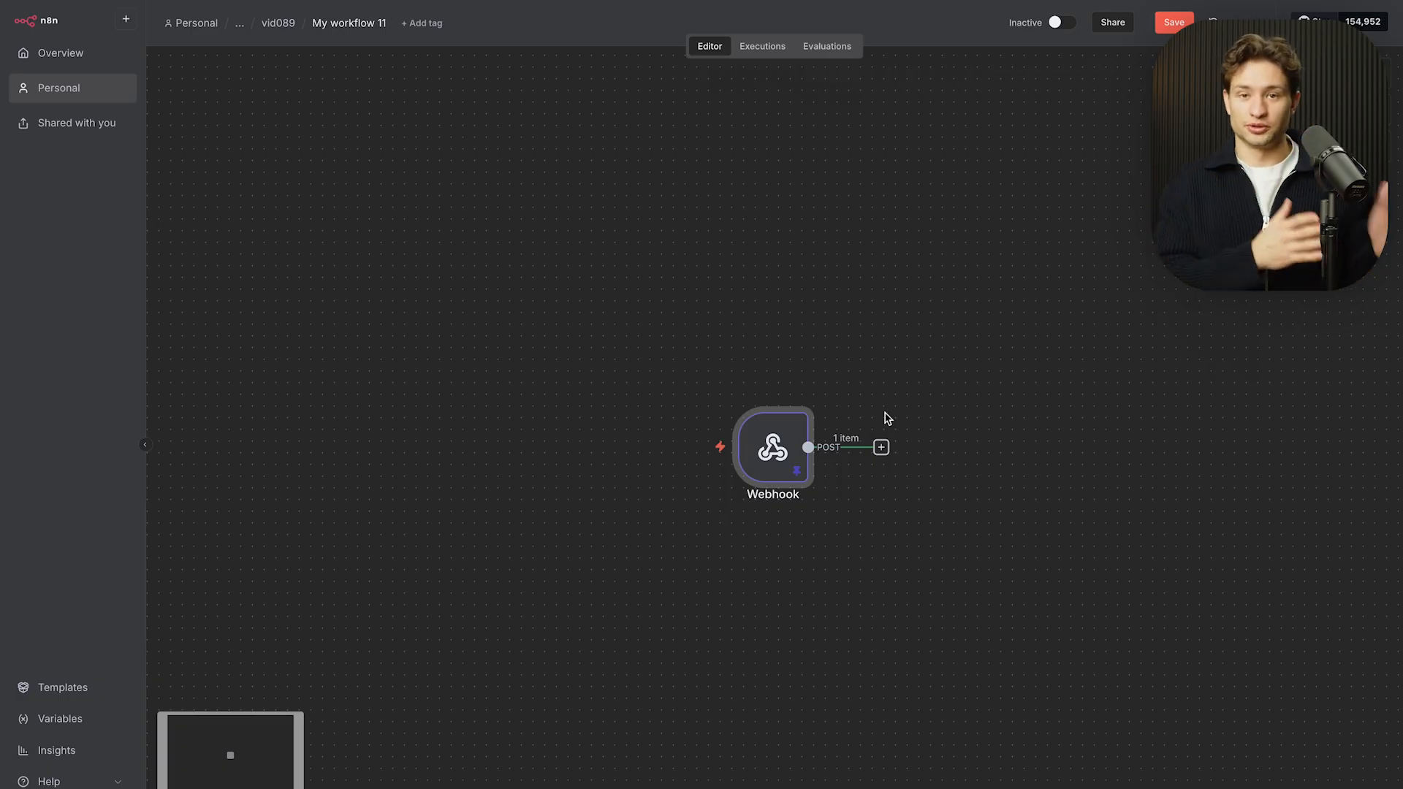
- Reopen the Webhook node, view its production URL, listen for a test event and copy the test URL
double_click(773, 447)
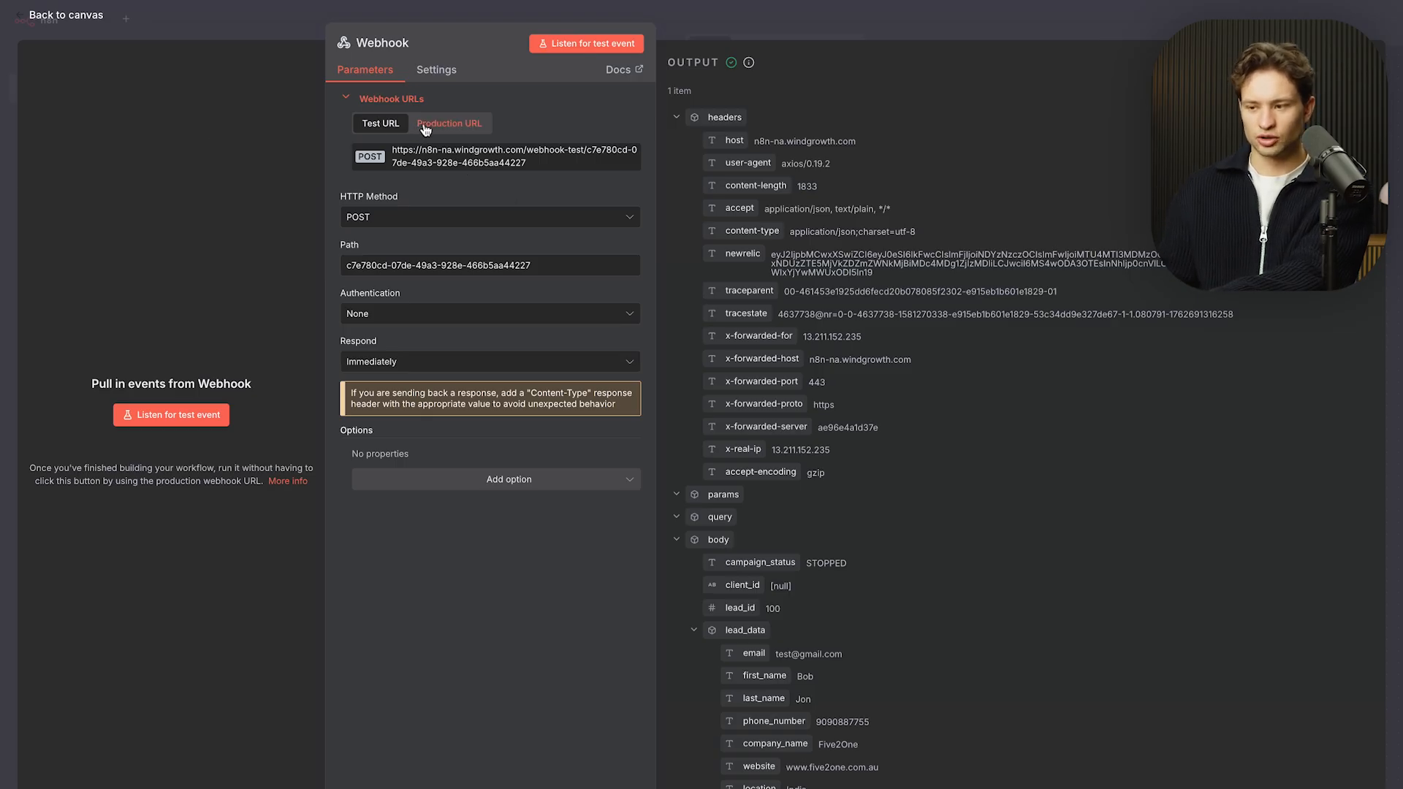
click(451, 123)
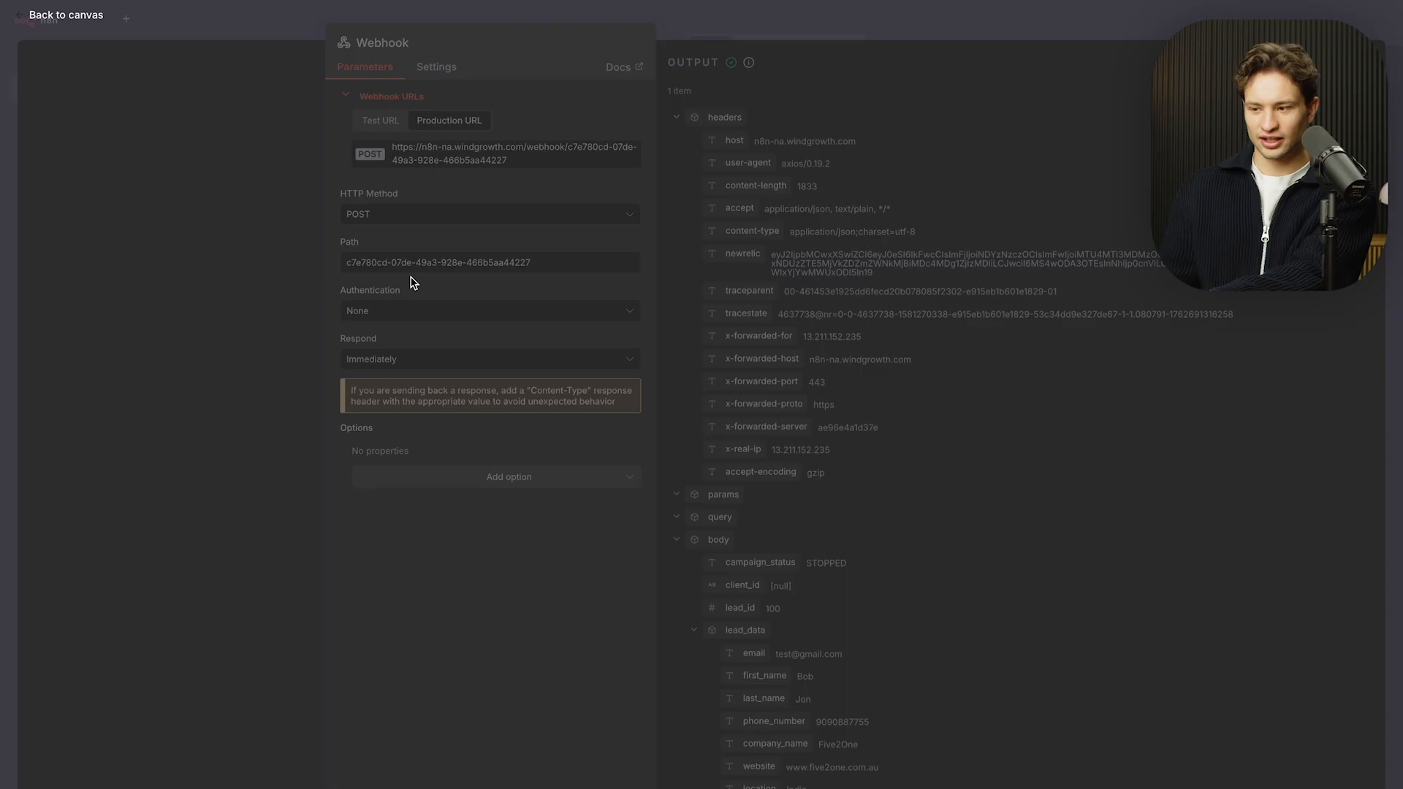
click(380, 120)
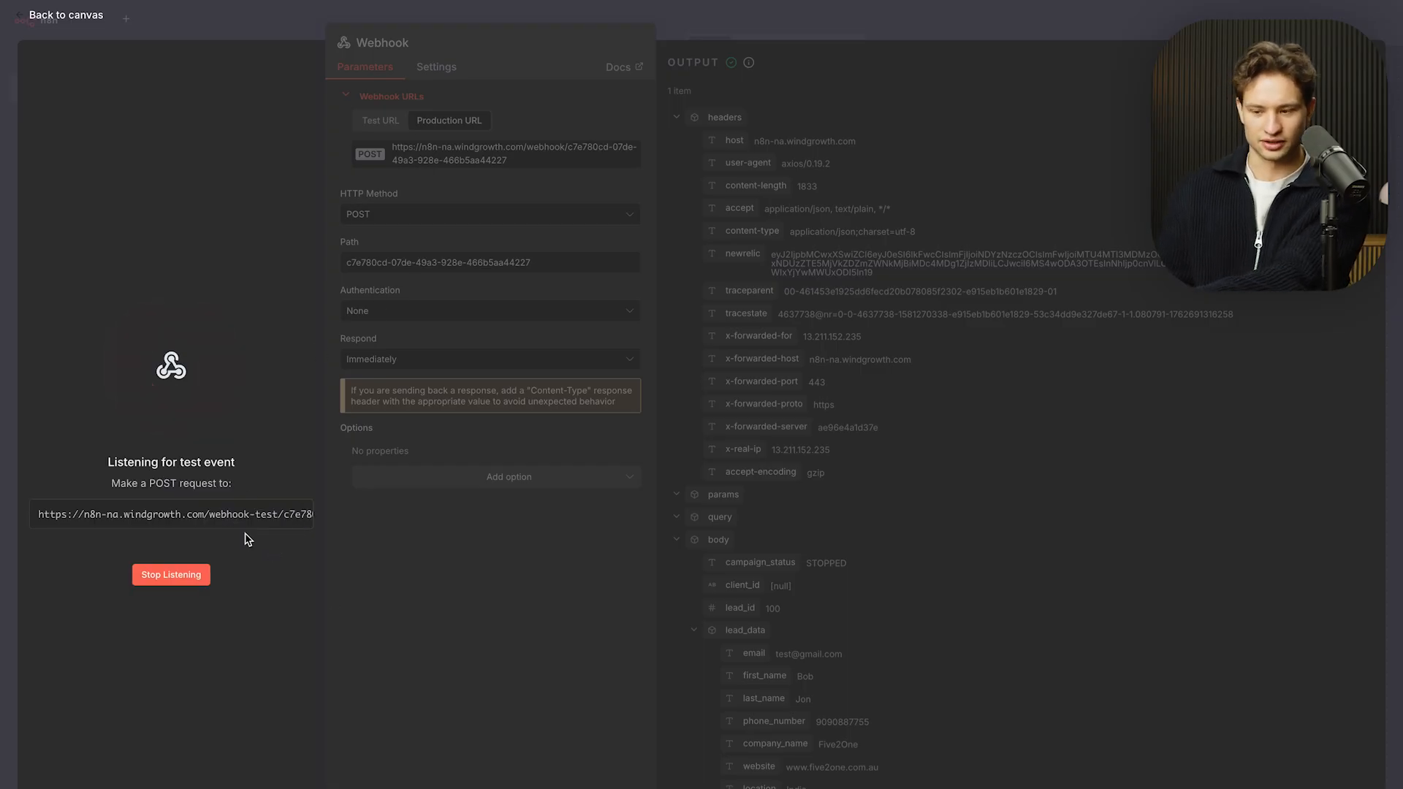
click(64, 15)
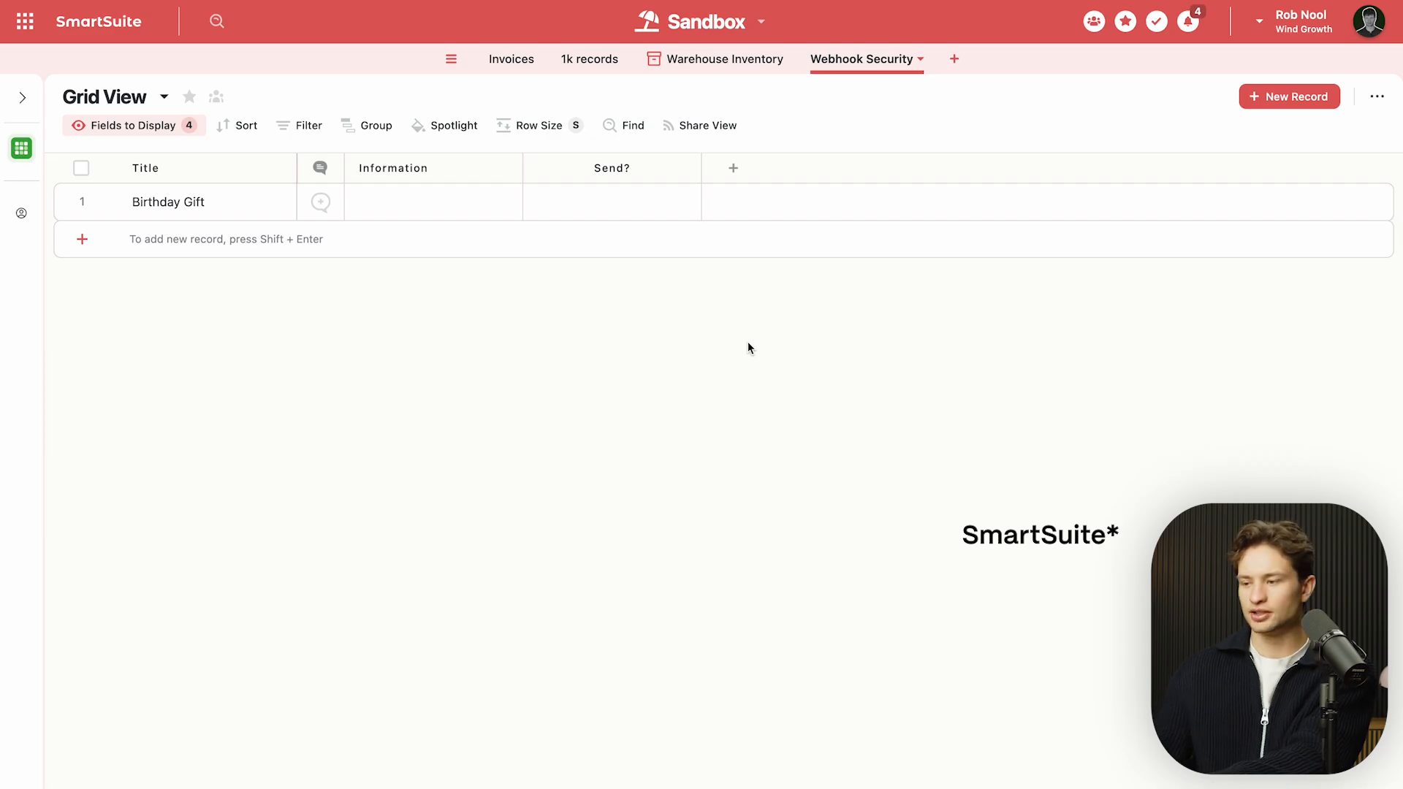
mouse_move(815, 74)
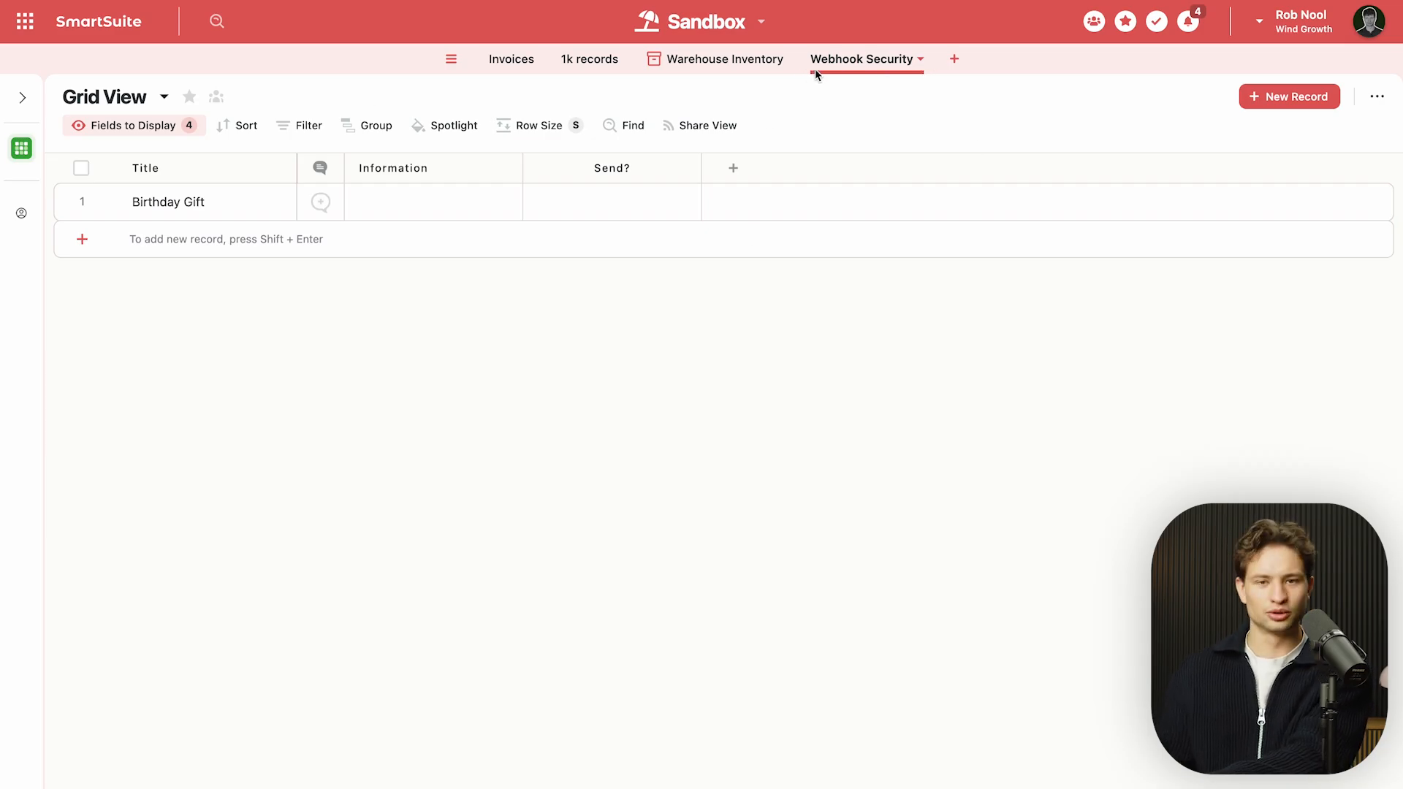
- Enter 'Happy birthday to you' in the Birthday Gift record's Information field
click(167, 202)
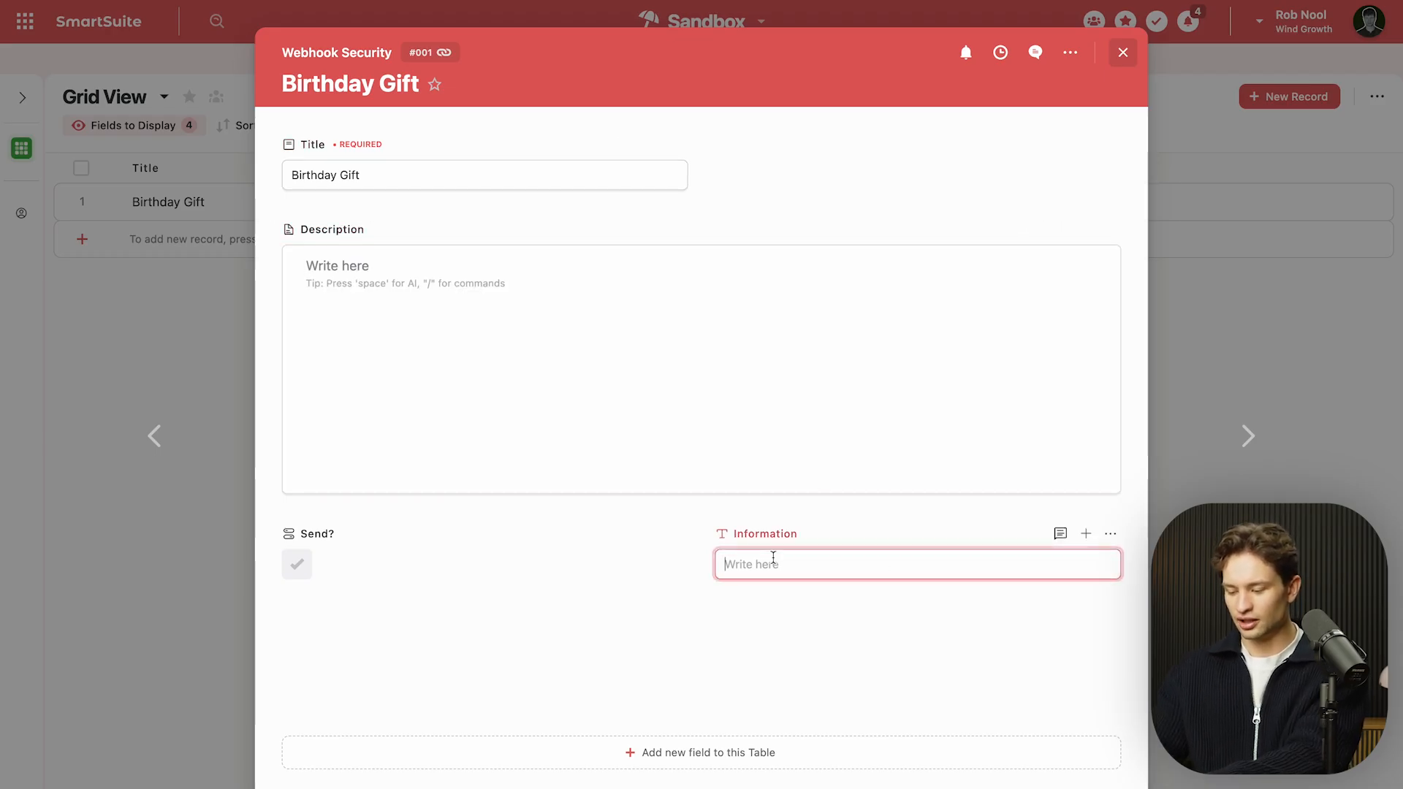
text(Happy birthday t)
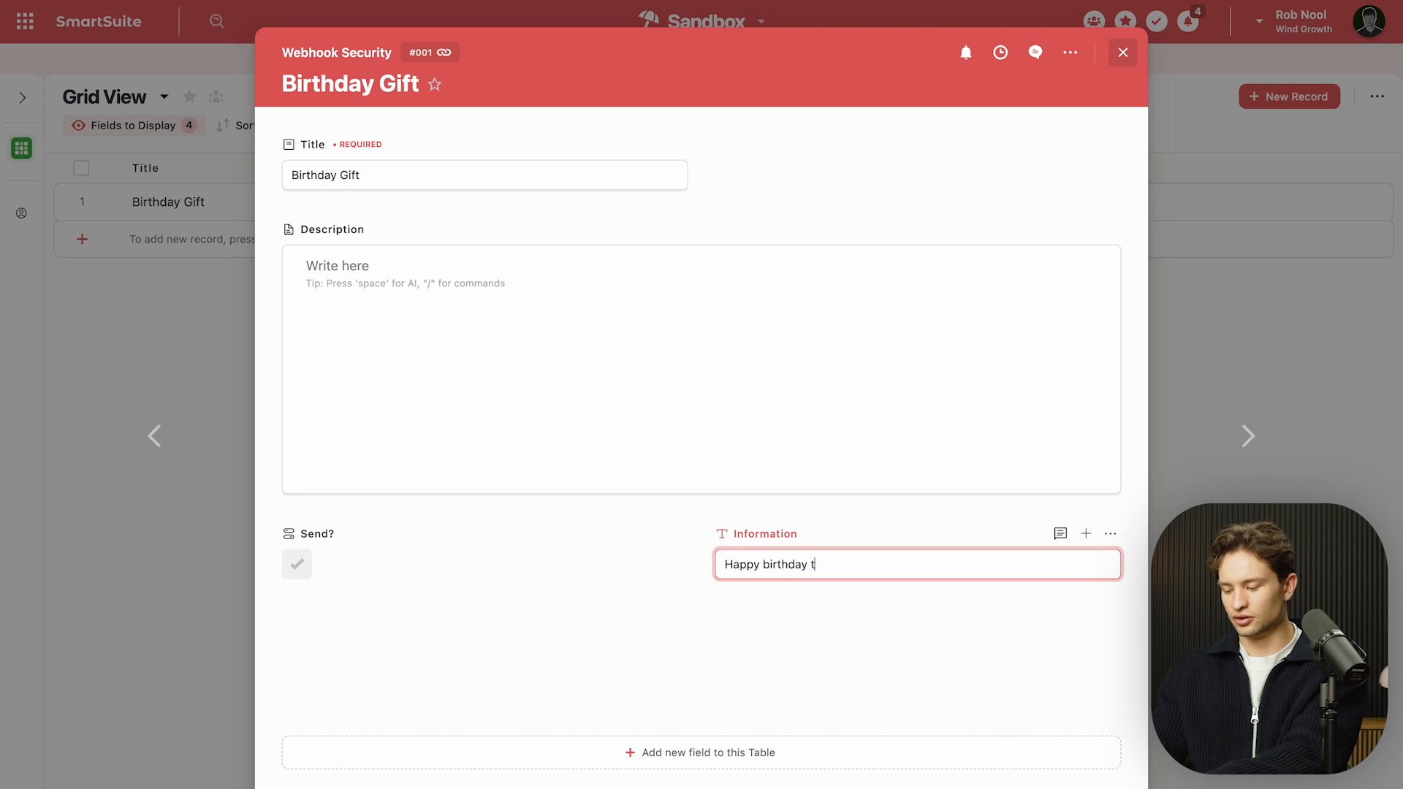
text(o you)
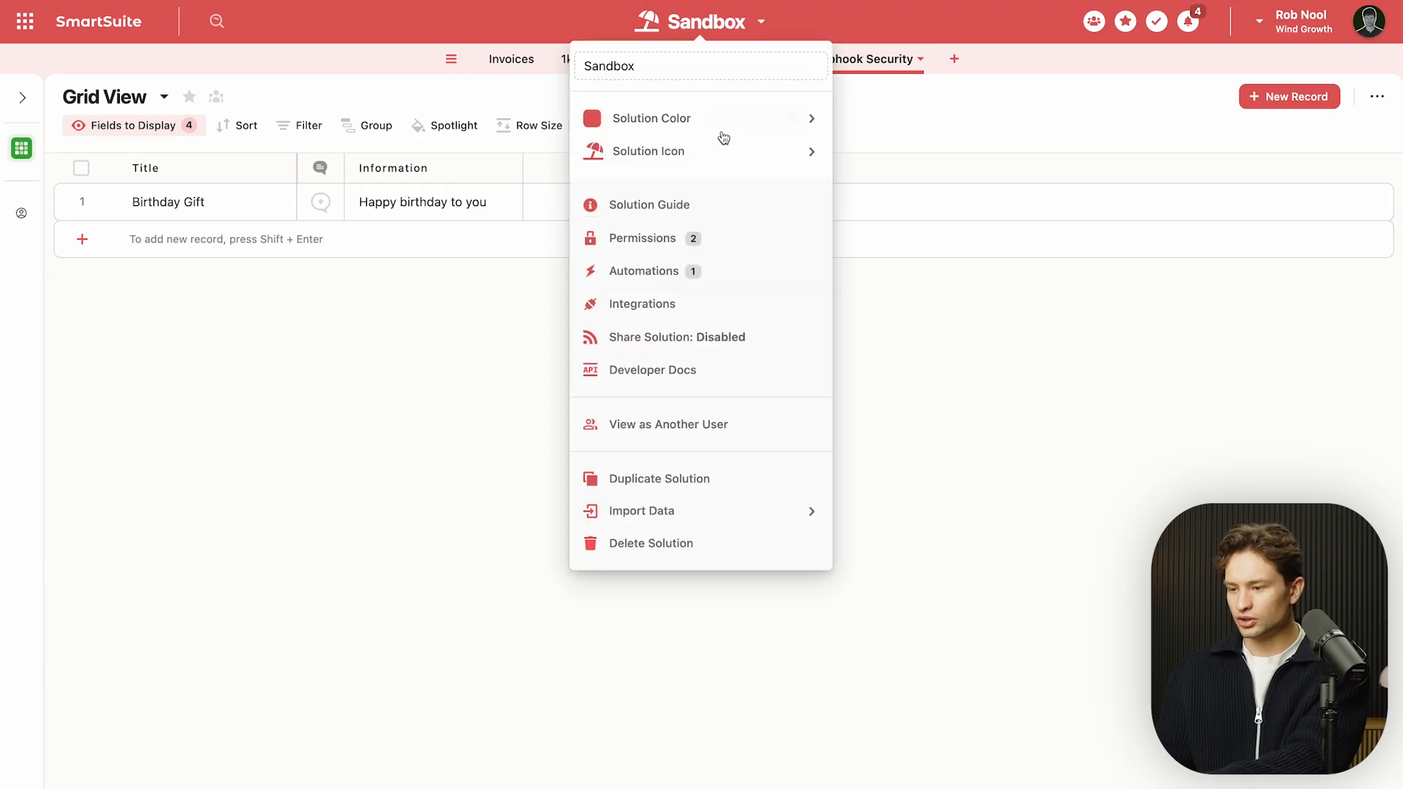
- Create an automation triggered when a record matches the condition Send? equal to Yes
click(643, 271)
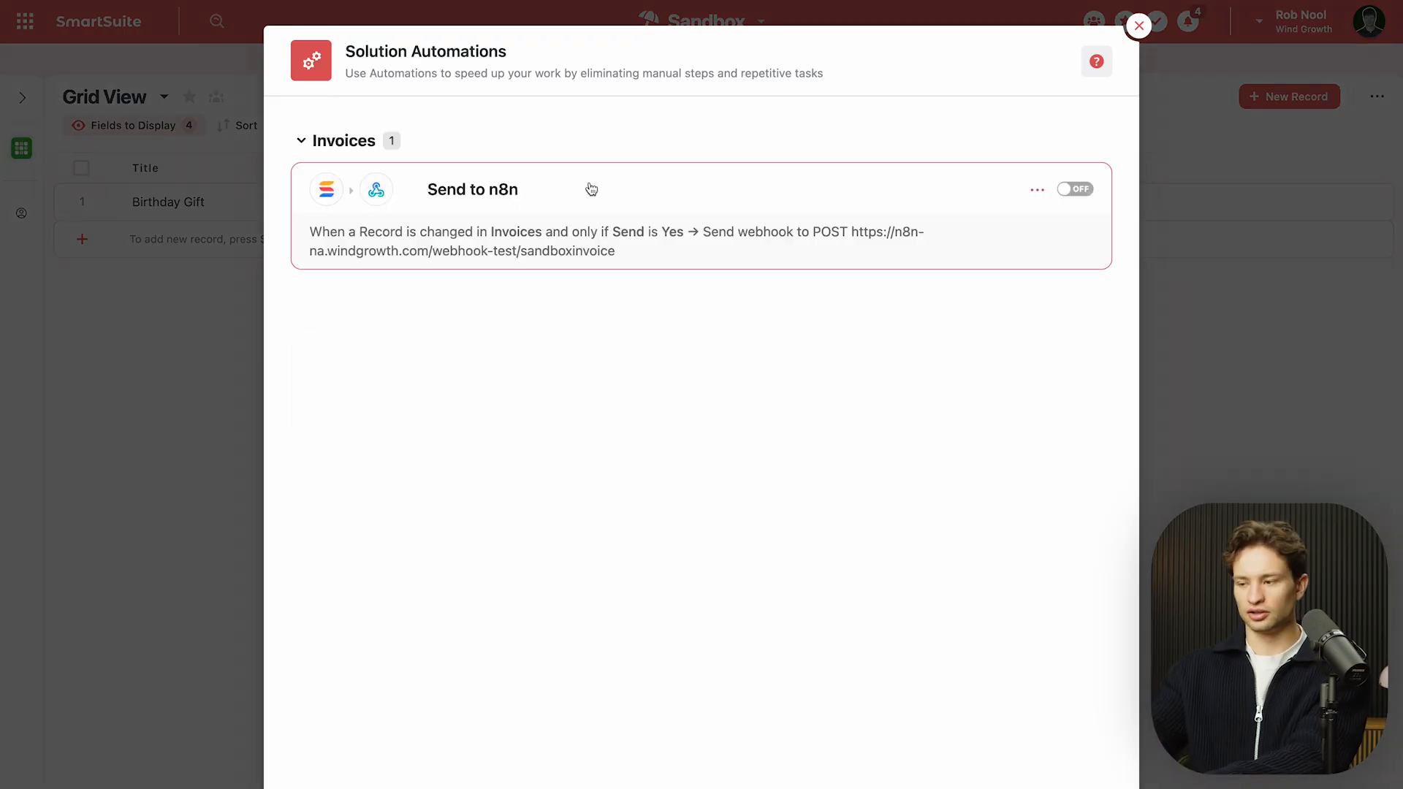
mouse_move(766, 206)
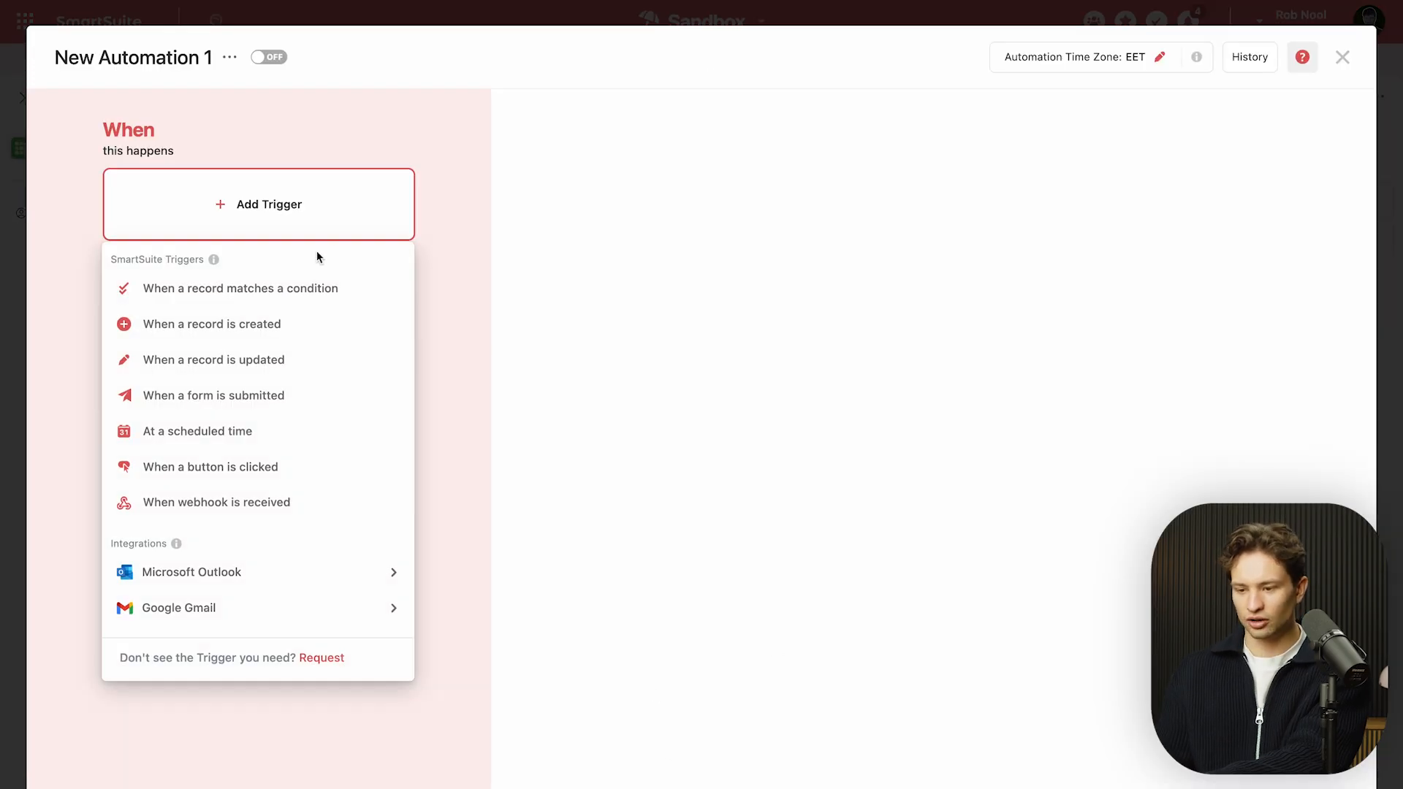
click(241, 288)
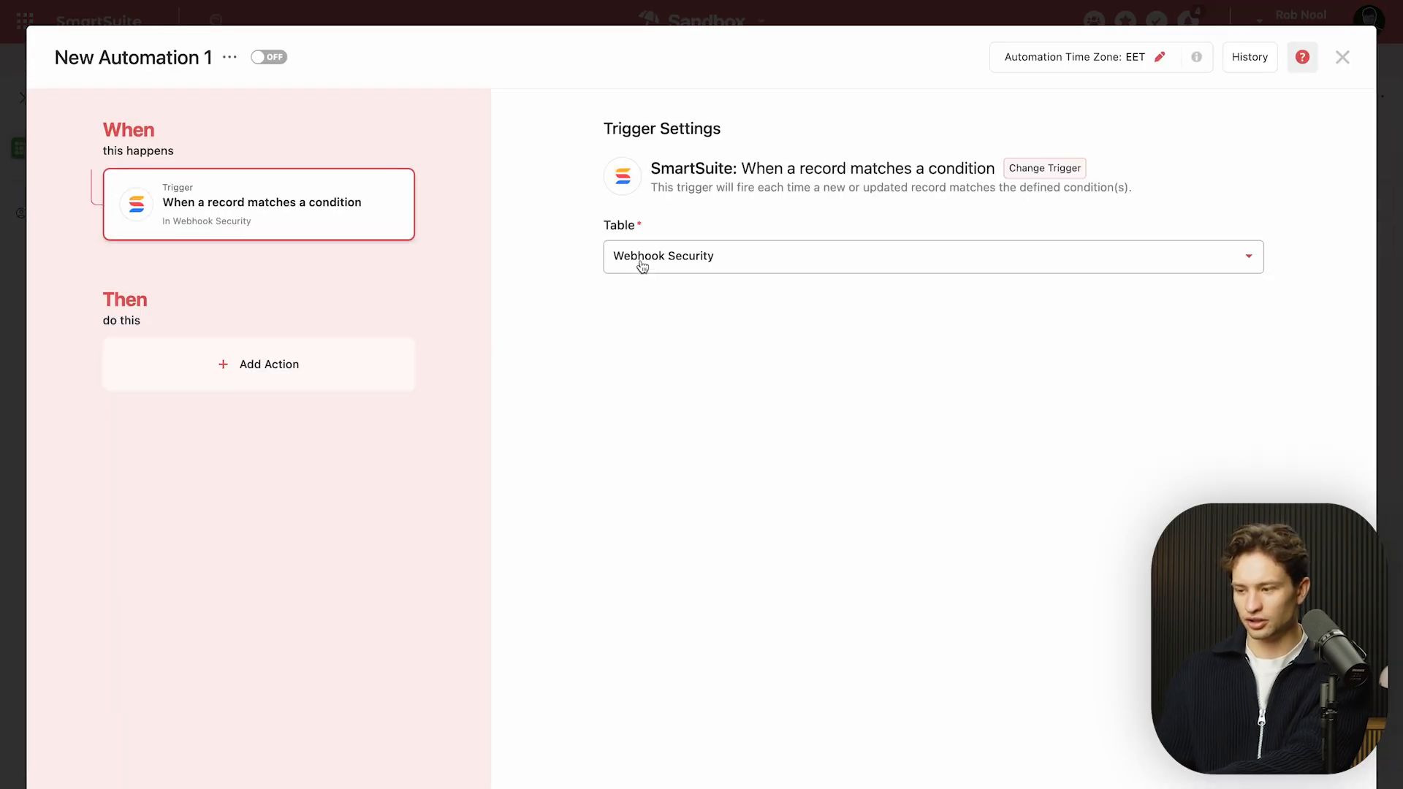
click(663, 373)
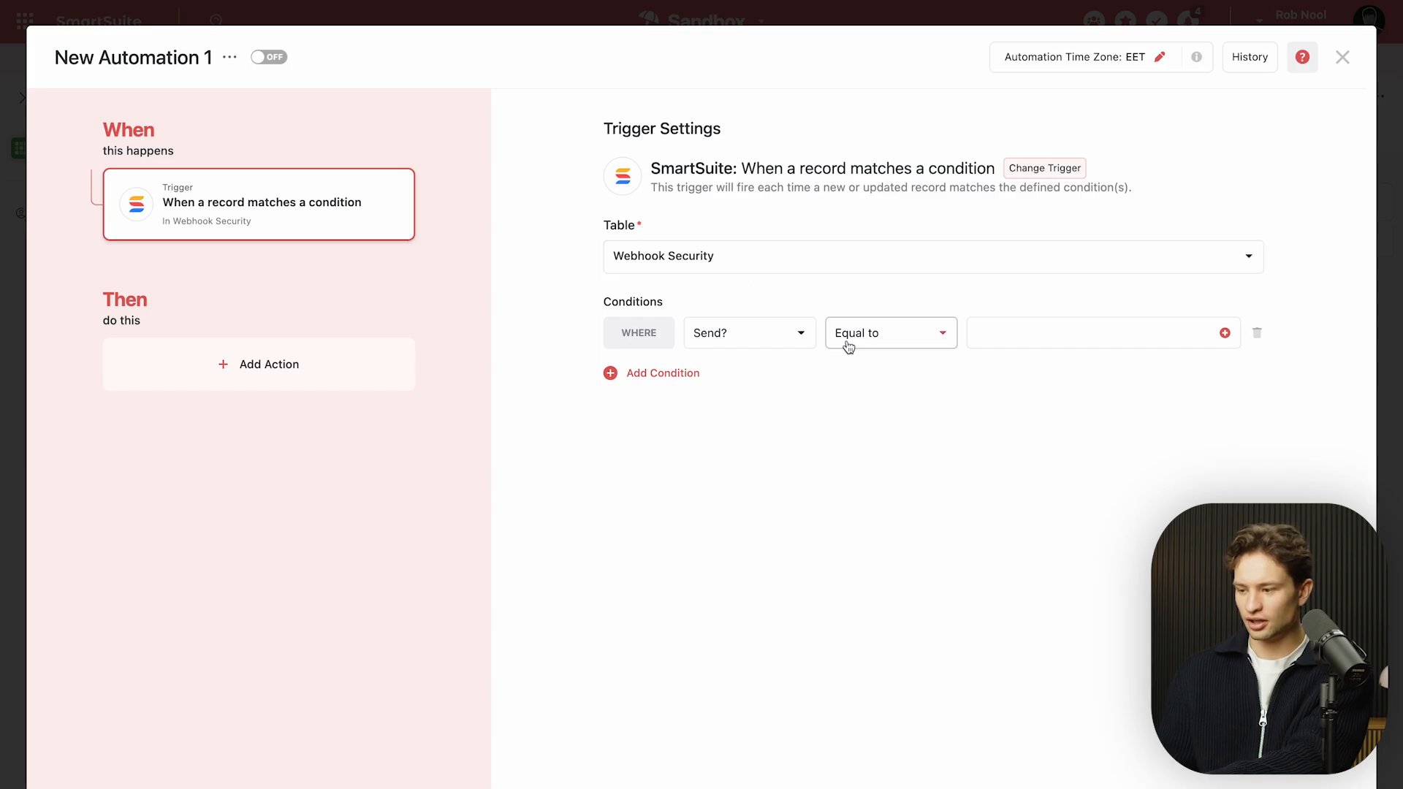
click(1103, 332)
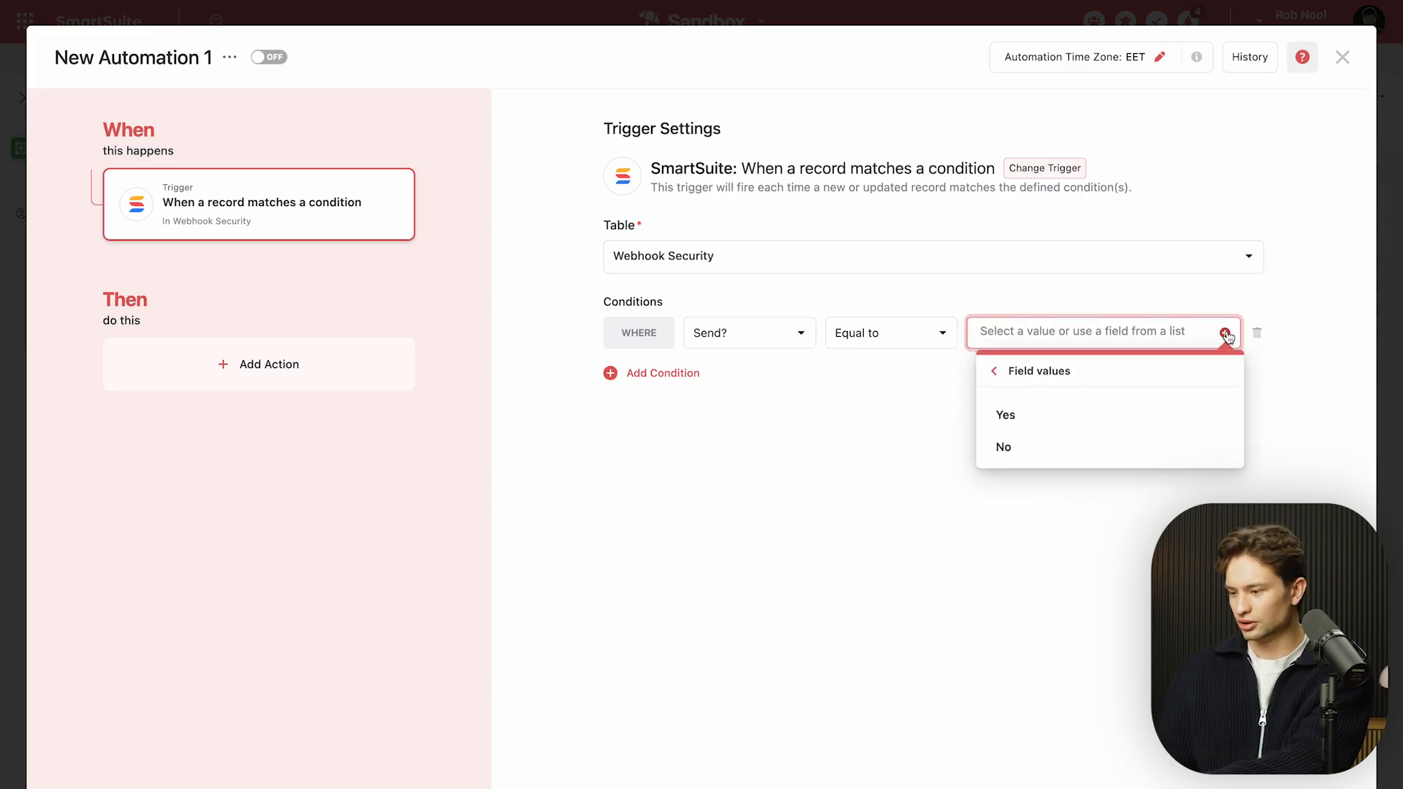
click(1004, 414)
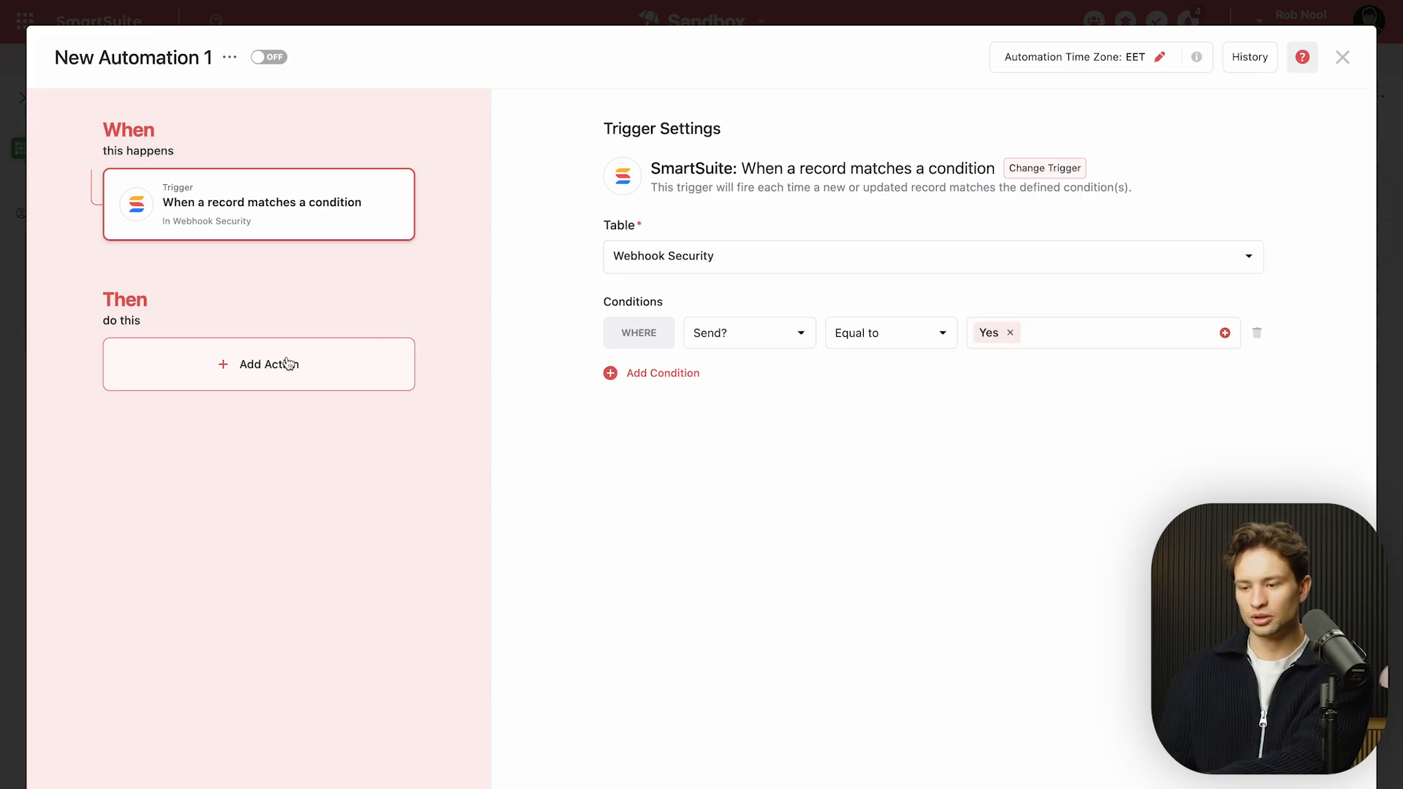
click(258, 364)
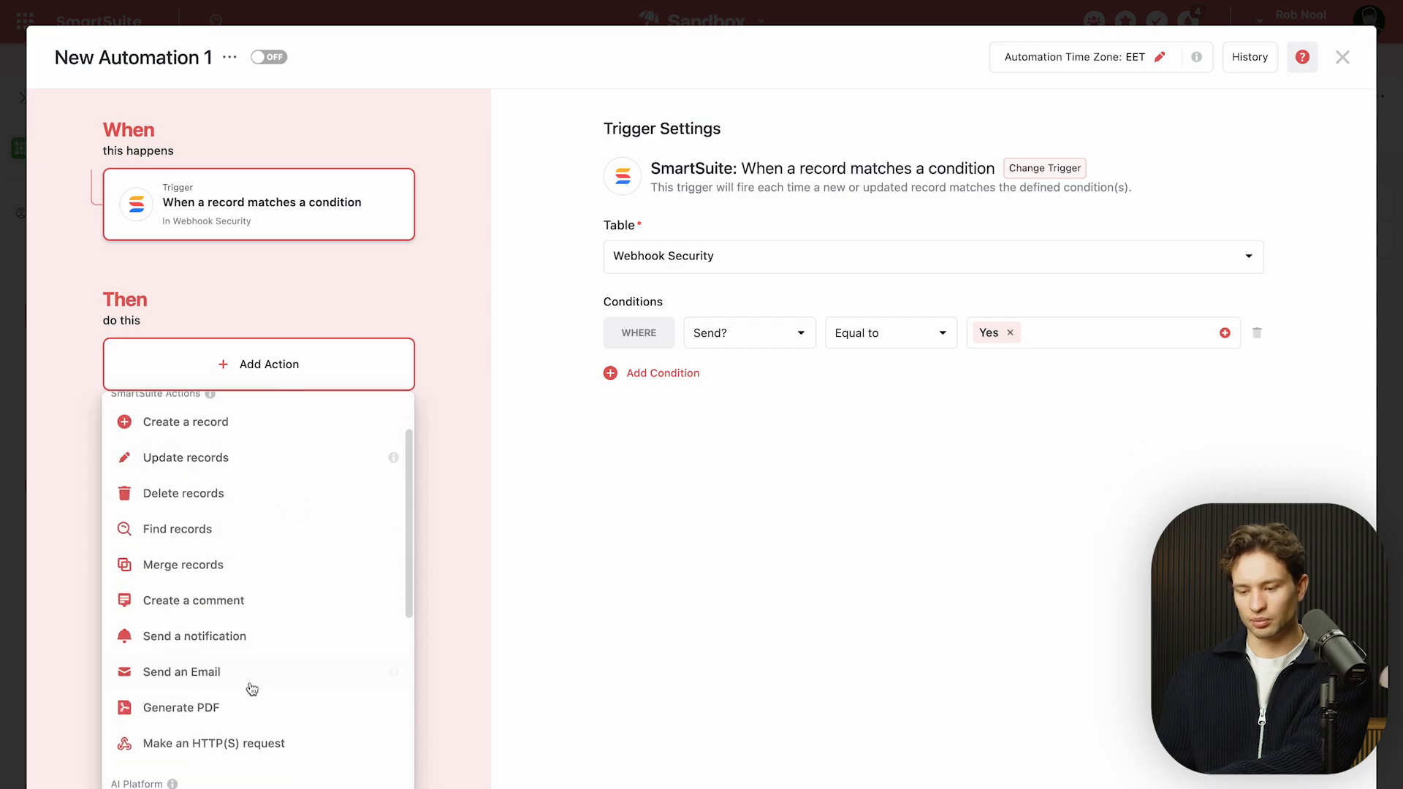
mouse_move(253, 744)
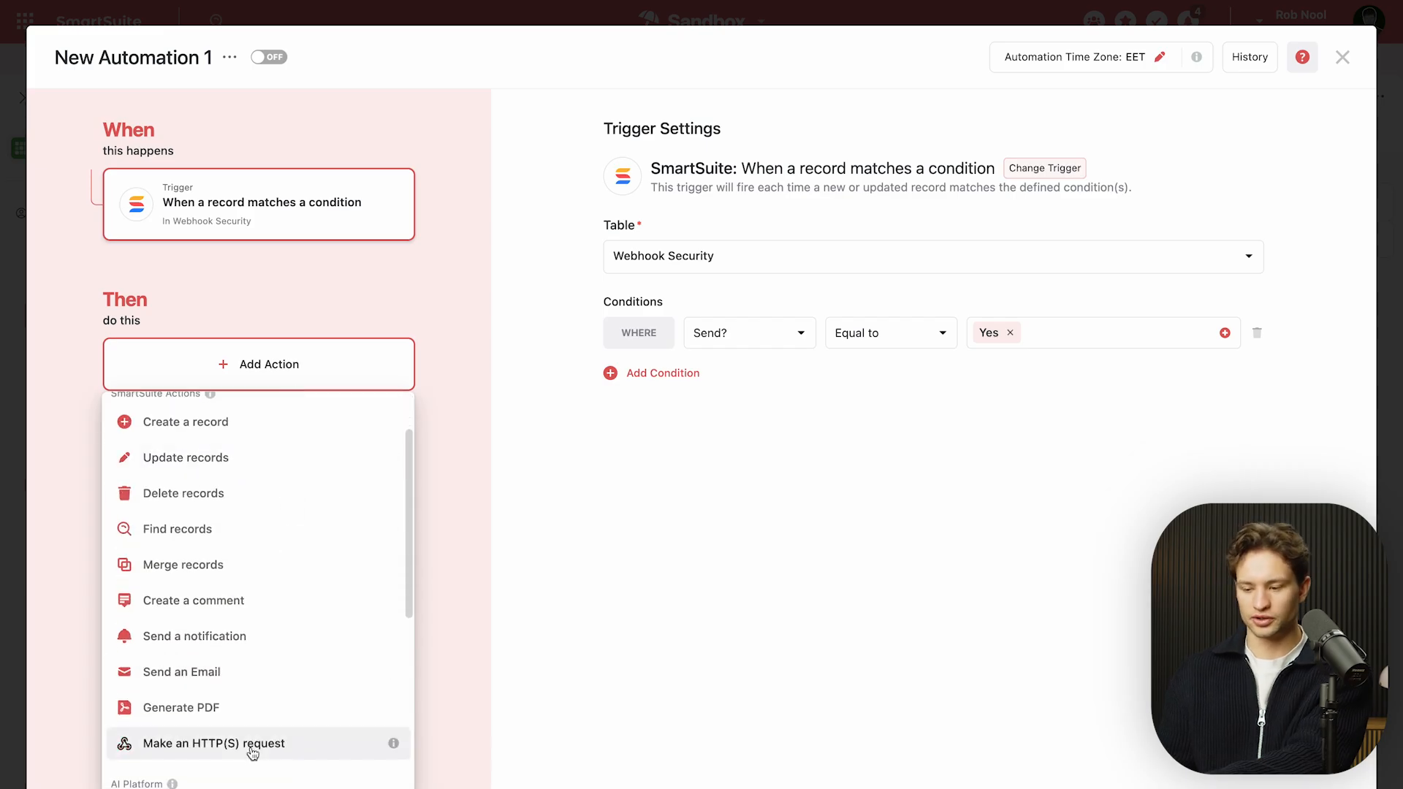
- Add a GET HTTP(S) request action whose Request URL is the n8n test webhook address
click(212, 742)
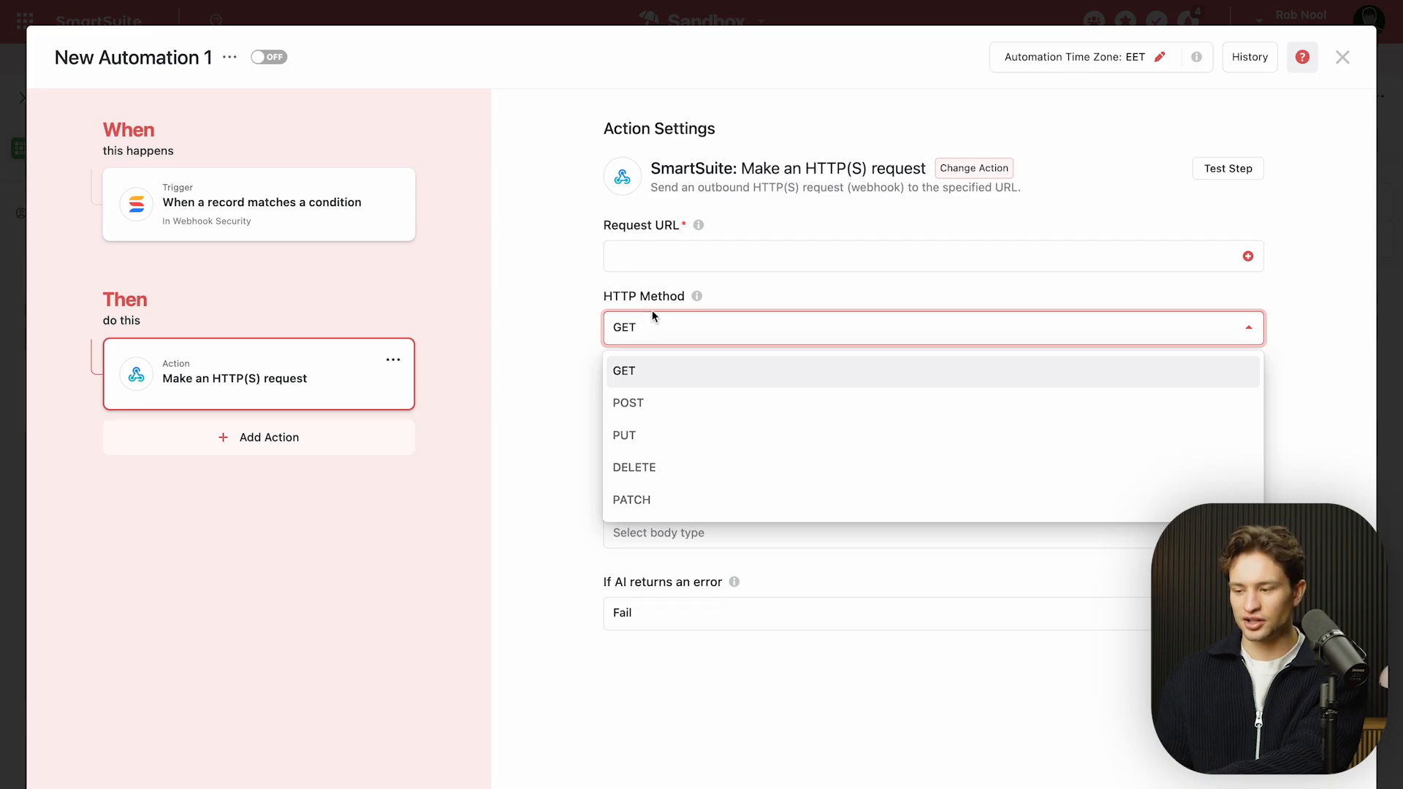
mouse_move(643, 374)
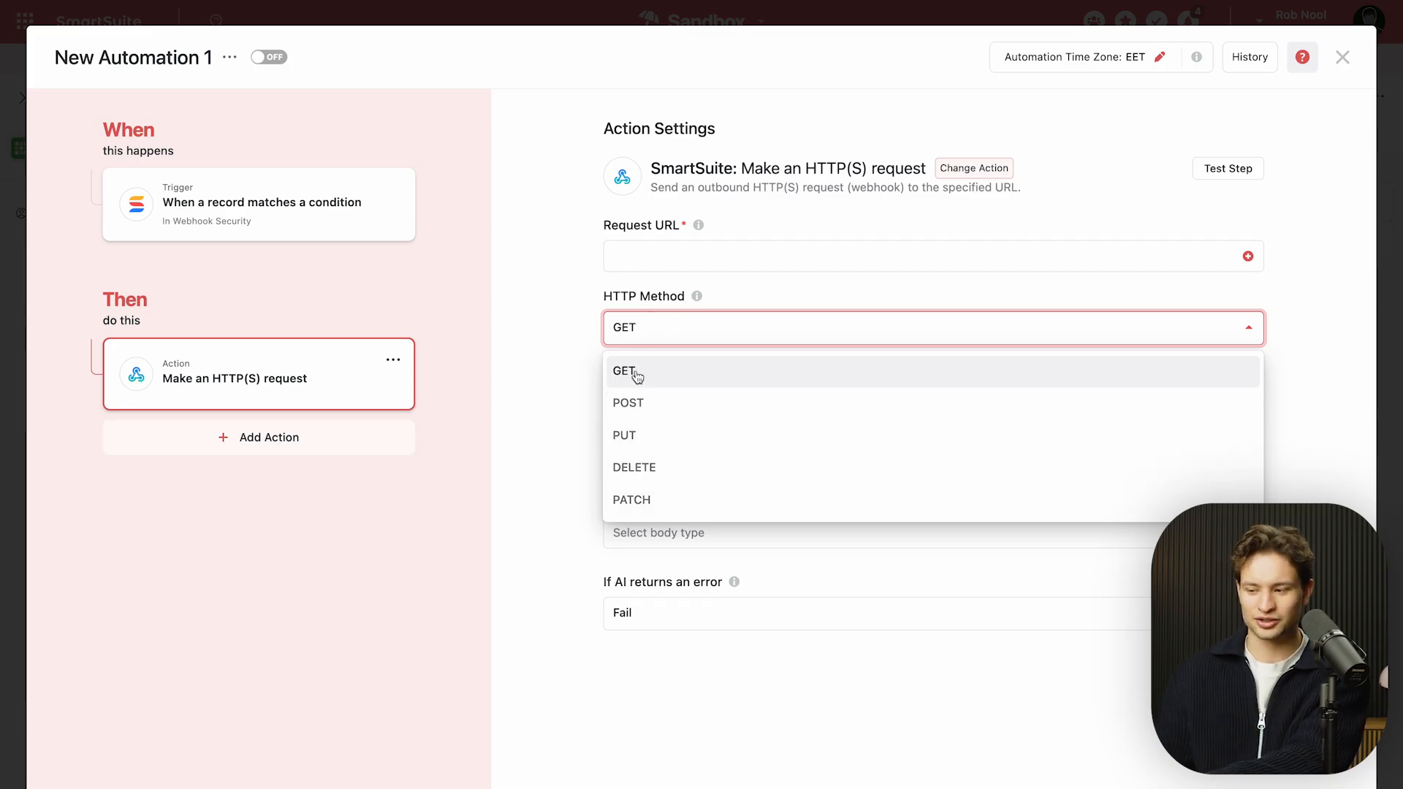
click(626, 371)
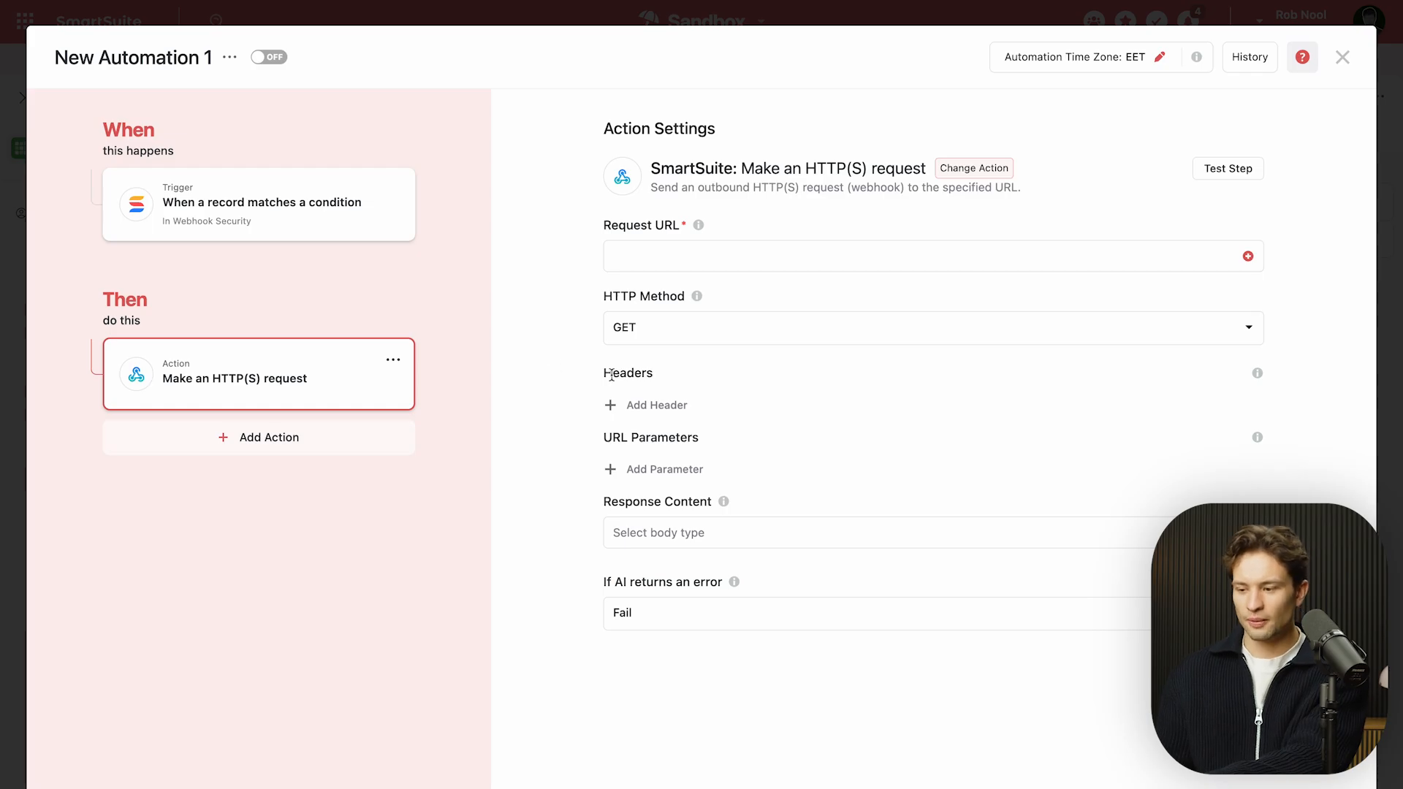
mouse_move(631, 439)
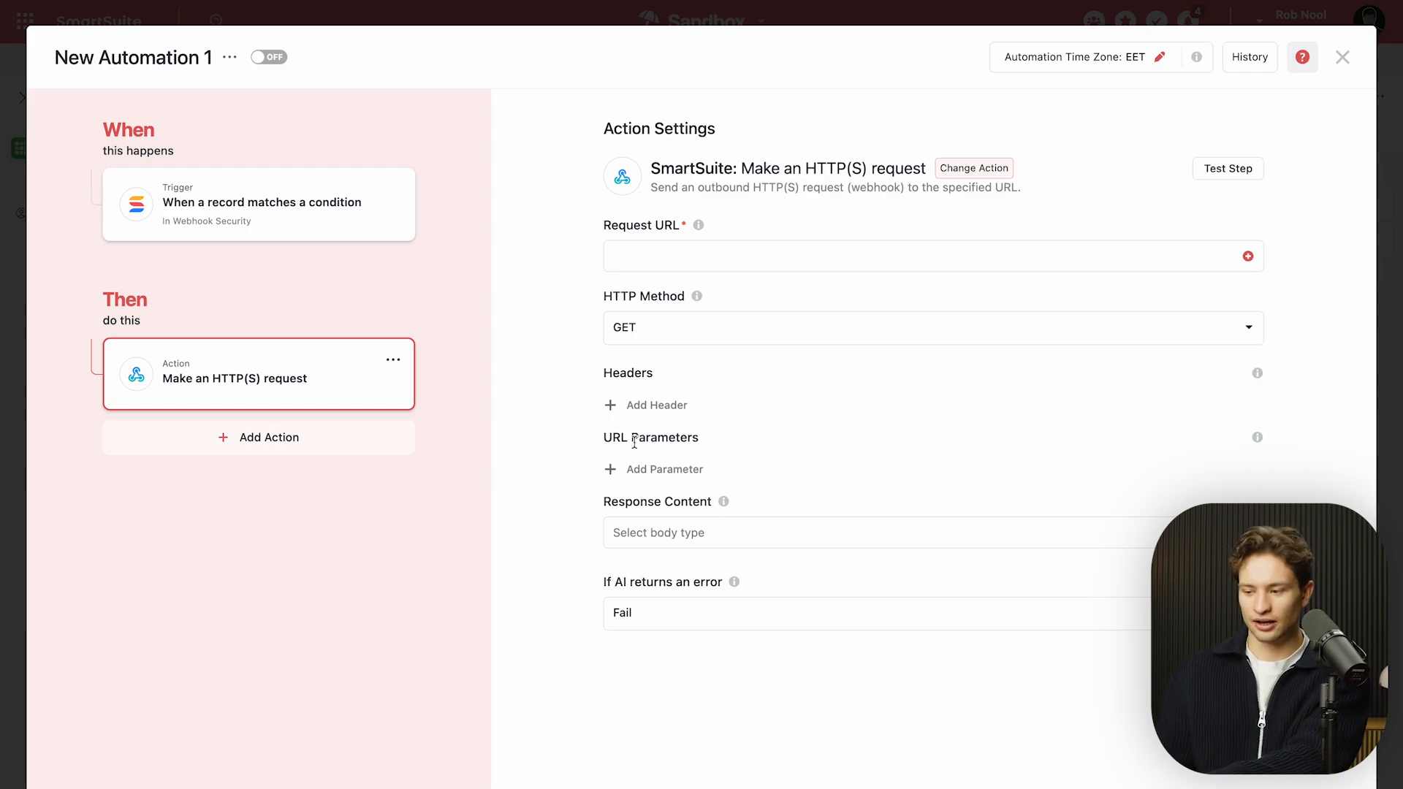
mouse_move(662, 533)
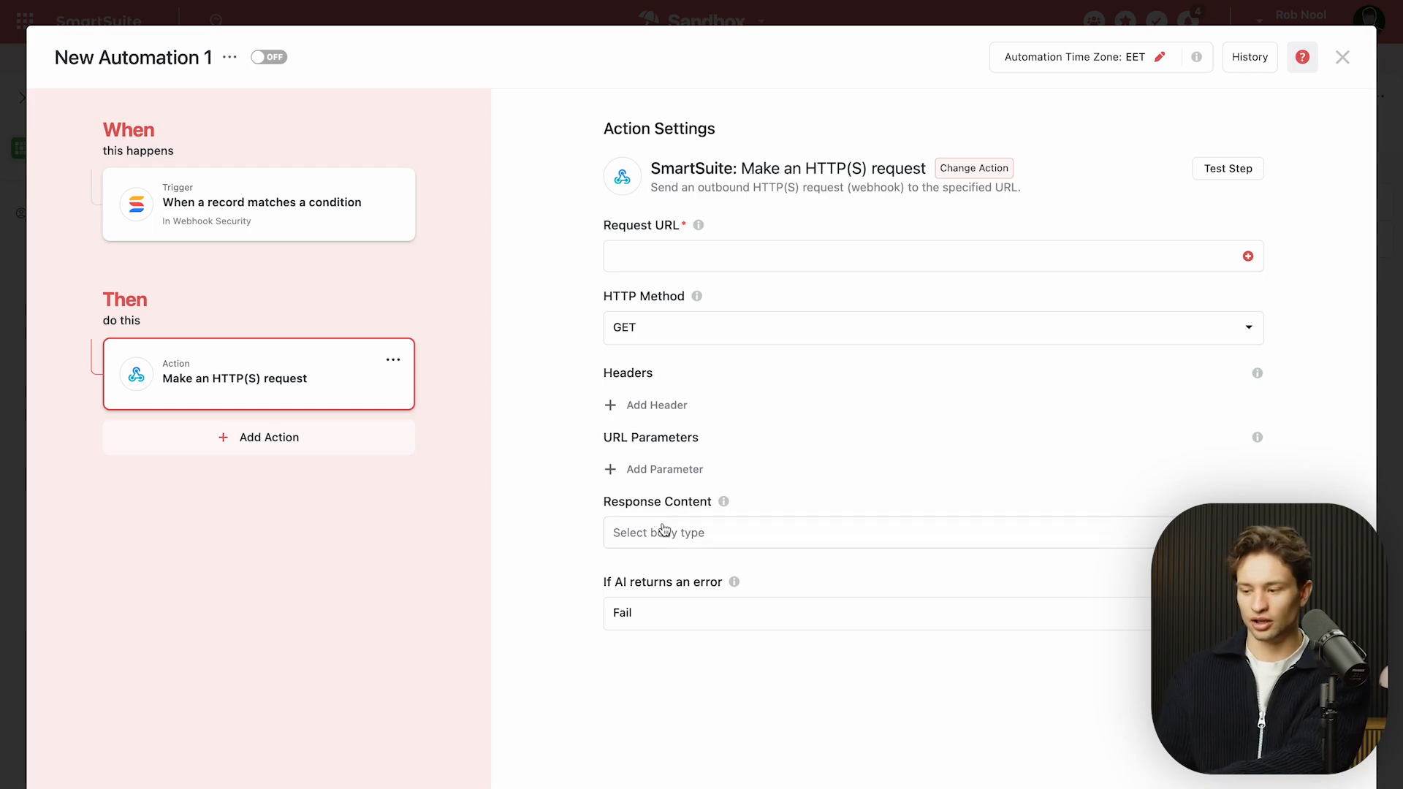
click(894, 533)
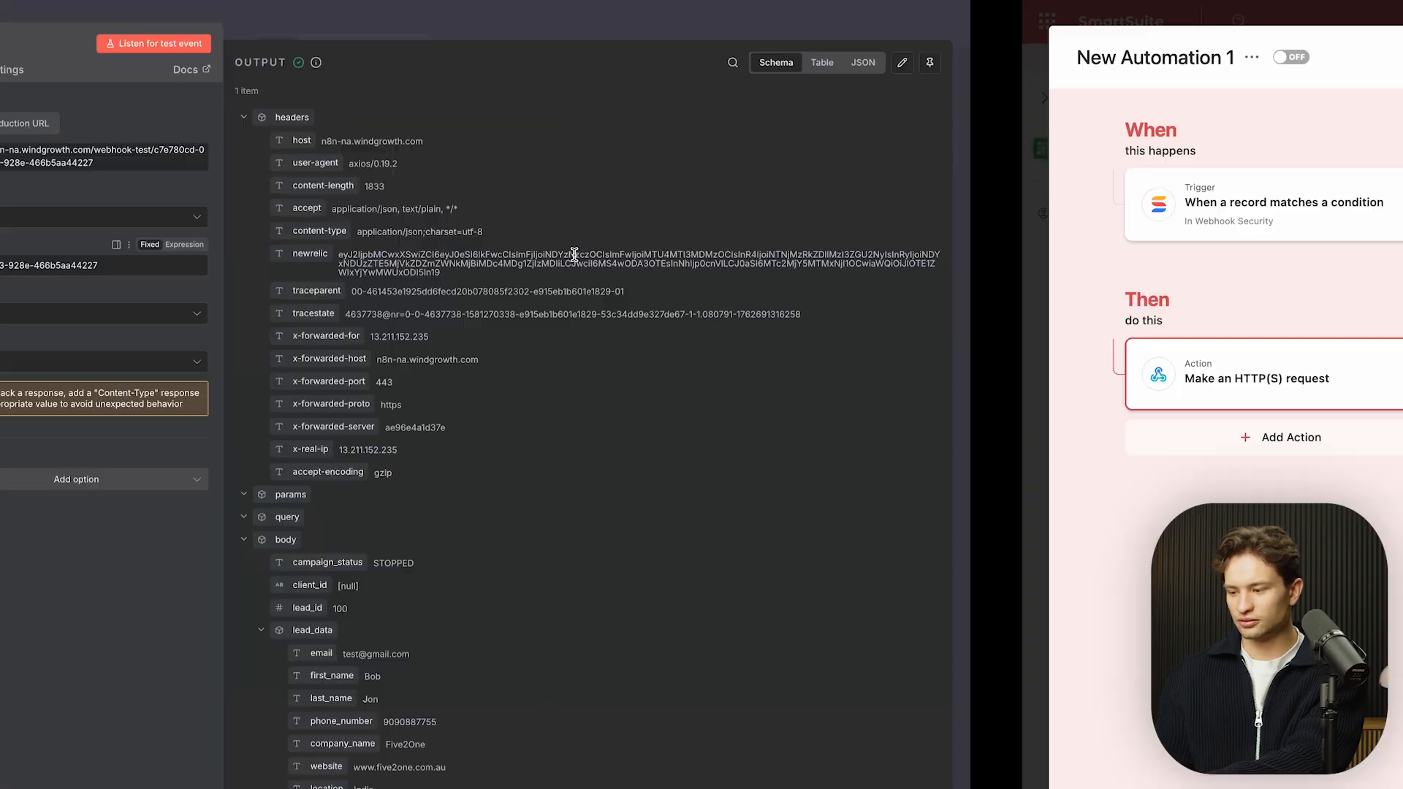
click(1257, 375)
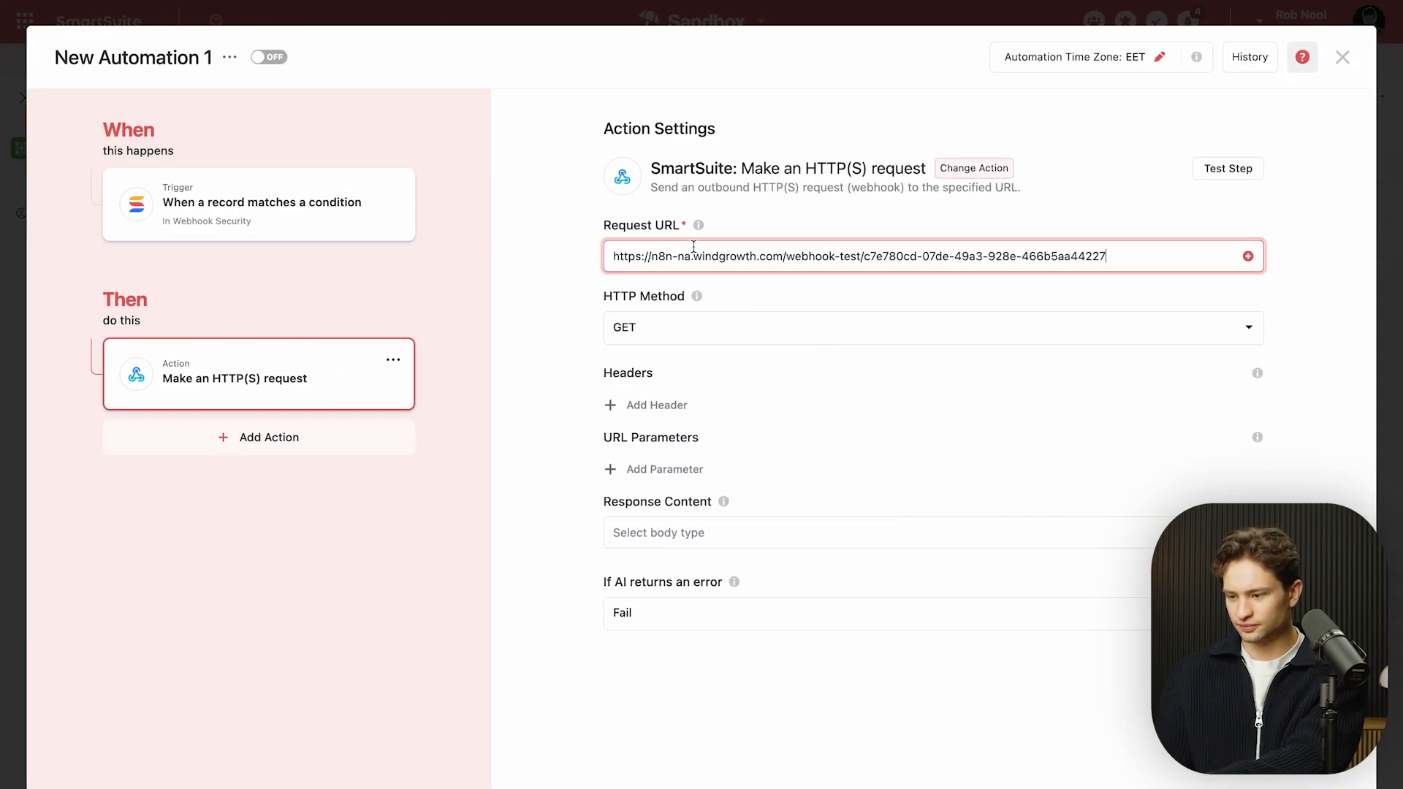
mouse_move(618, 399)
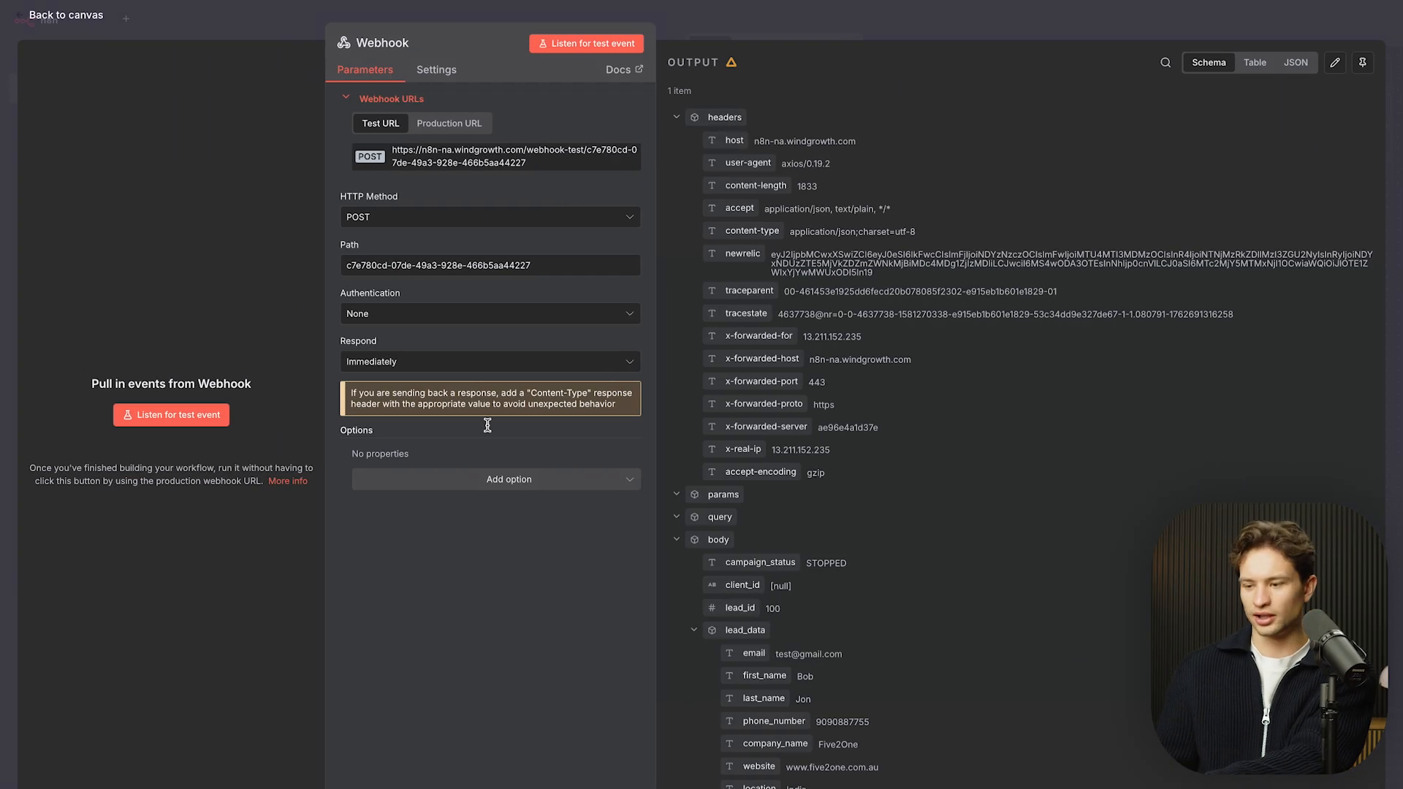
- Protect the Webhook with a Header Auth credential 'webhookvid', header 'security' and a secret value
click(490, 314)
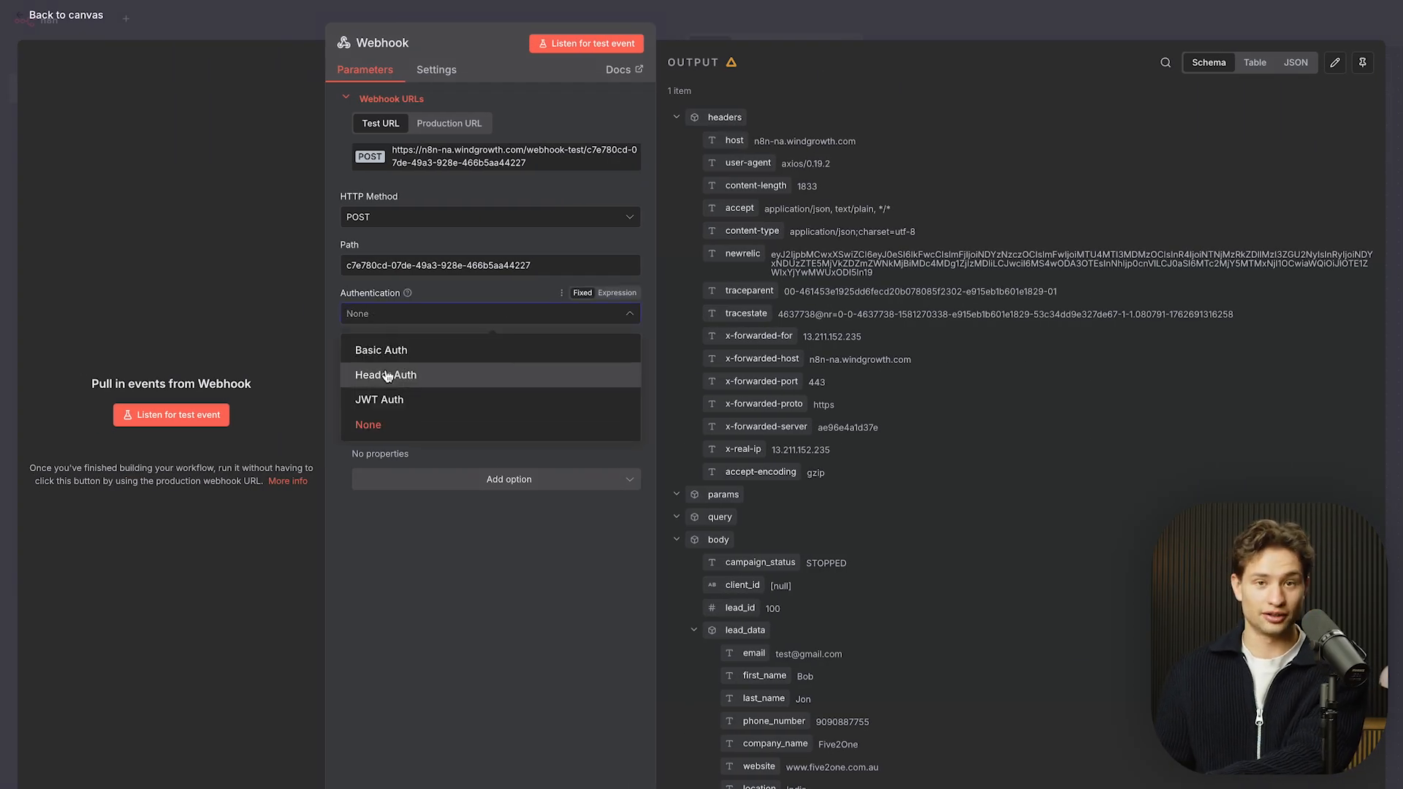
click(386, 375)
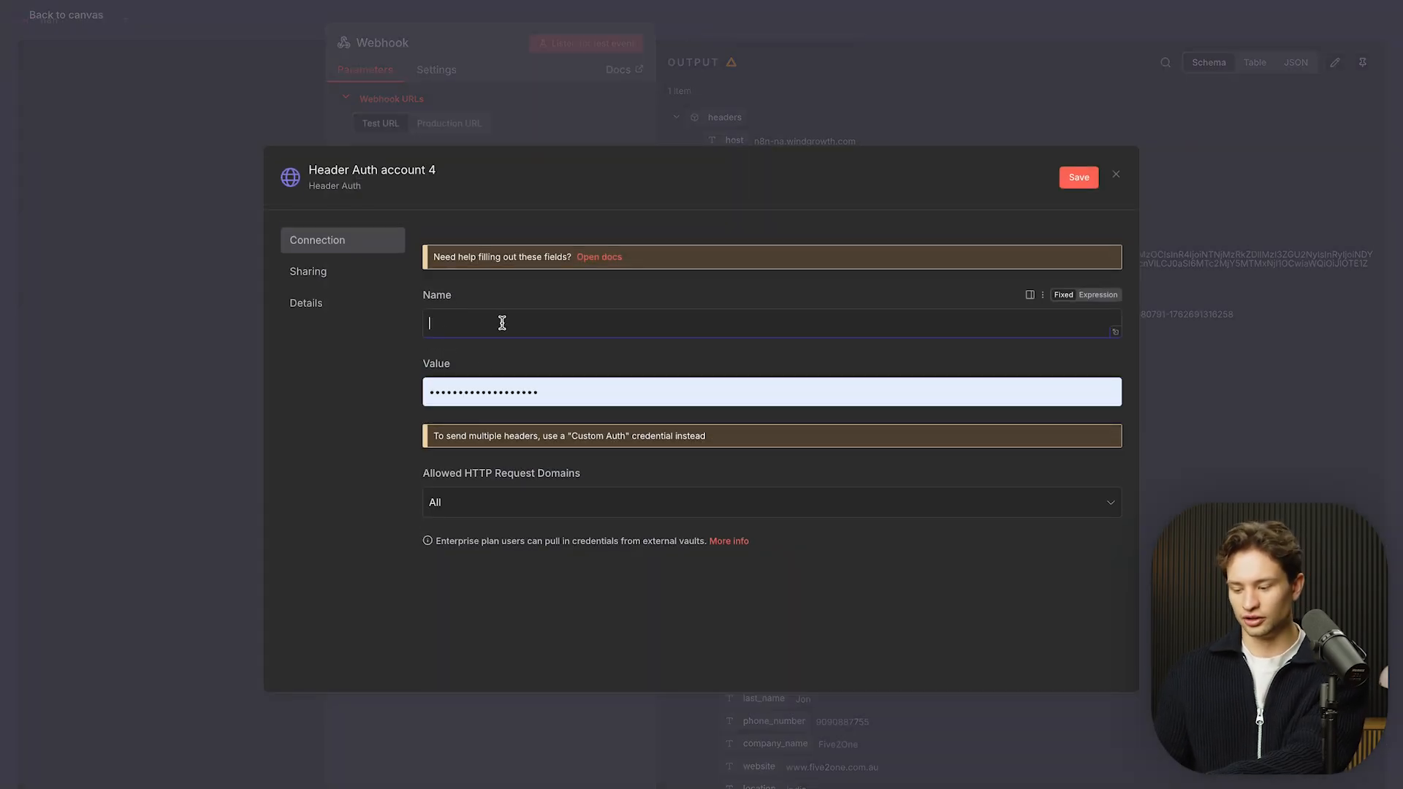
text(security)
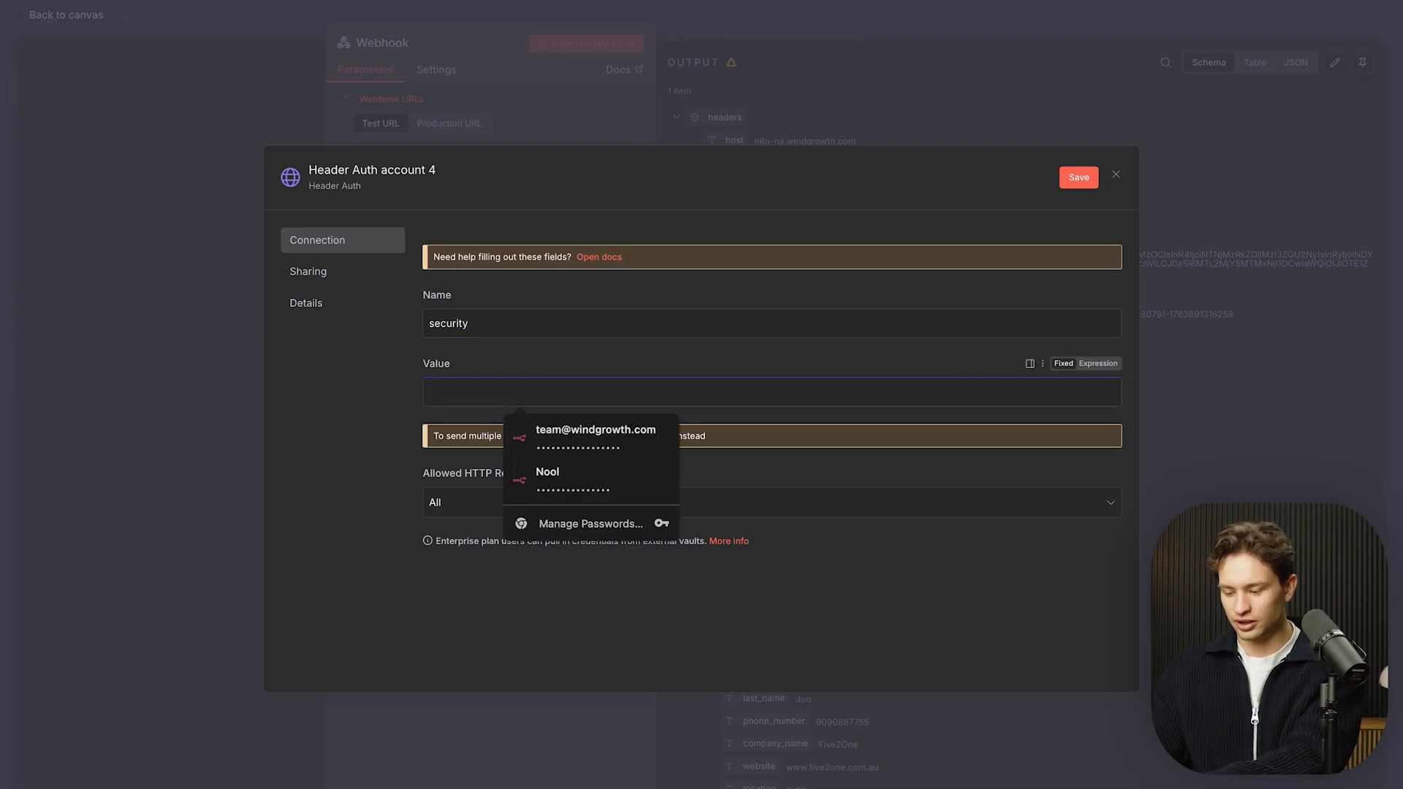
text(••)
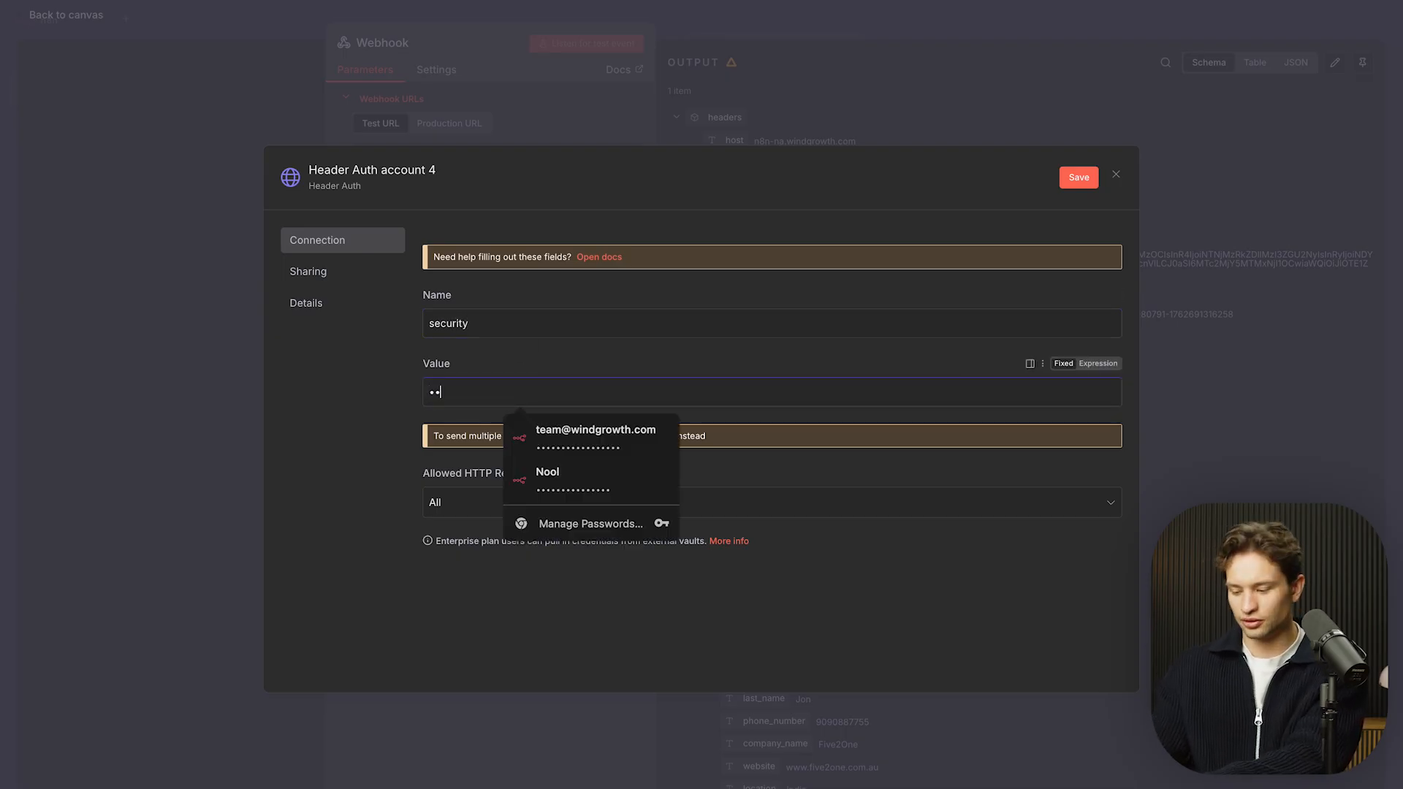
text(••••••)
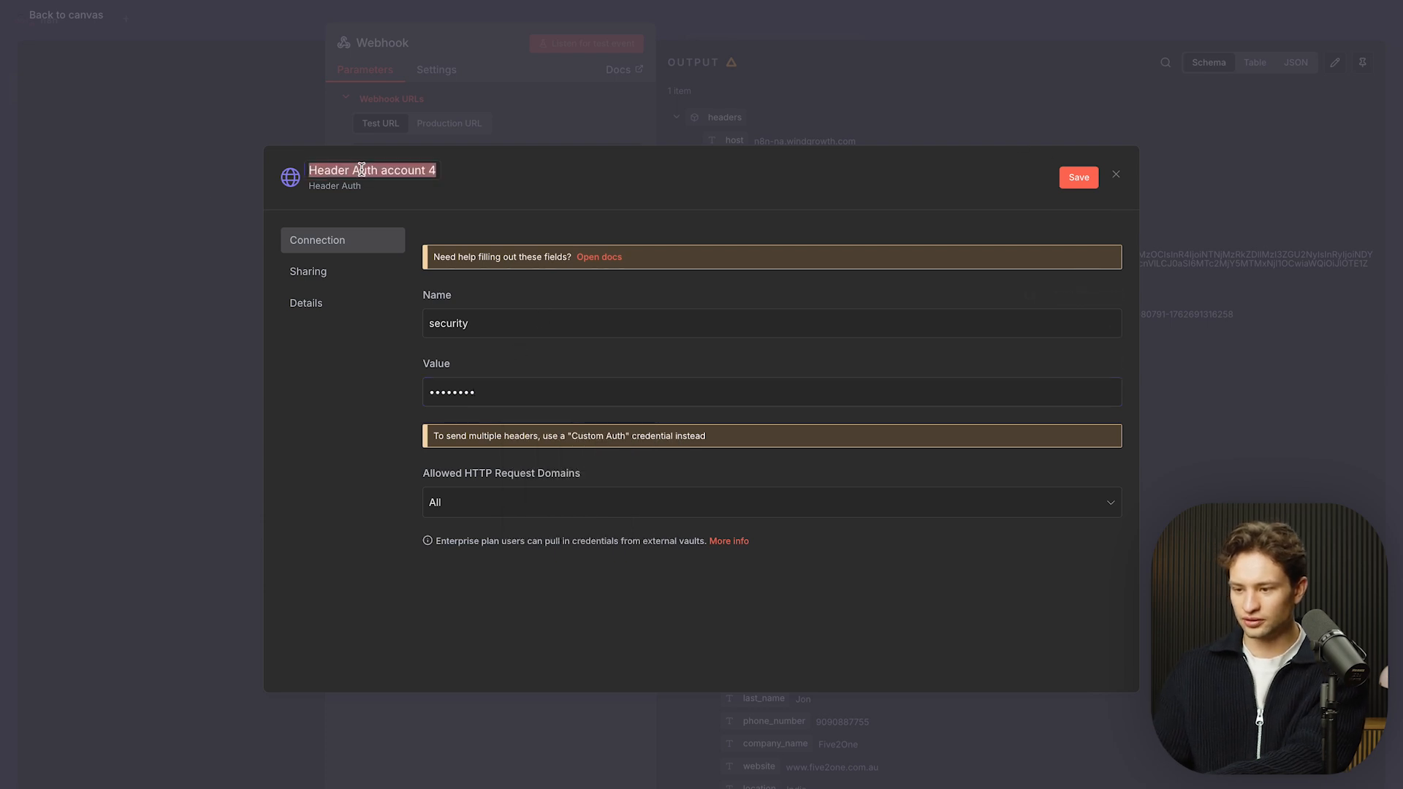
text(webhookv)
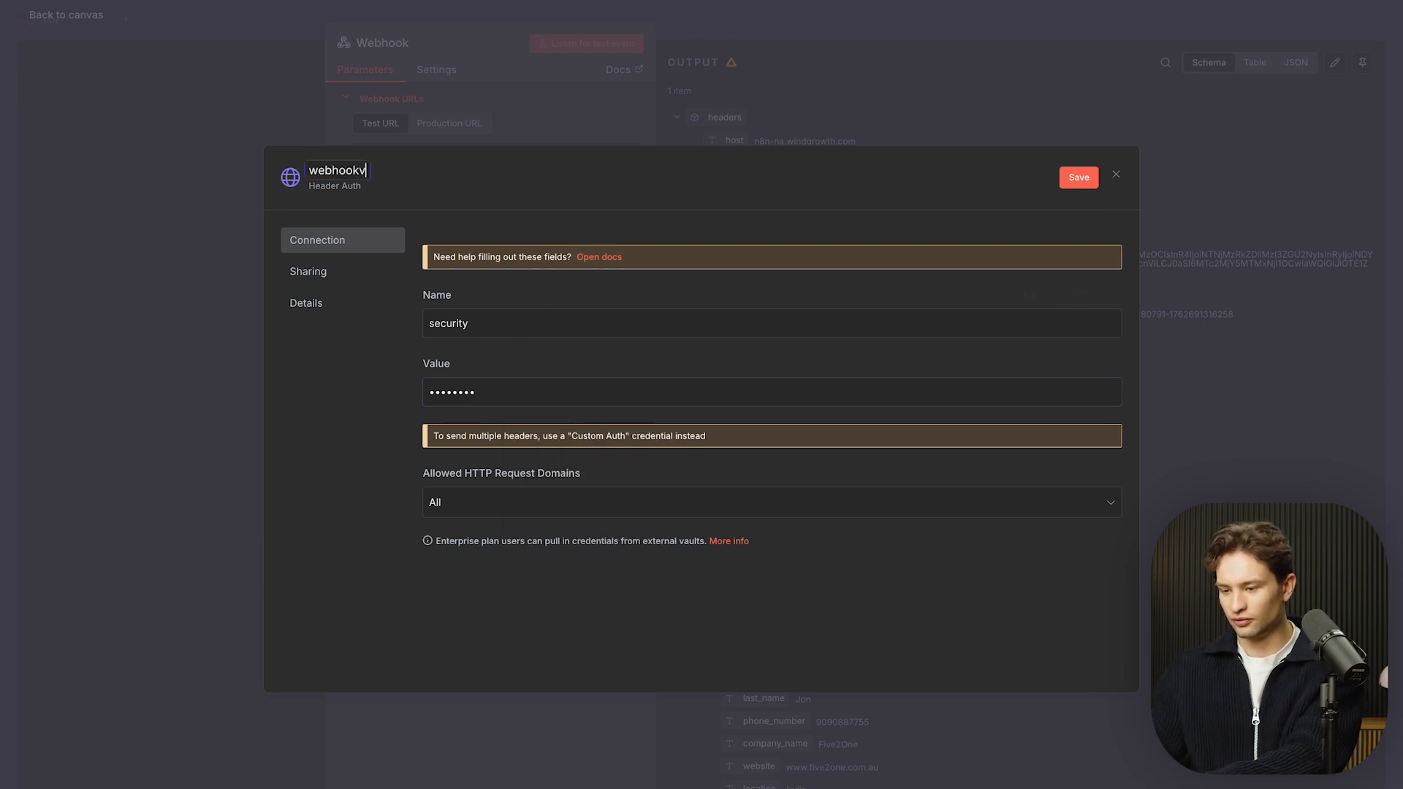
text(id)
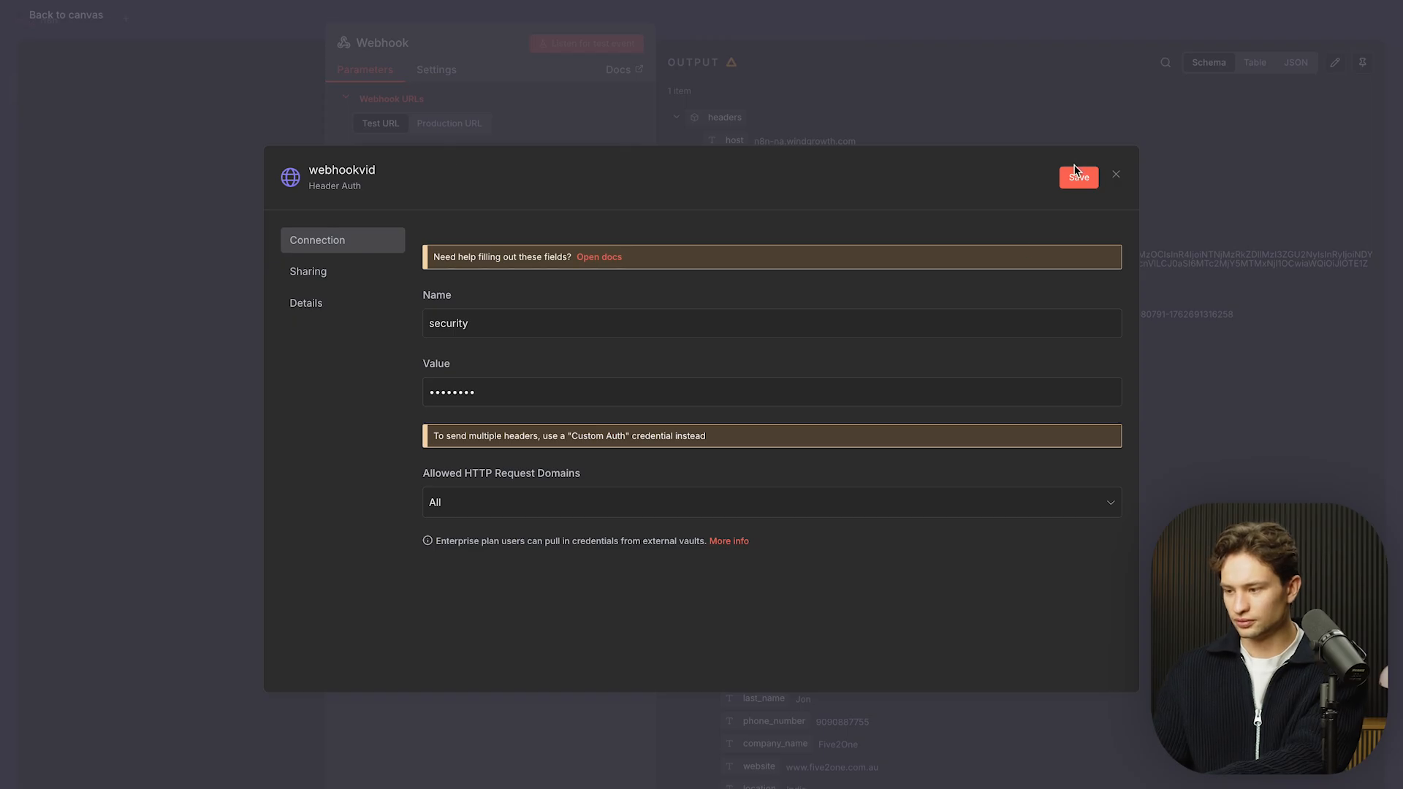
click(1077, 176)
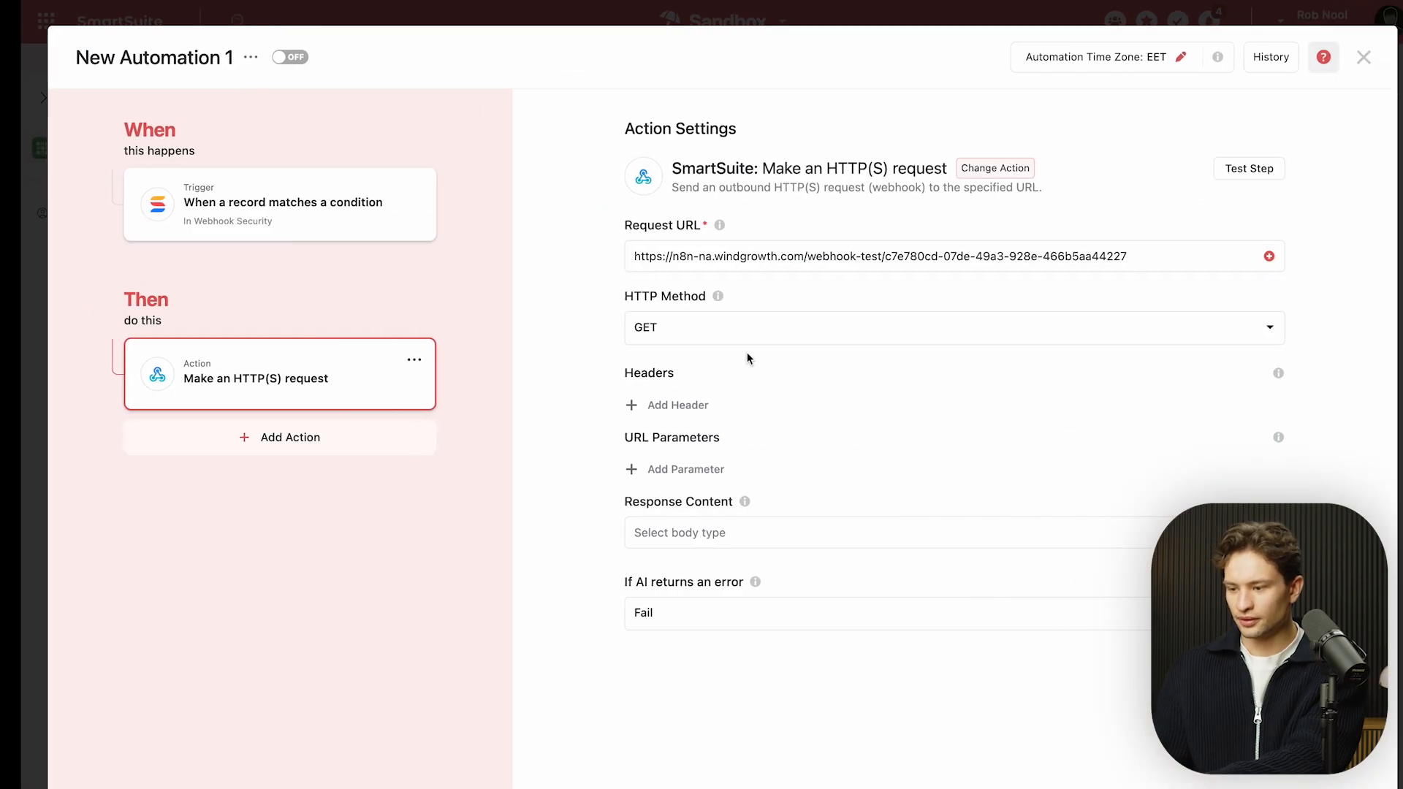
text(se)
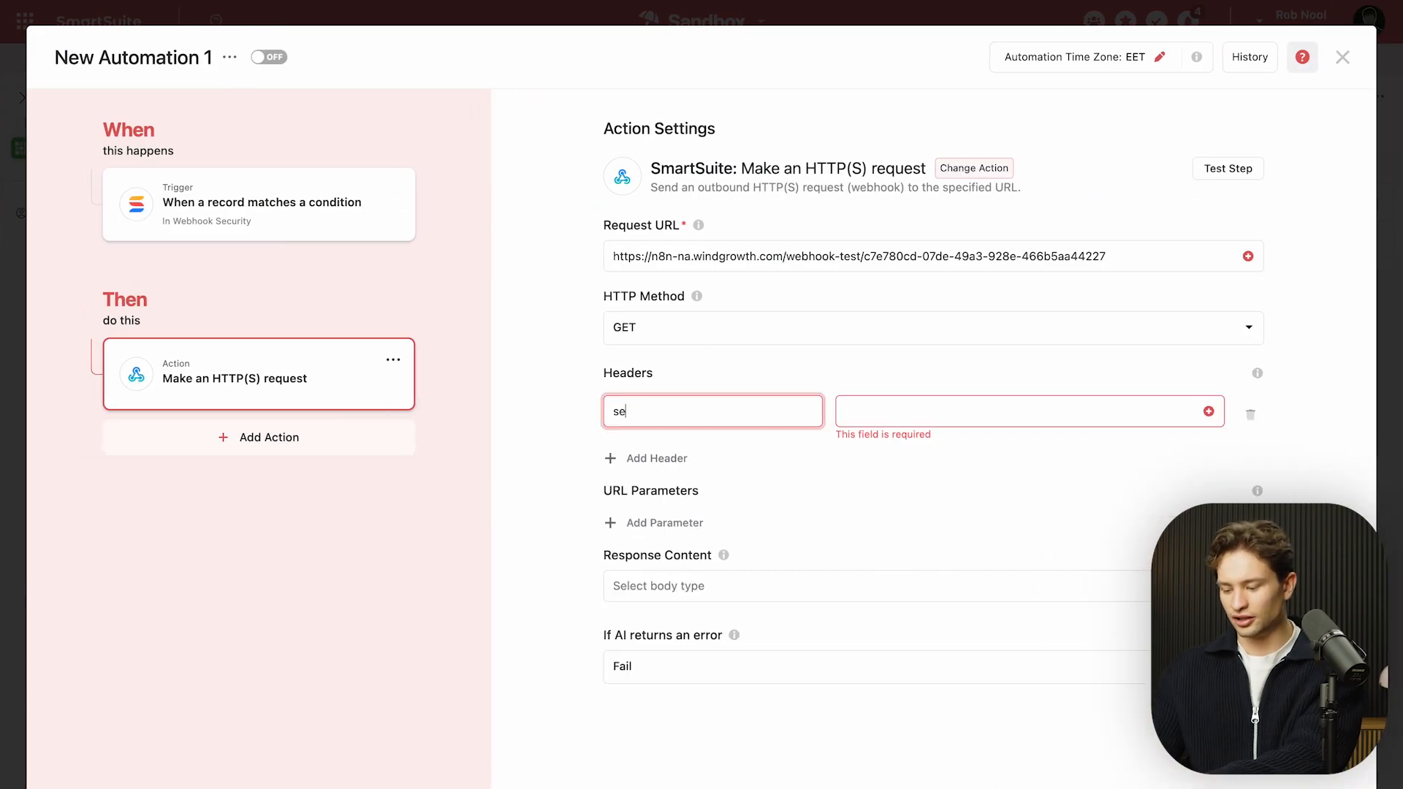
text(curity)
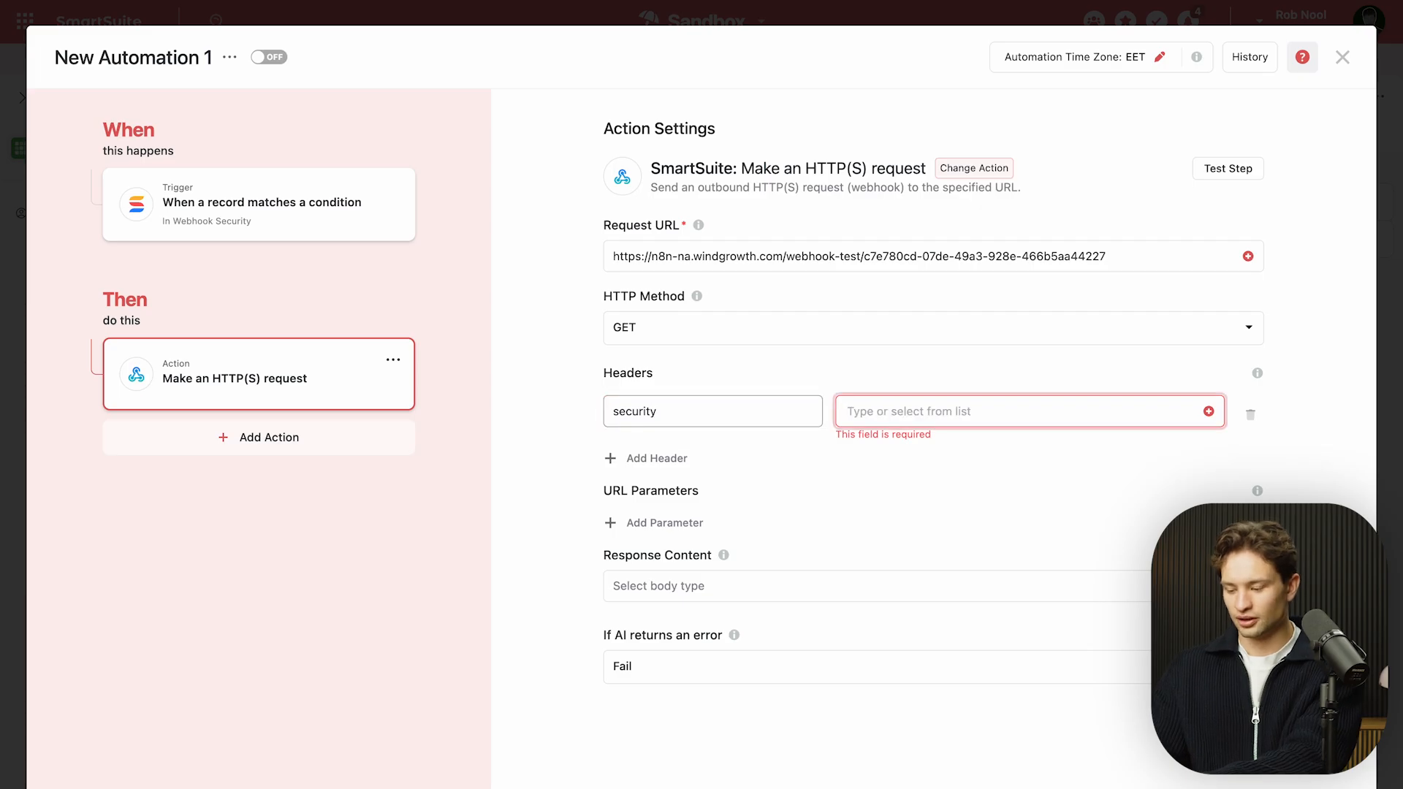
text(password)
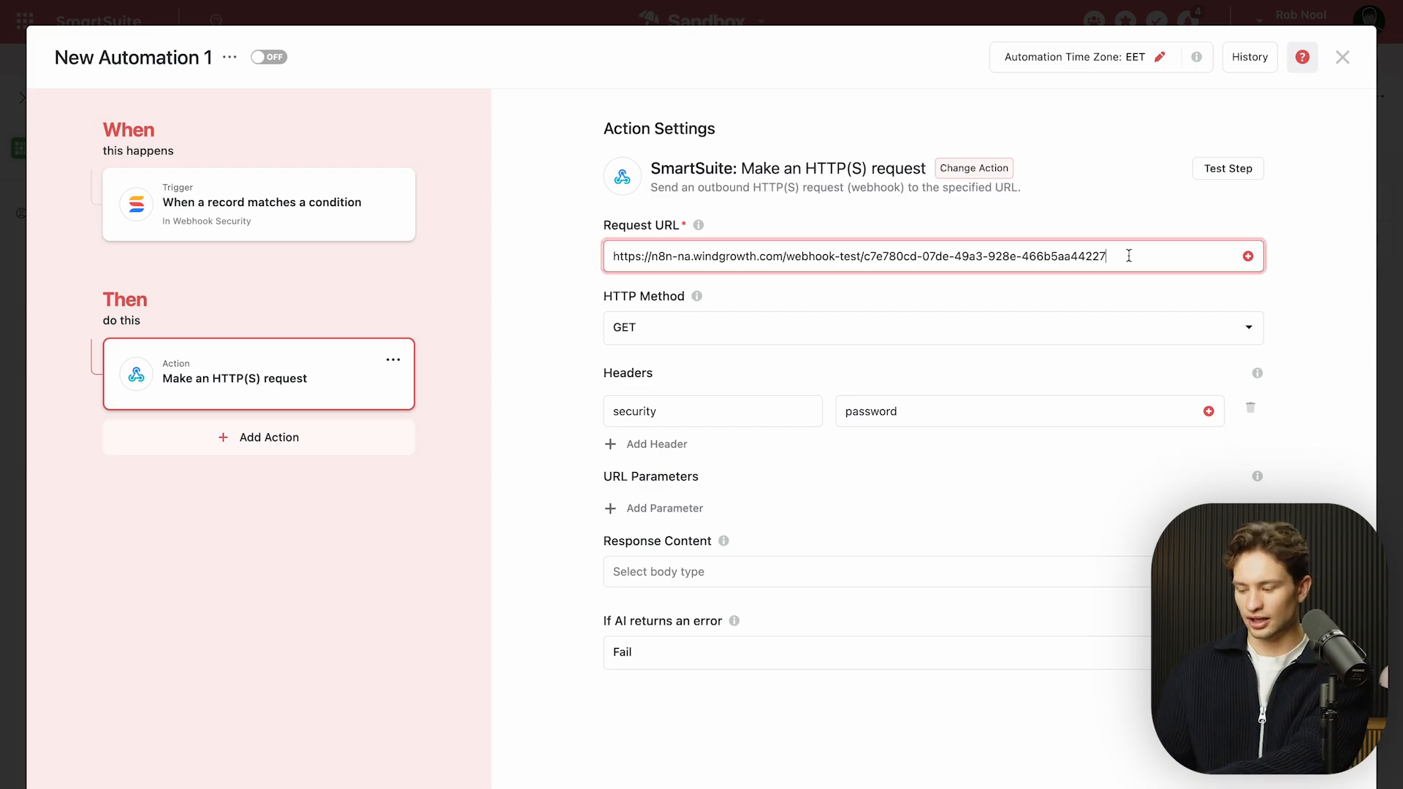
- Try a '?path=hsdkjf' query on the Request URL, then remove it again
text(?)
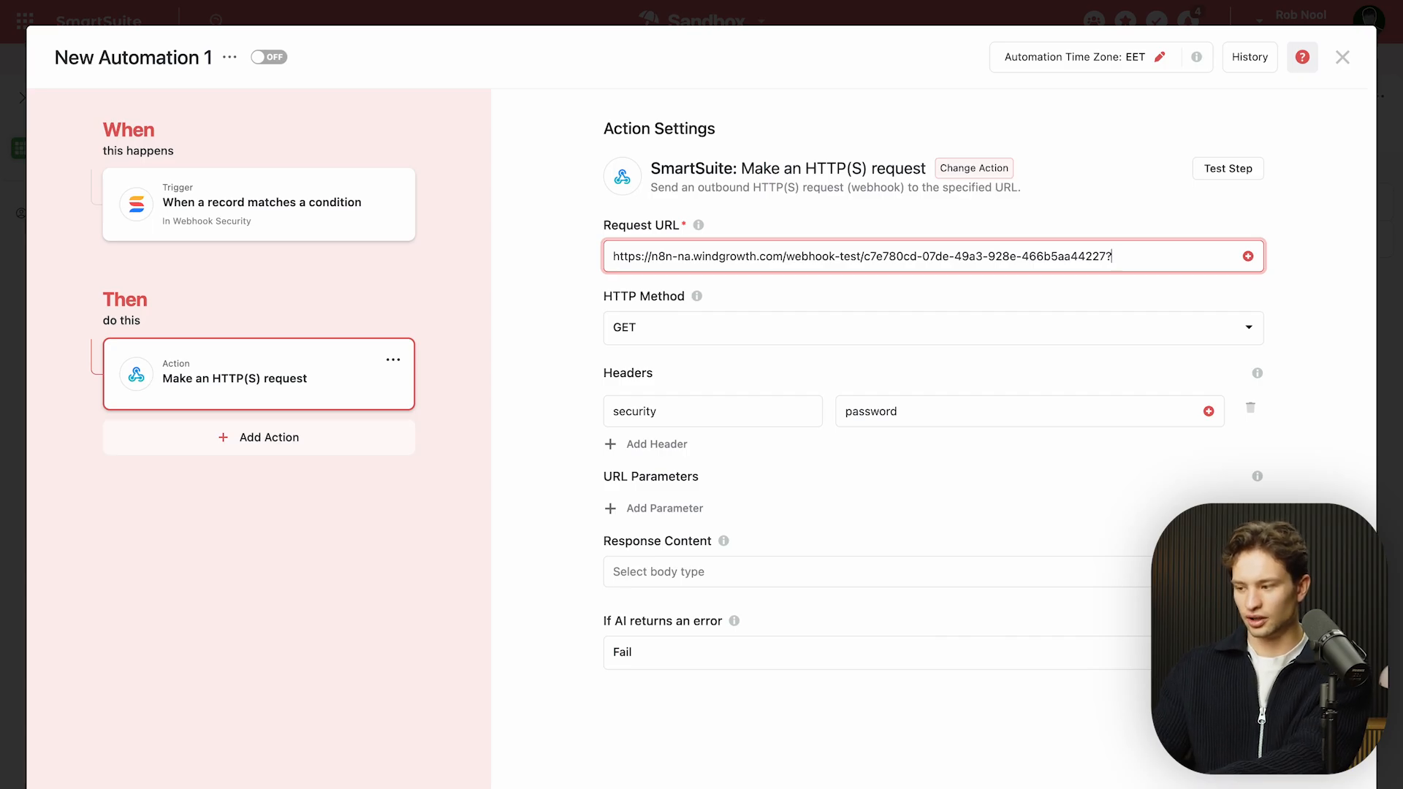
text(path=hsdkjf)
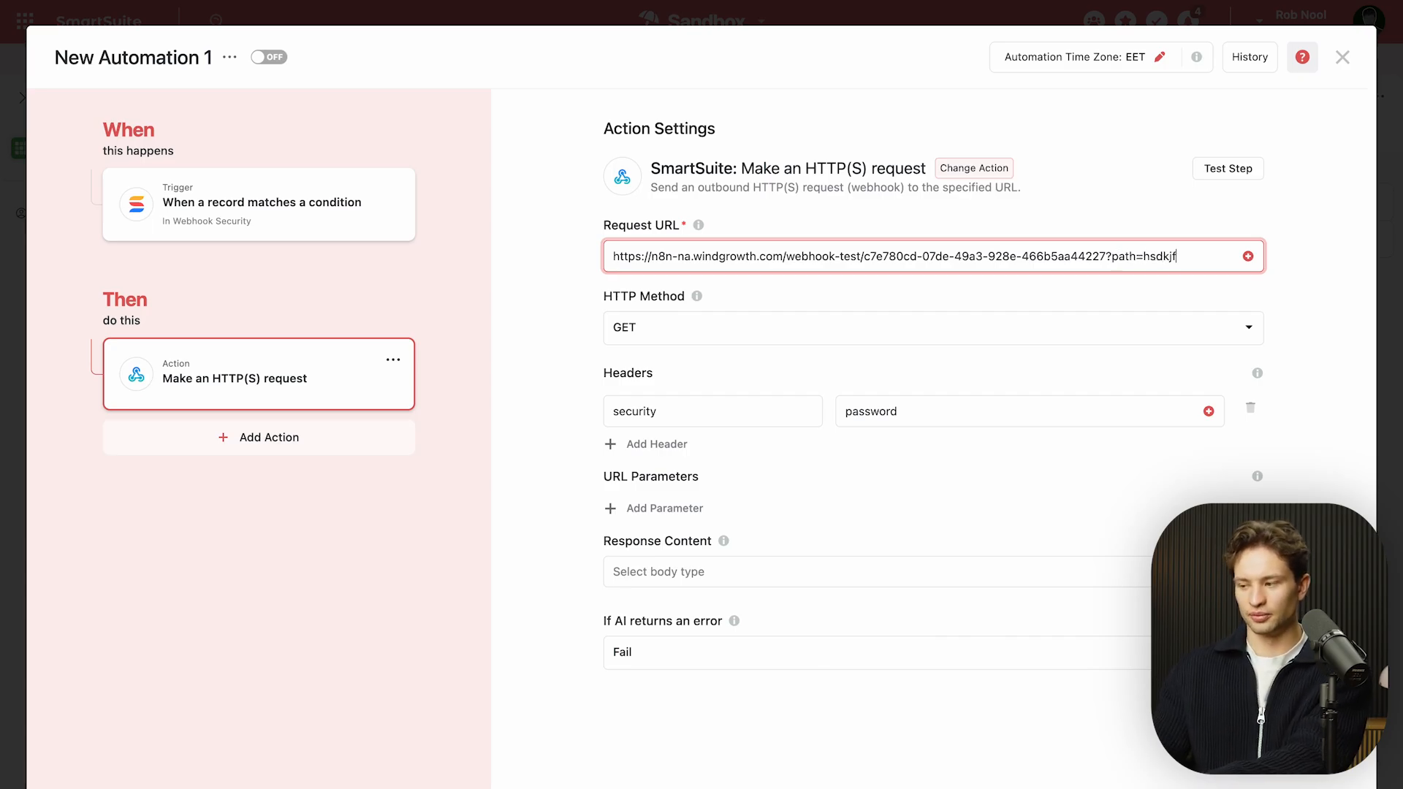
key(Backspace)
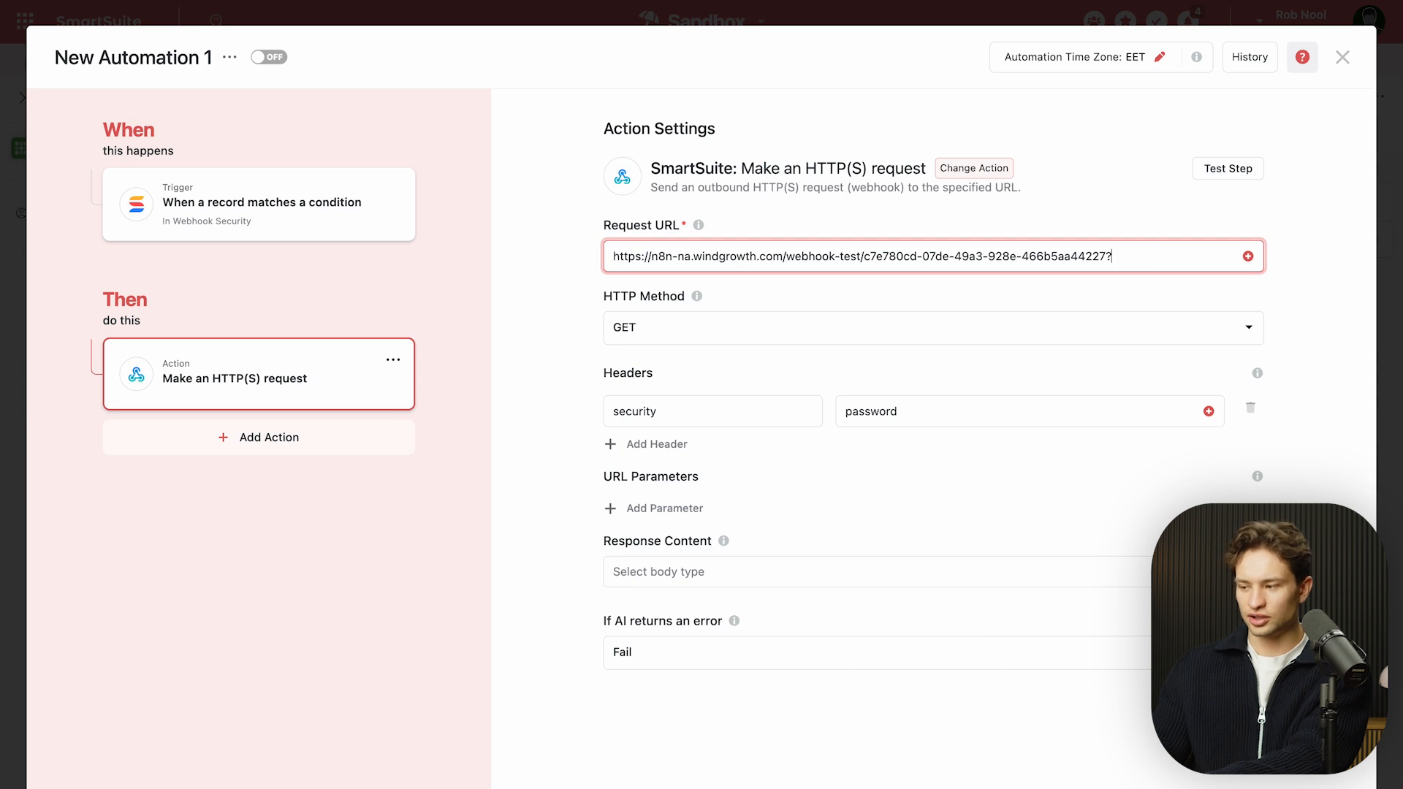
key(Backspace)
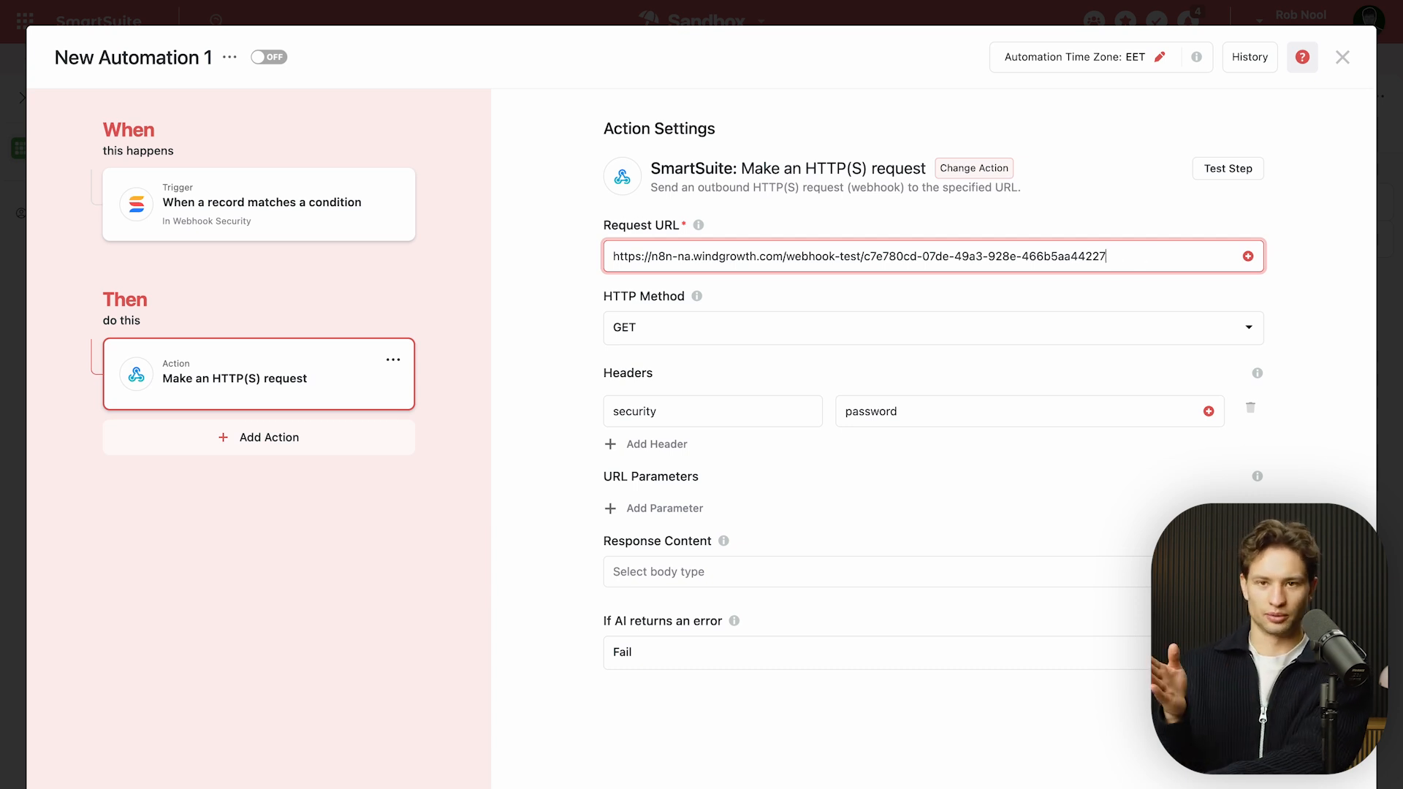
click(557, 370)
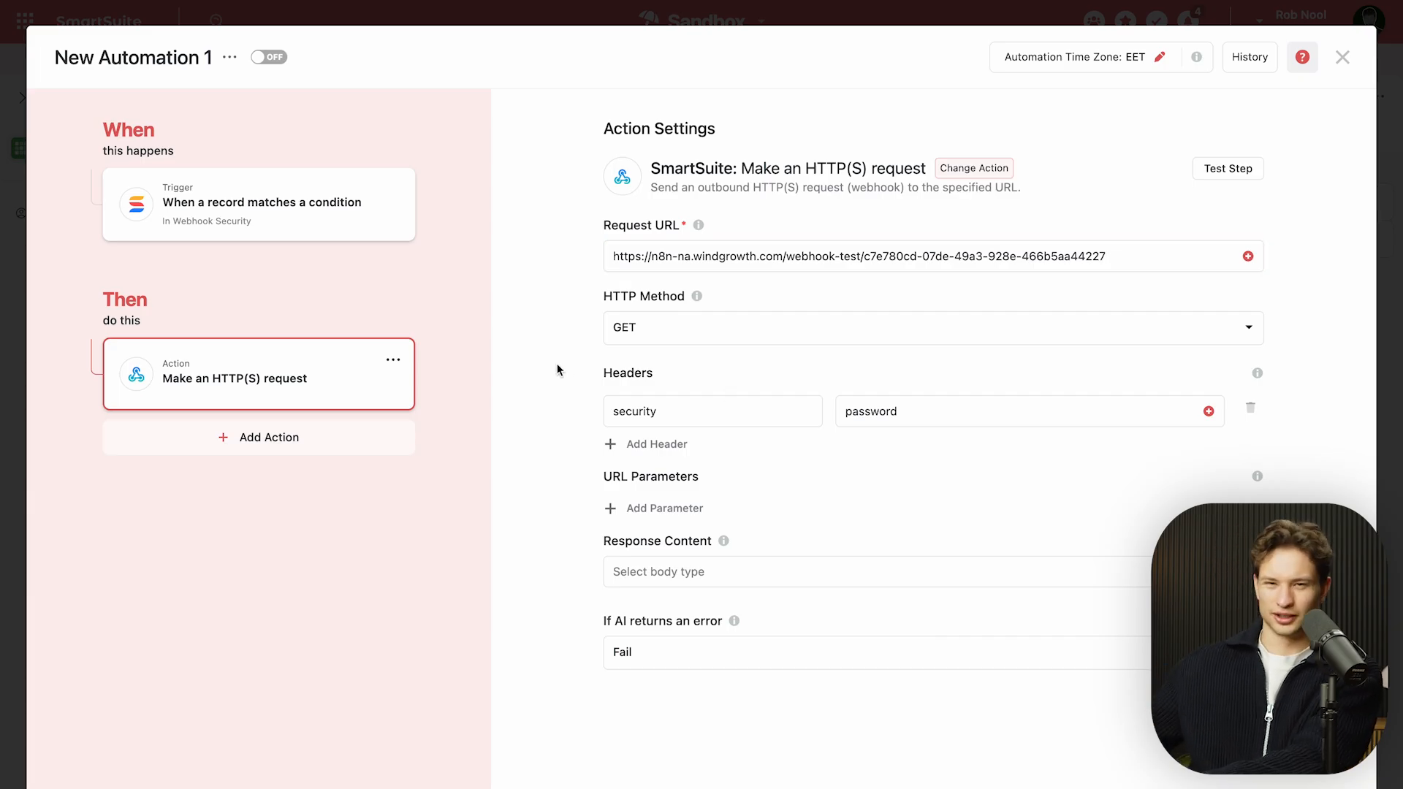
mouse_move(651, 491)
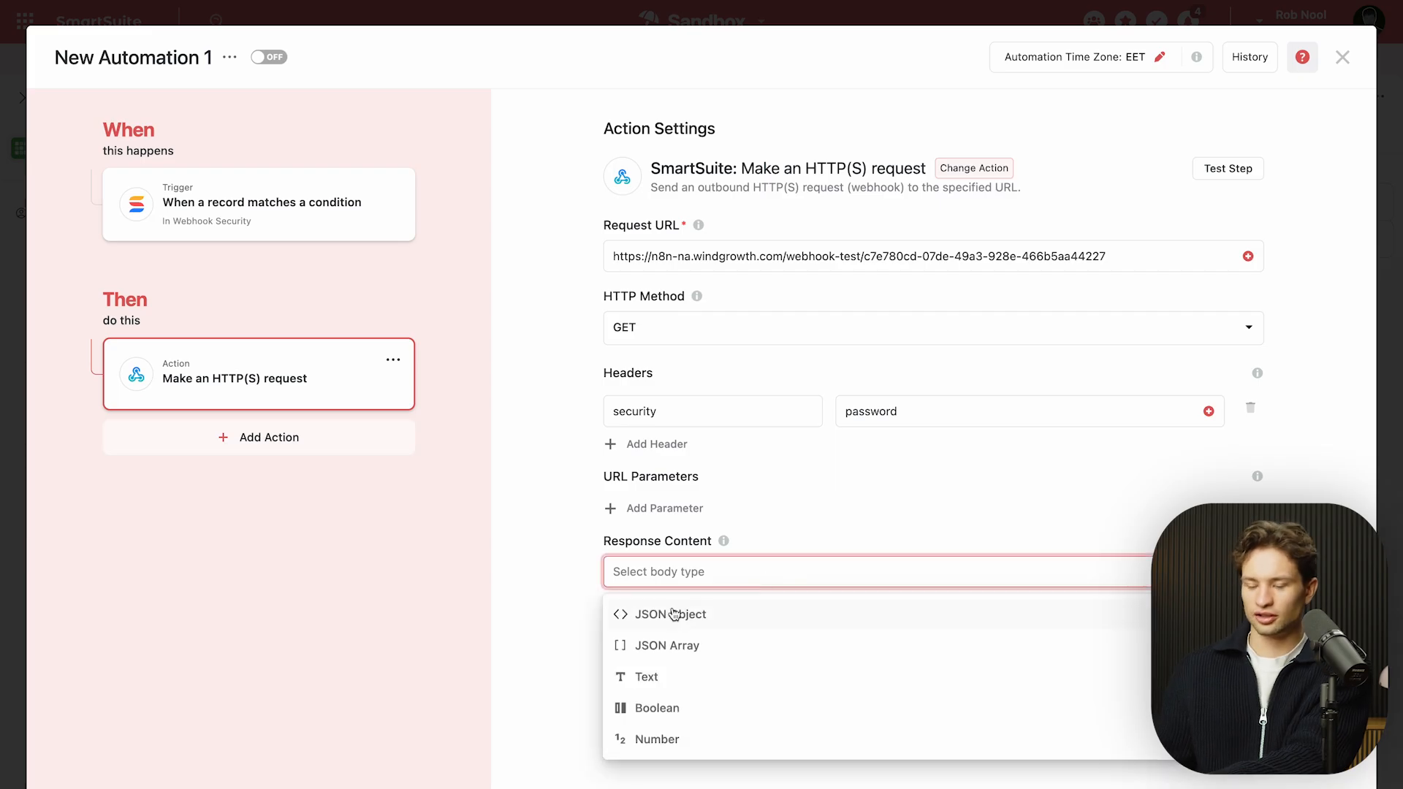
mouse_move(662, 677)
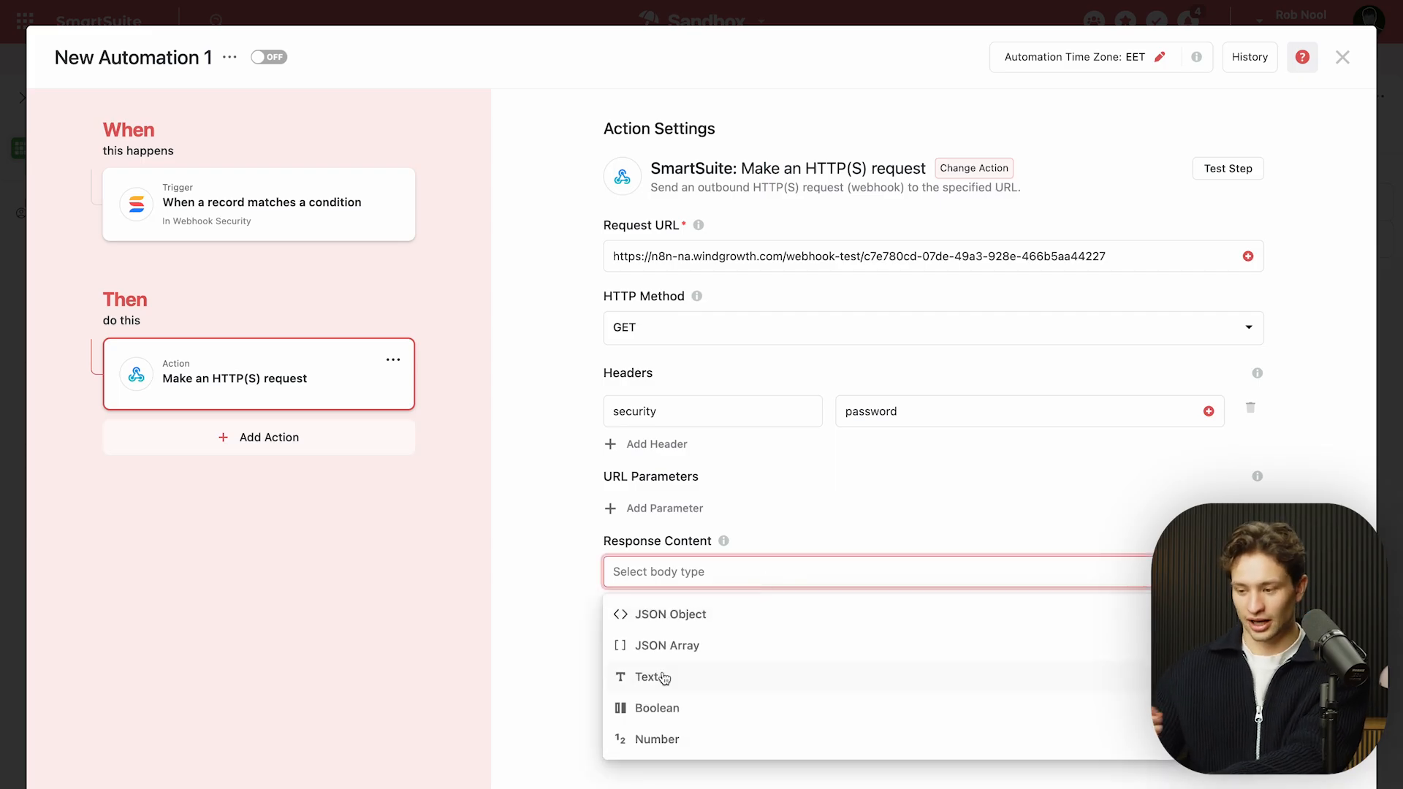
mouse_move(687, 635)
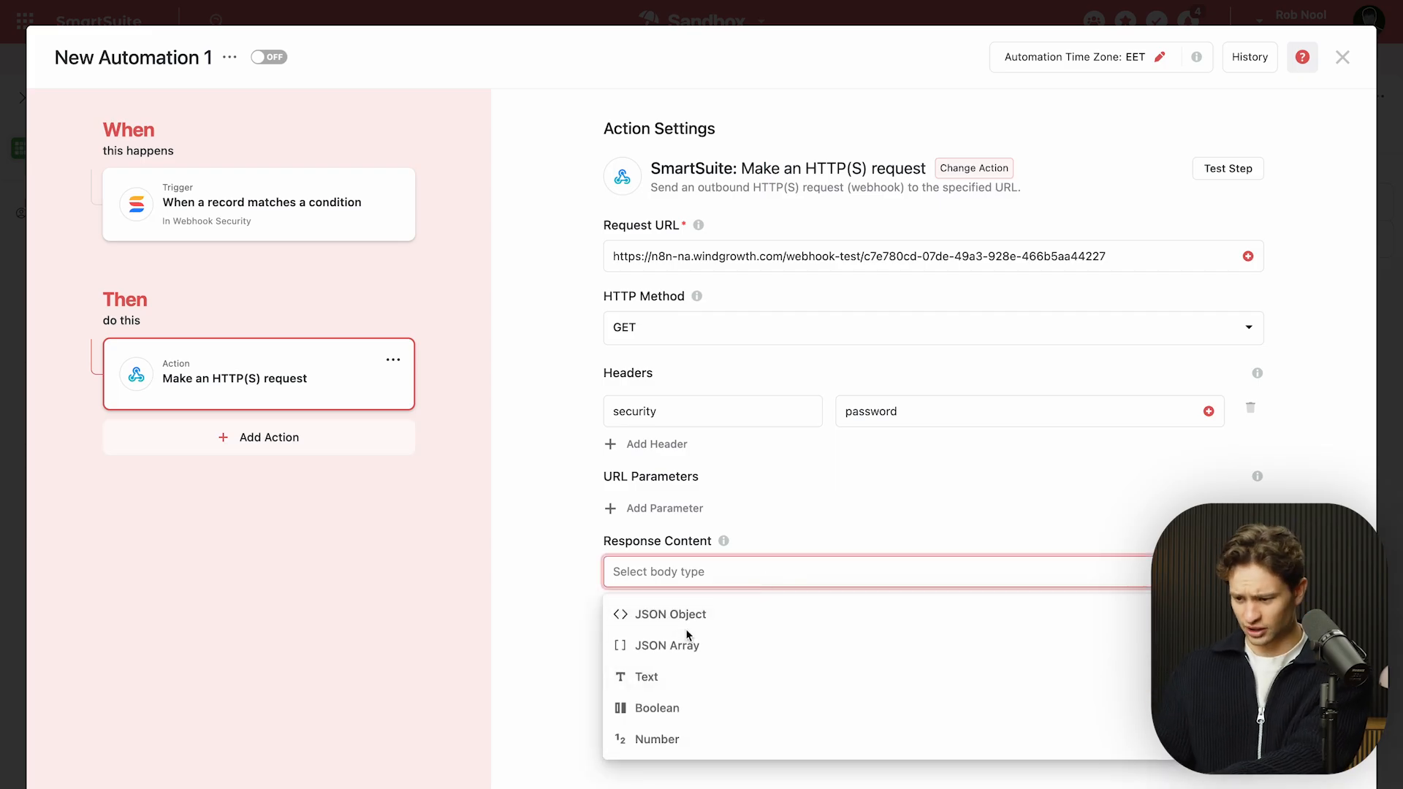
click(532, 561)
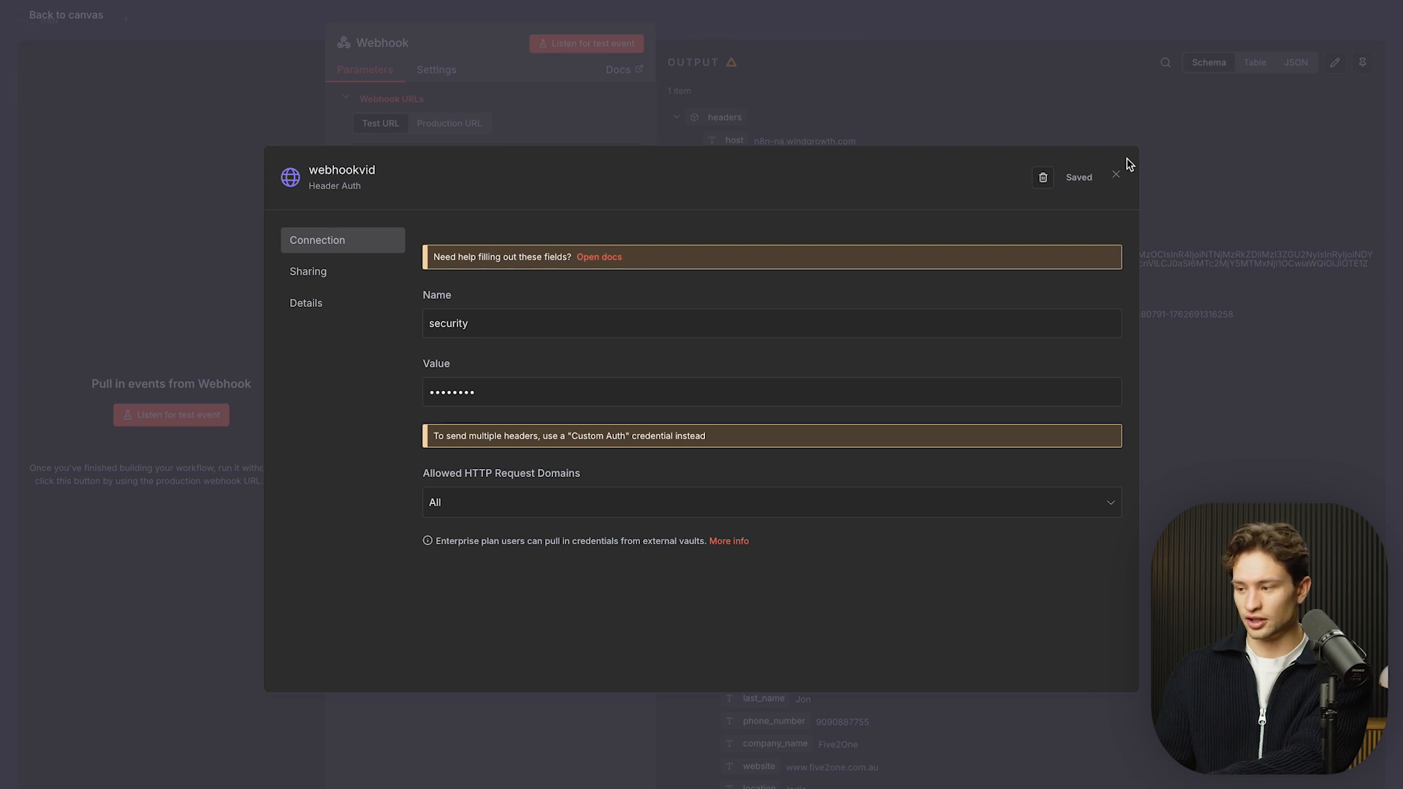
- Close the webhookvid credential editor, leaving it attached to the Webhook's Header Auth
click(1116, 176)
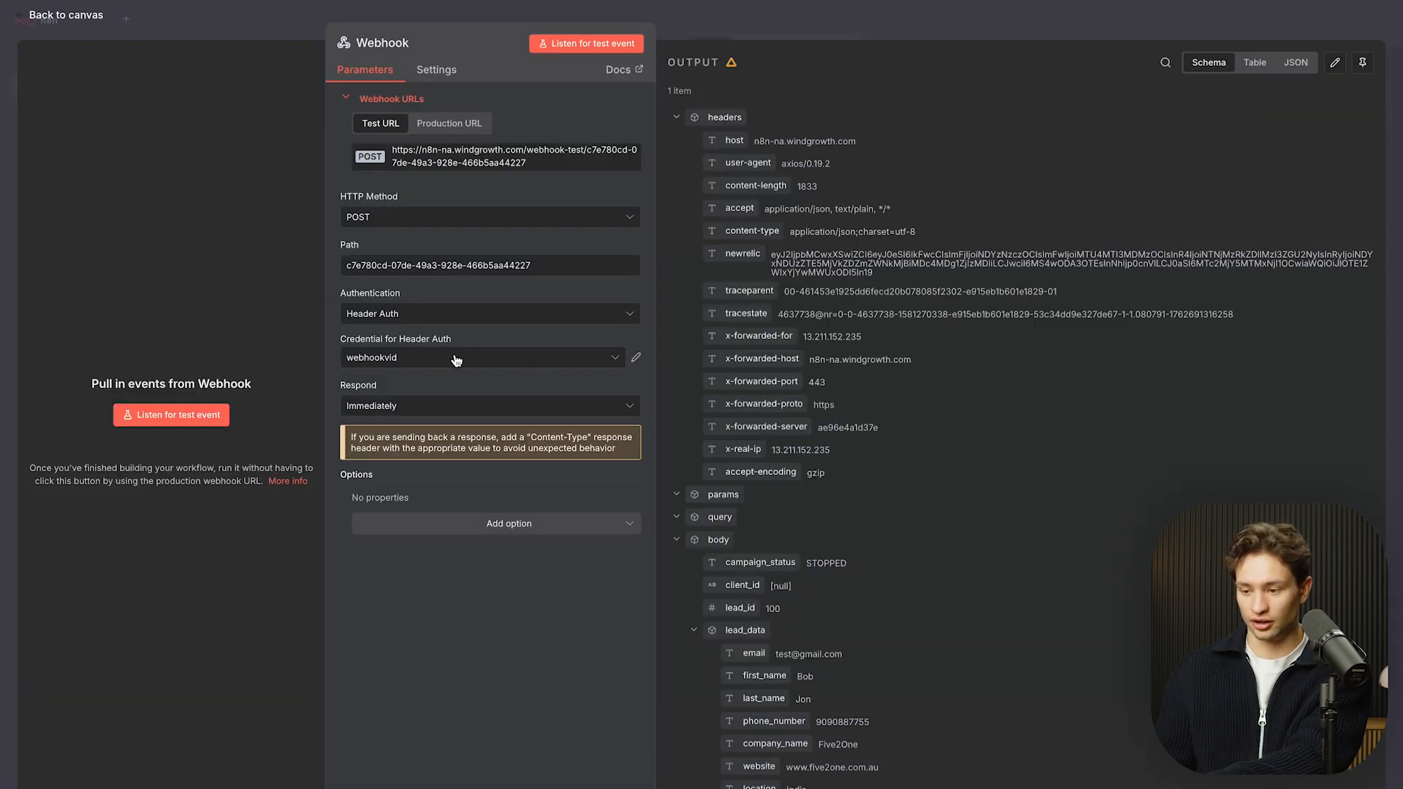
click(487, 313)
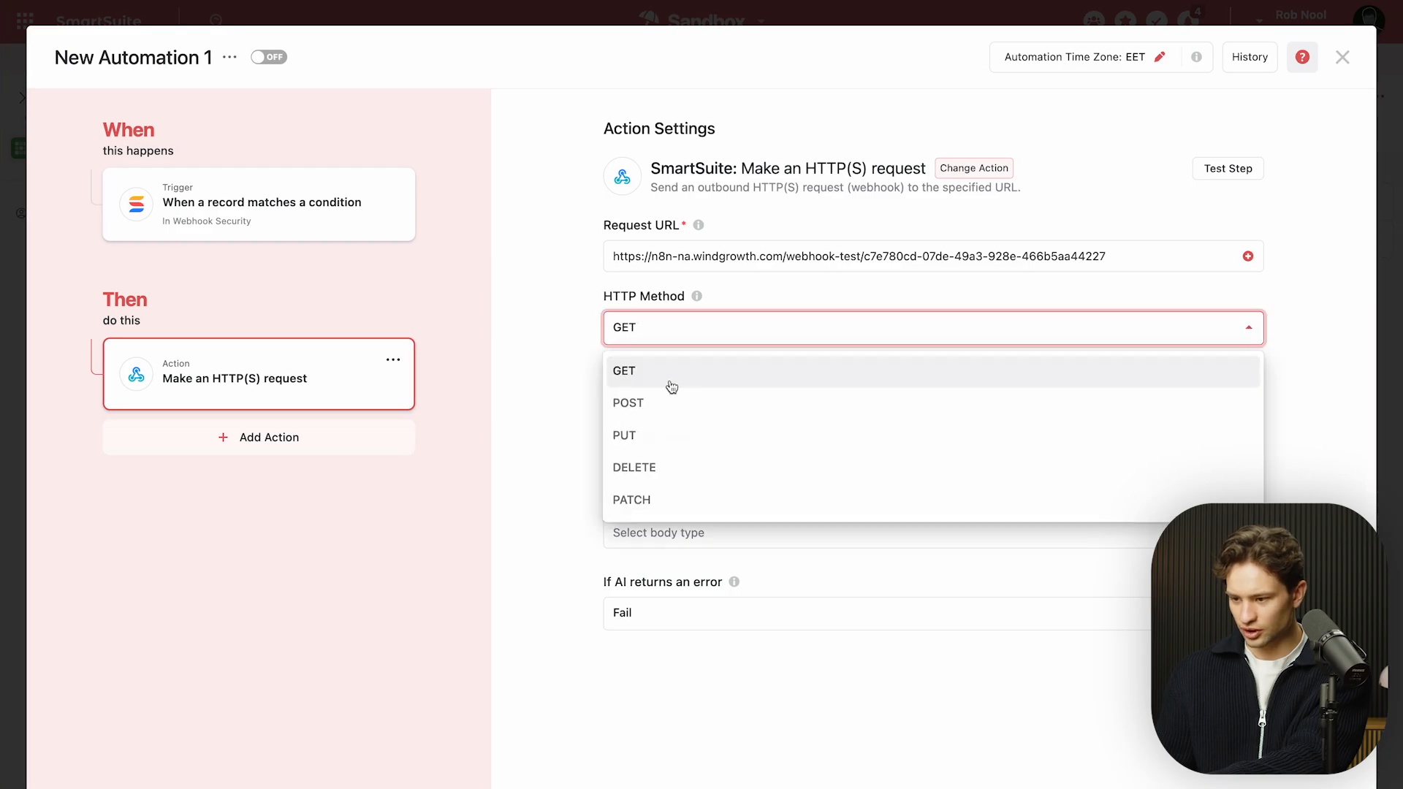
- Switch the HTTP request method to POST and run a test of the step
click(628, 402)
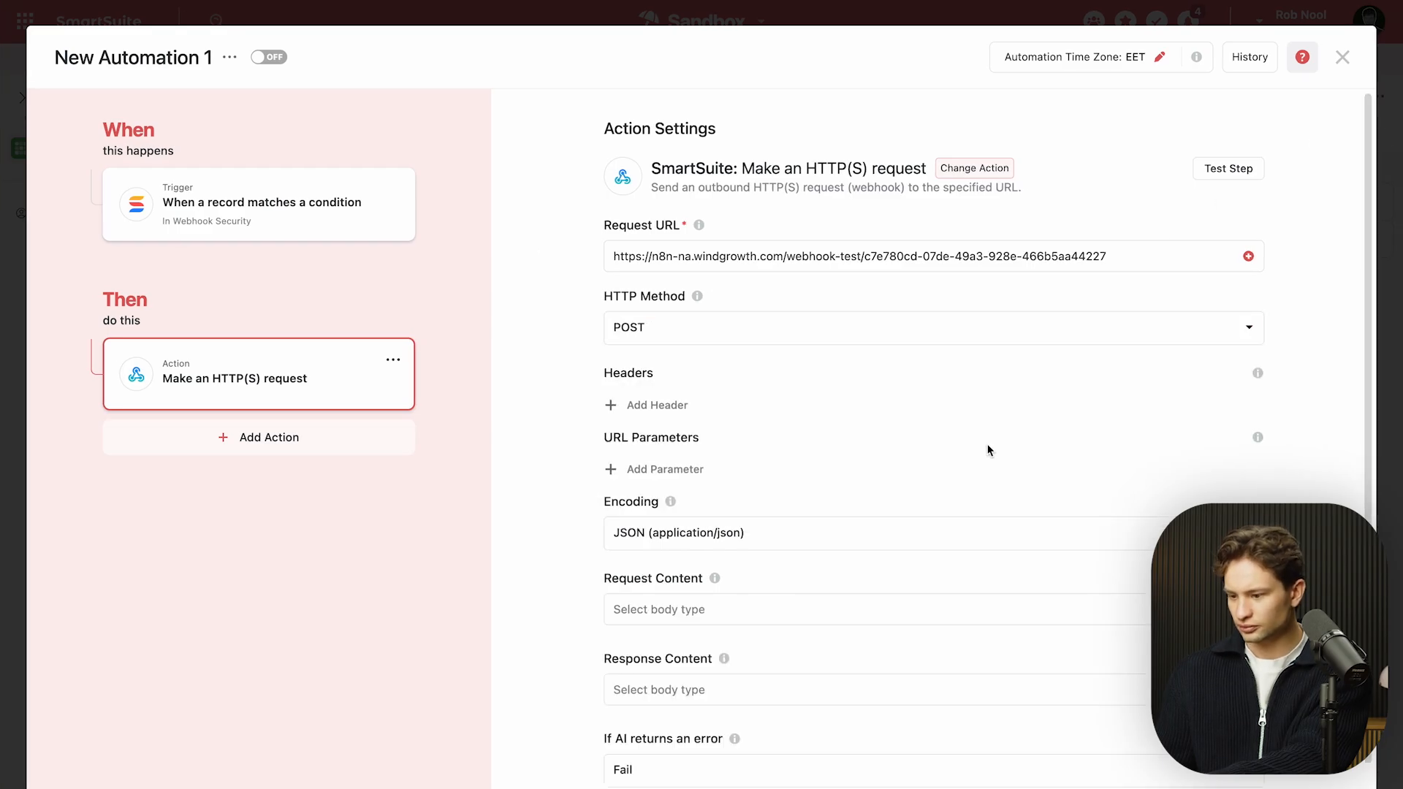
mouse_move(1309, 156)
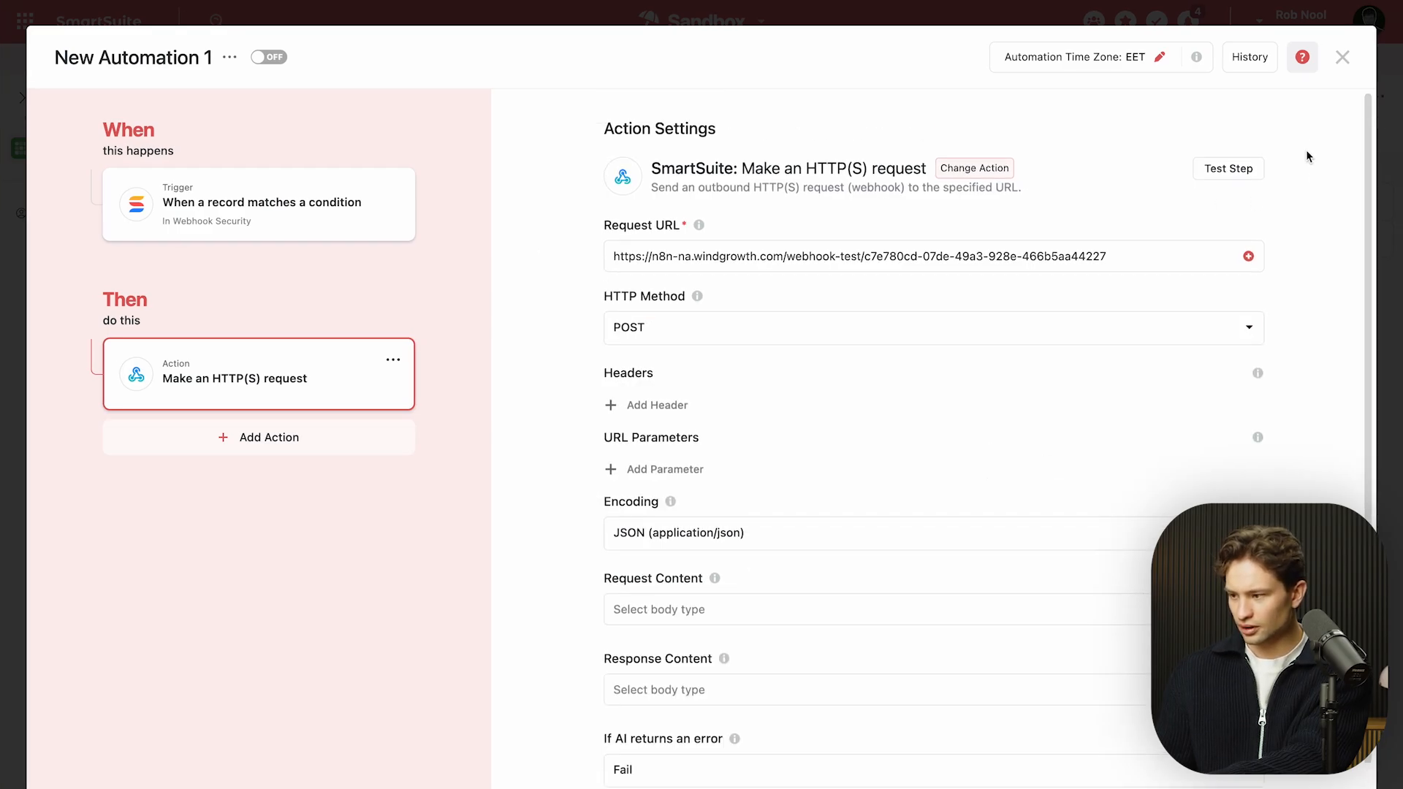
click(1227, 168)
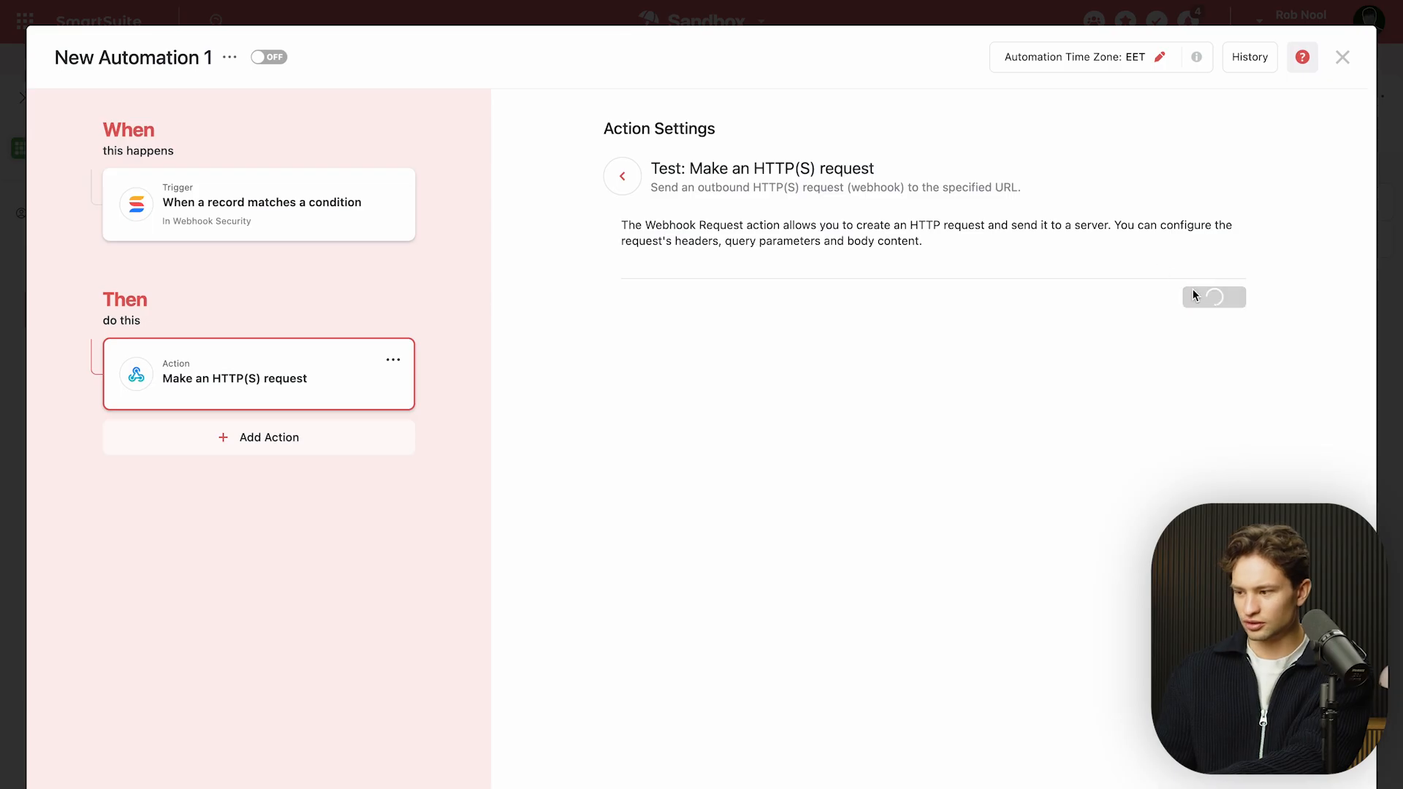
mouse_move(558, 291)
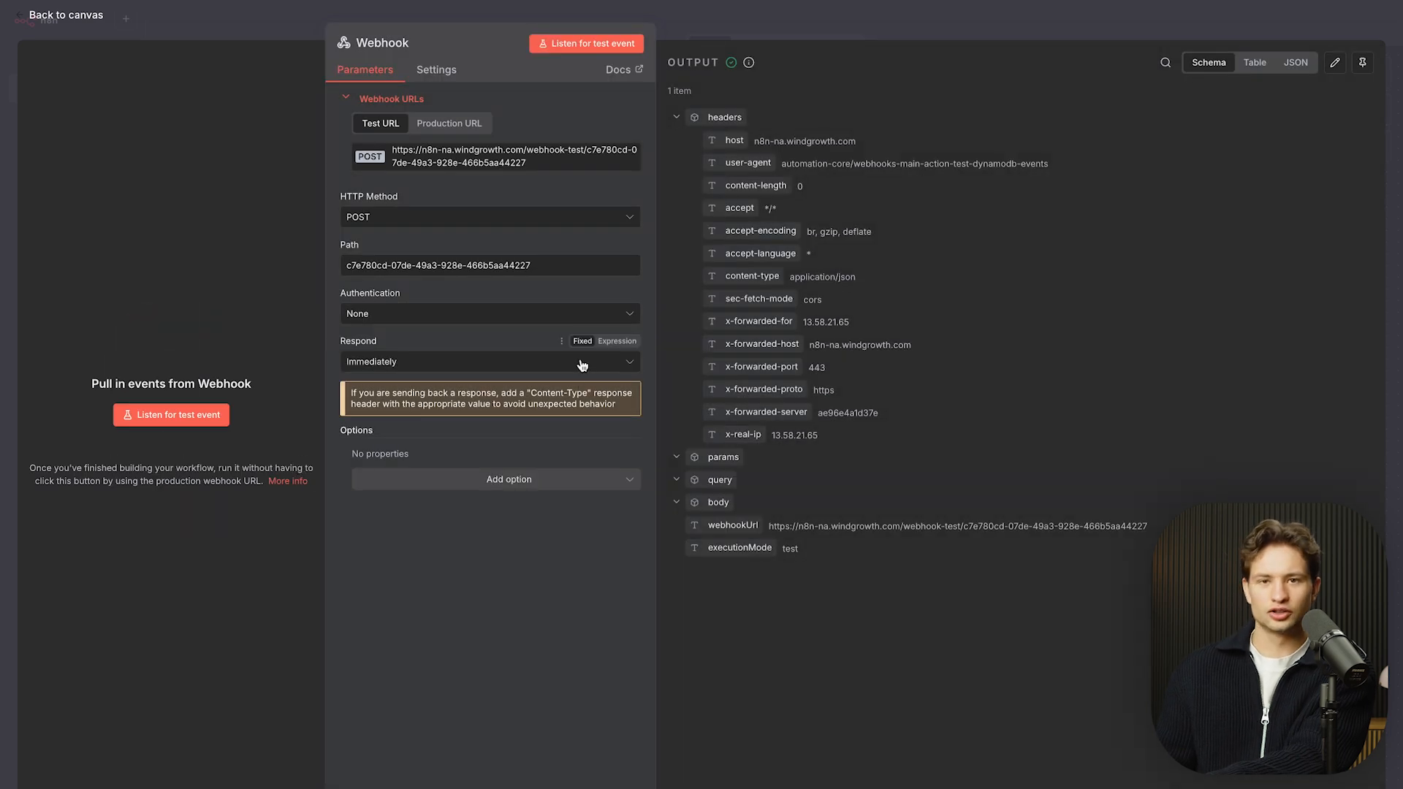
mouse_move(849, 507)
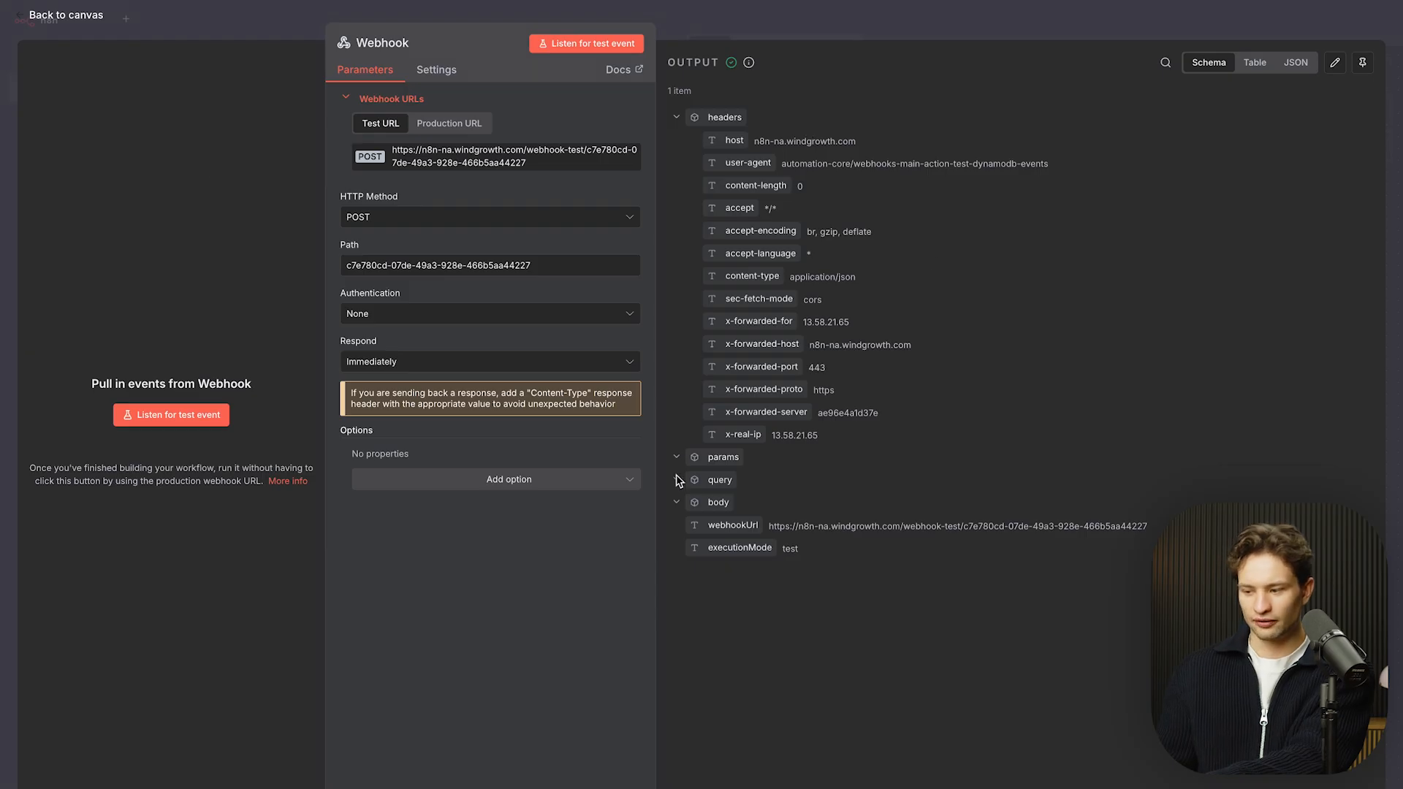
mouse_move(715, 513)
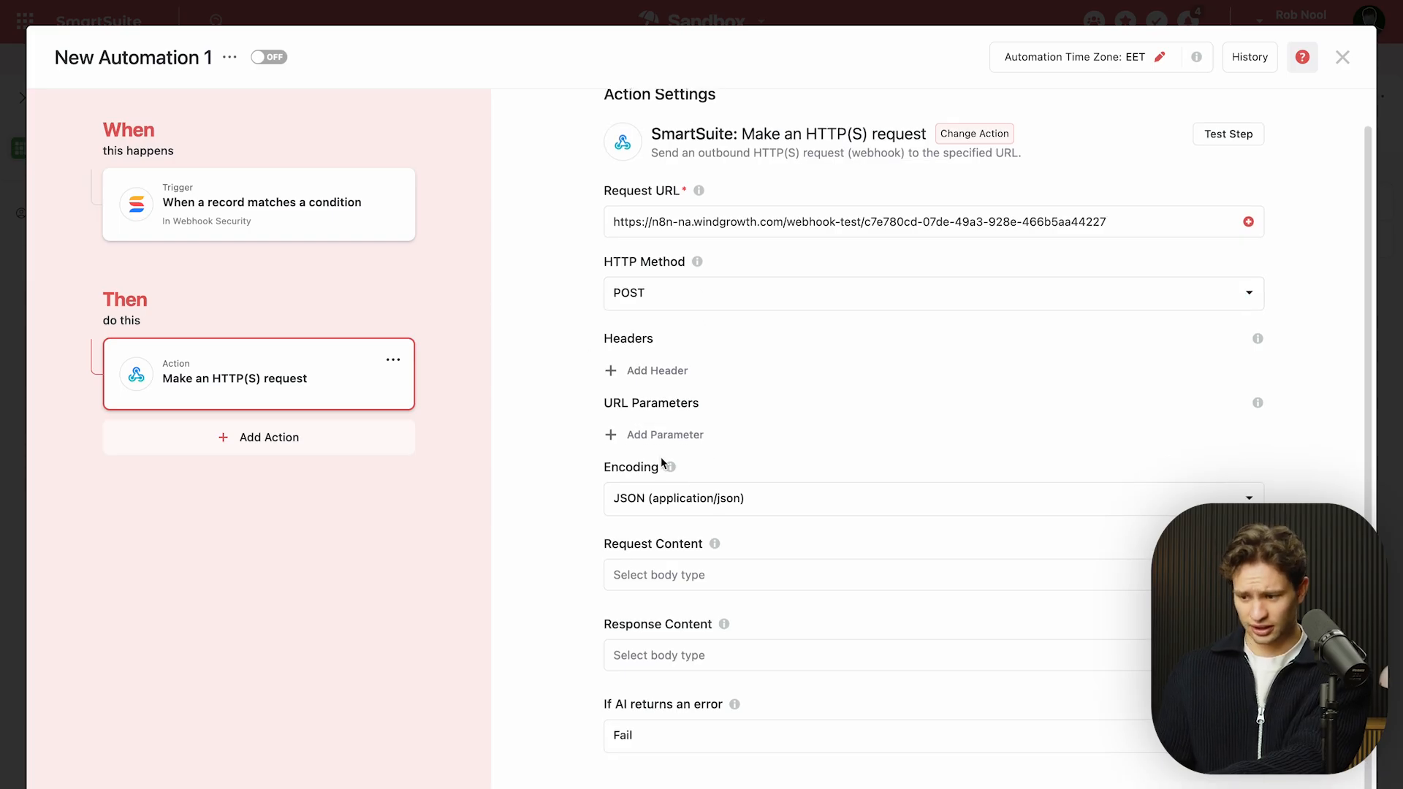
- Add a 'text' request header with a trigger-field value and send a test request to n8n
click(645, 370)
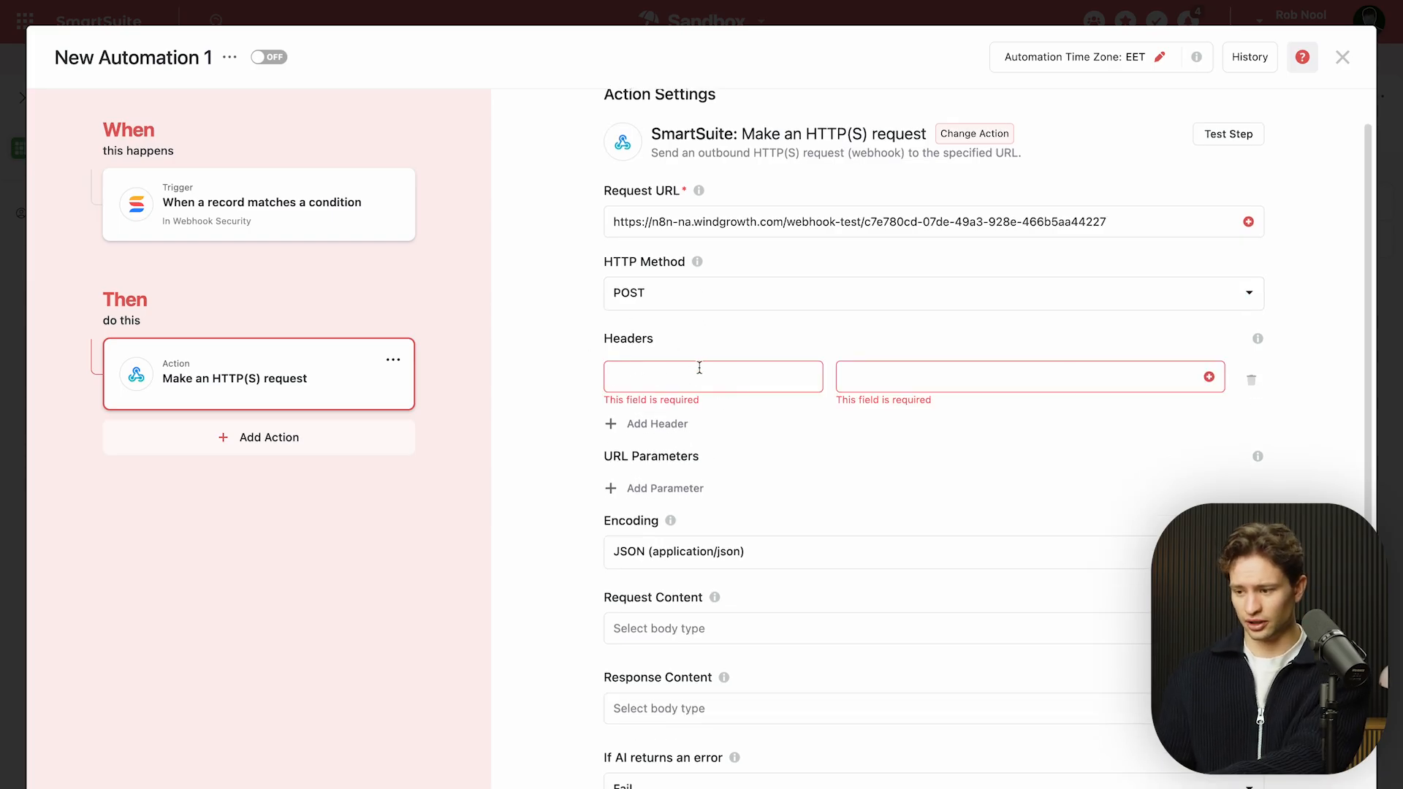
text(text)
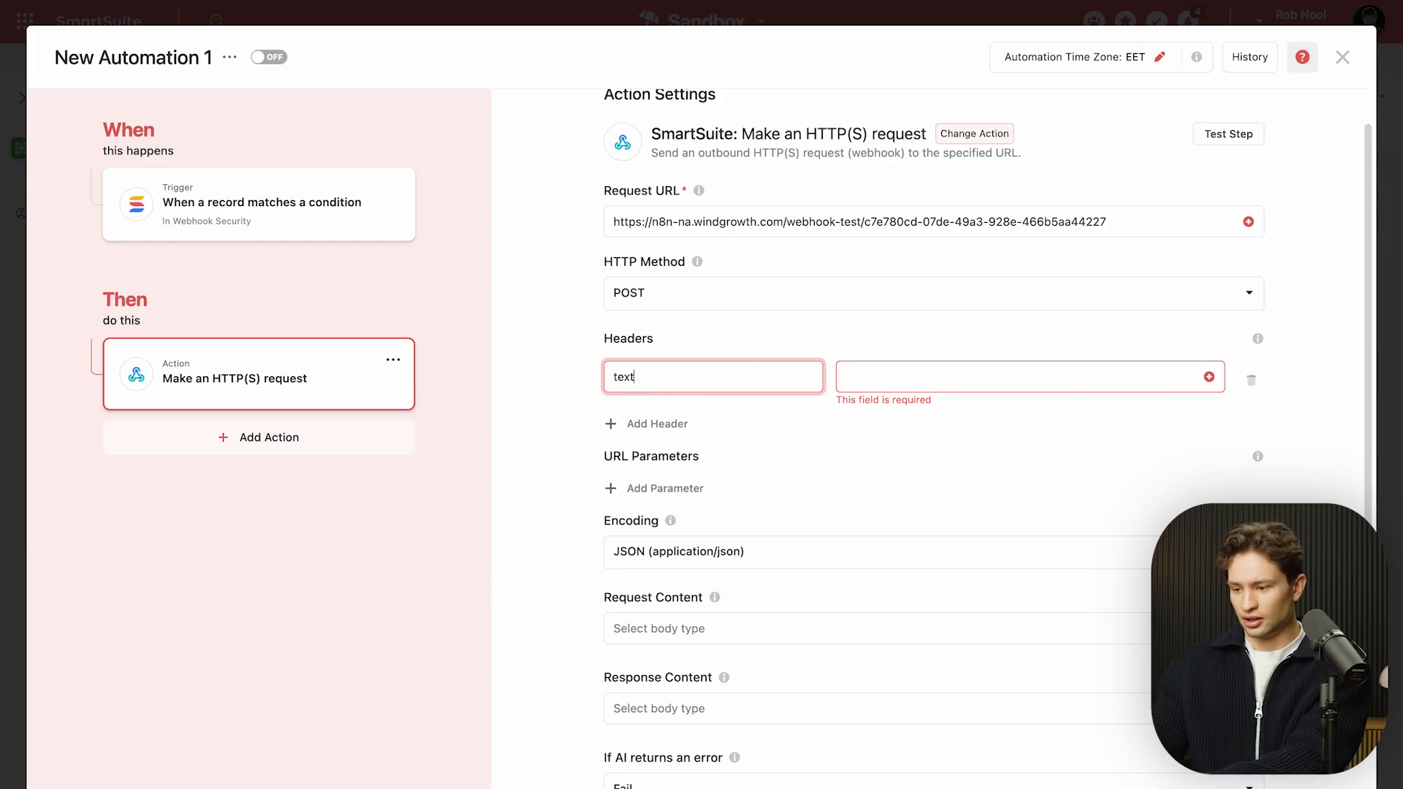
click(1020, 375)
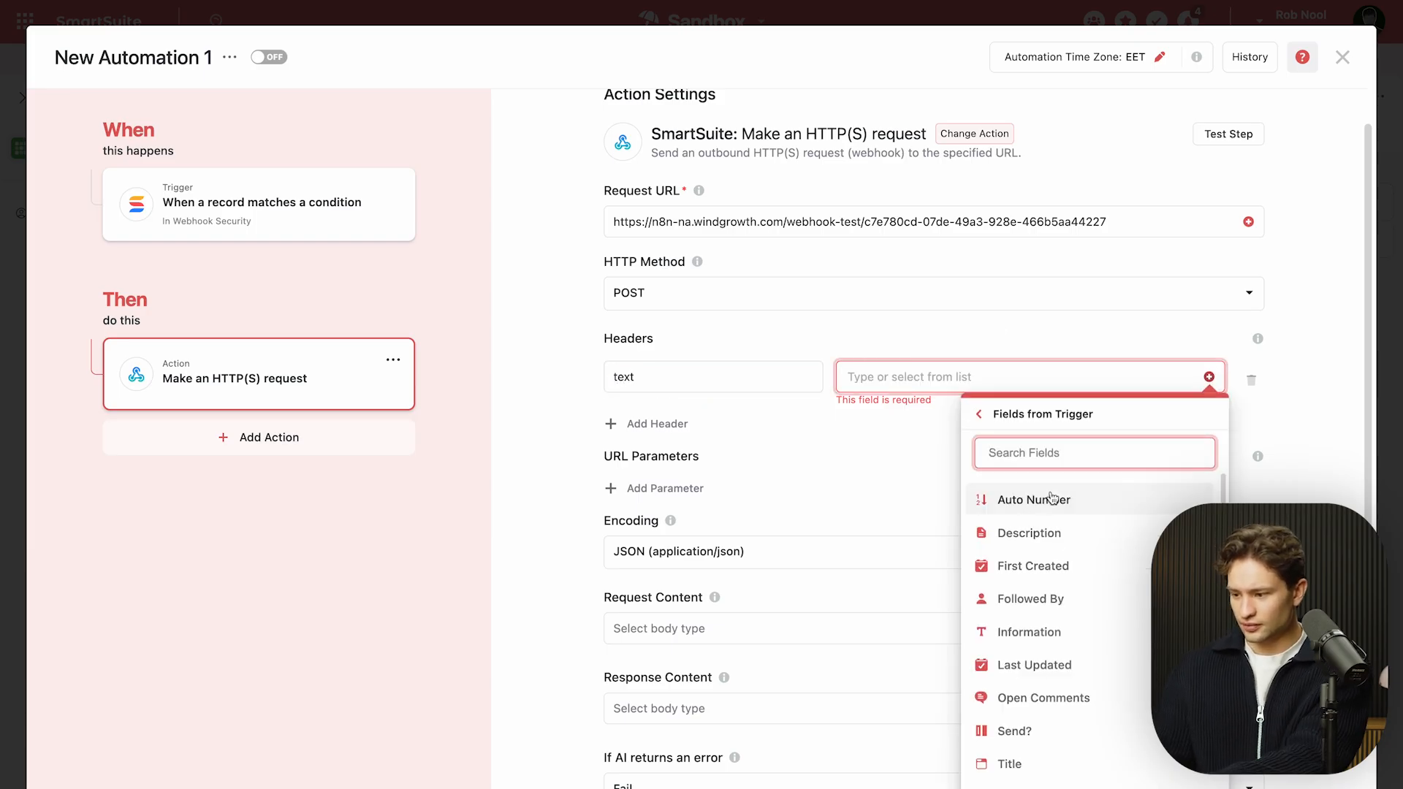
scroll(down, 3)
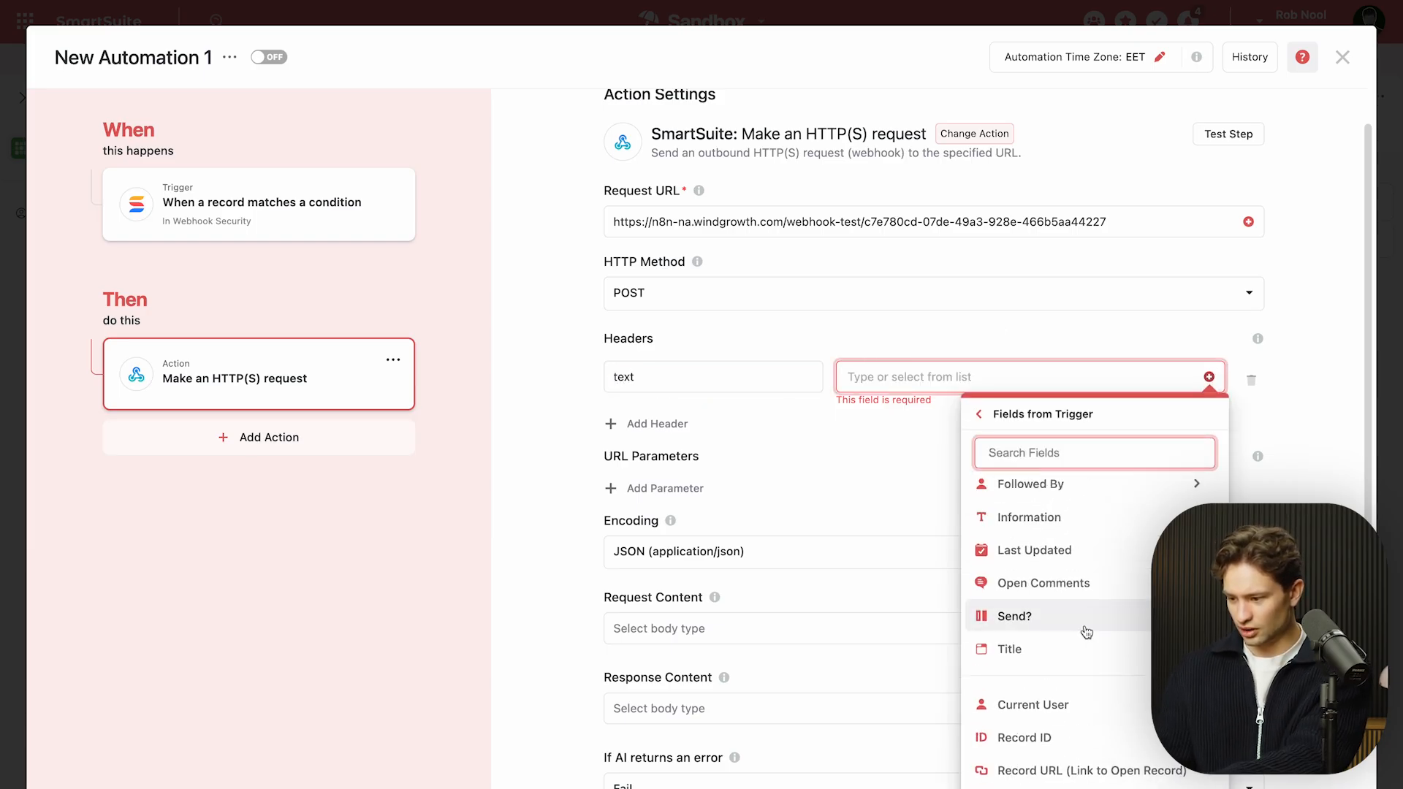
click(1028, 516)
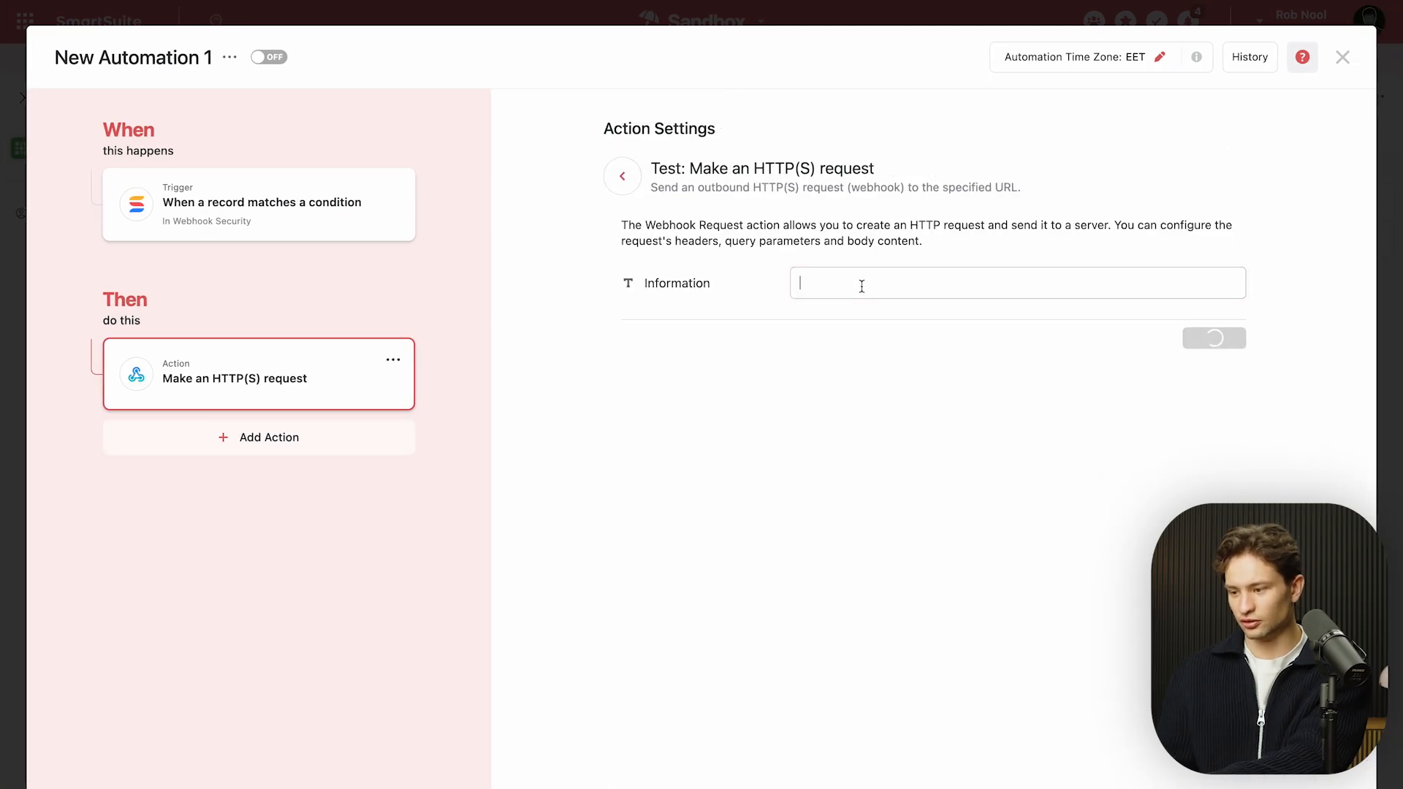
click(1017, 283)
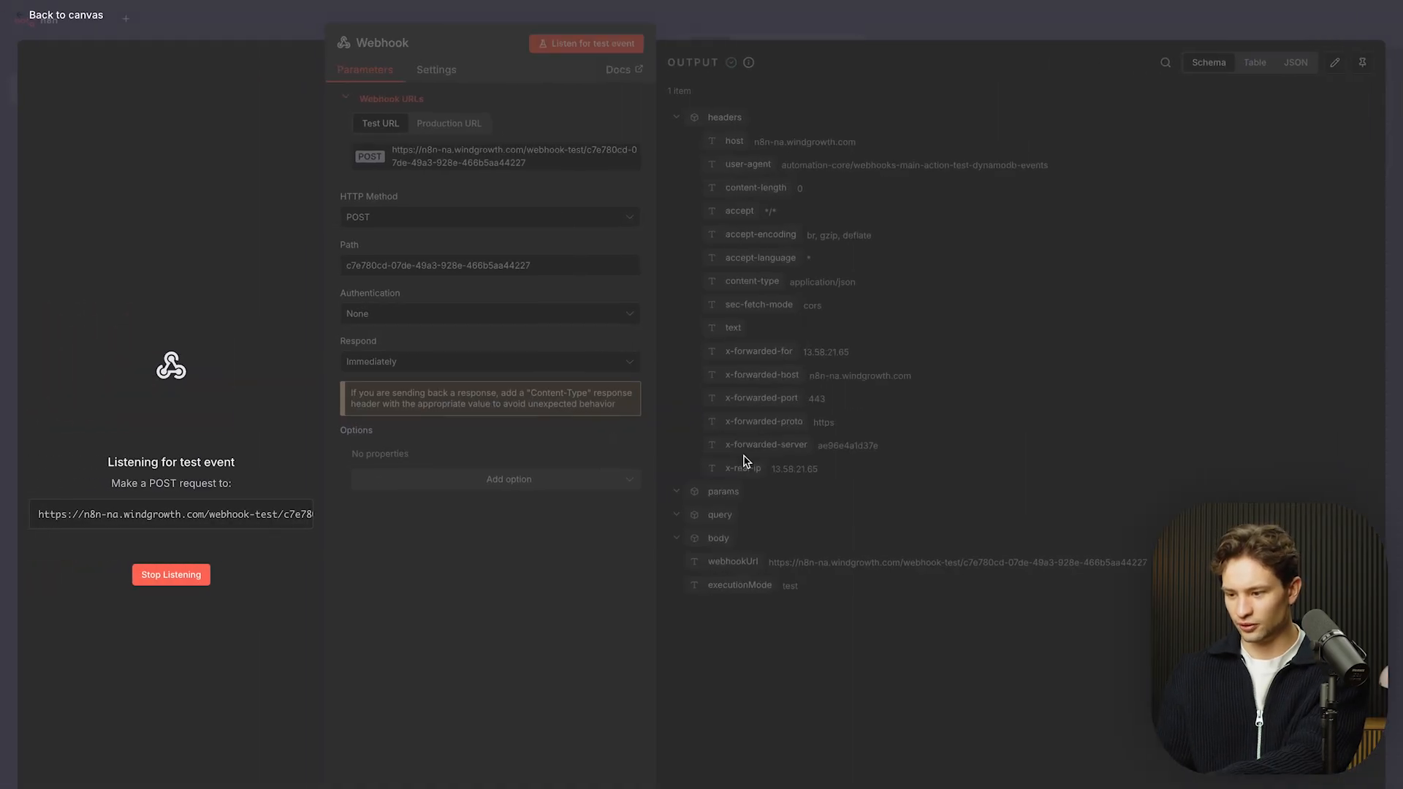
click(170, 574)
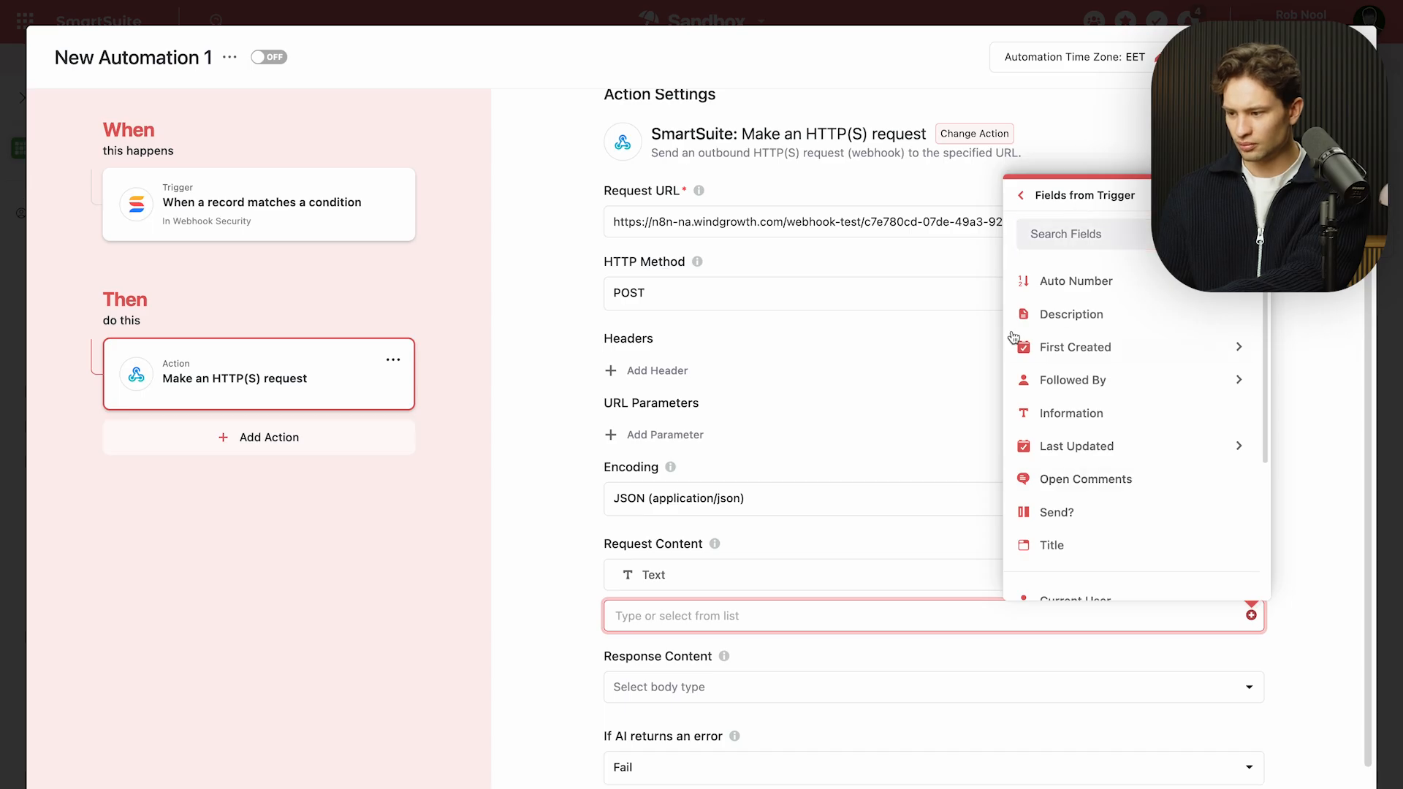
- Send the Information field as the body and test it with sample text 'happy birthday'
click(1065, 412)
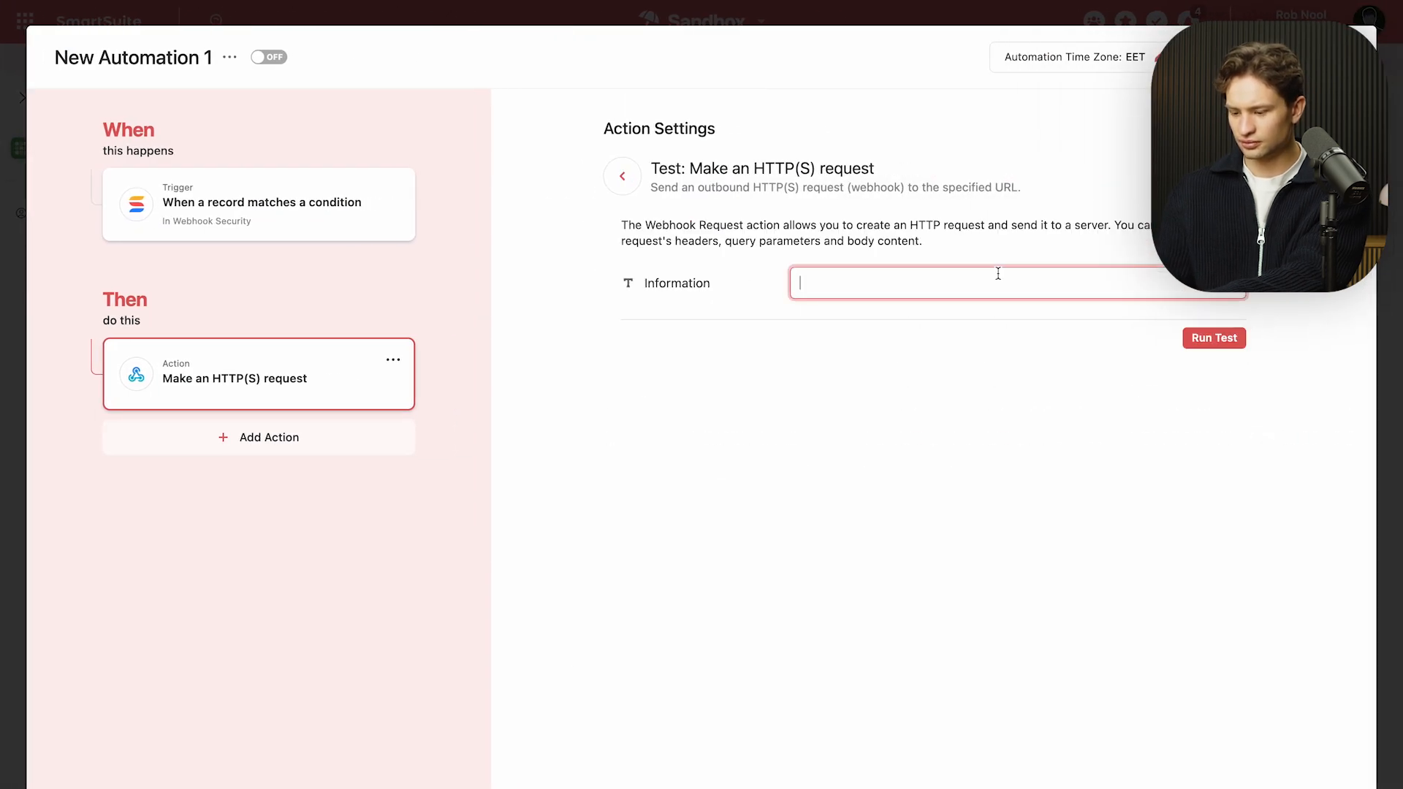
text(happy birthday)
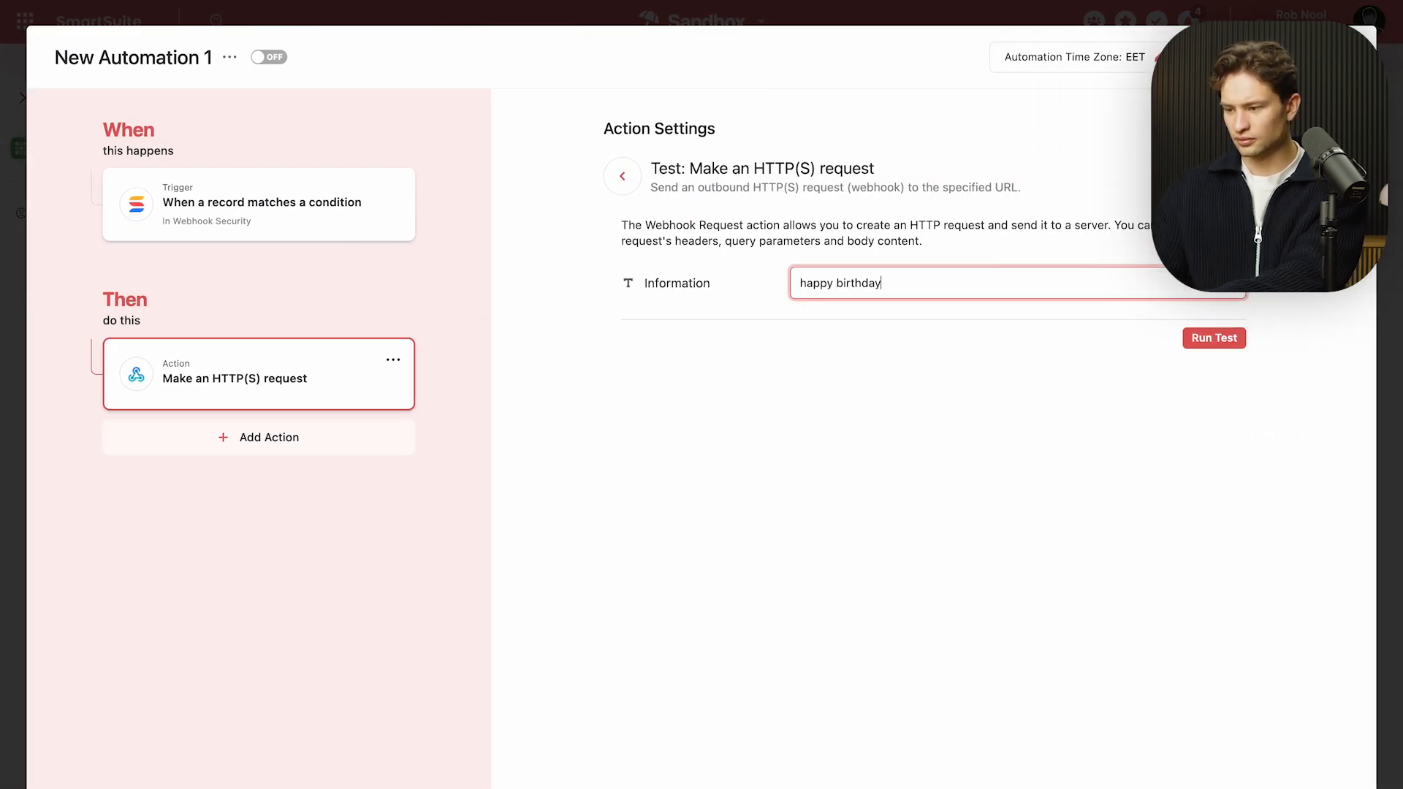
click(1213, 338)
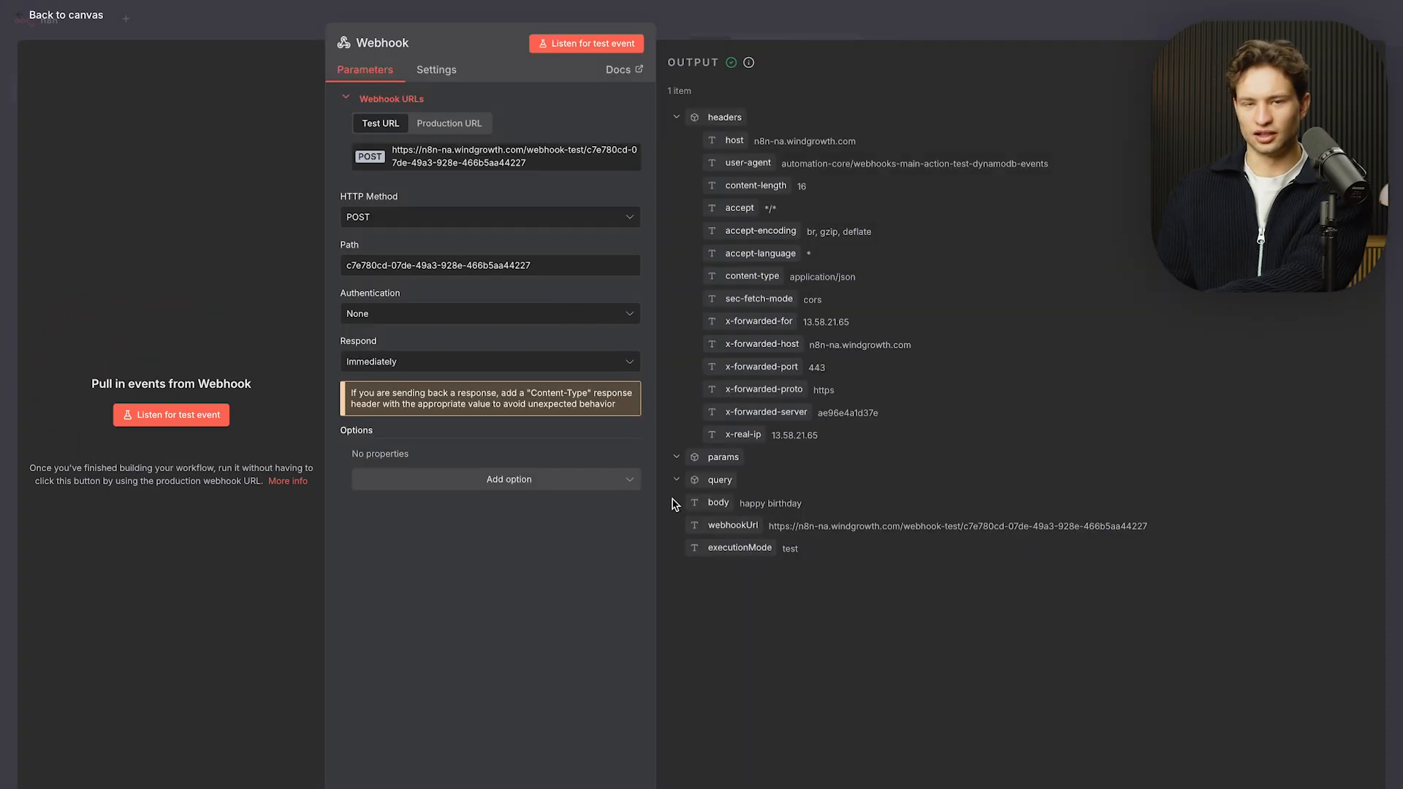
double_click(770, 502)
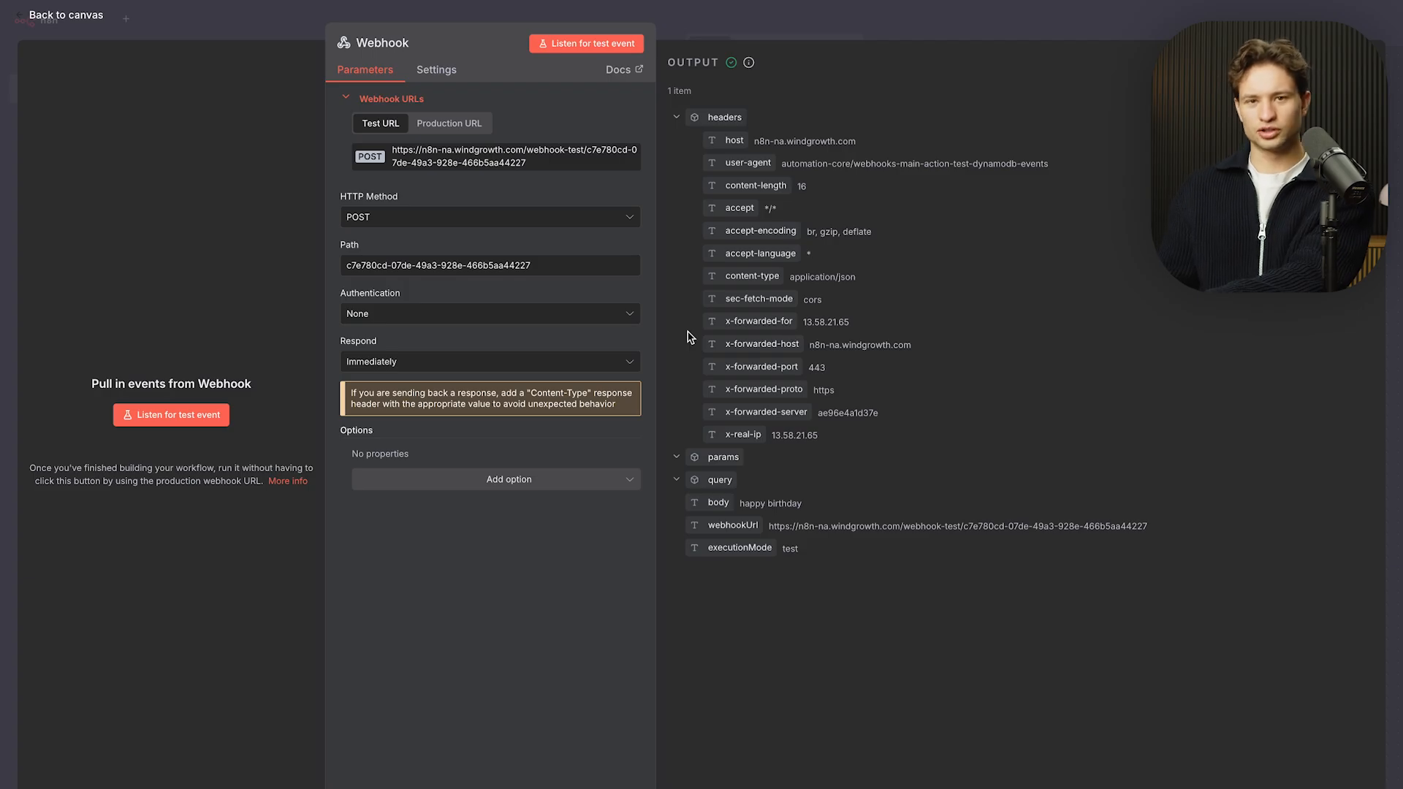
- Switch the Webhook to Header Auth (webhookvid) and rerun SmartSuite's test with 'happy birthd'
click(489, 314)
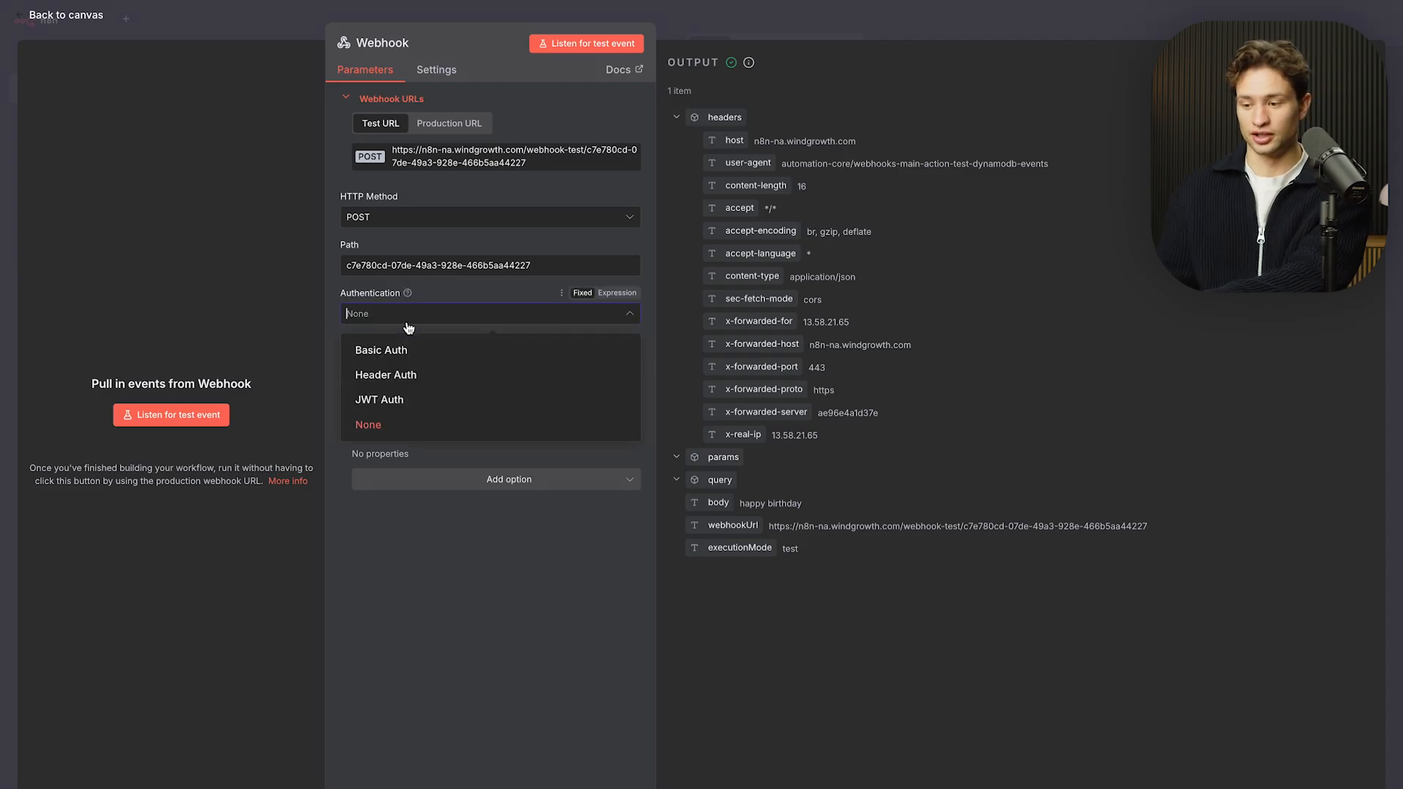
click(385, 374)
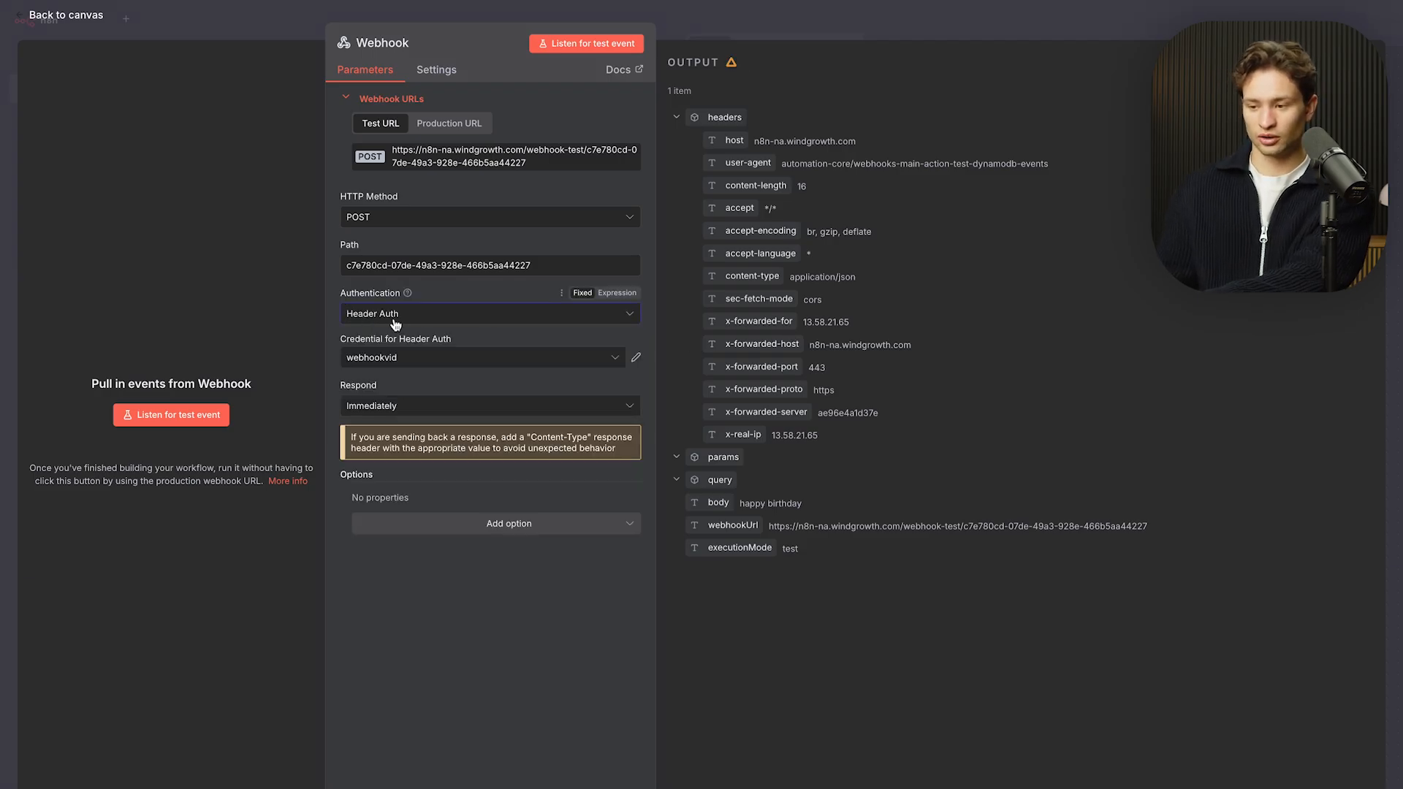
mouse_move(407, 367)
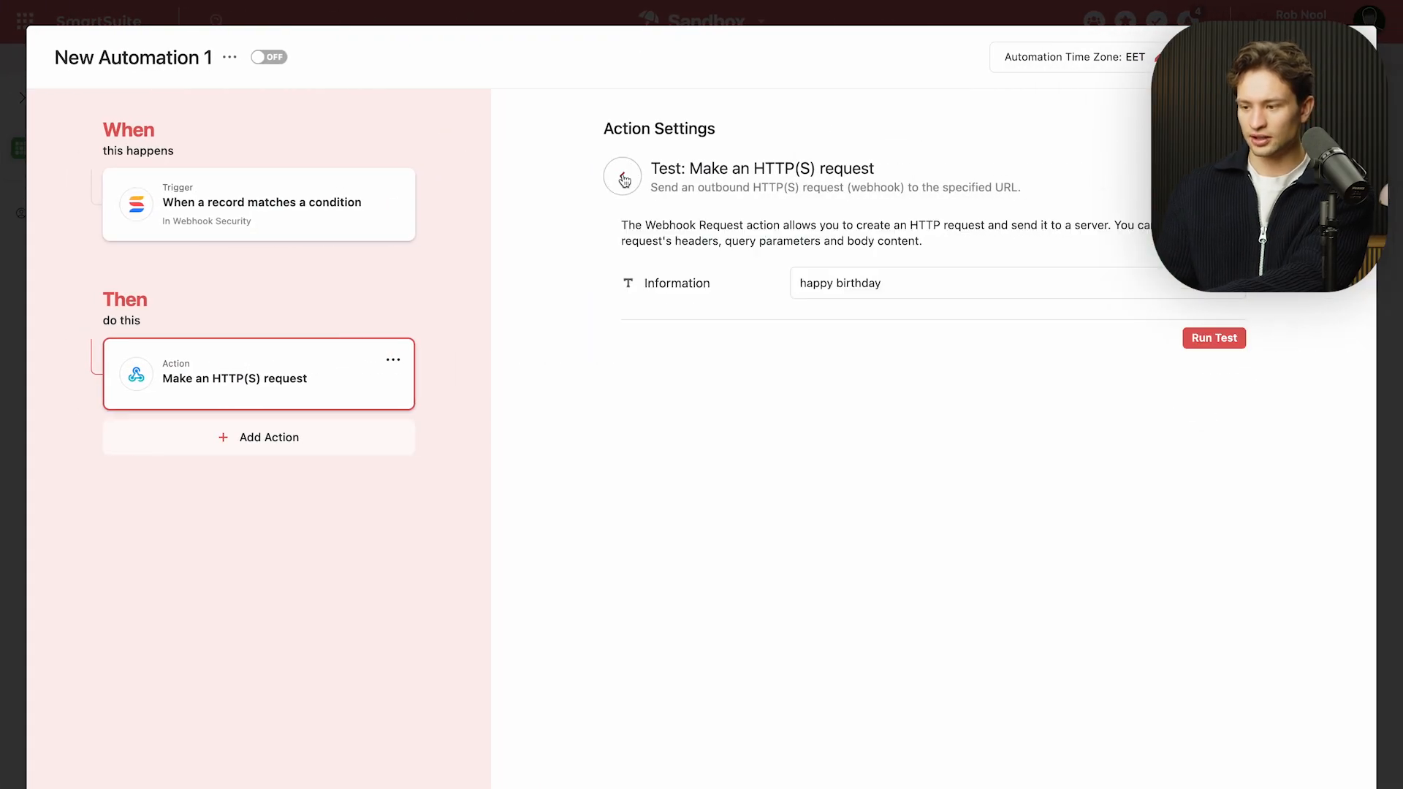
click(1214, 338)
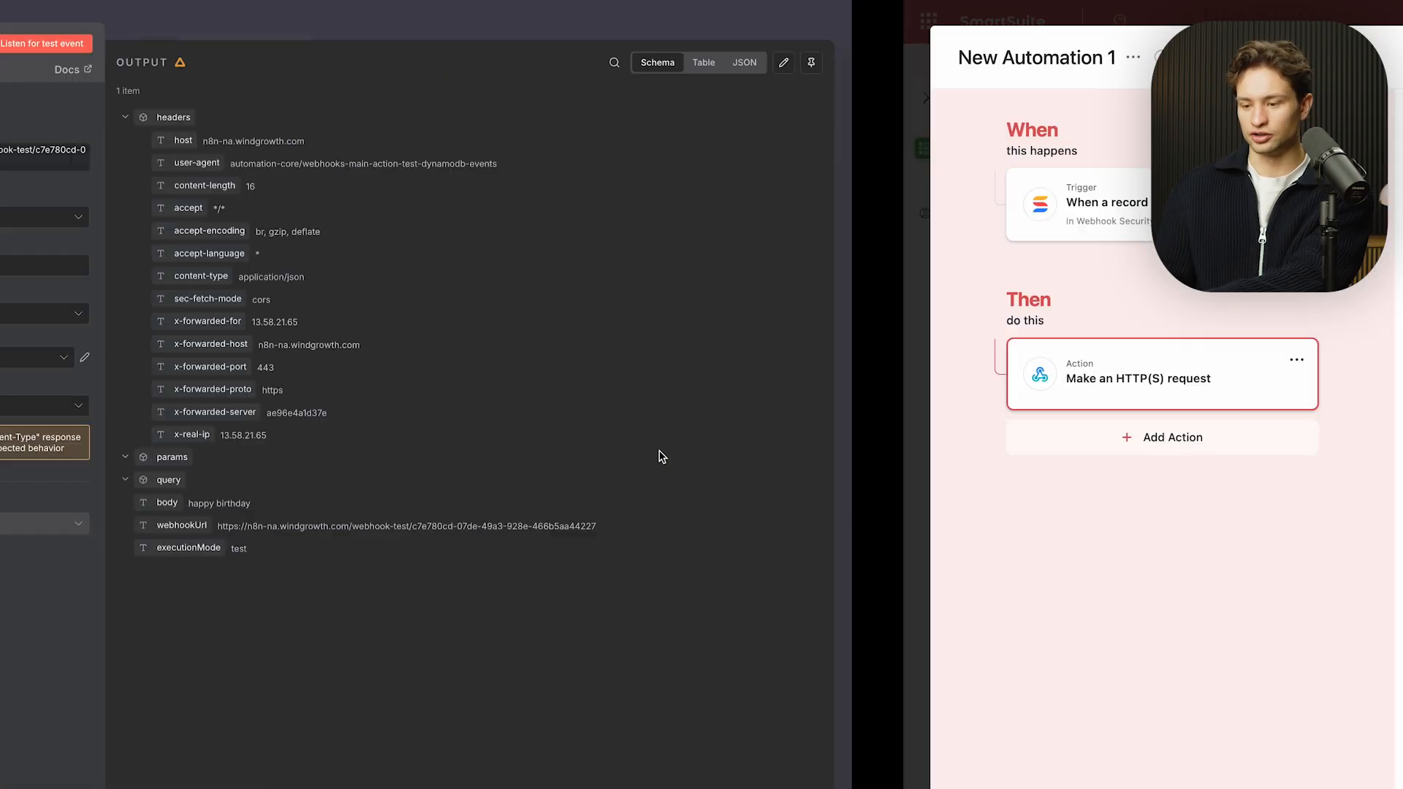
click(1161, 374)
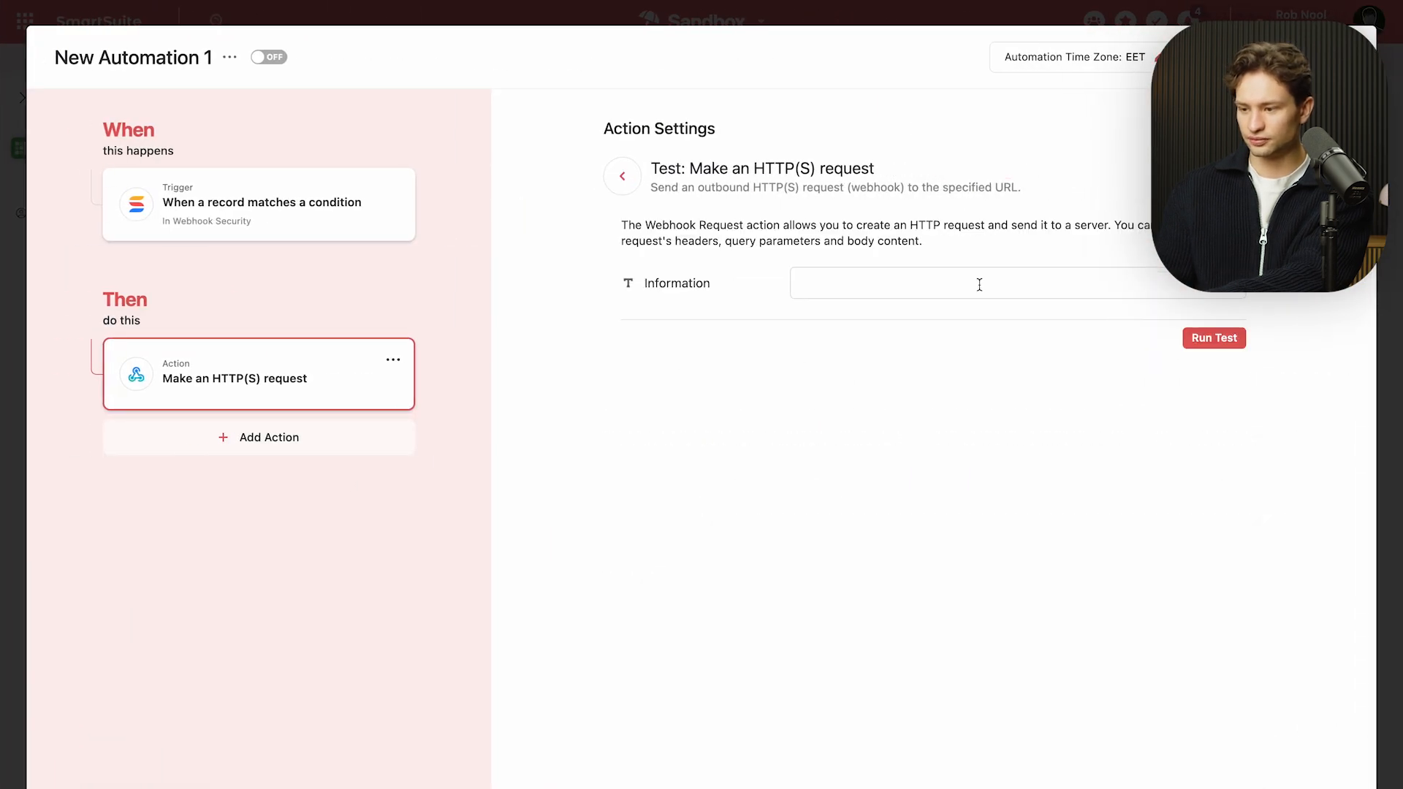
text(happy birthday)
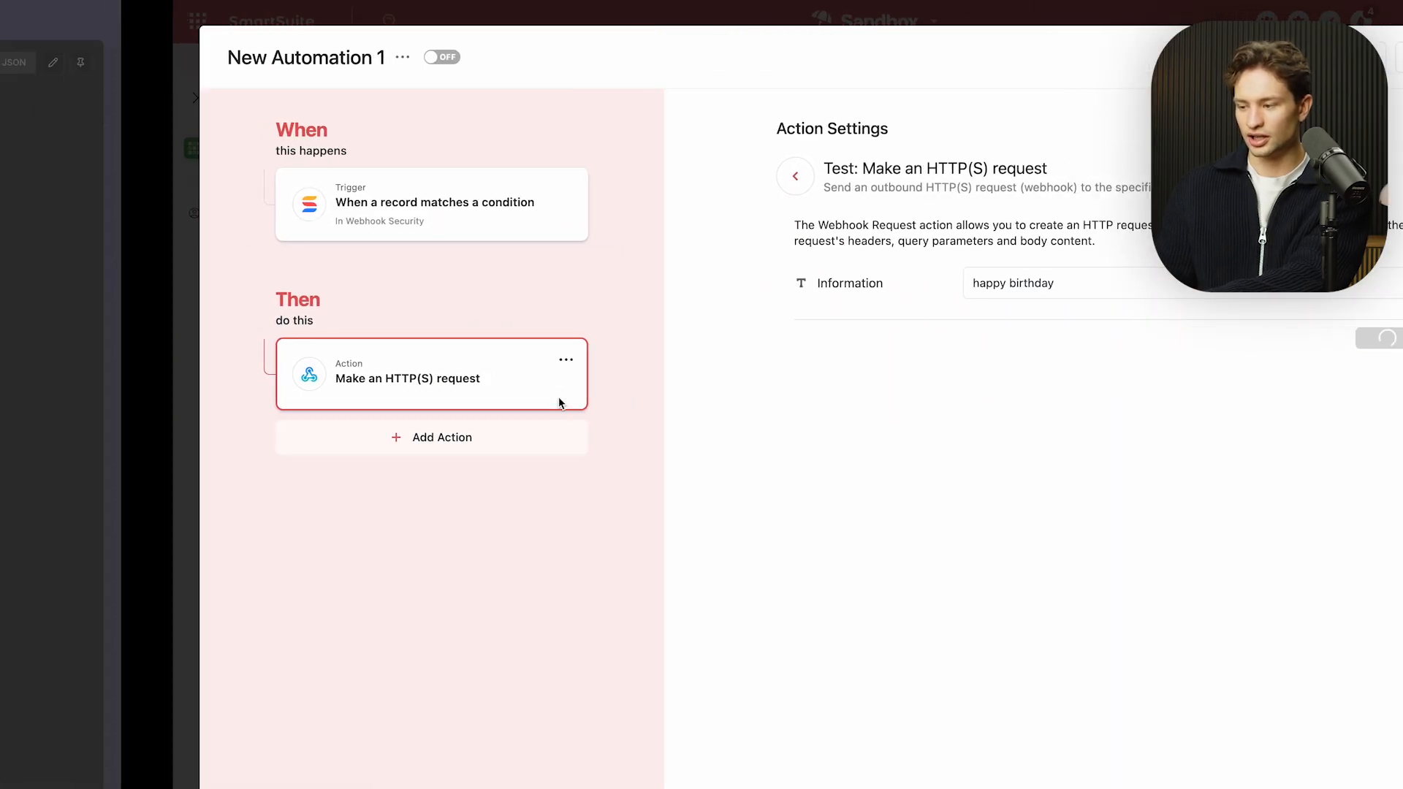
click(794, 175)
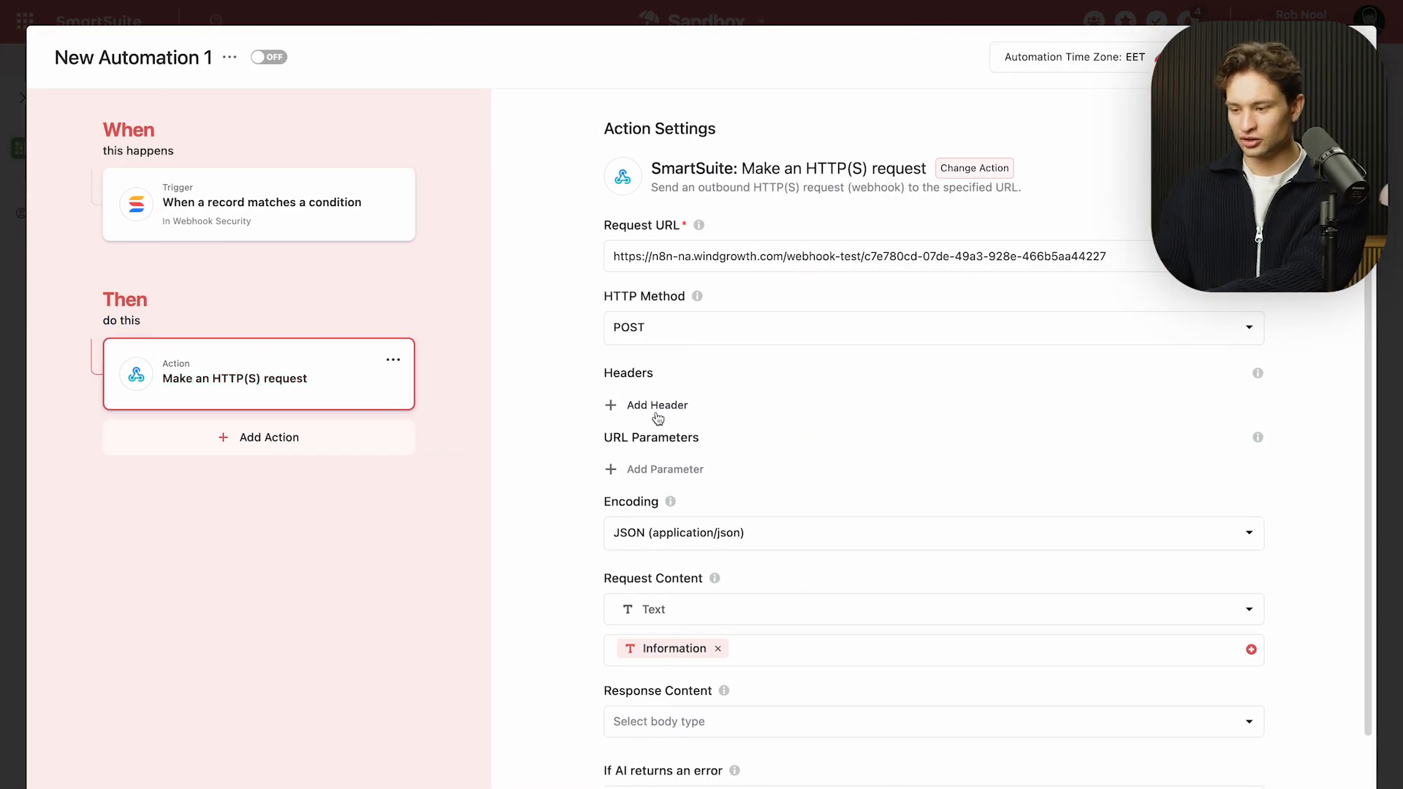
- Add a 'security' header to the SmartSuite request carrying the password value
text(seca)
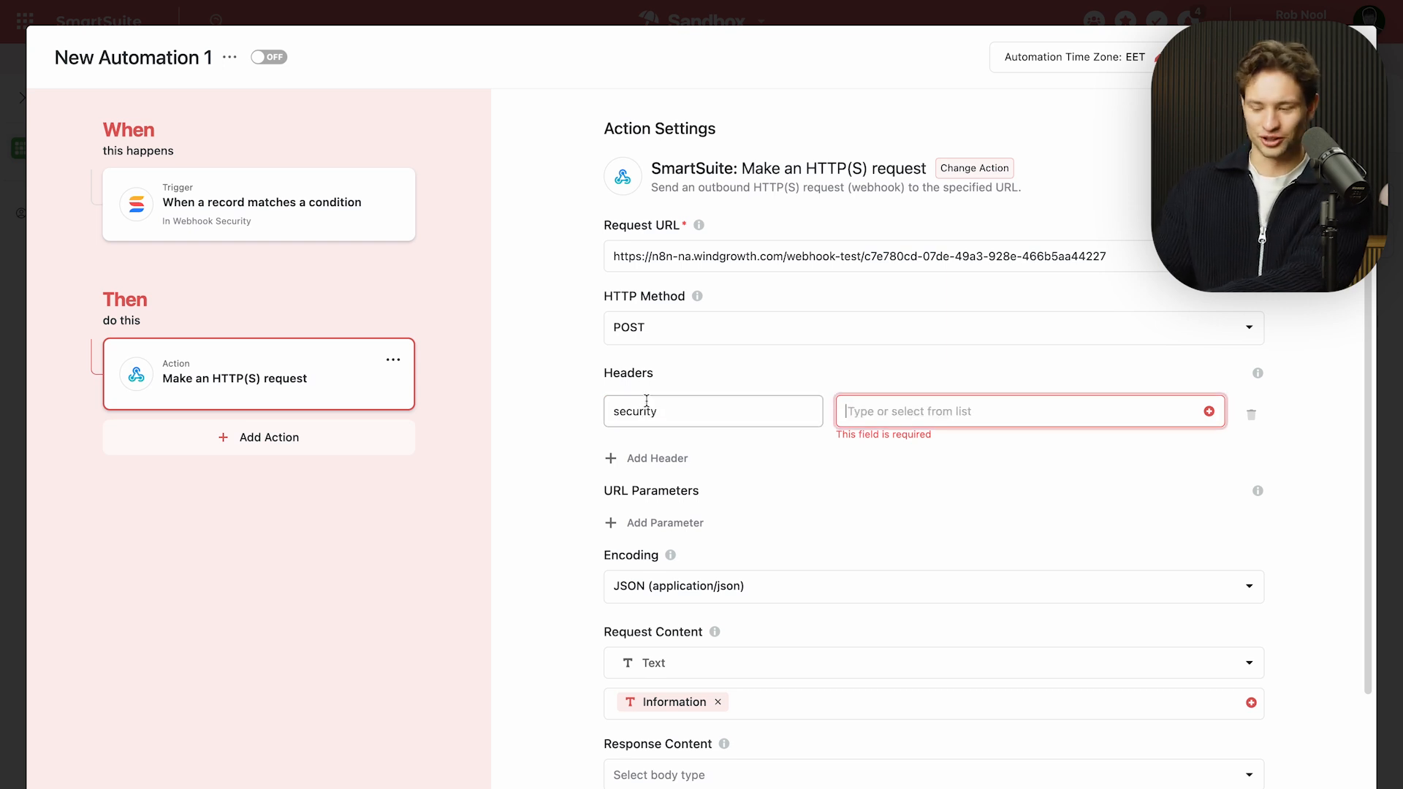
text(pass)
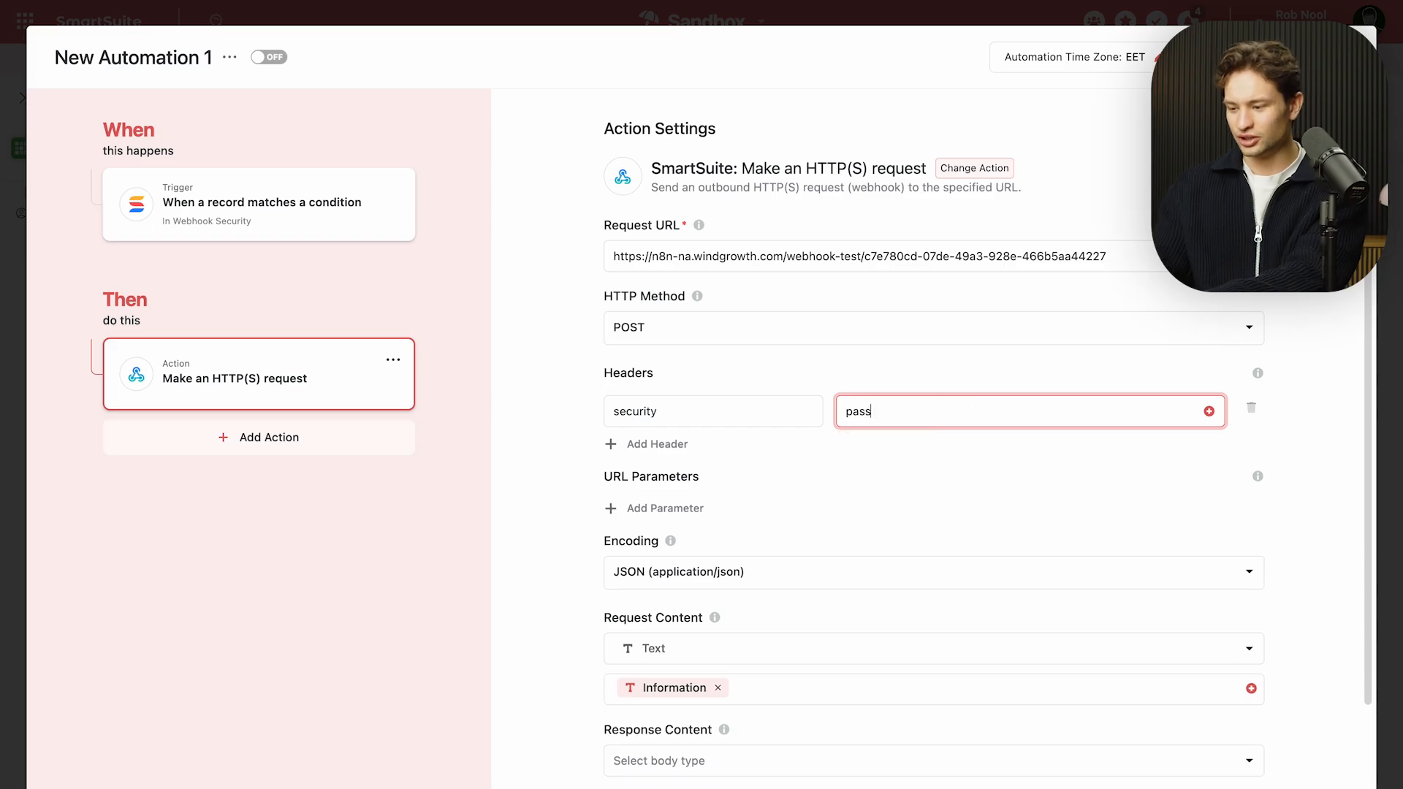
text(word)
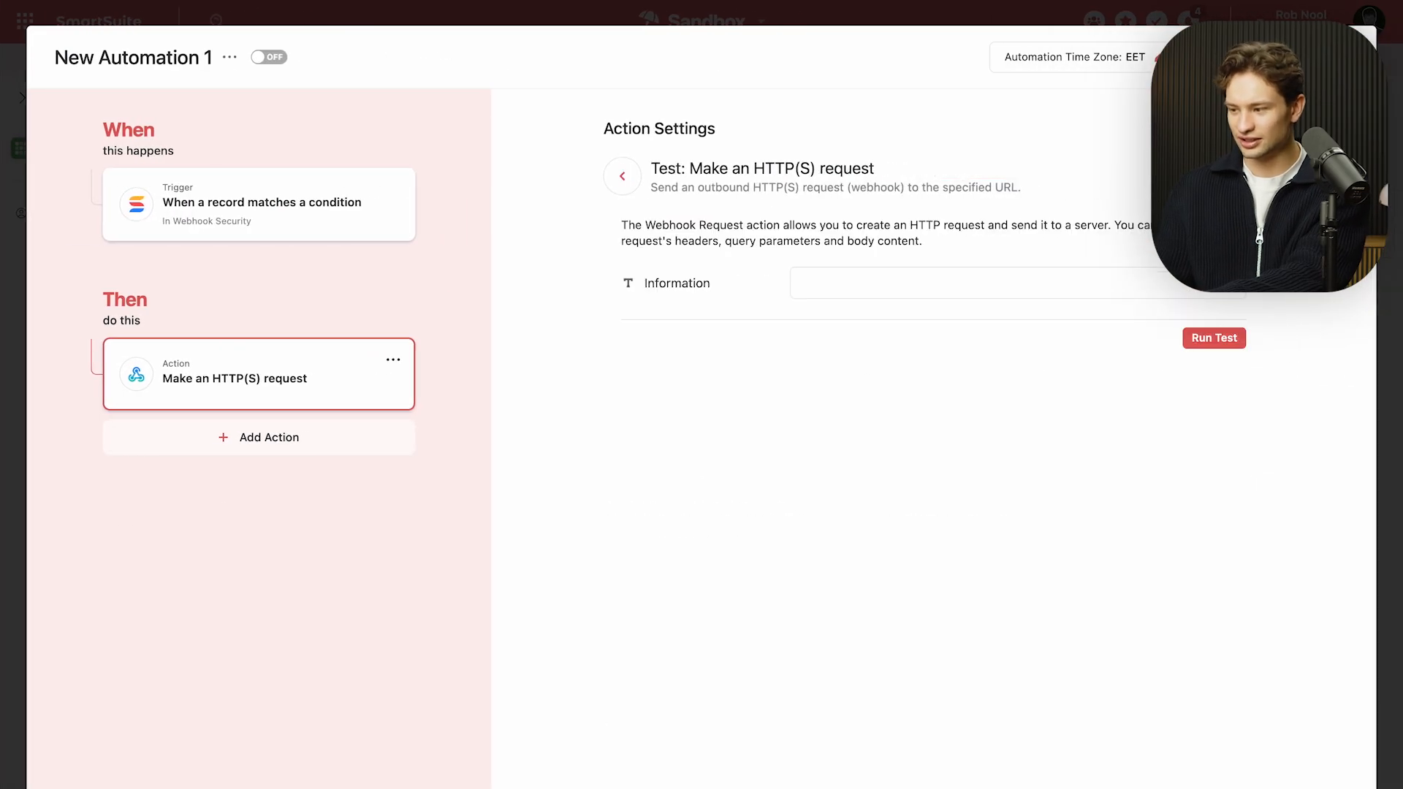
- Send the test again with 'happy birthday' as the Information text
text(happy)
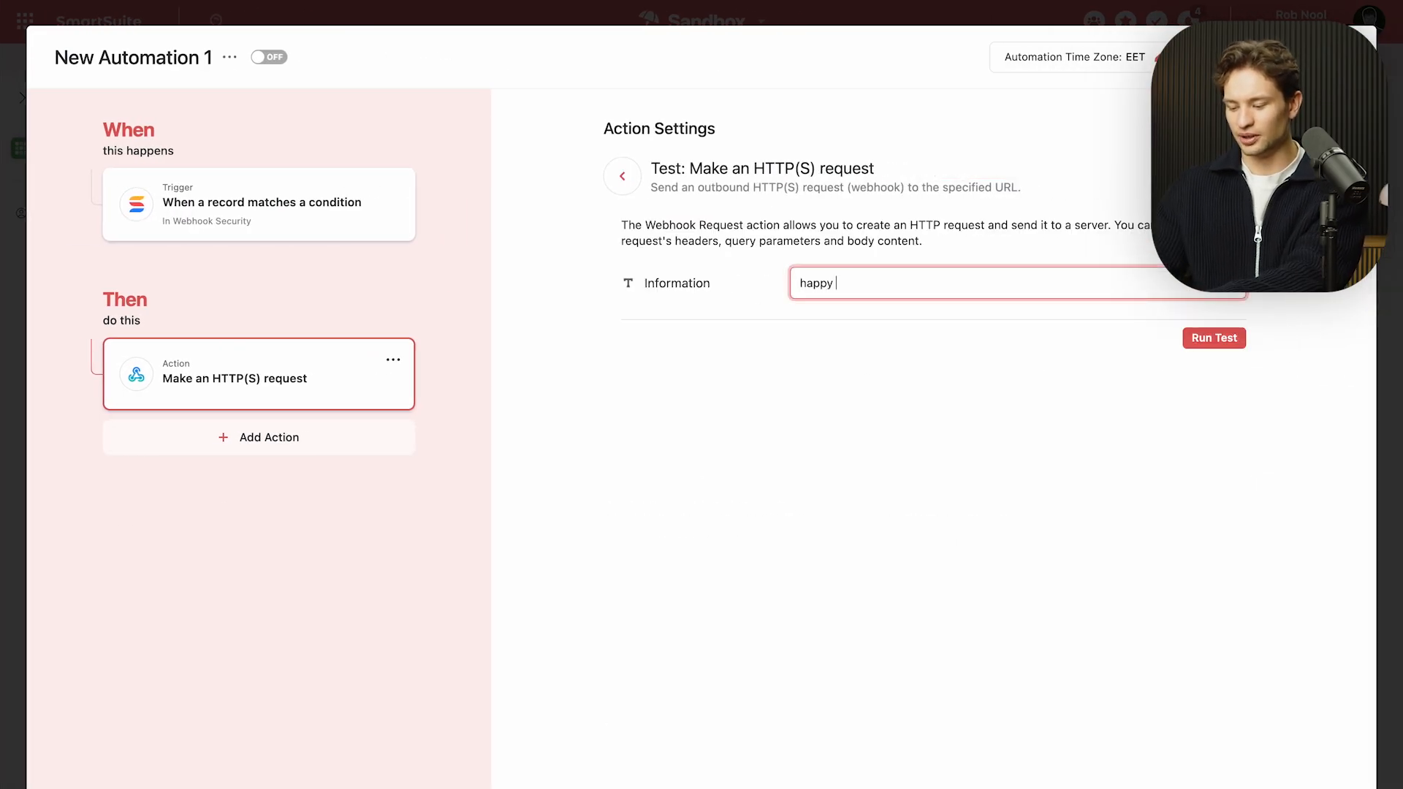
text(birthday)
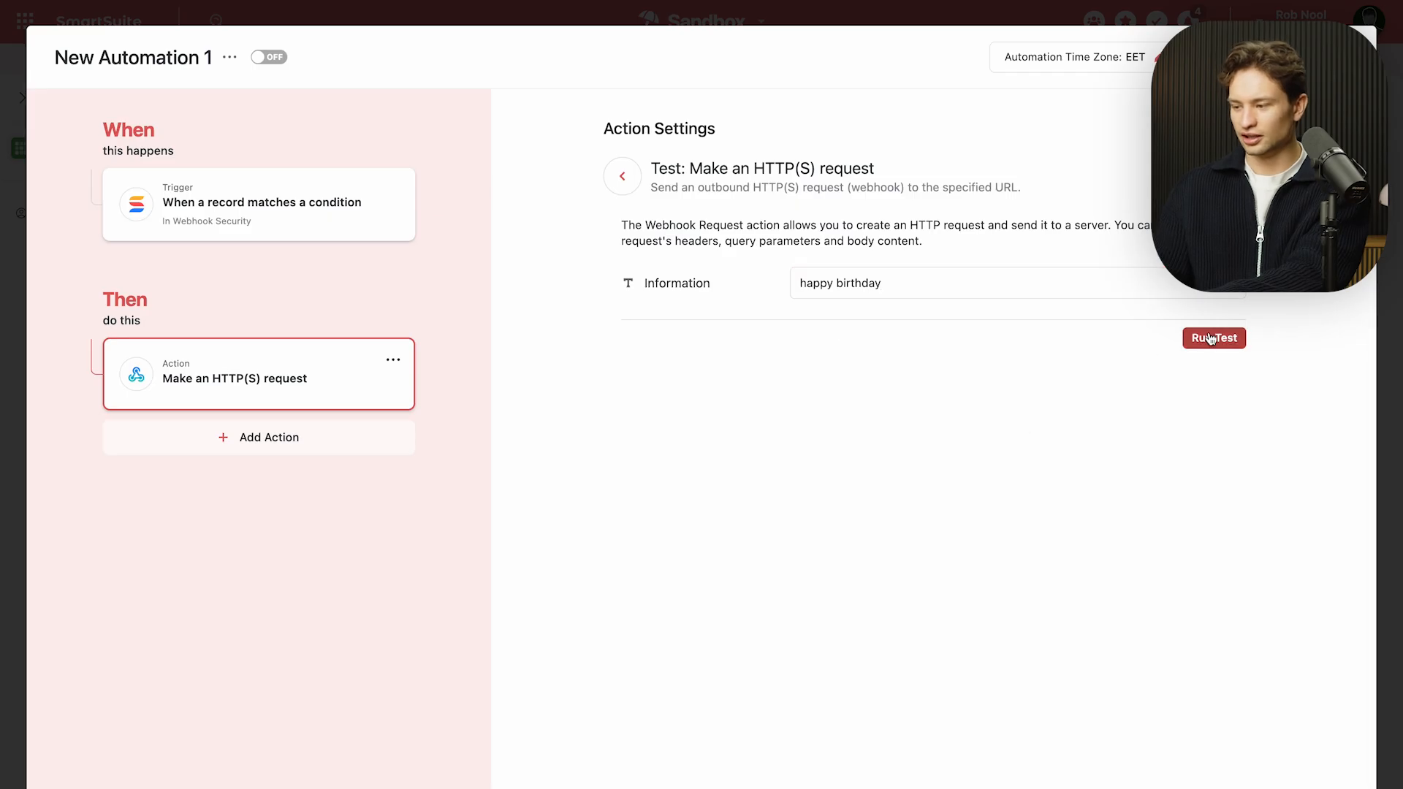
click(1213, 338)
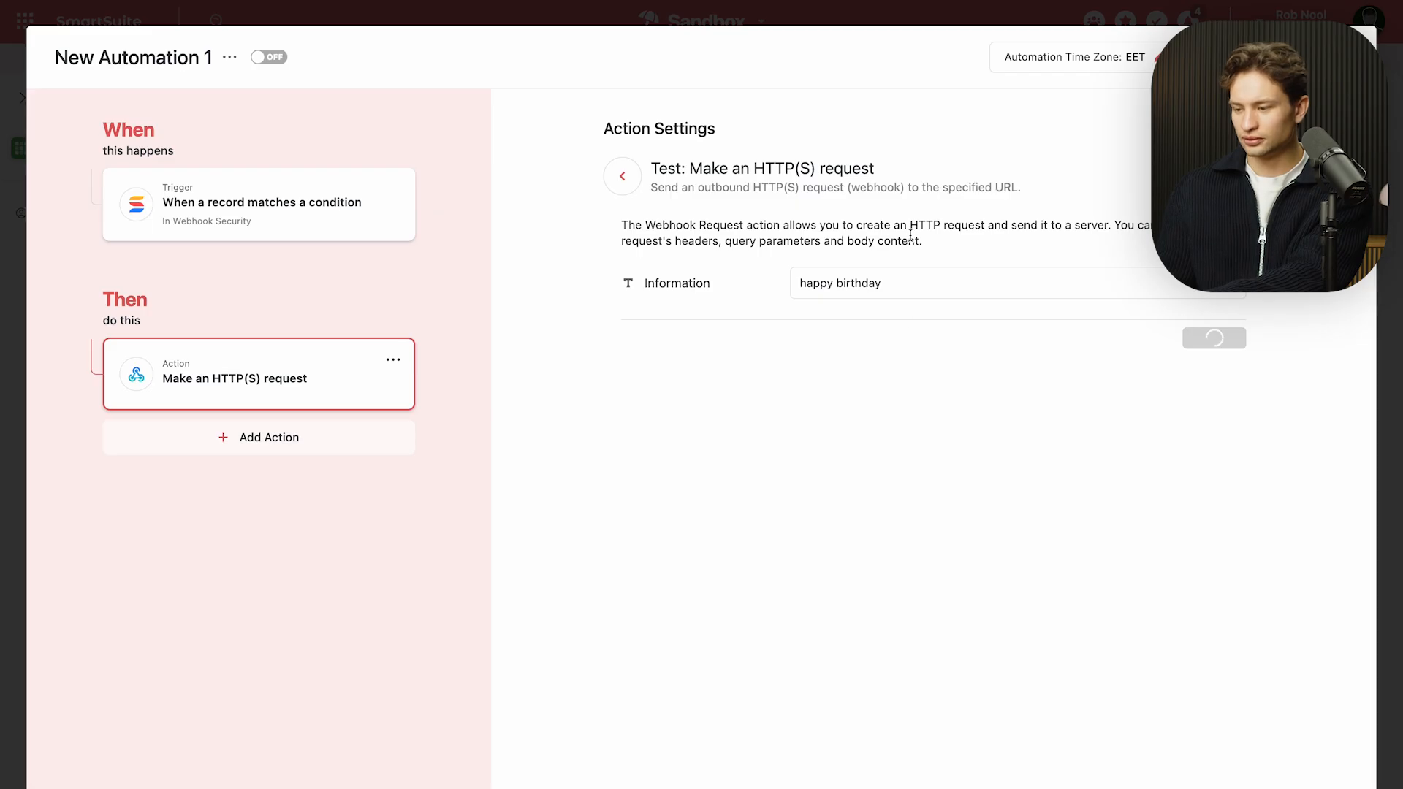
click(1214, 337)
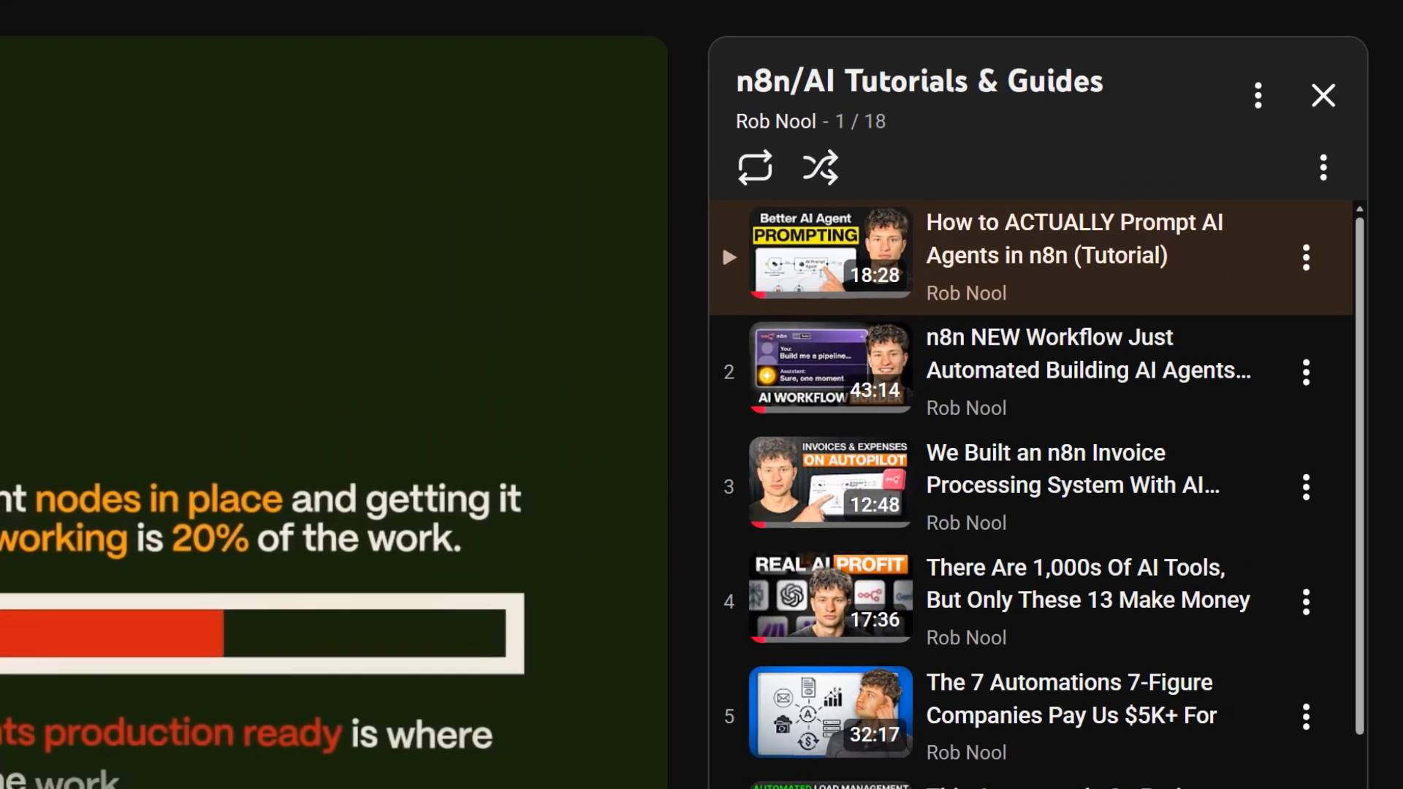
- Go to the AI Systems & Soda Skool community and scroll through its posts
click(1322, 95)
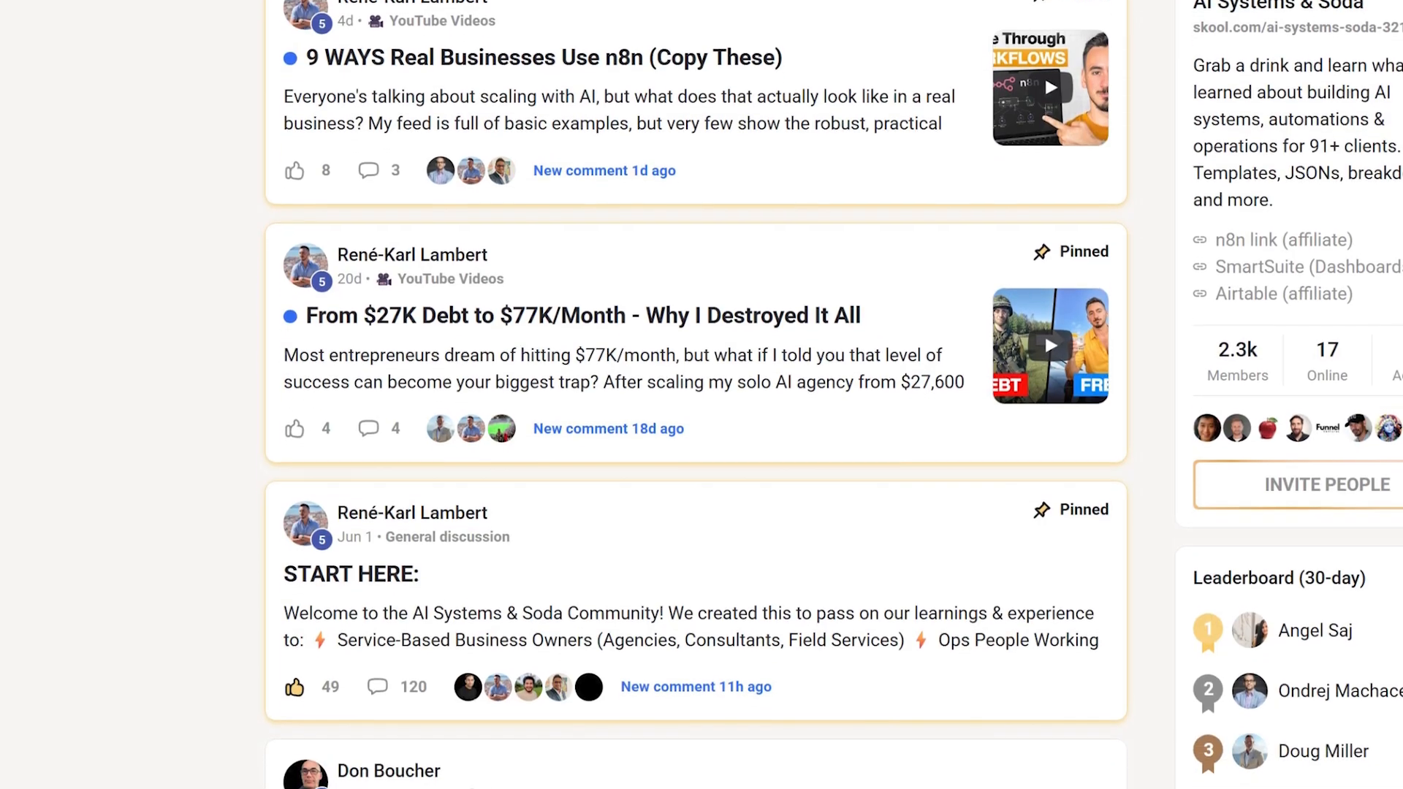
scroll(down, 3)
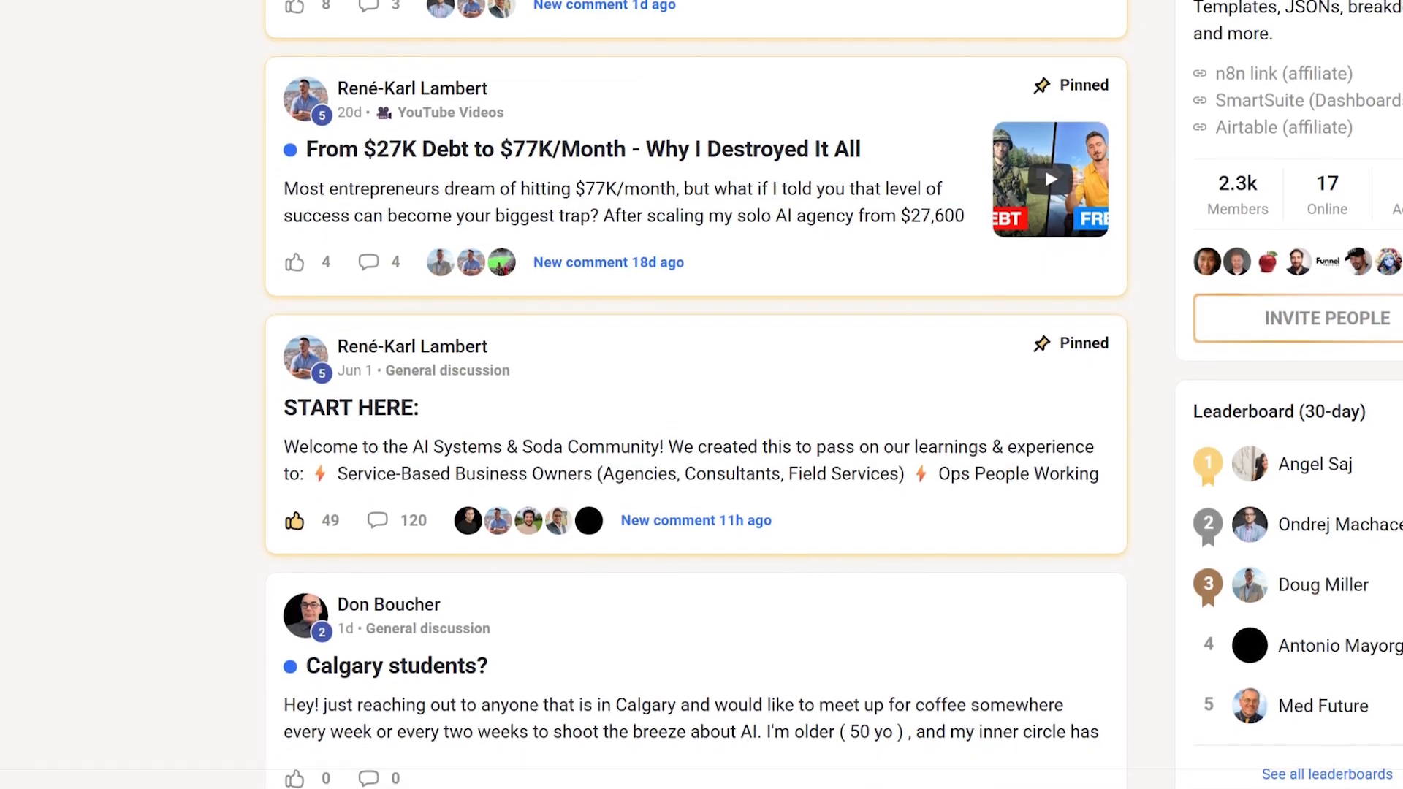
scroll(down, 3)
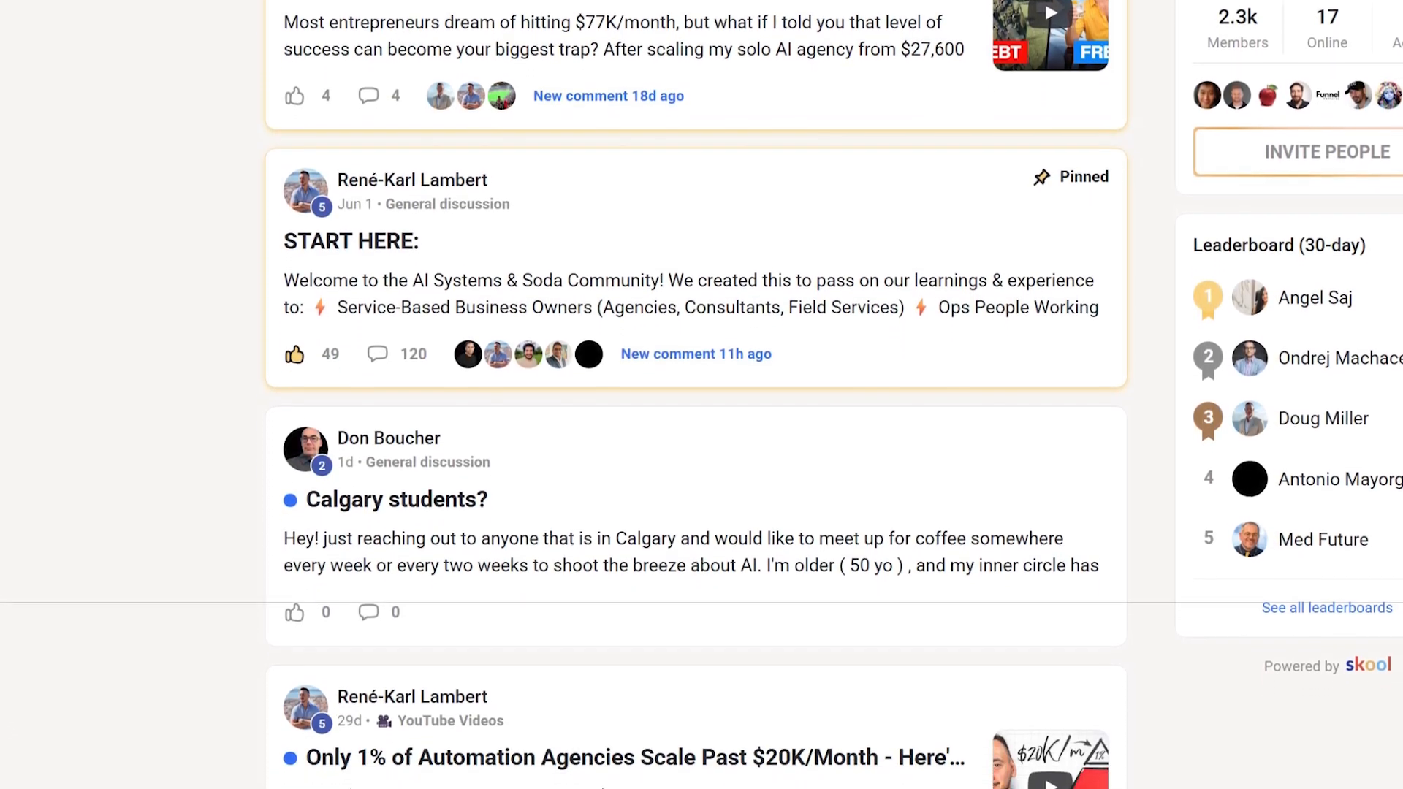